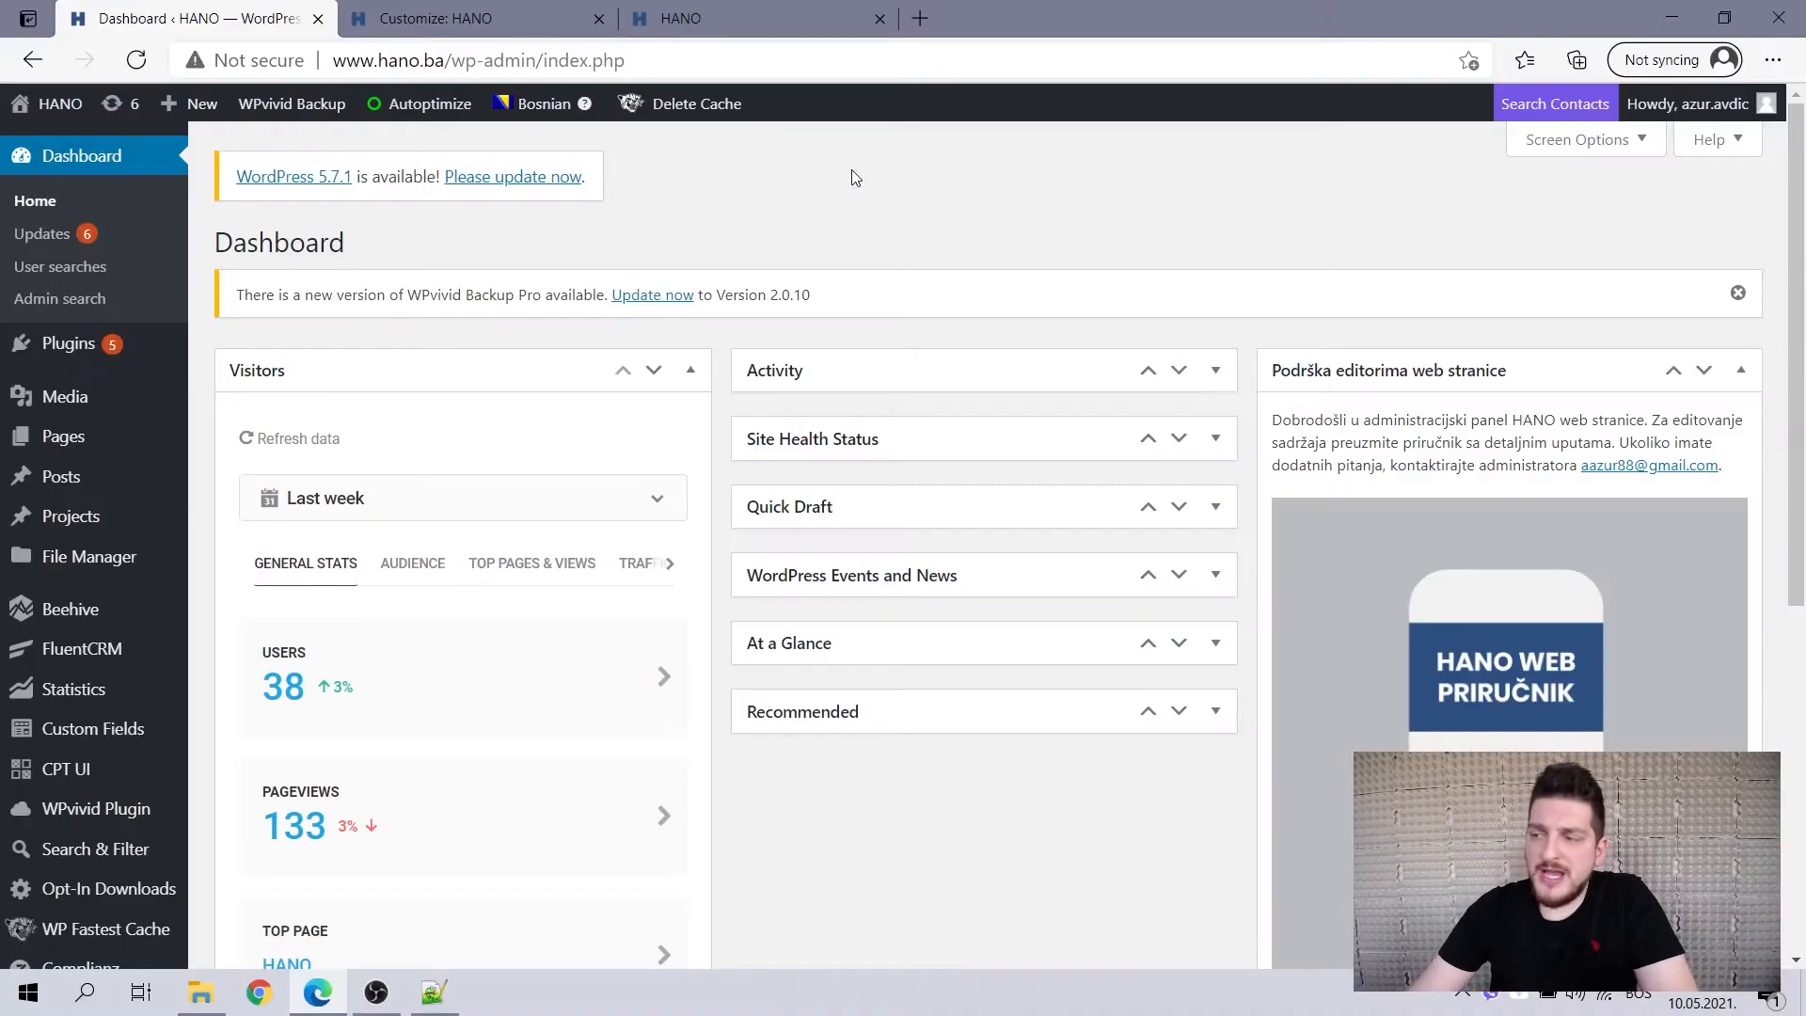
mouse_move(795, 256)
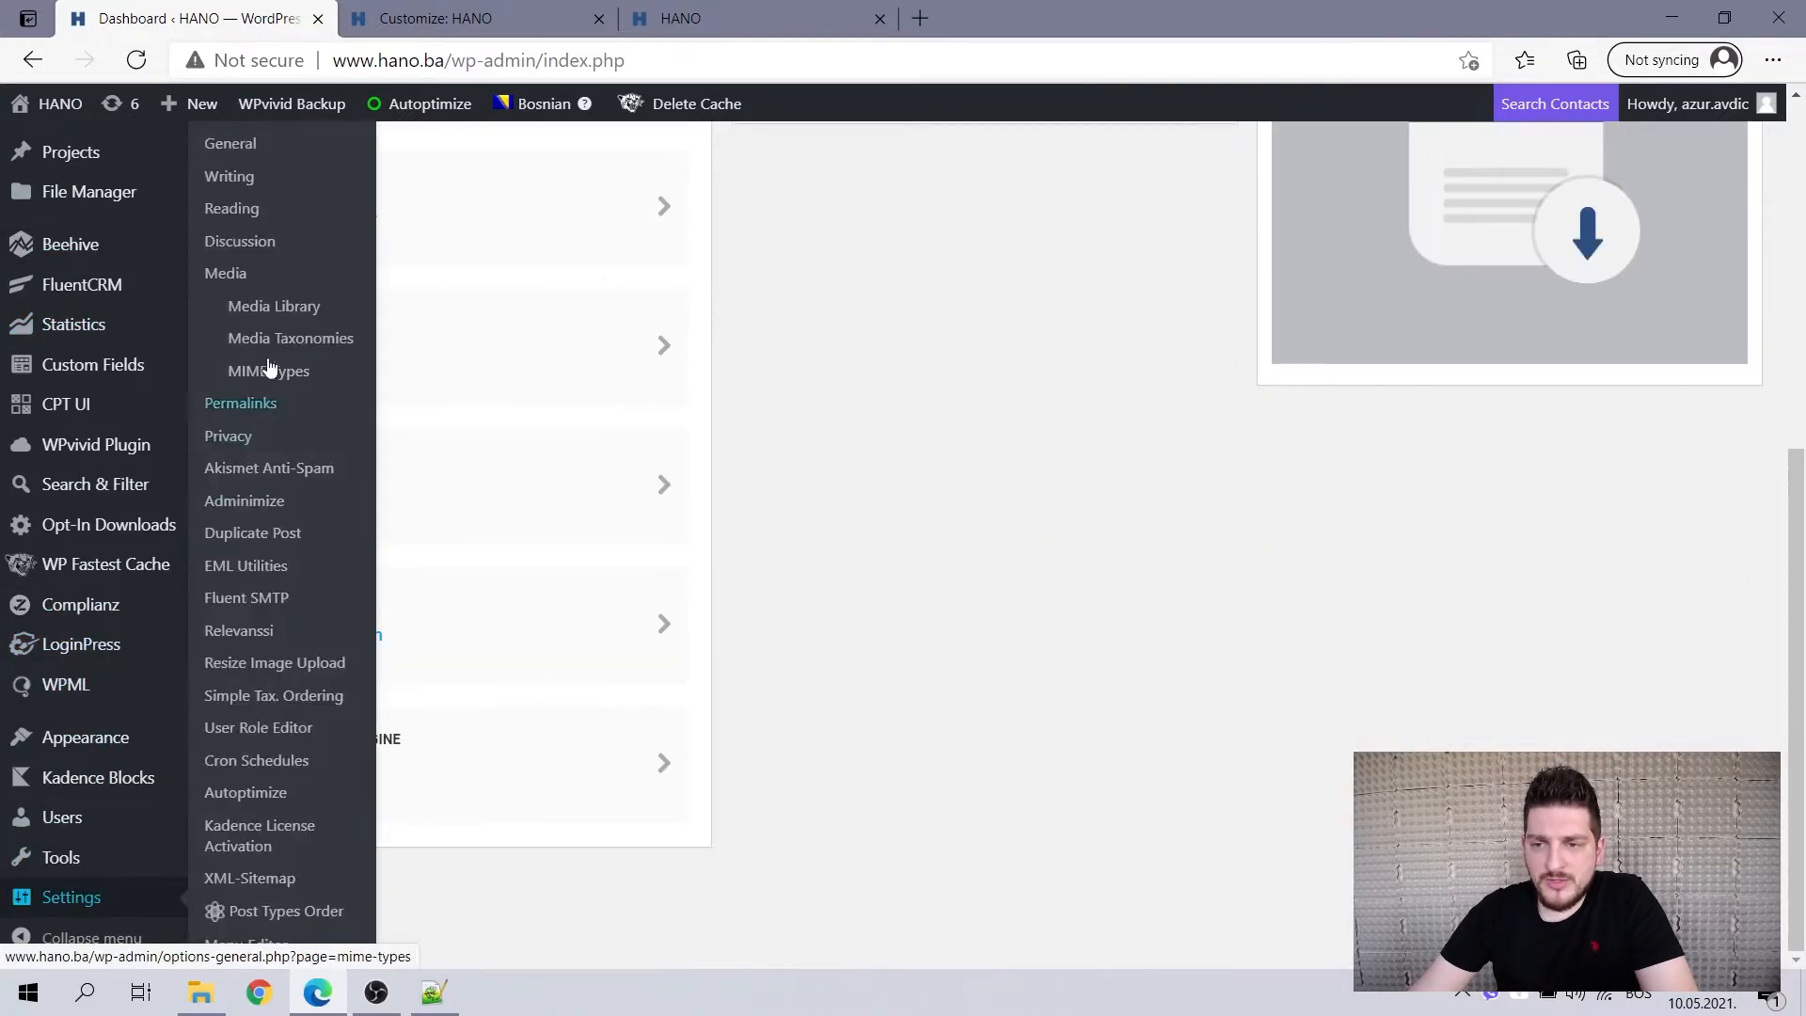
Bring up WordPress Reading Settings while the HANO English homepage loads in another tab.
click(755, 19)
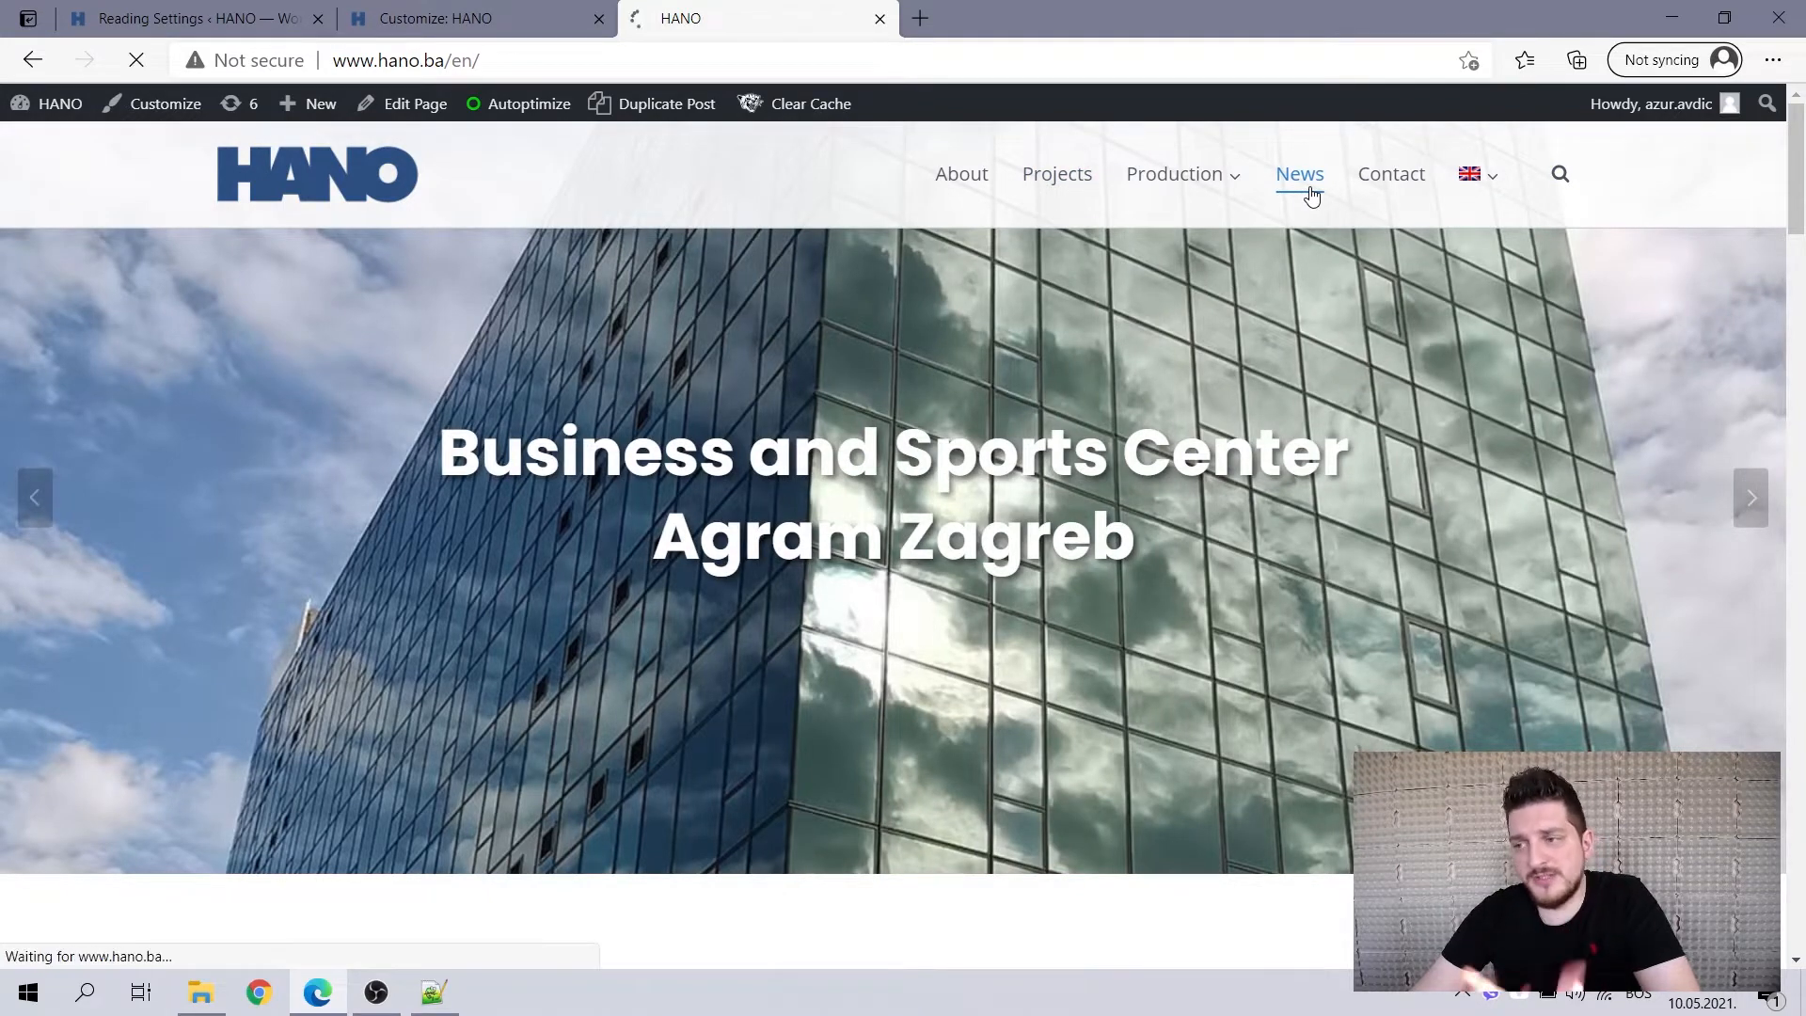
View the HANO News page's post grid, then go back to Reading Settings.
click(1299, 174)
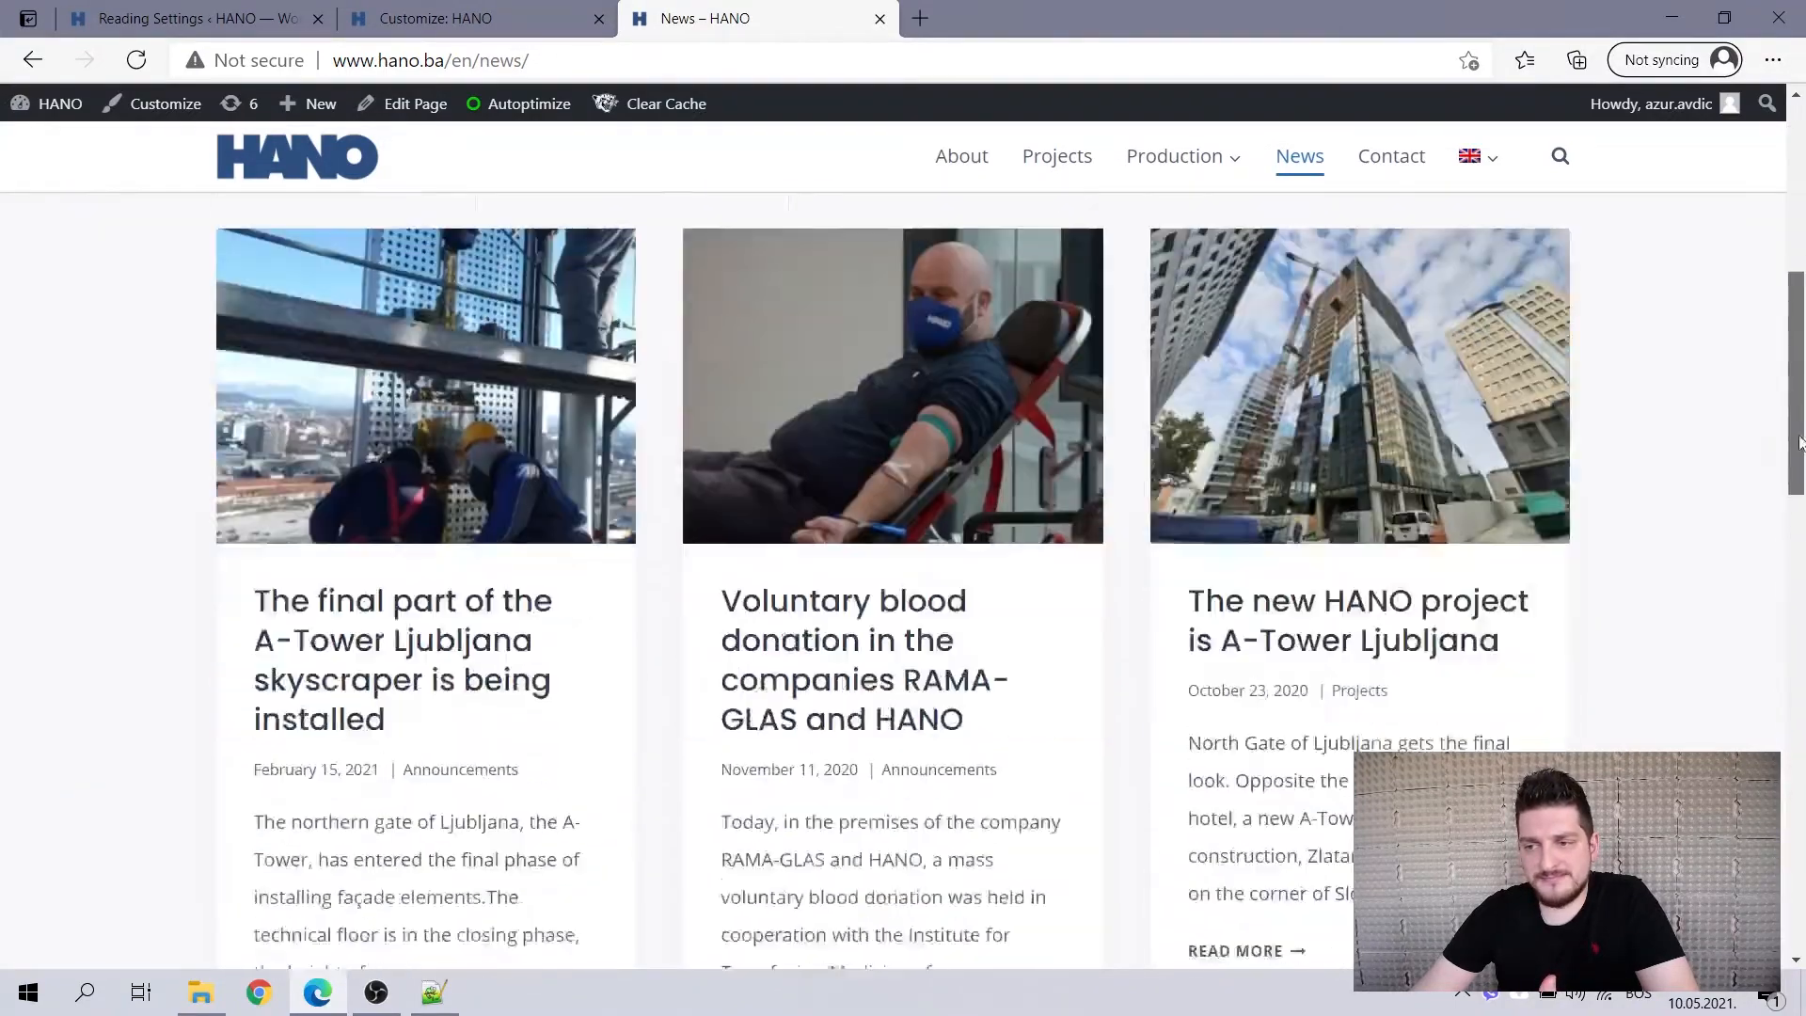
click(190, 19)
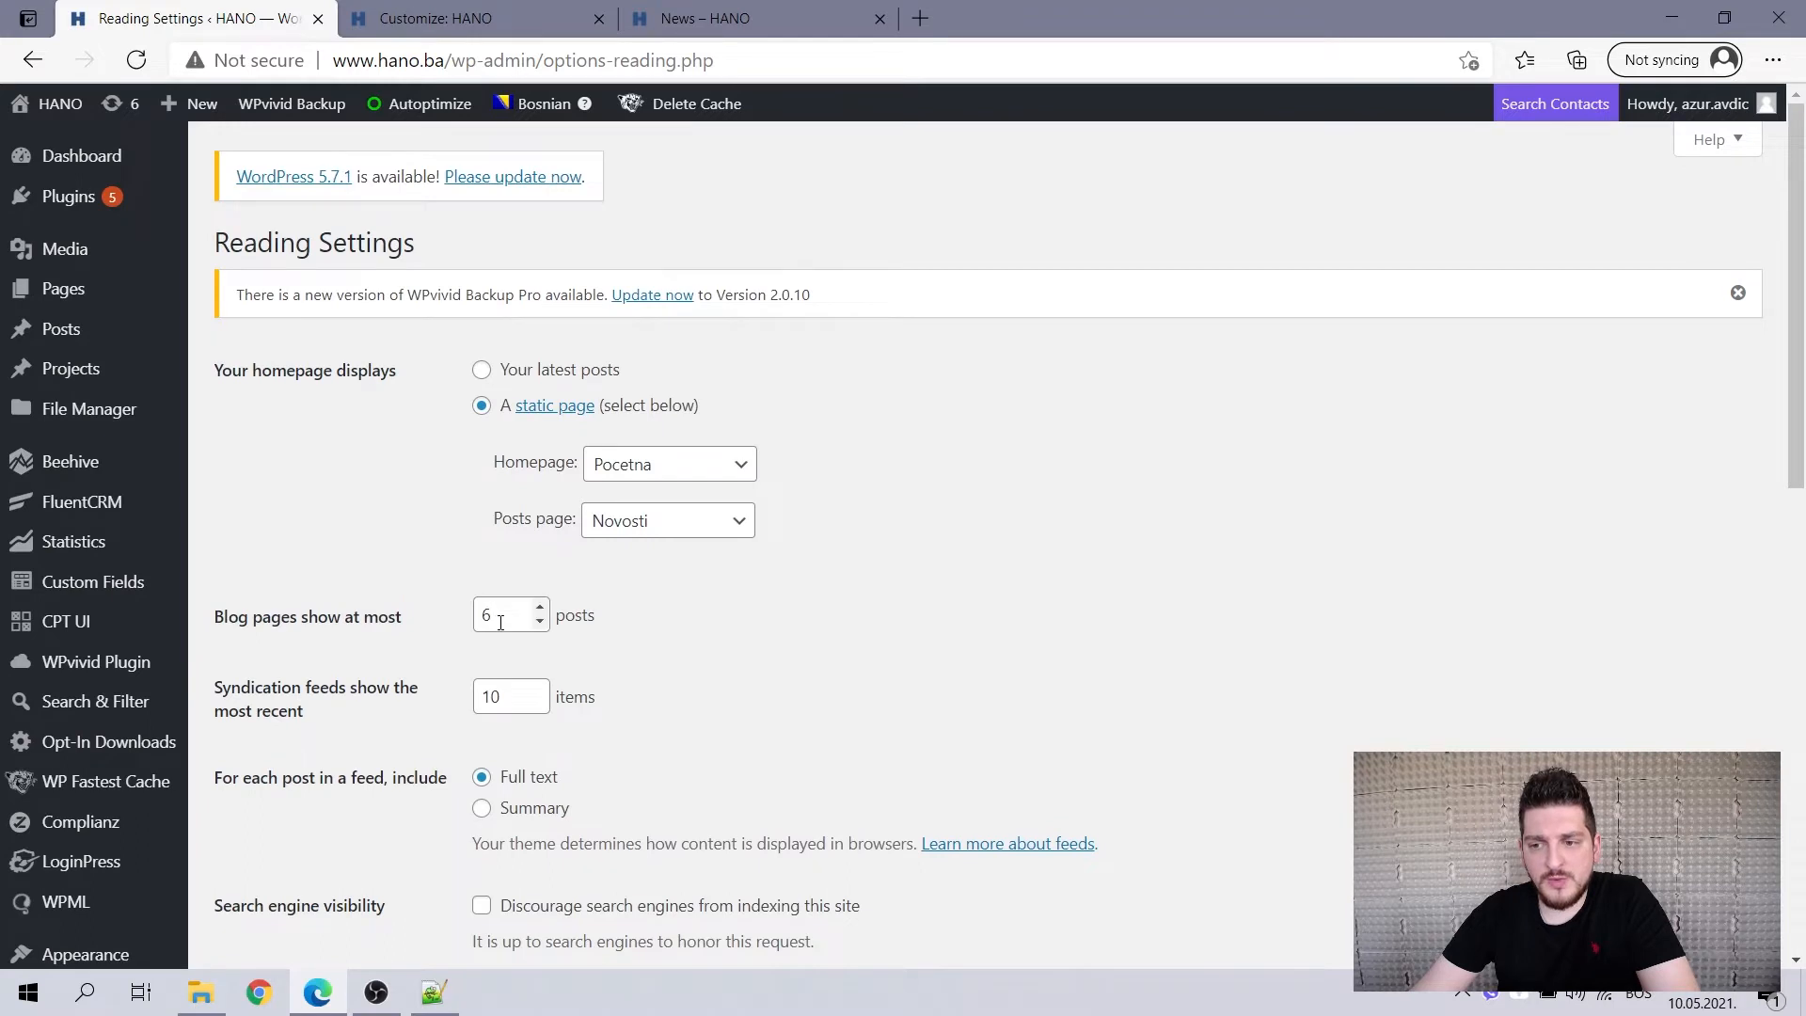
Re-enter 6 in 'Blog pages show at most' and go back to the News page.
click(509, 614)
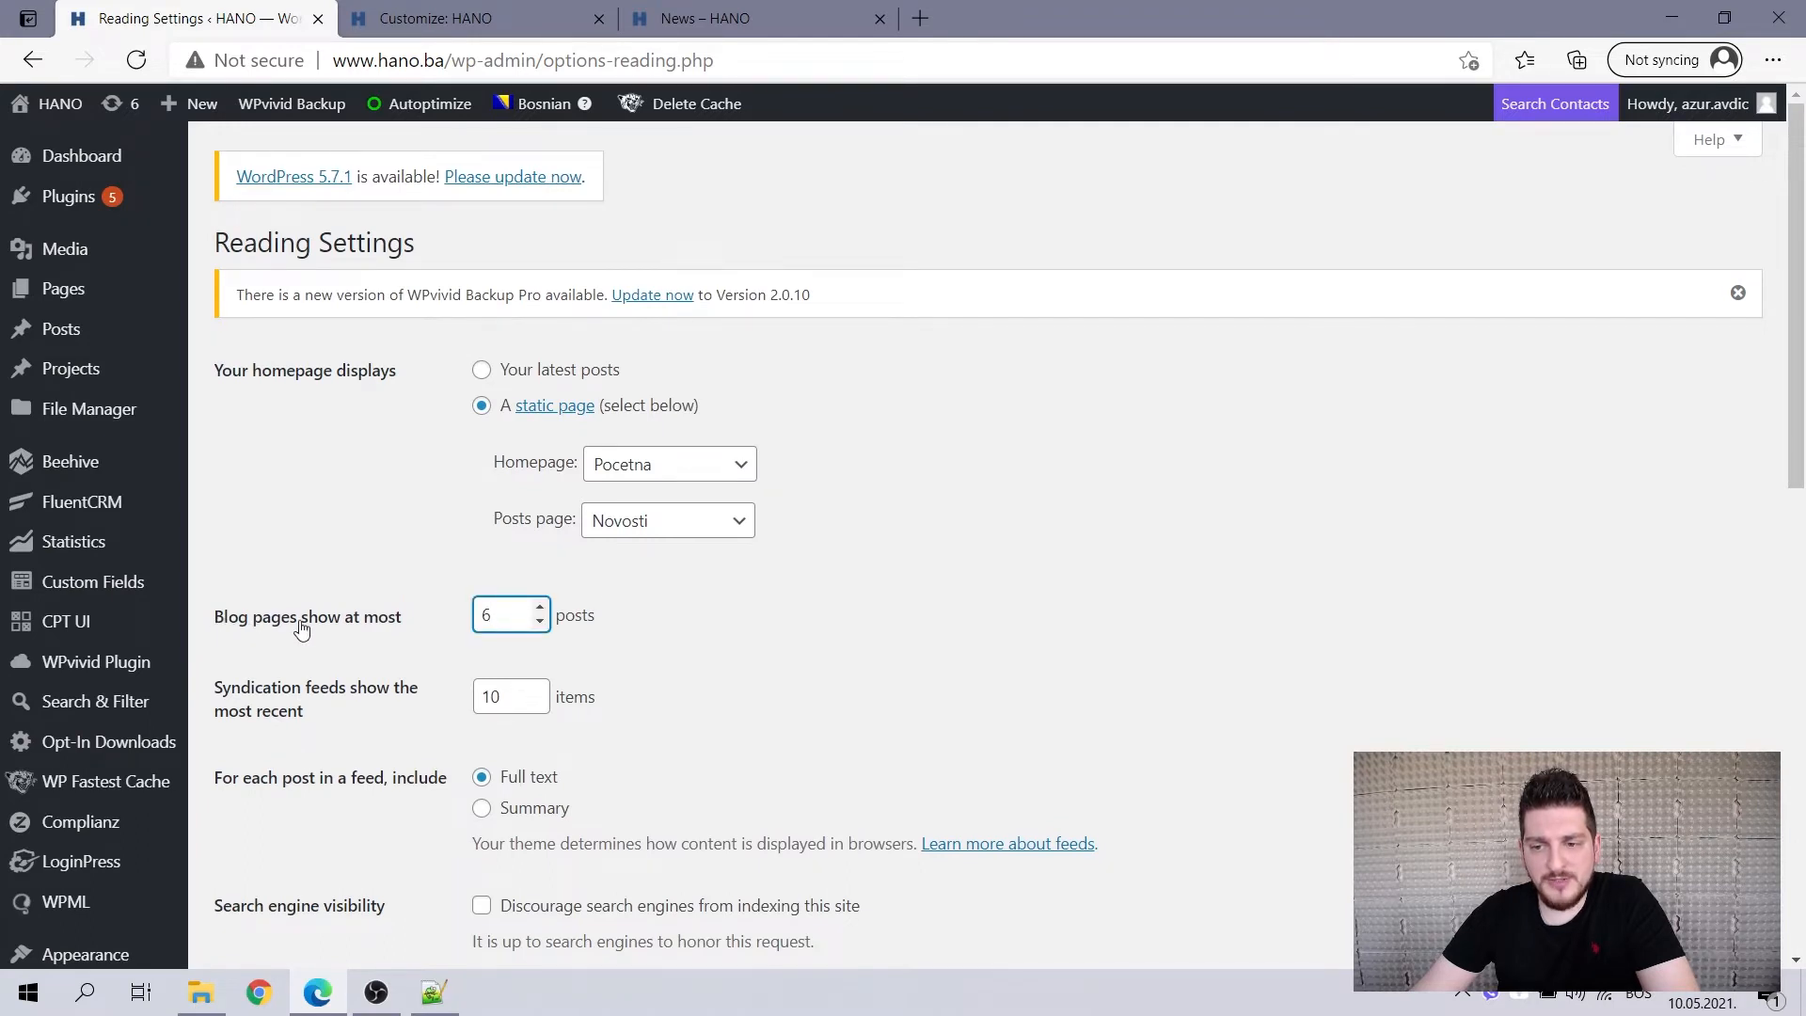
mouse_move(382, 633)
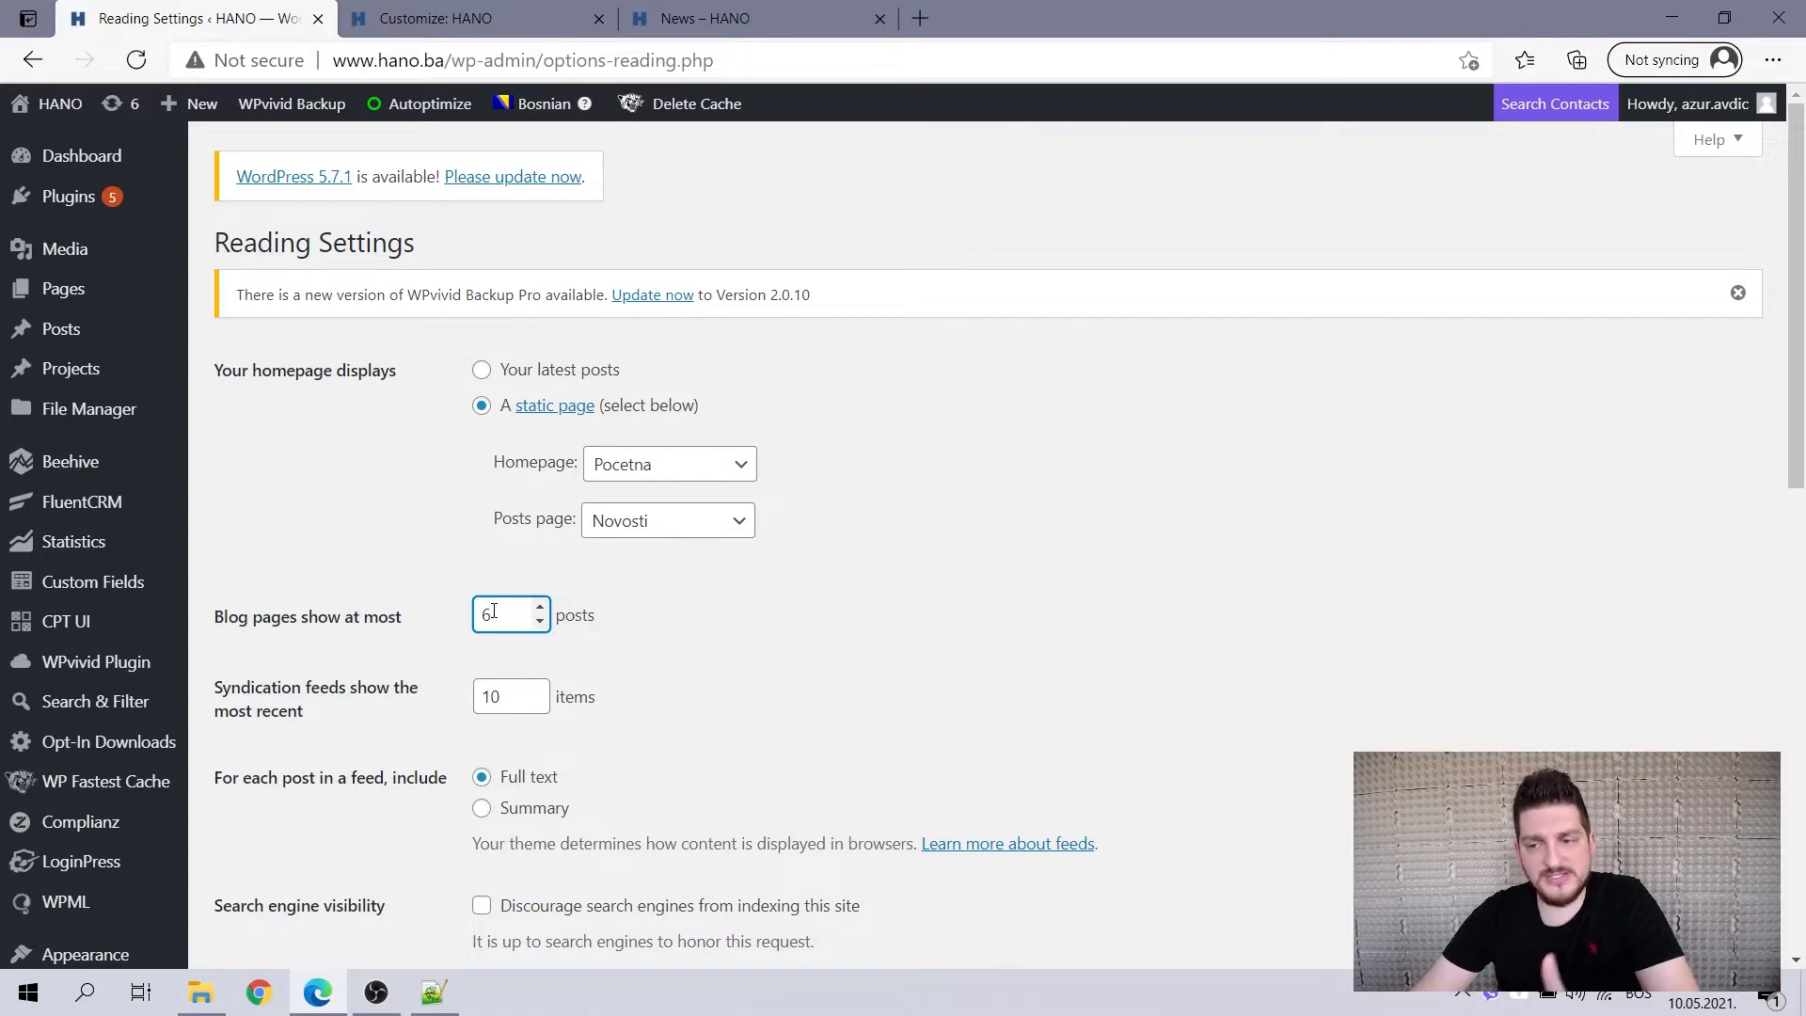
text(6)
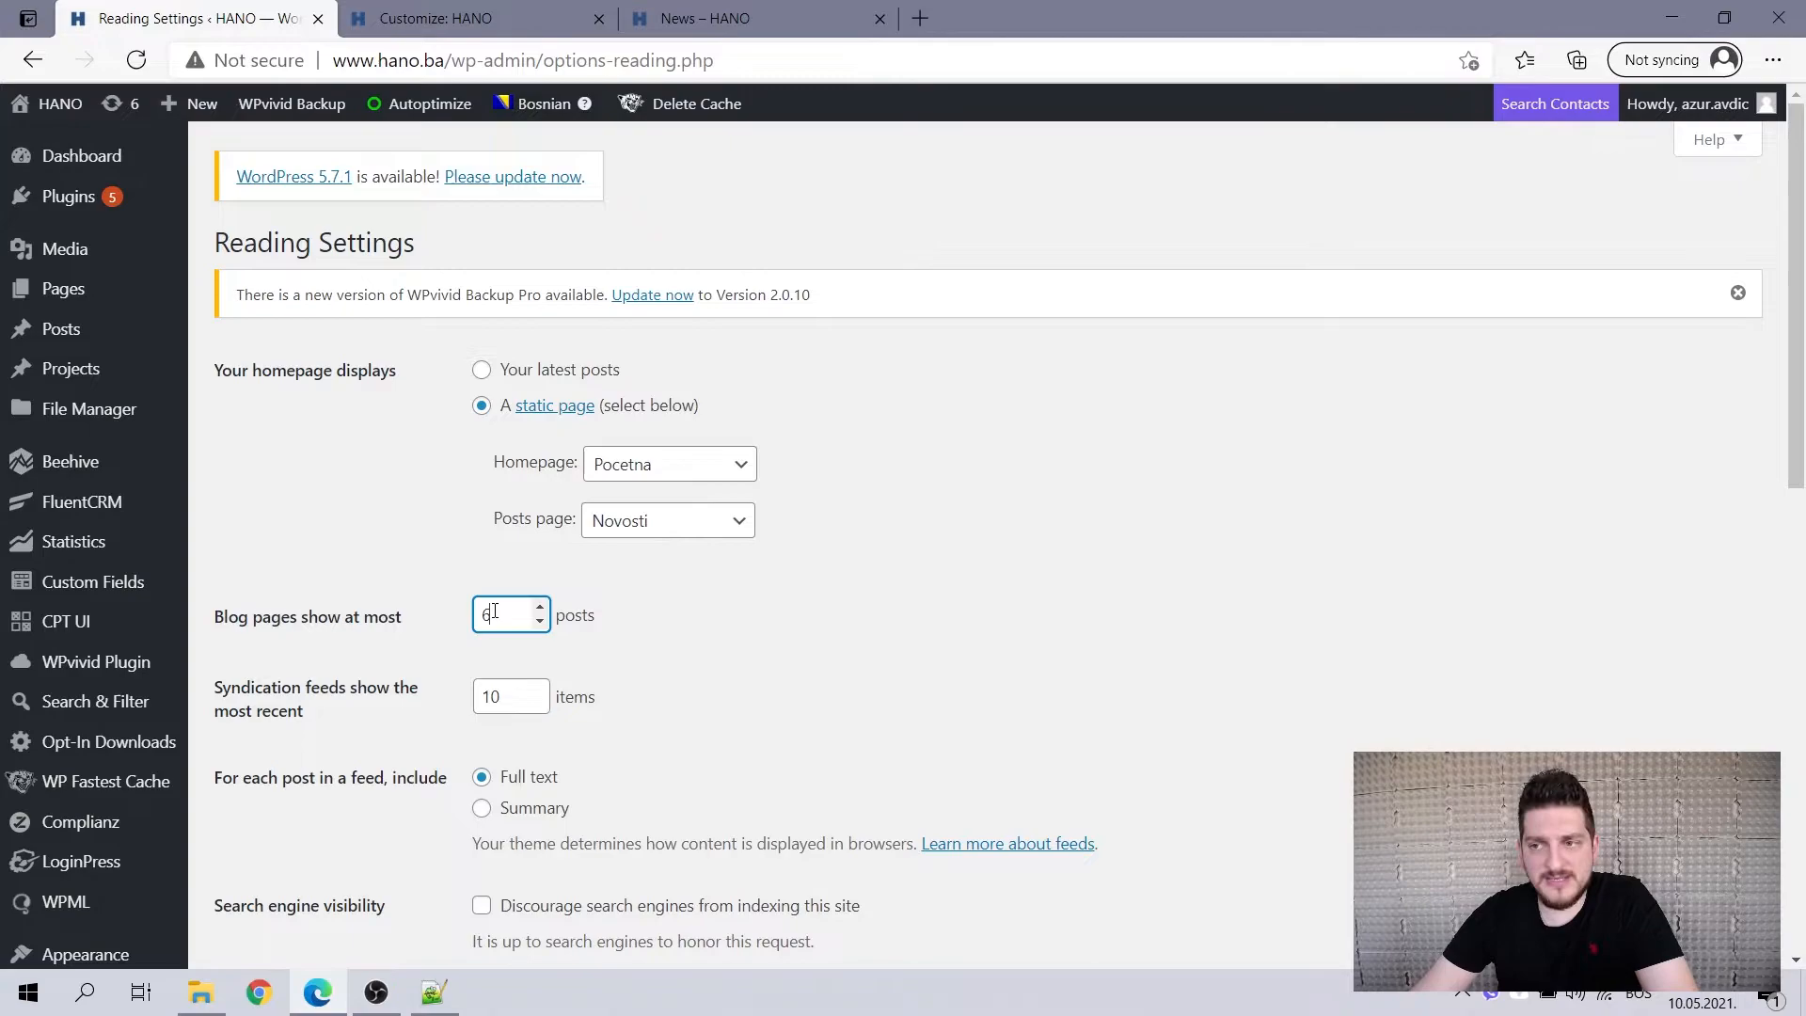
click(705, 19)
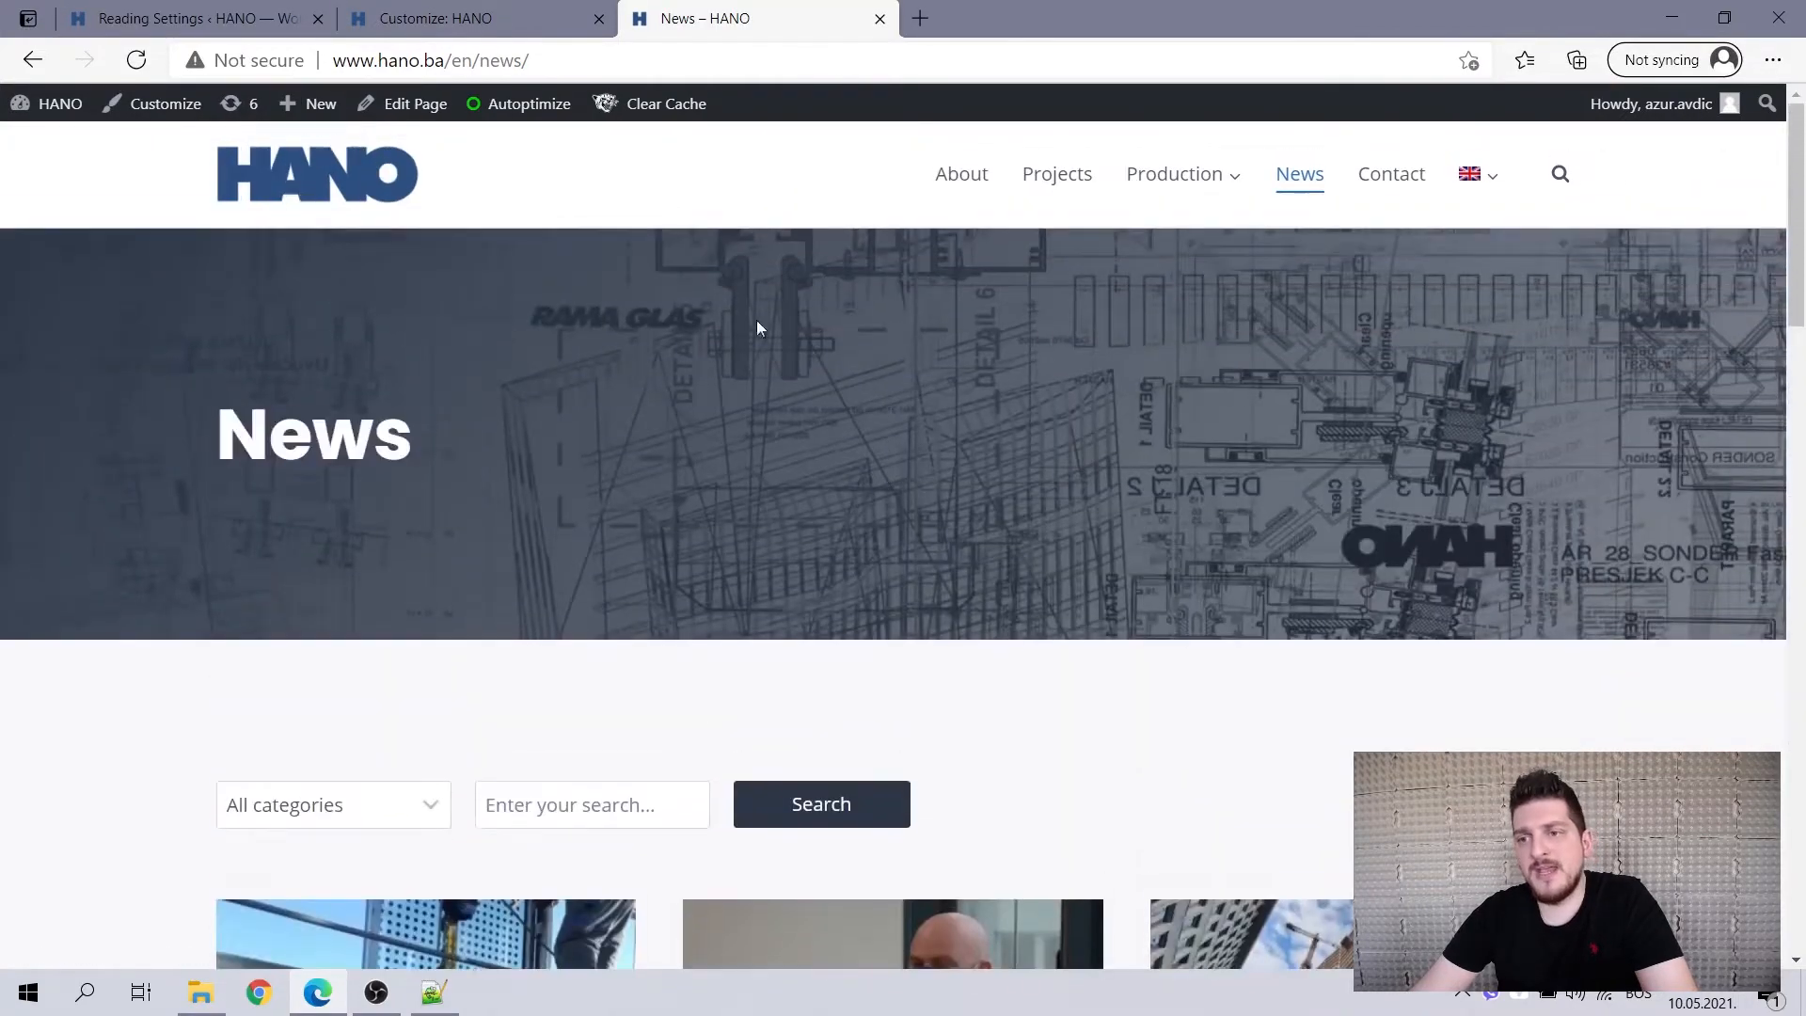
Open the Projects archive in a new tab and scroll to its four-page pagination.
click(1055, 174)
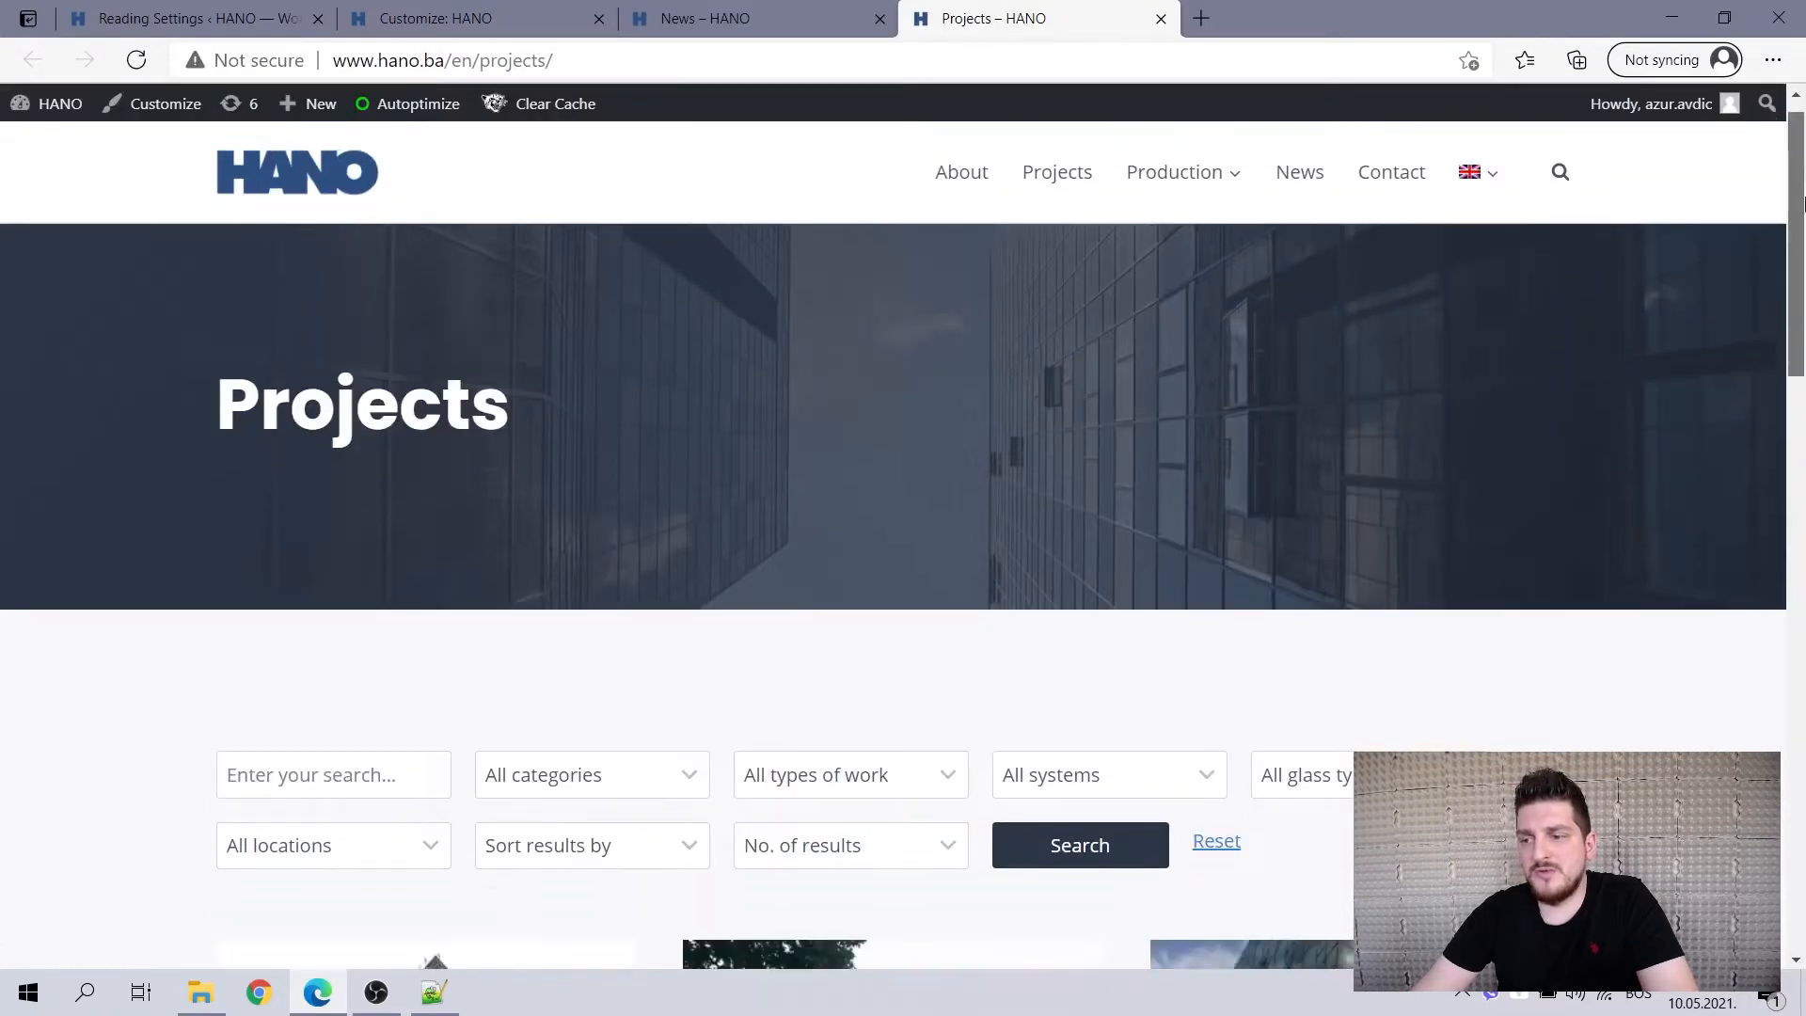
scroll(down, 3)
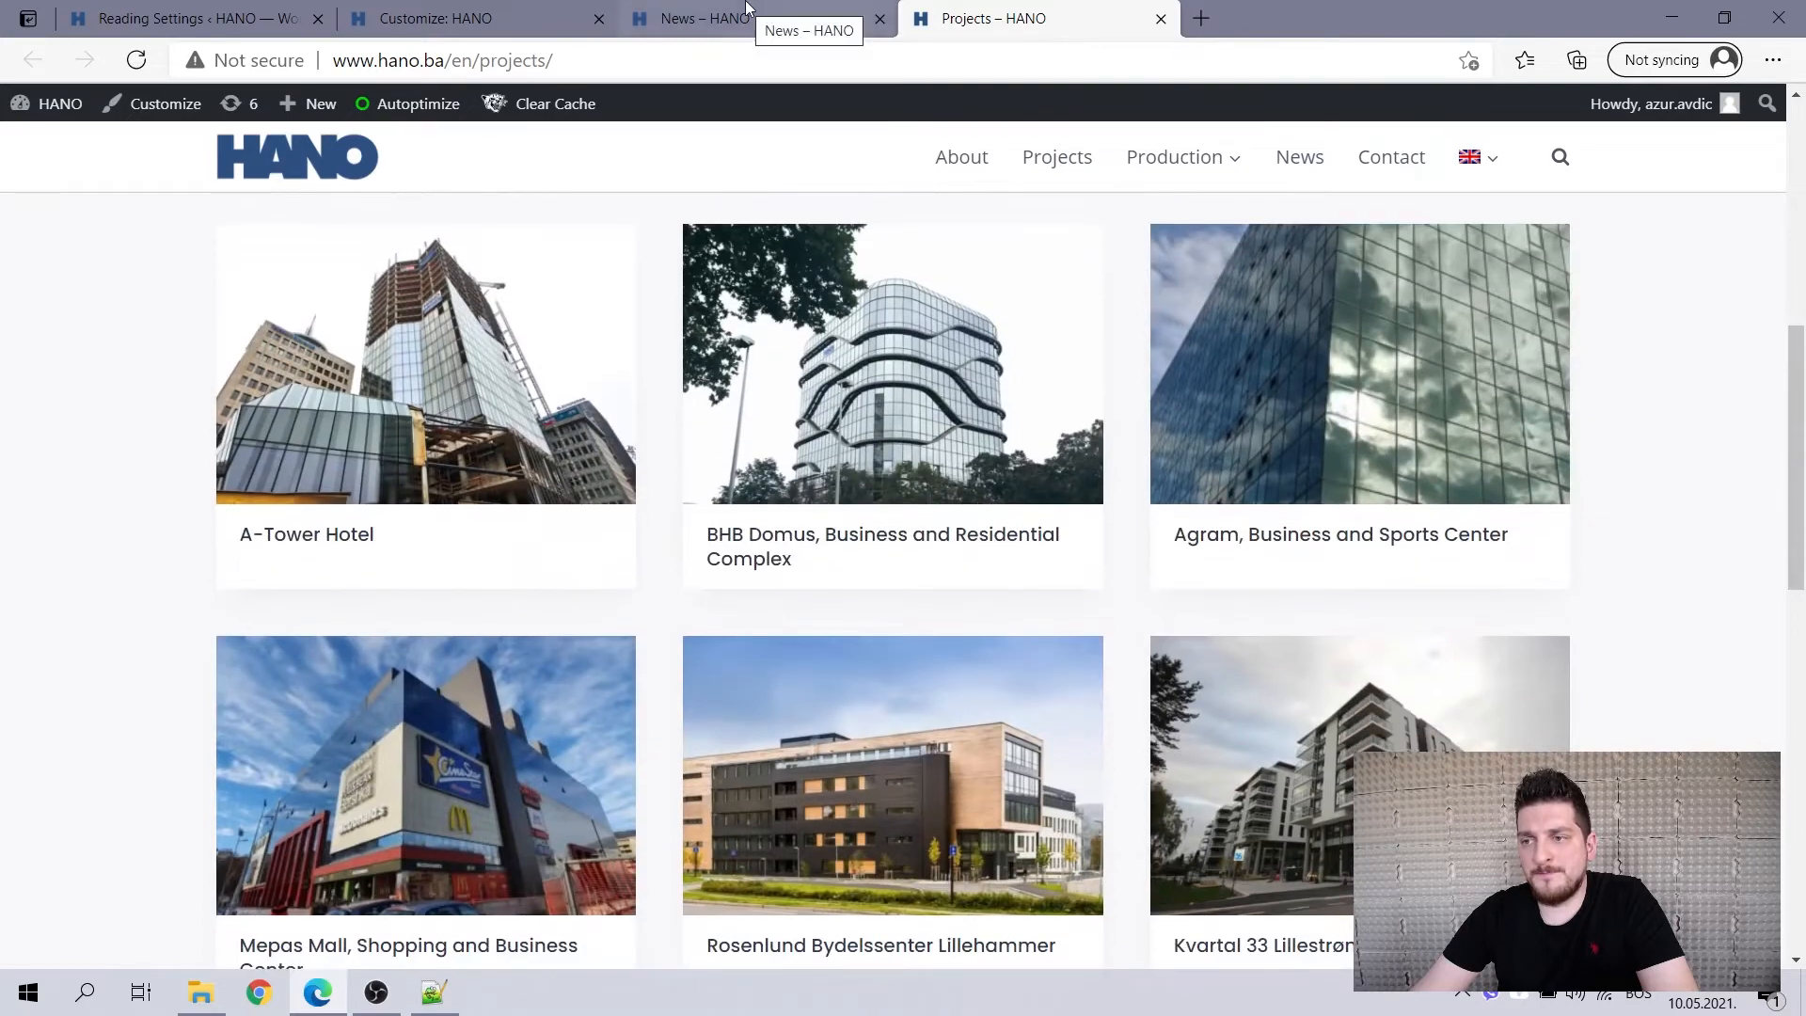
scroll(down, 3)
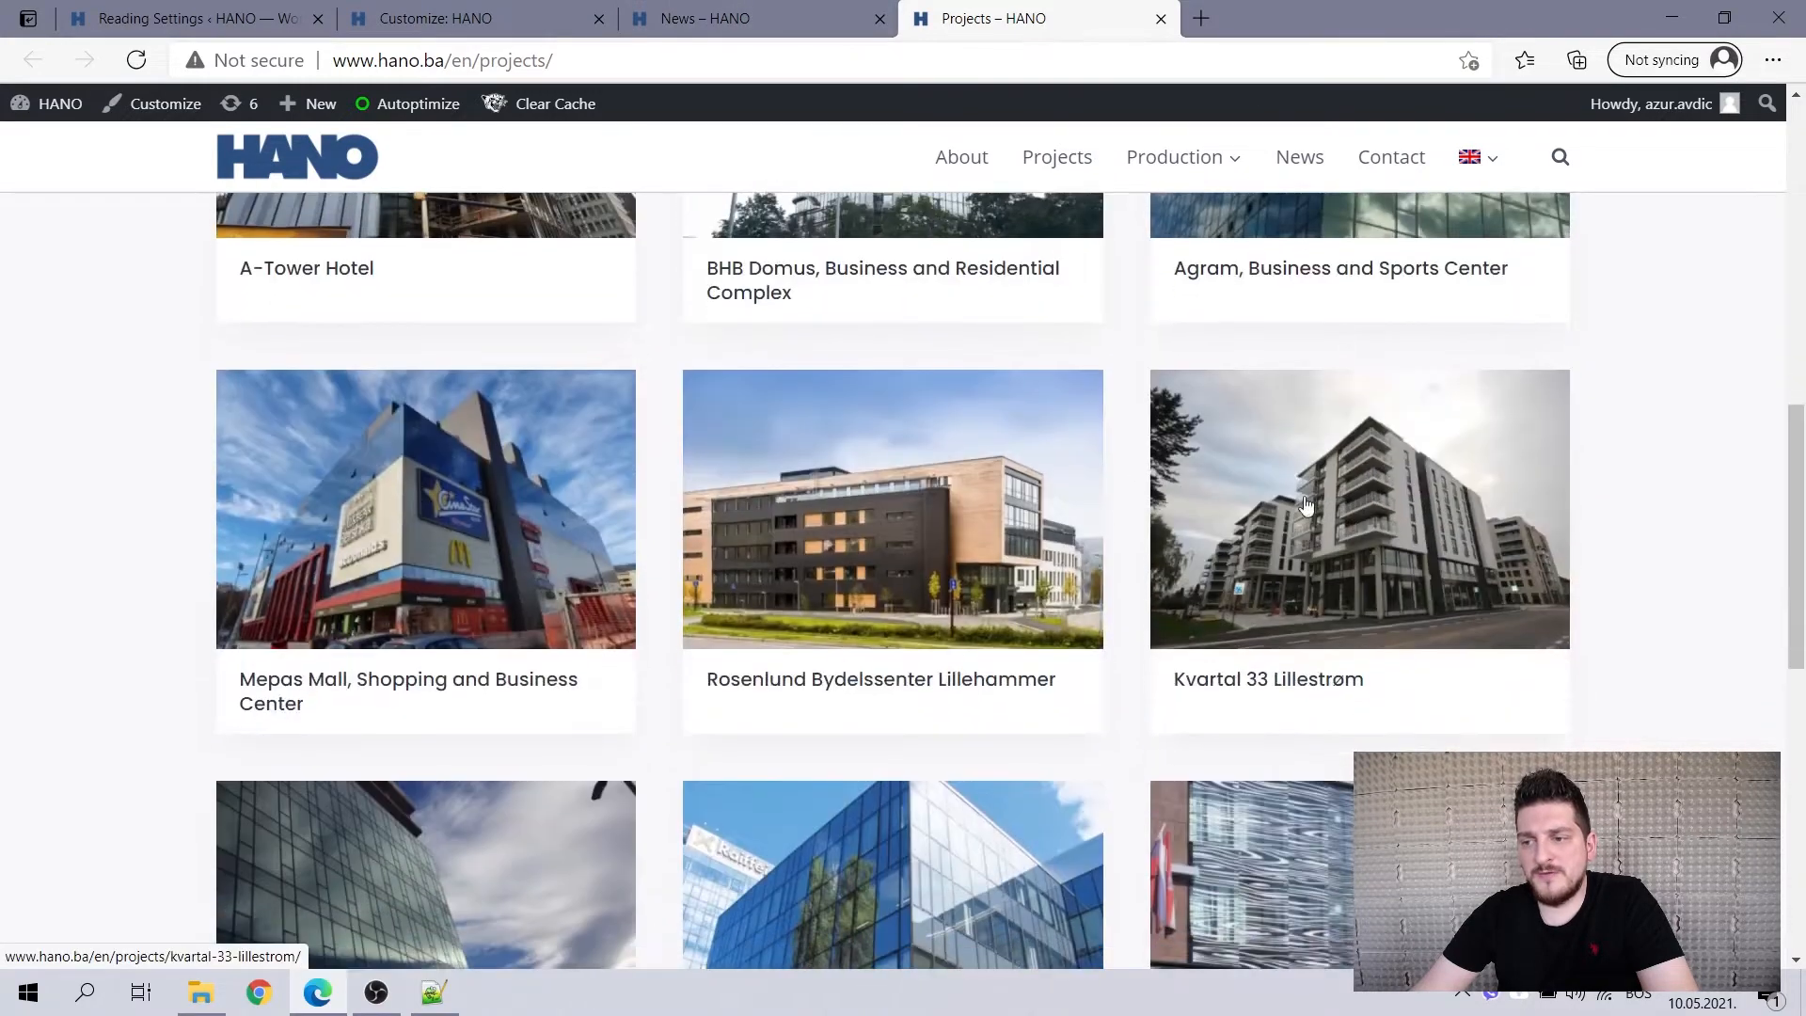
scroll(down, 3)
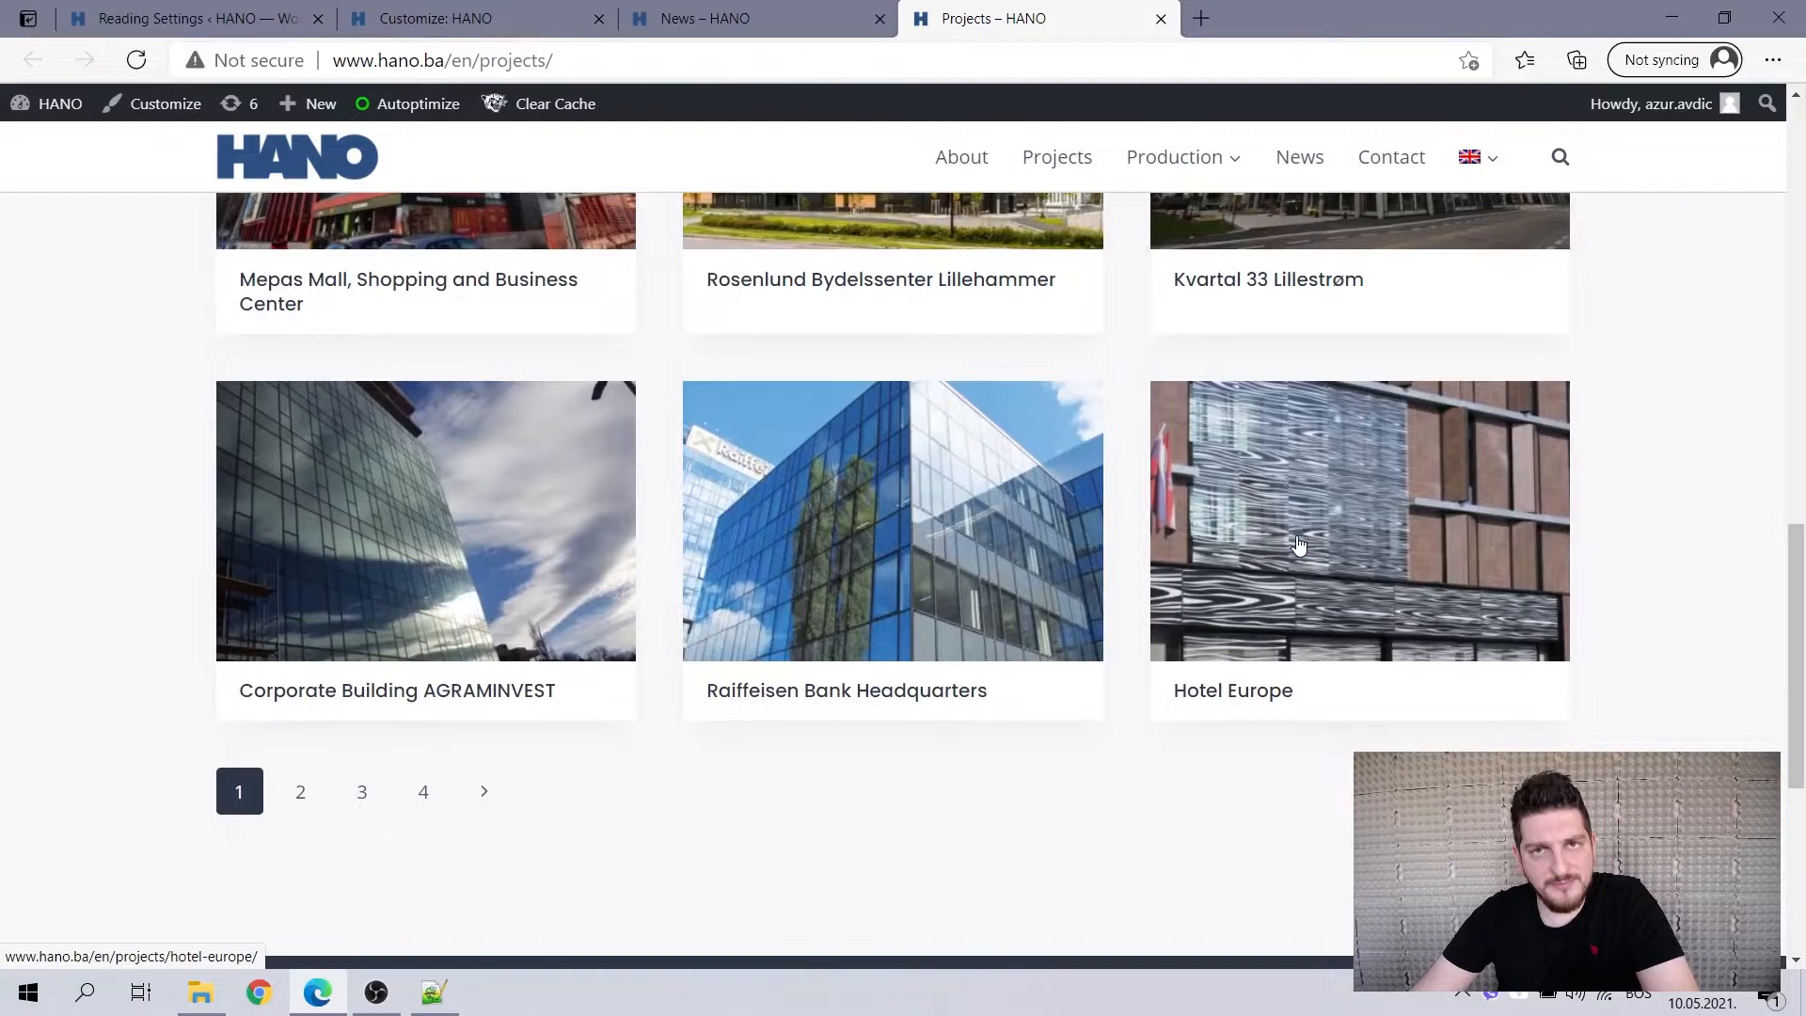
scroll(up, 3)
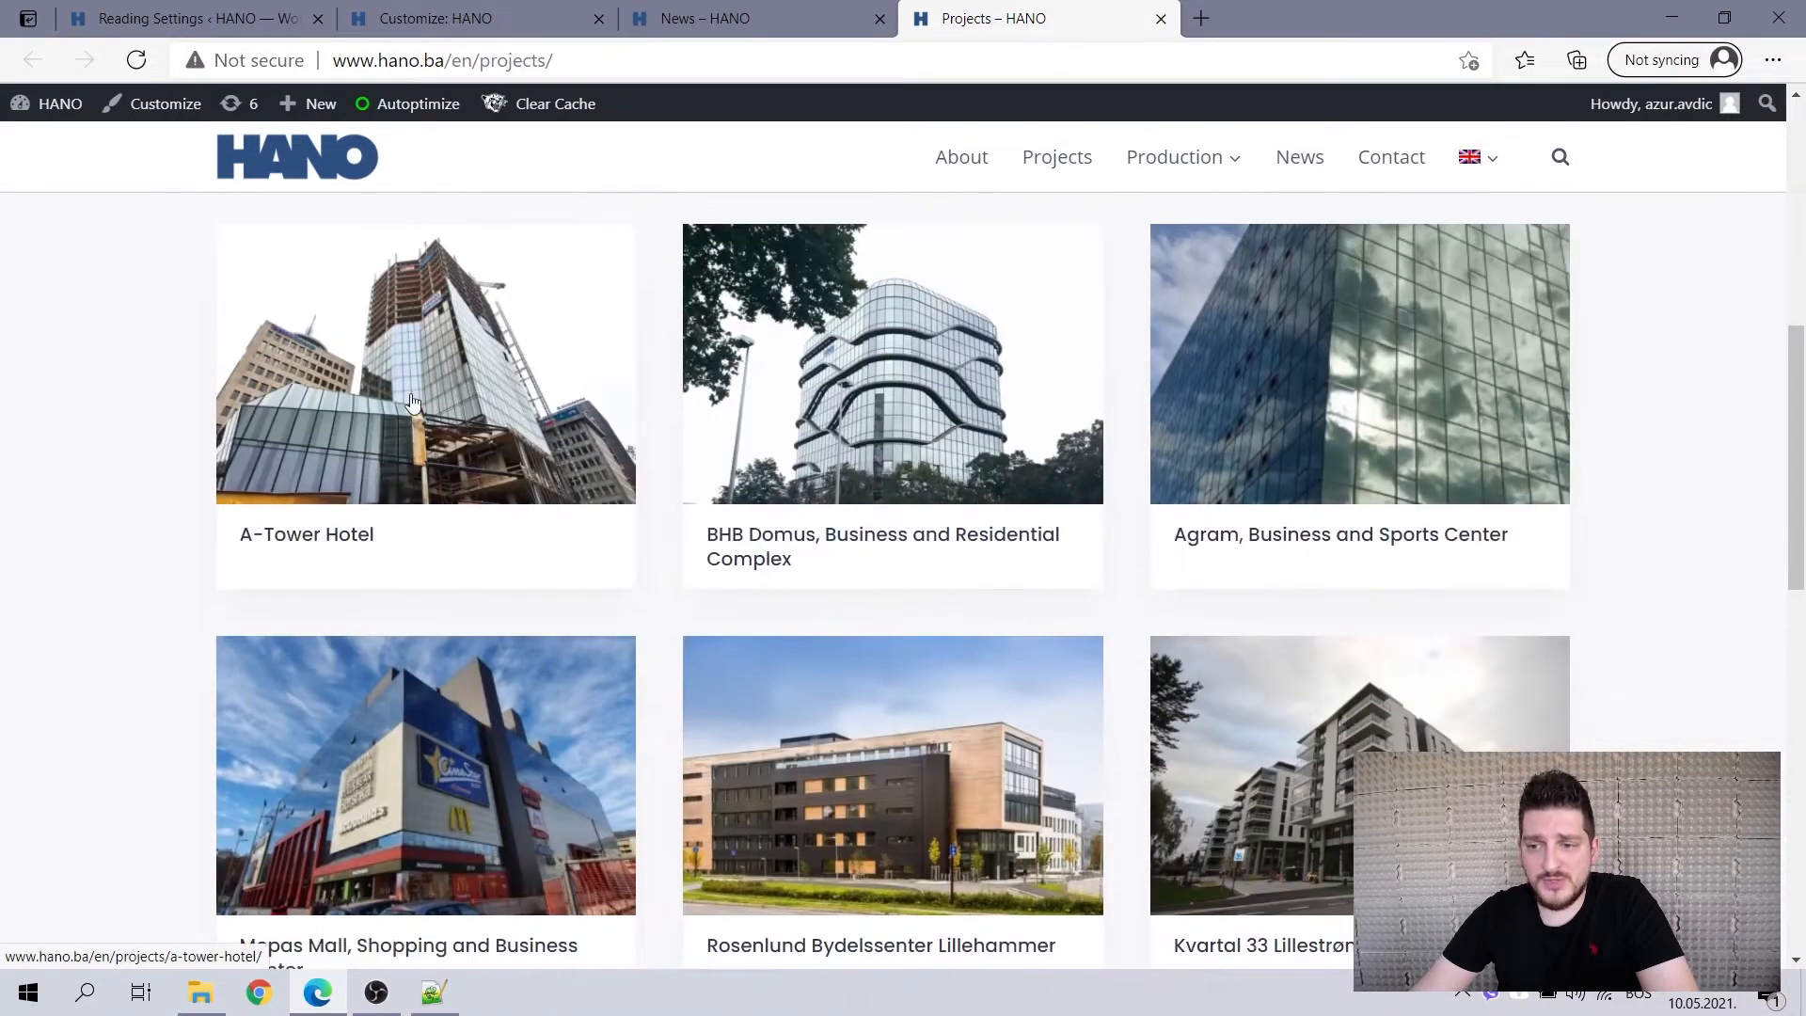
mouse_move(826, 406)
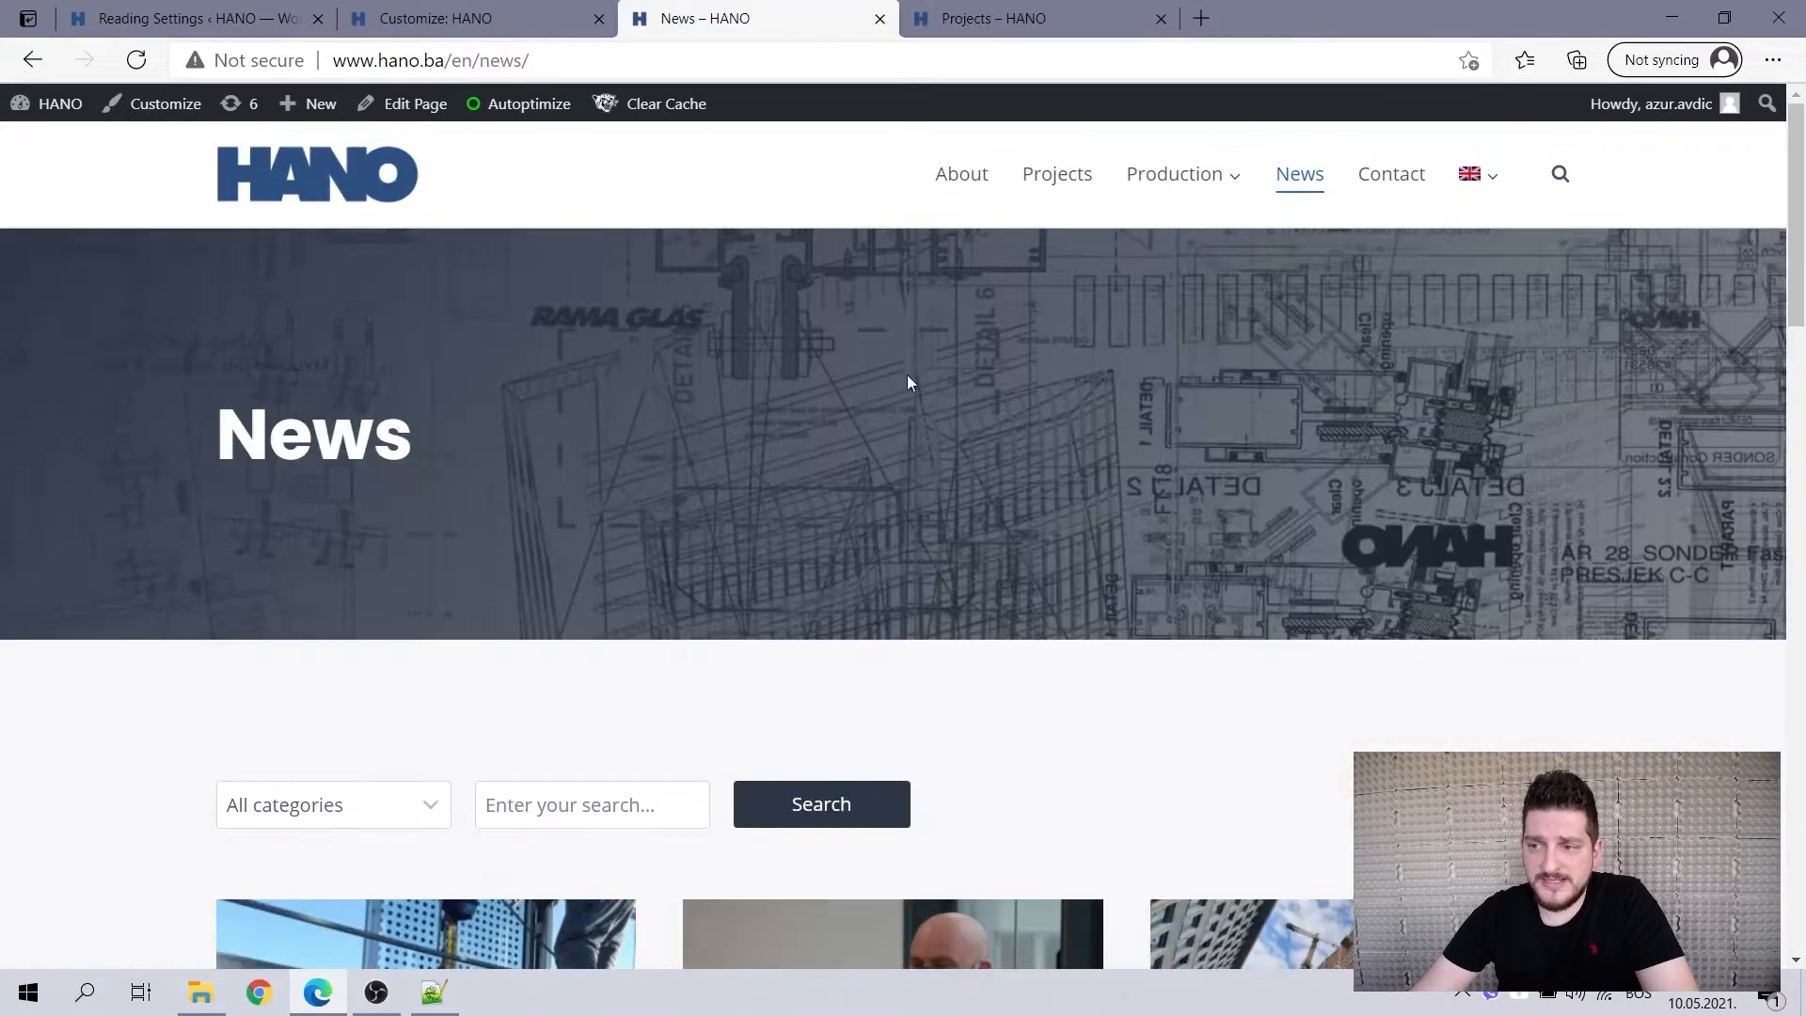
scroll(down, 3)
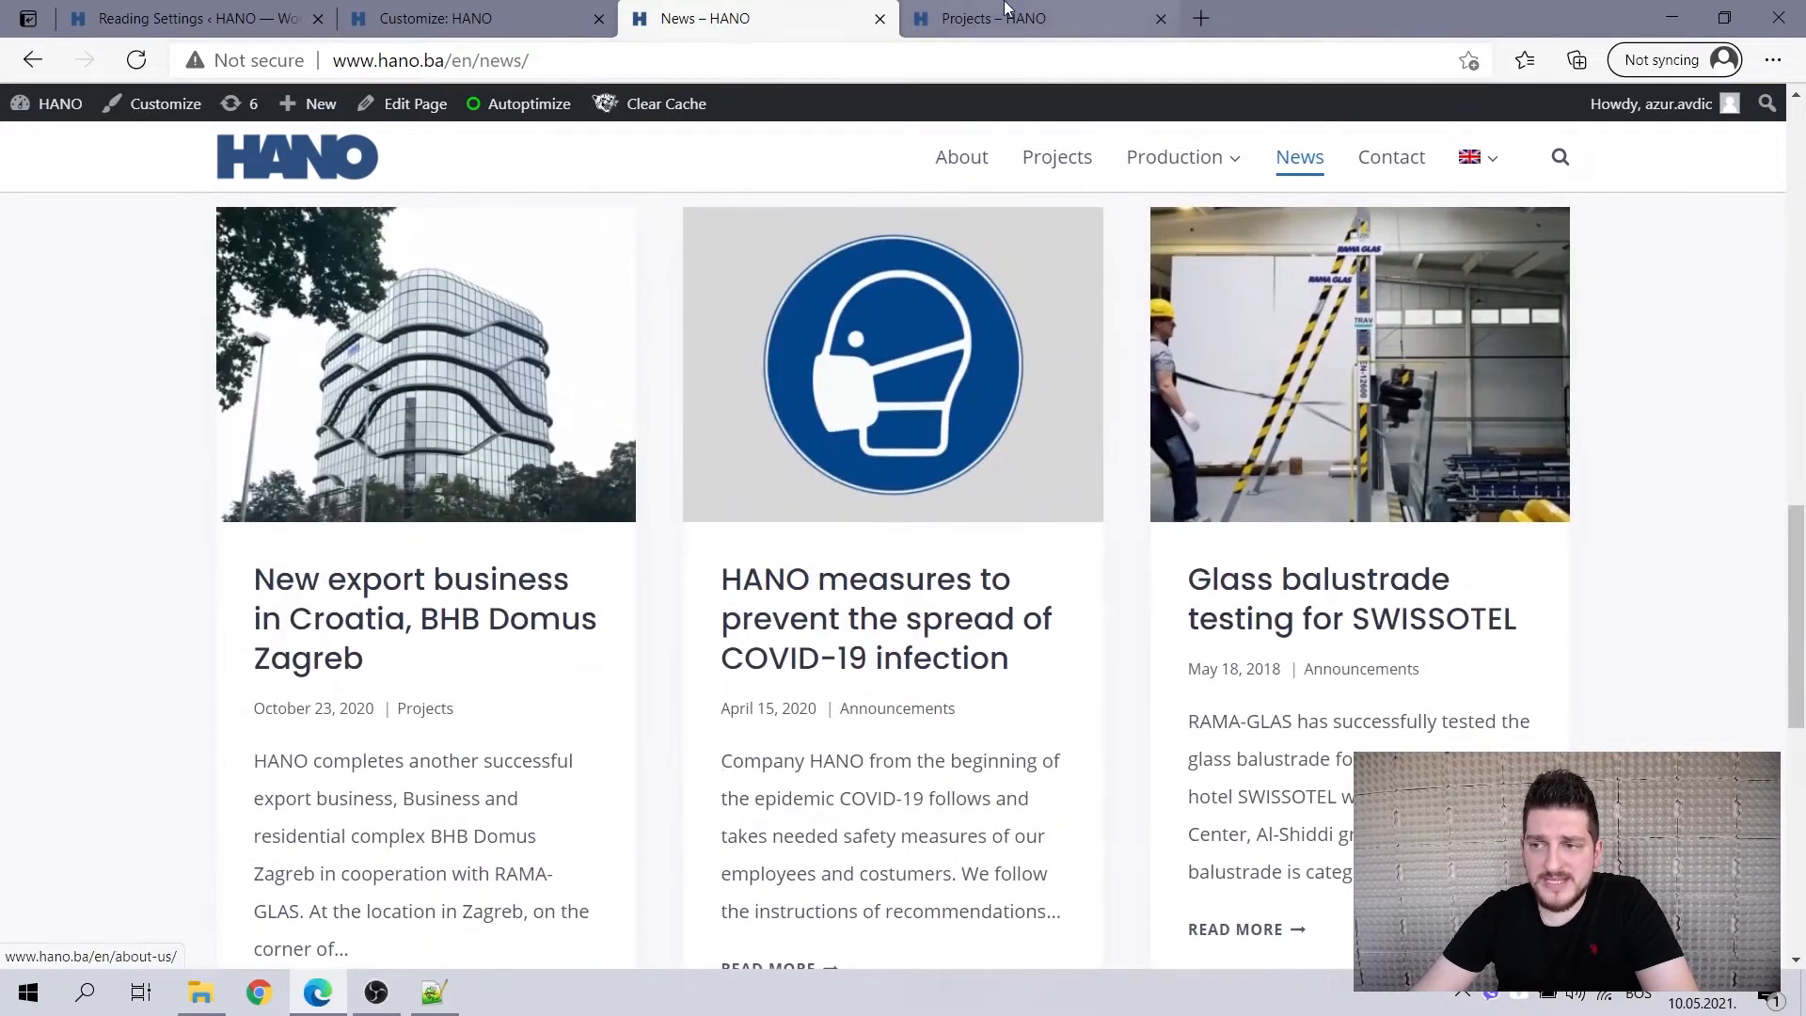
click(1036, 19)
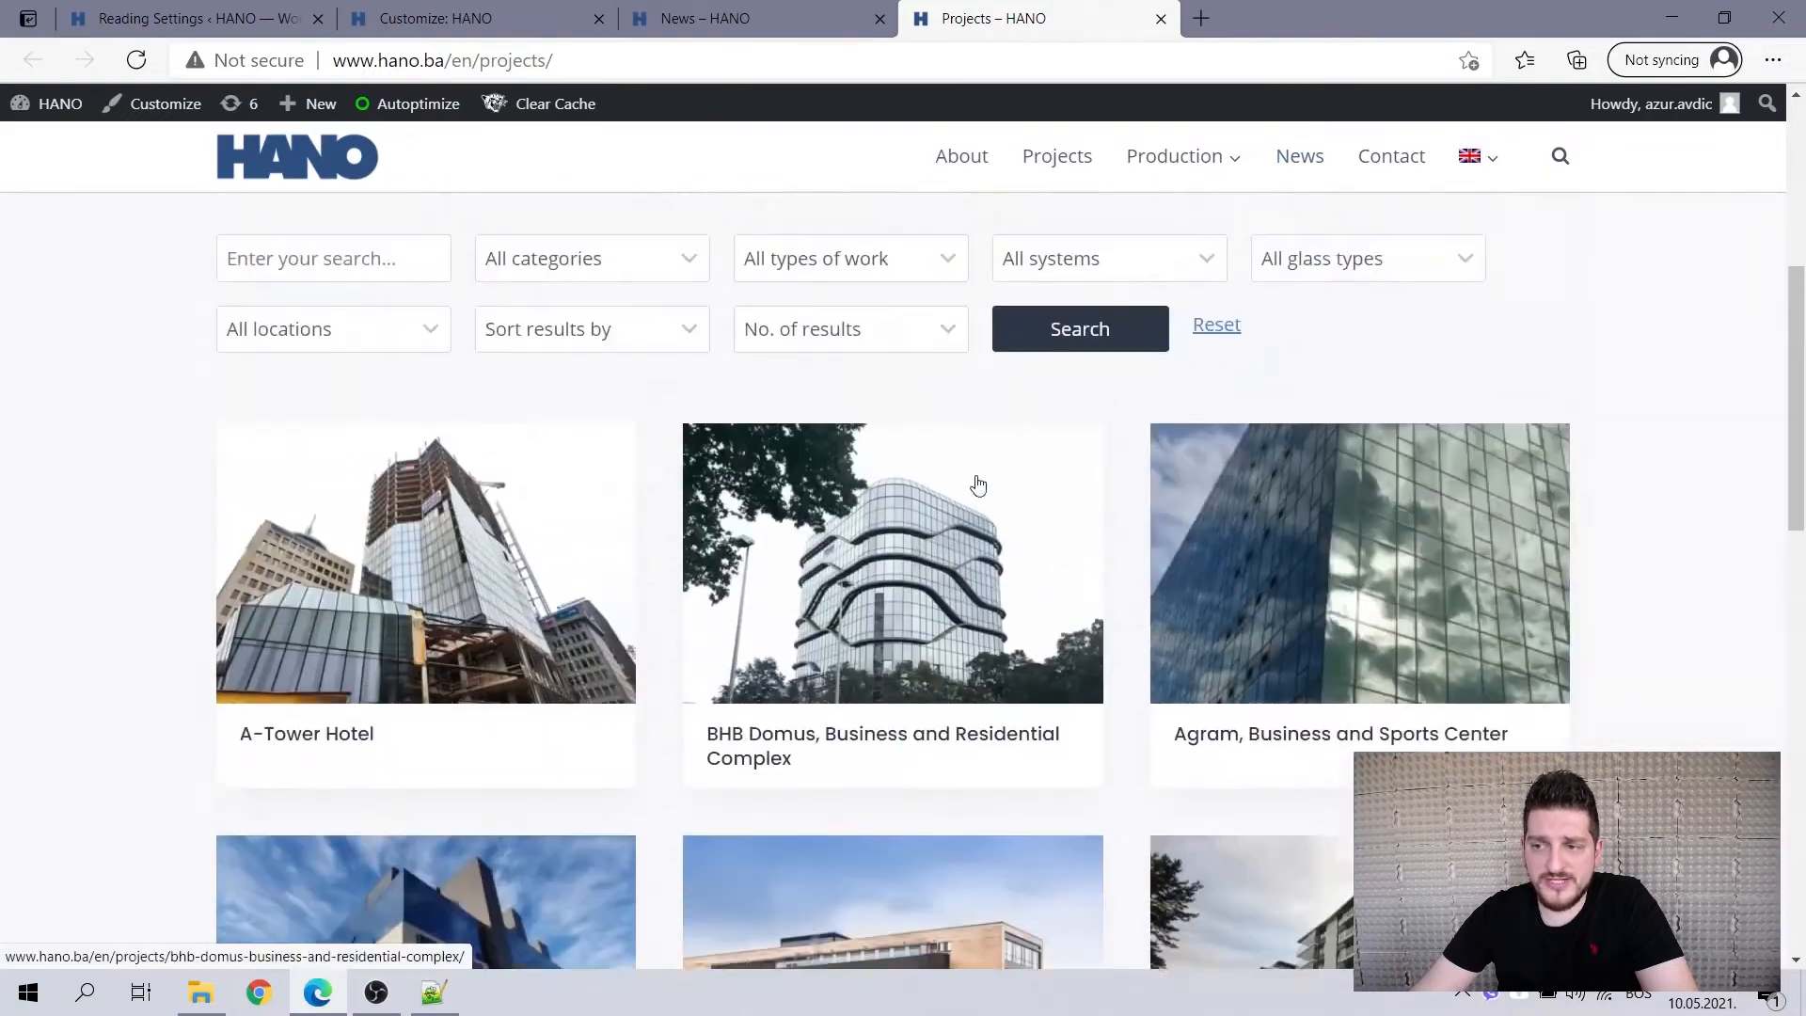
scroll(down, 3)
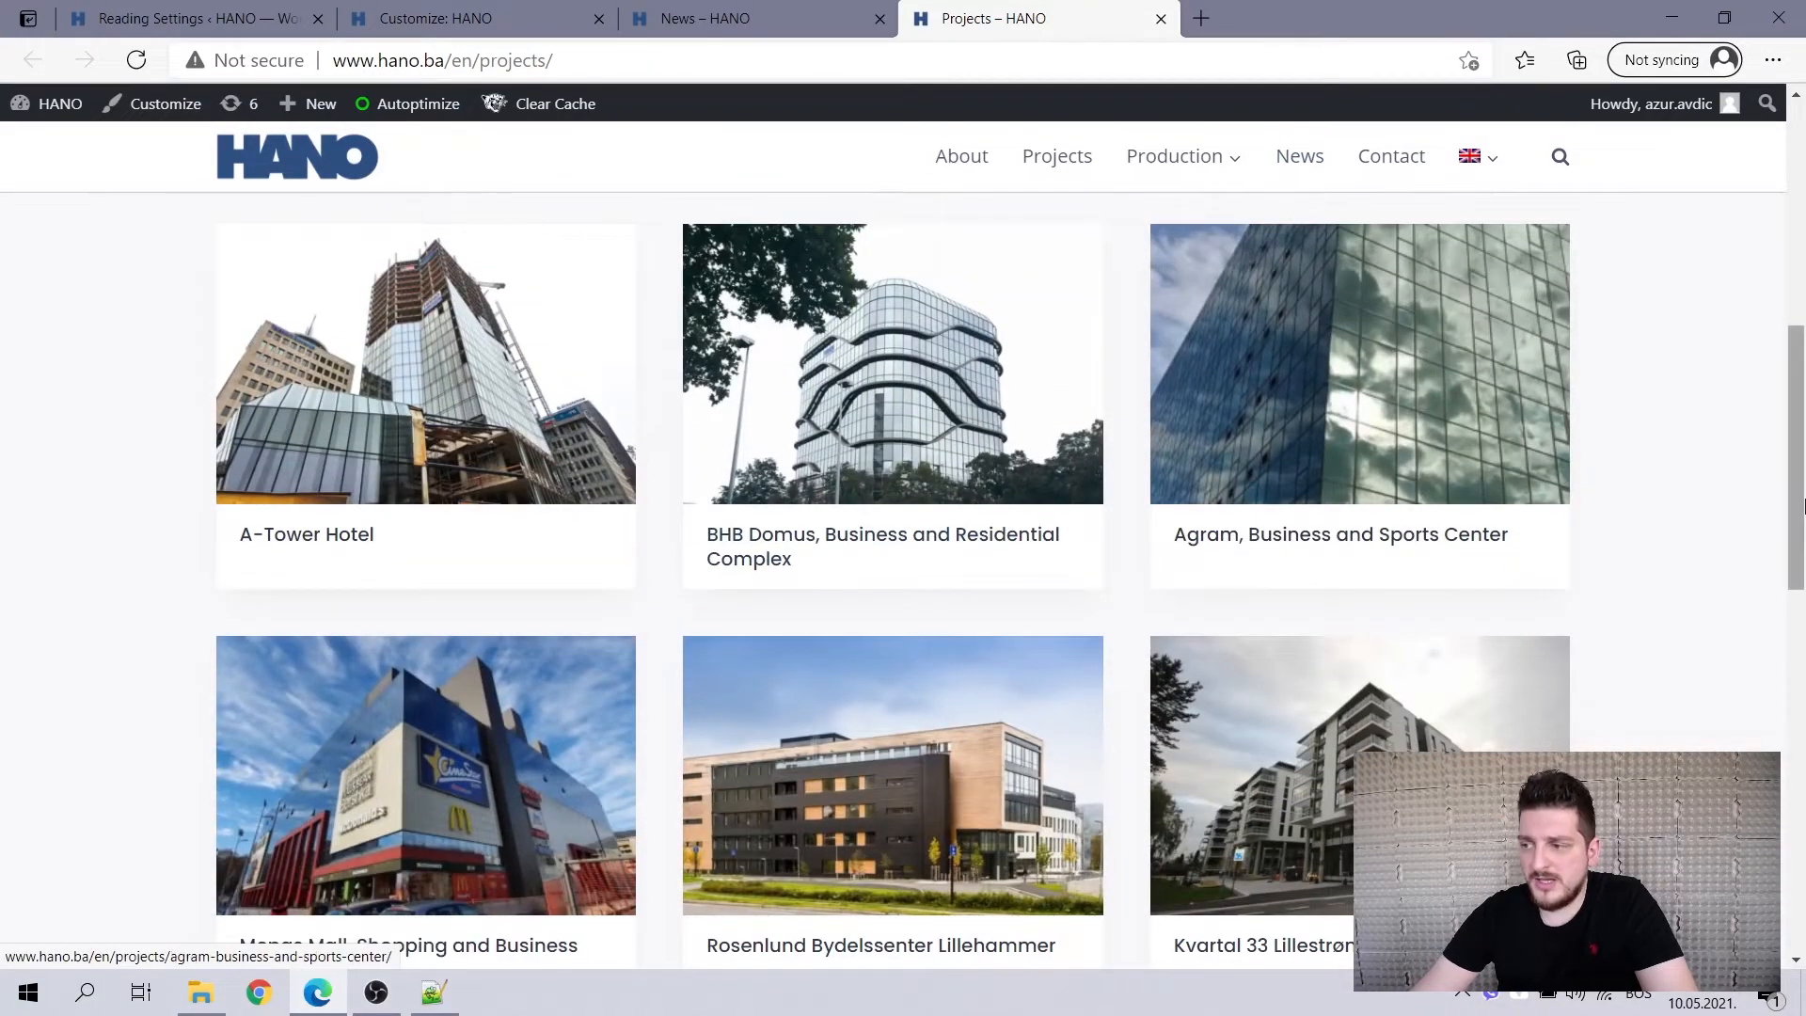
scroll(down, 3)
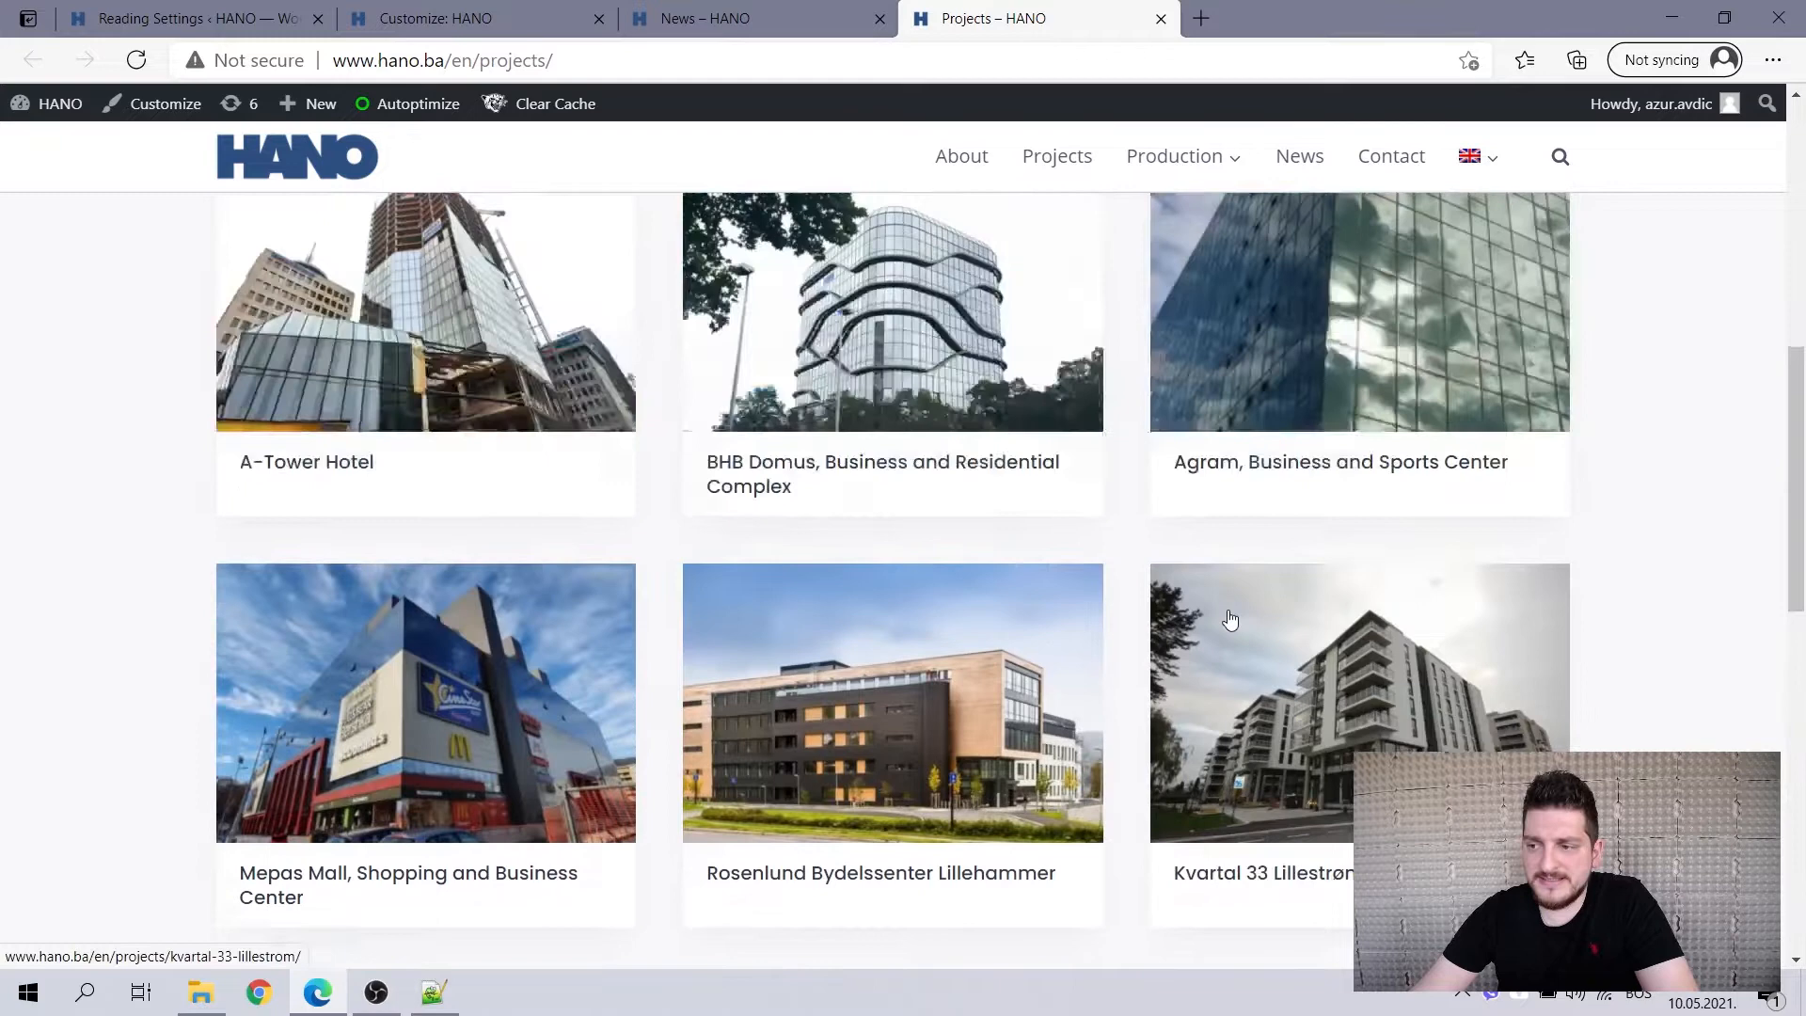
scroll(up, 3)
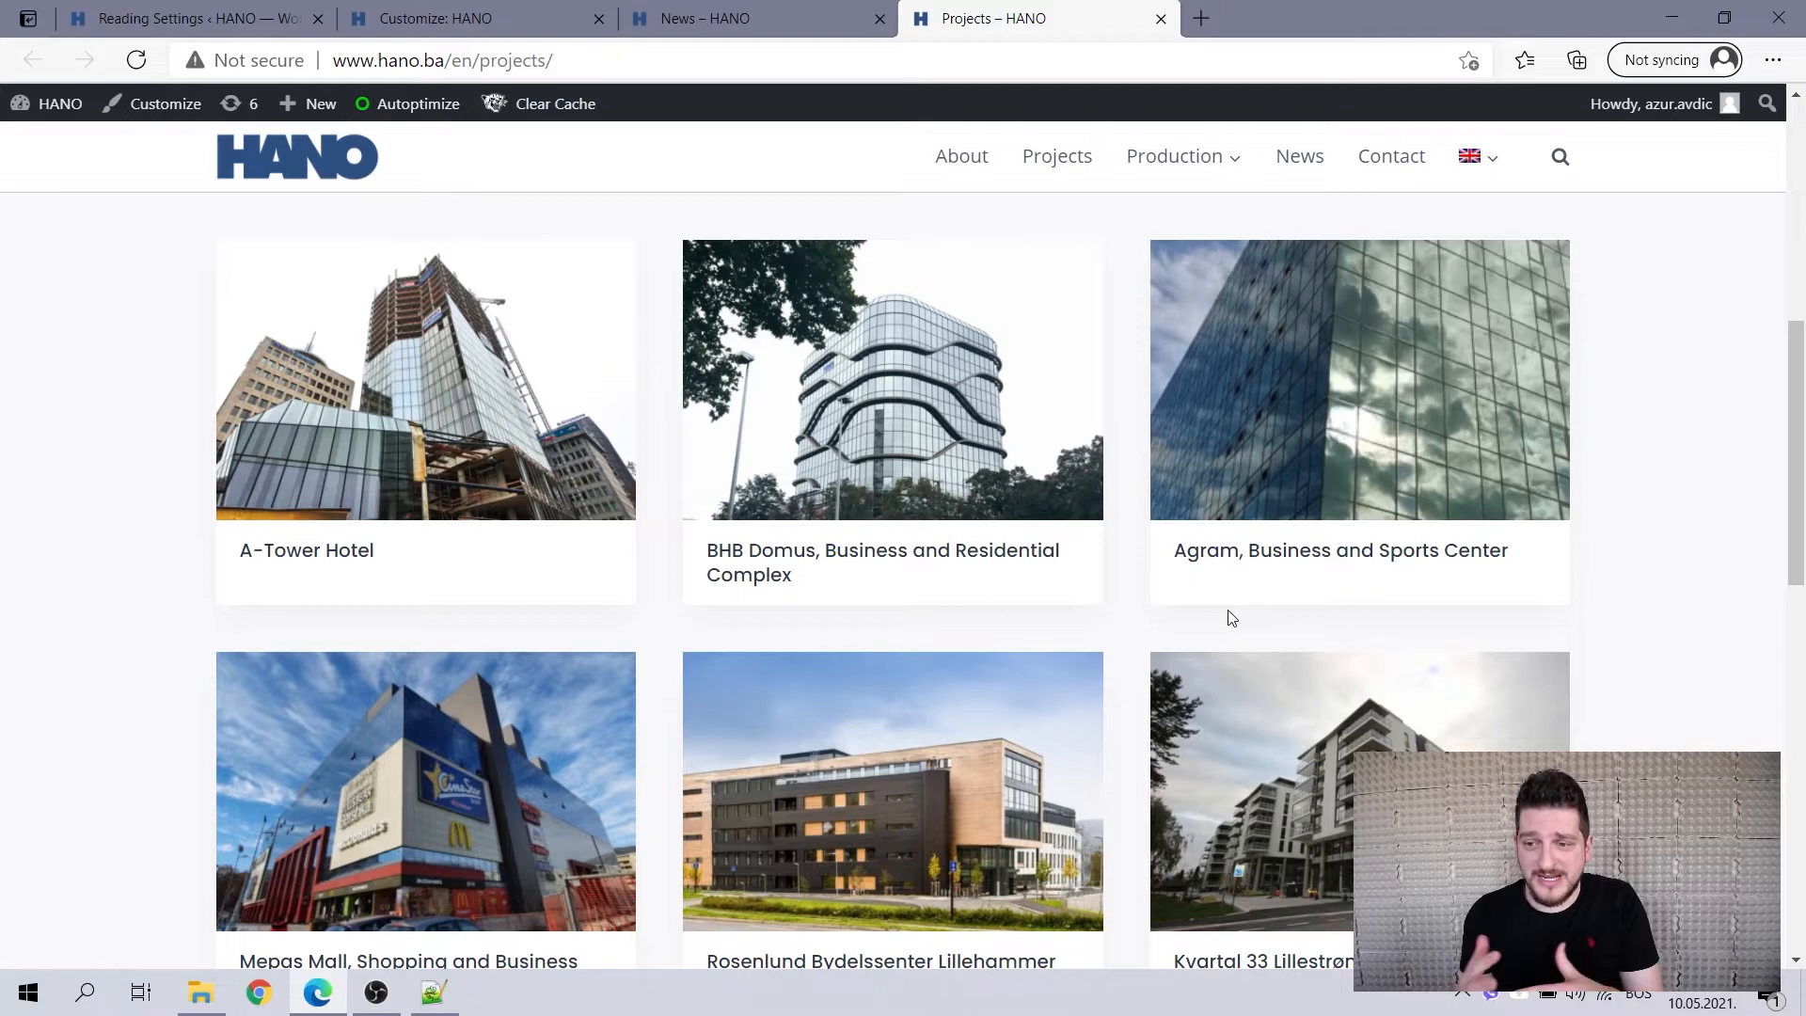
Leave the Customizer's Additional CSS section and reach the Custom Post Types panel.
click(472, 18)
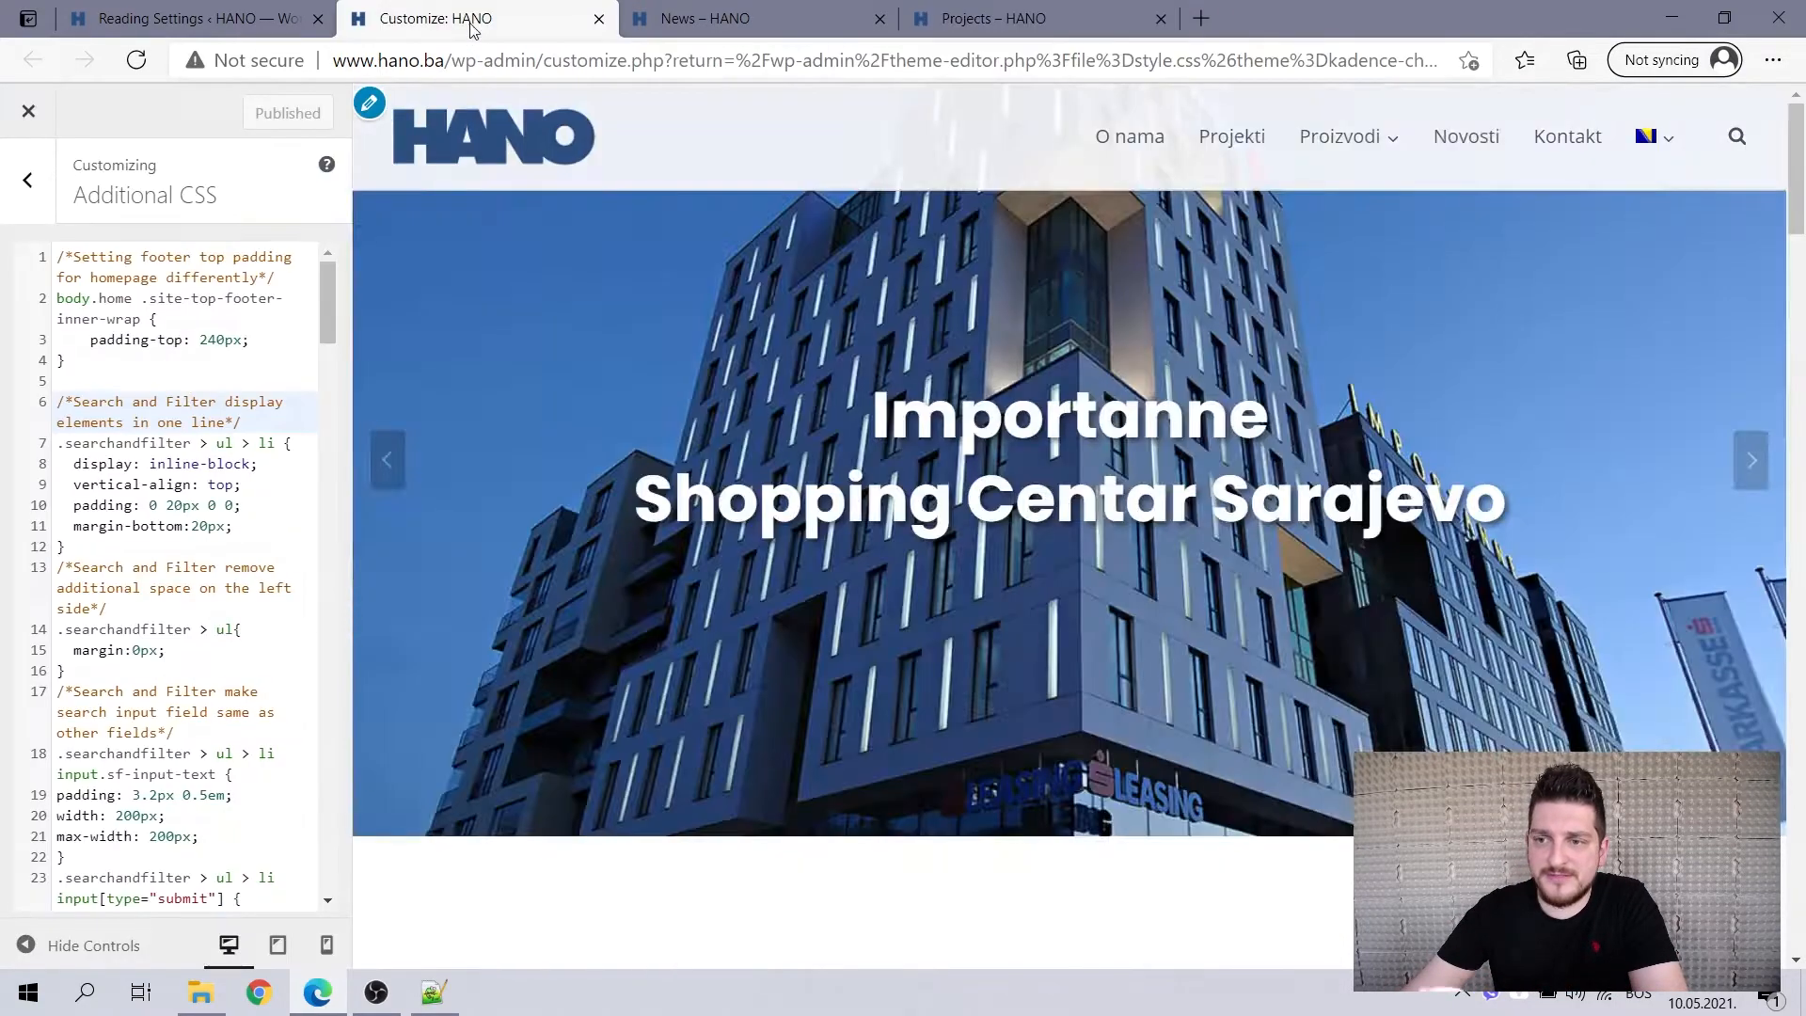
click(28, 180)
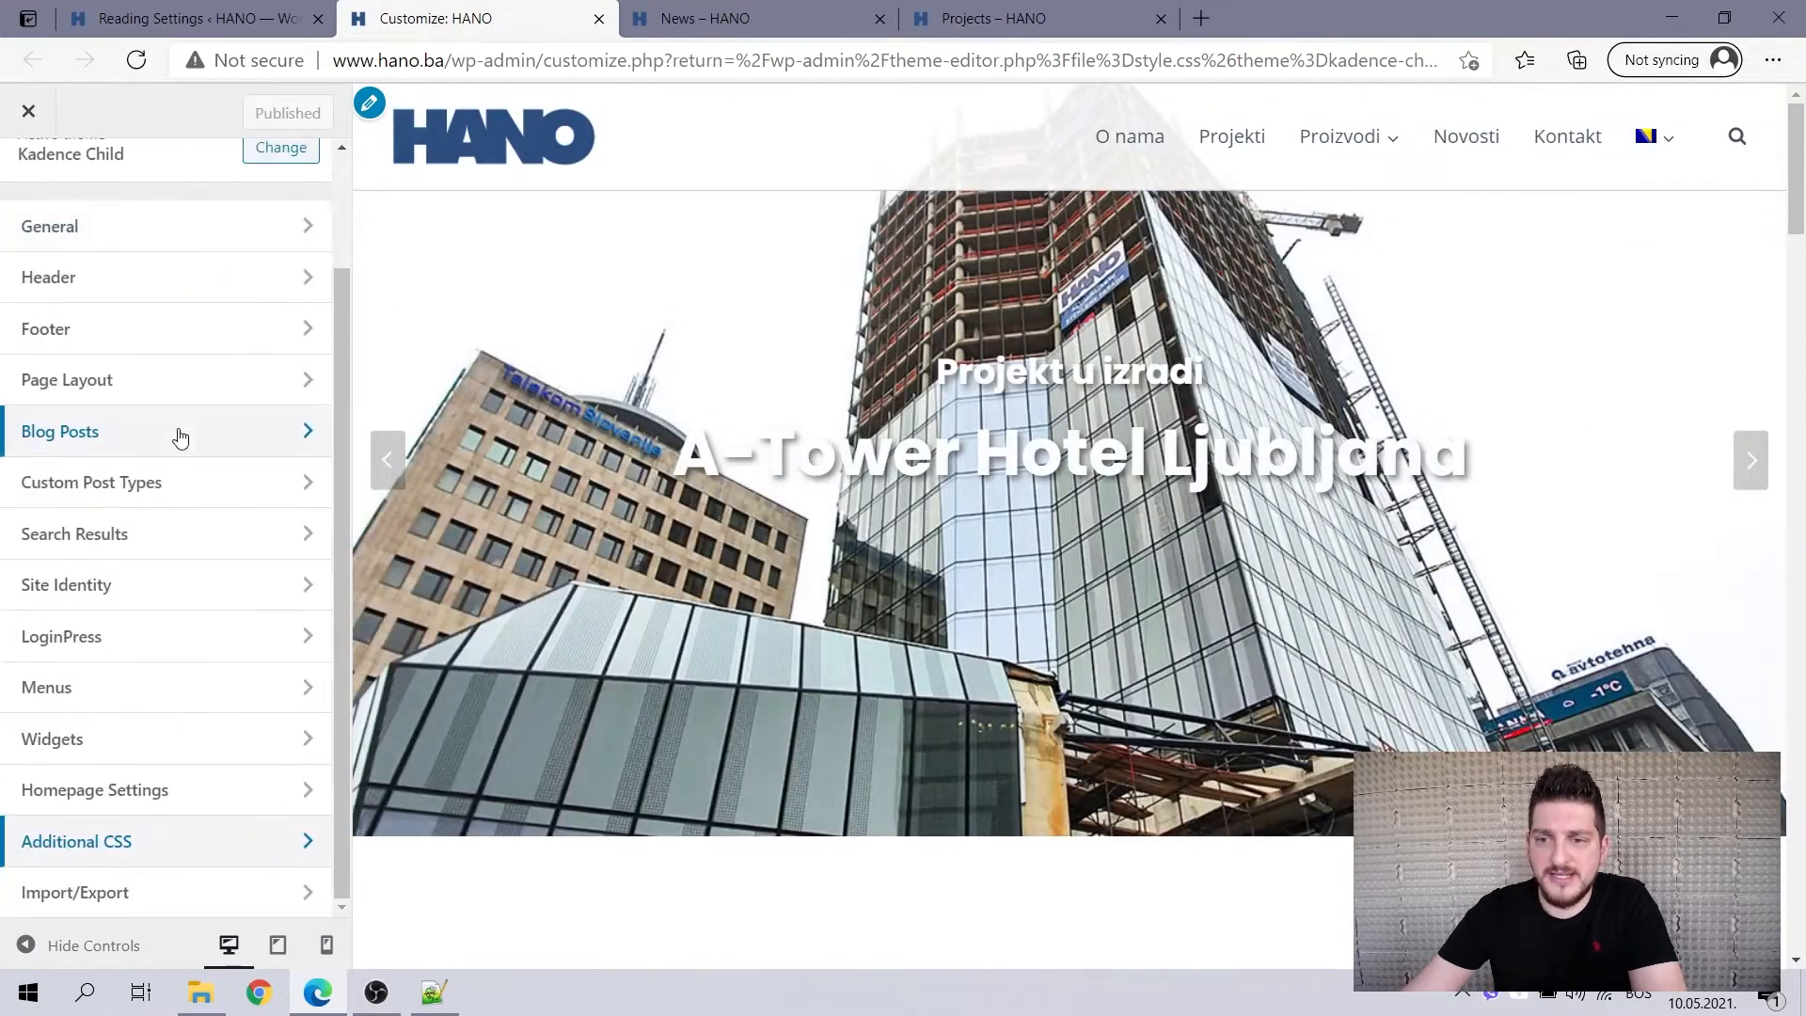
click(60, 431)
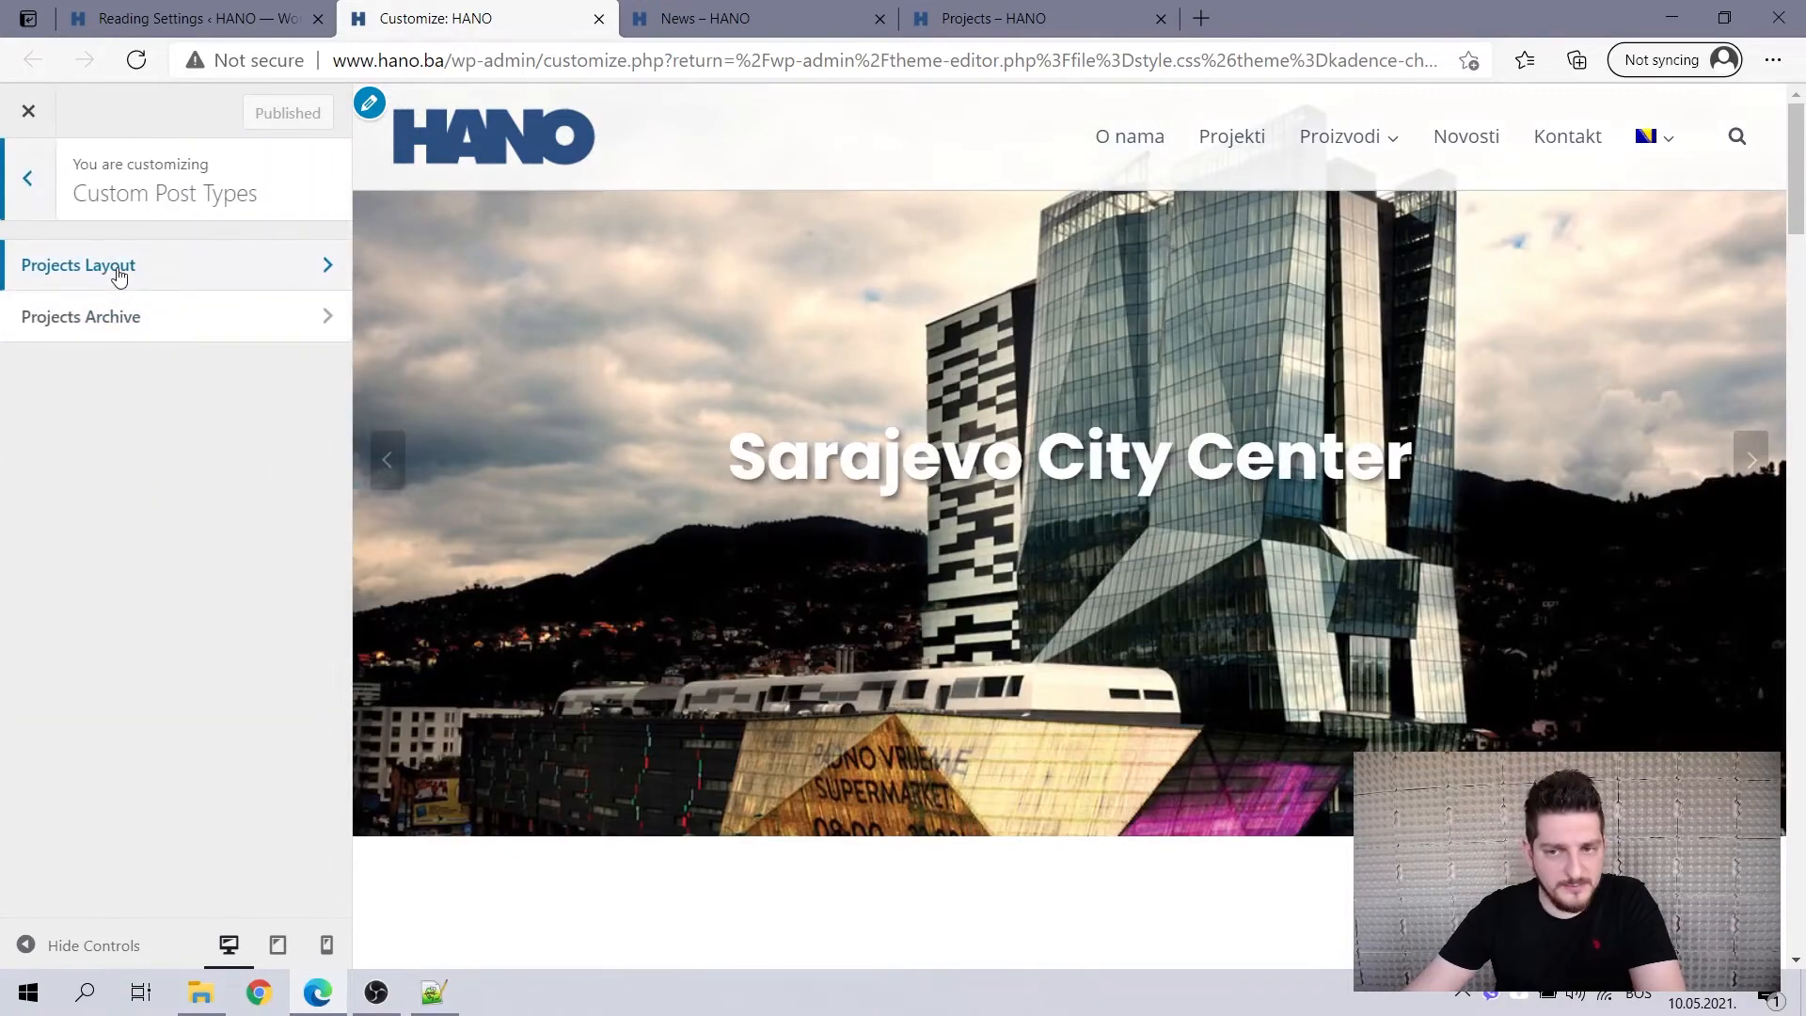
click(81, 317)
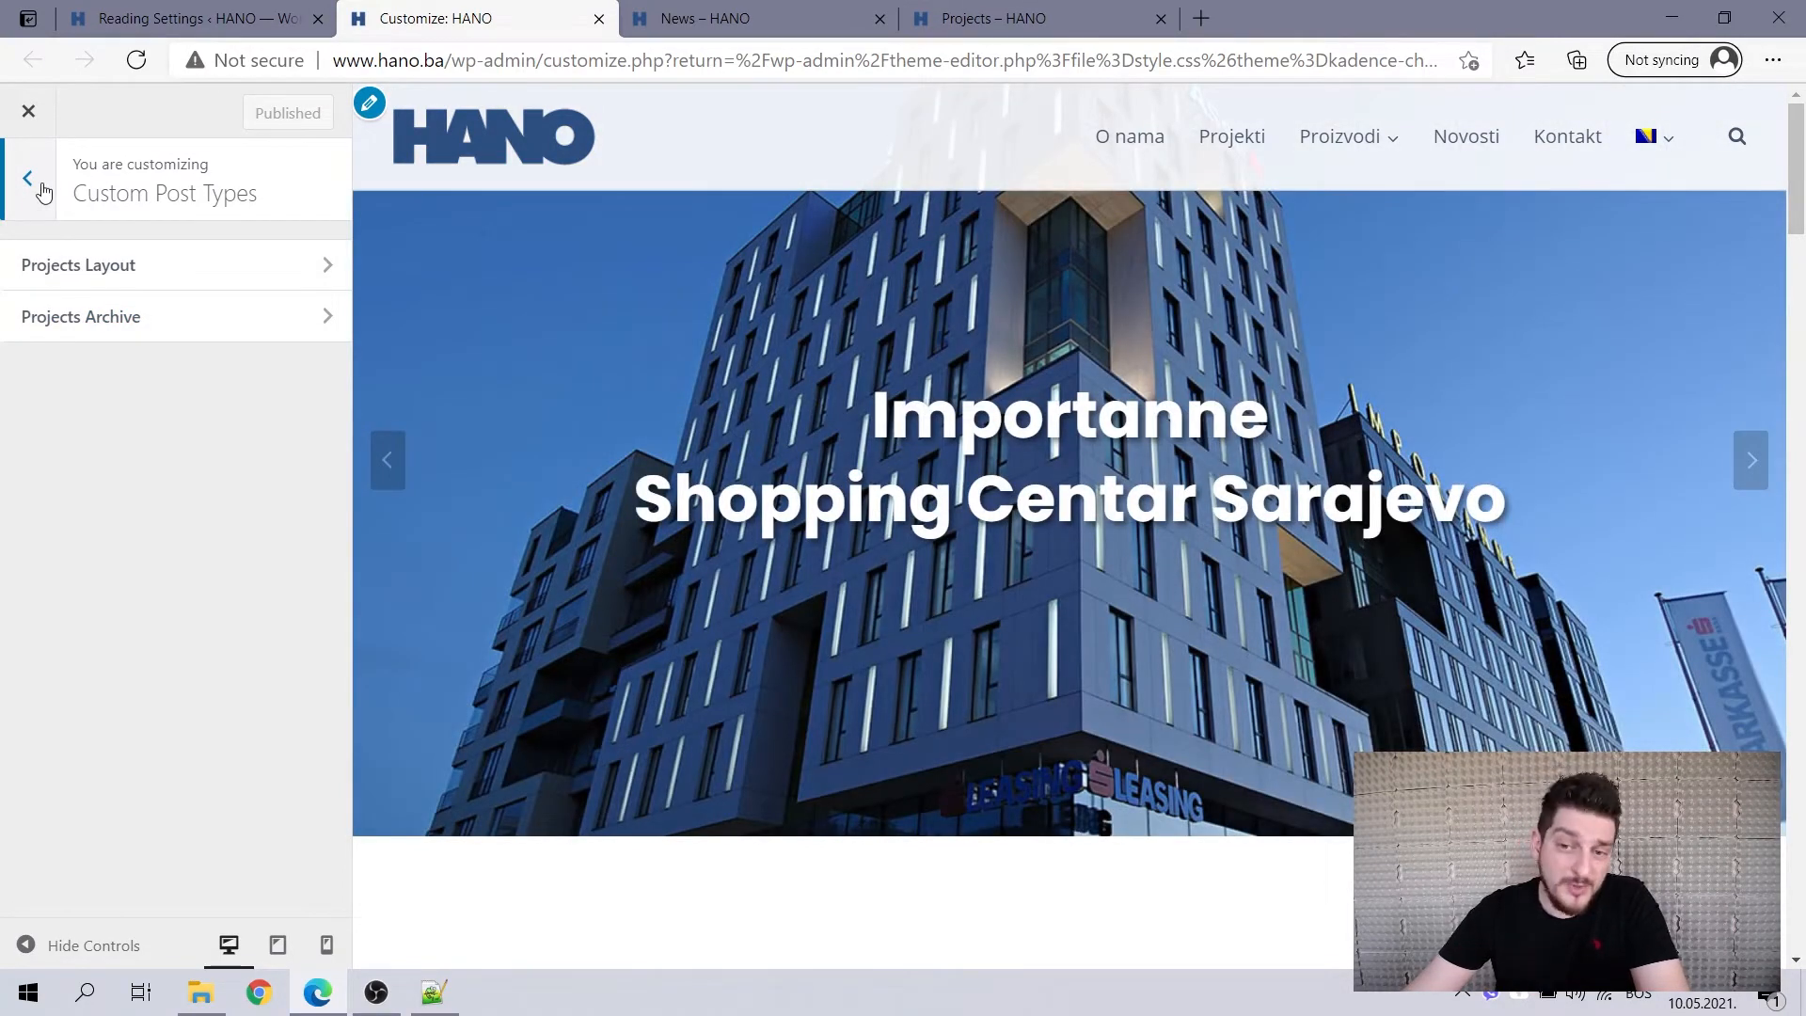
click(27, 178)
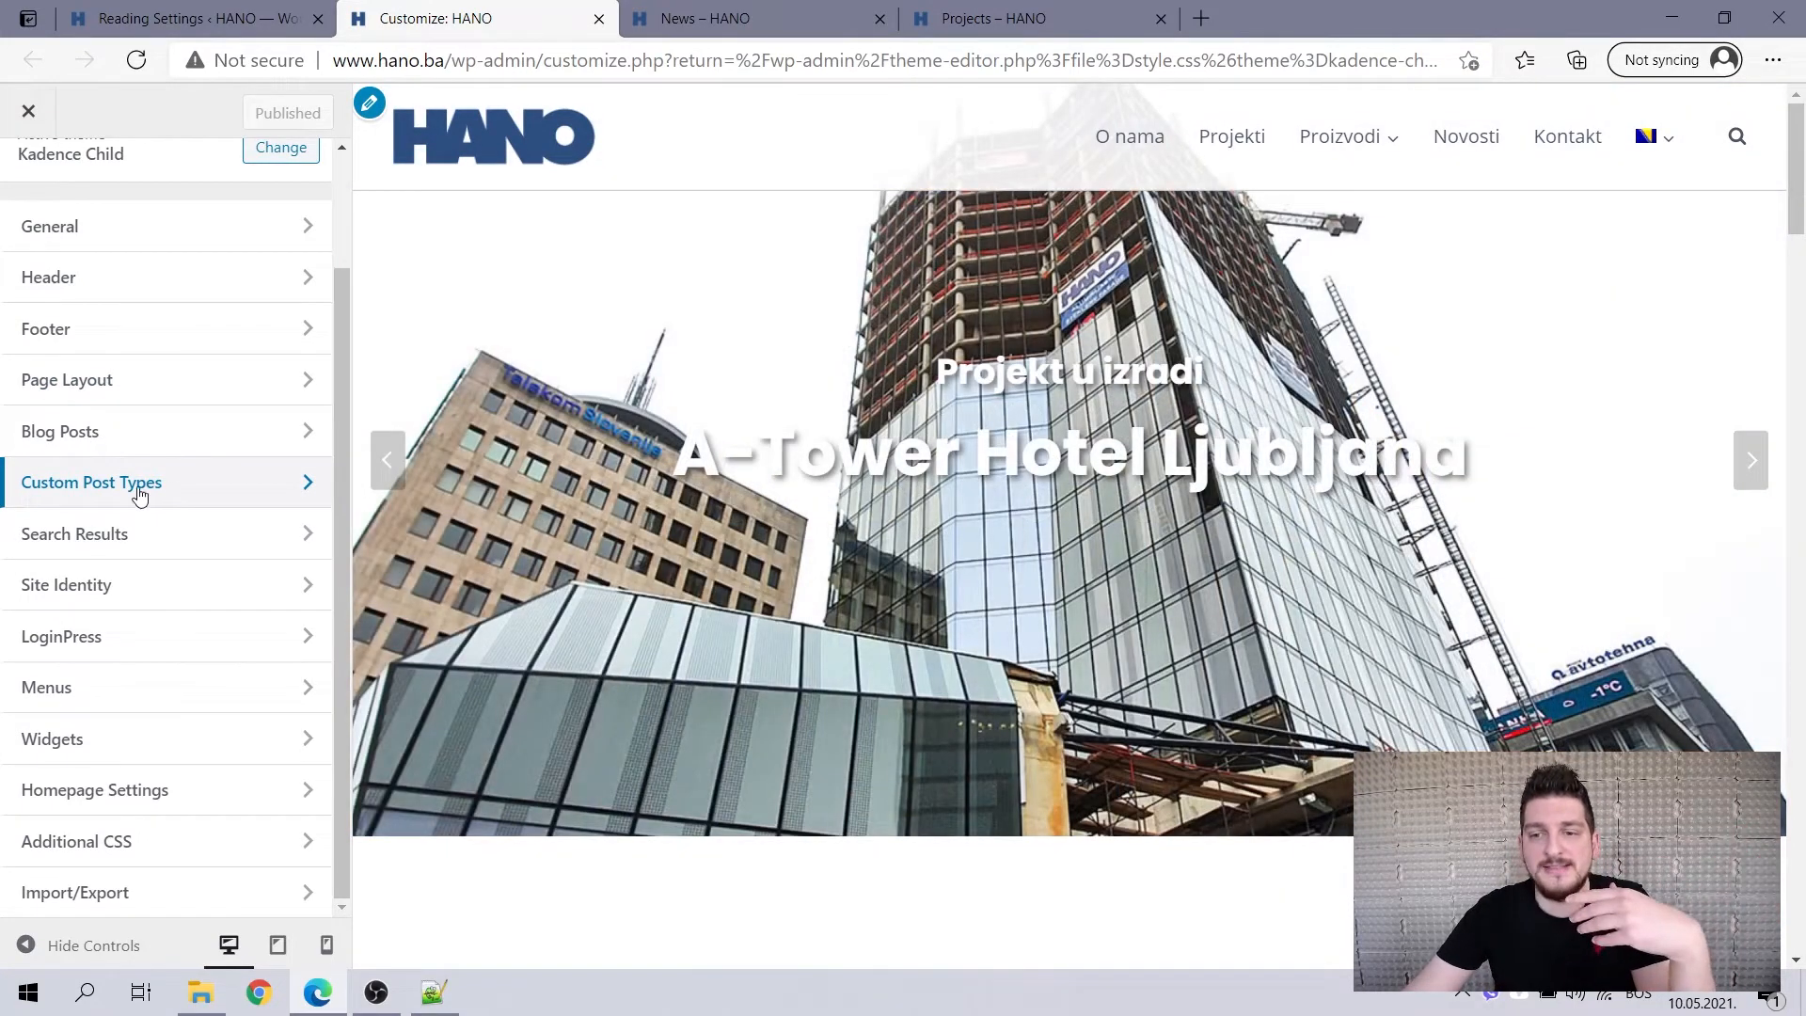
click(92, 482)
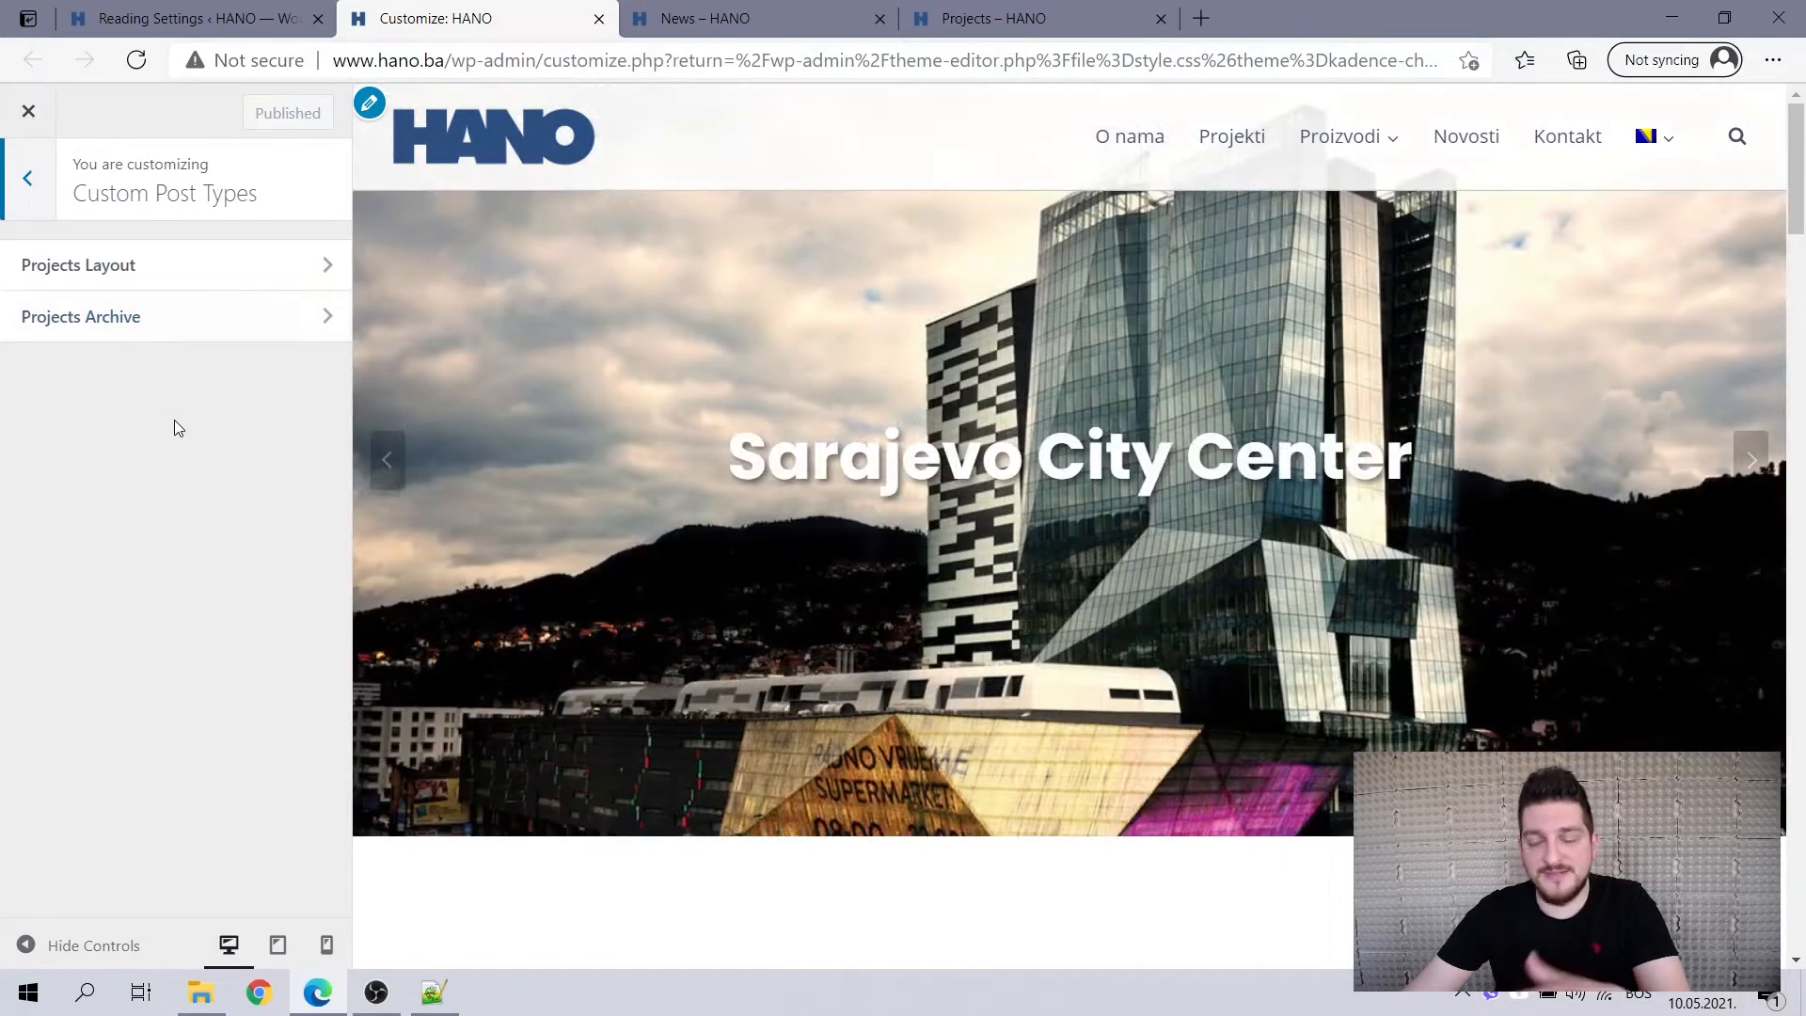
Review Projects Archive's three-column layout against the live Projects page.
click(80, 317)
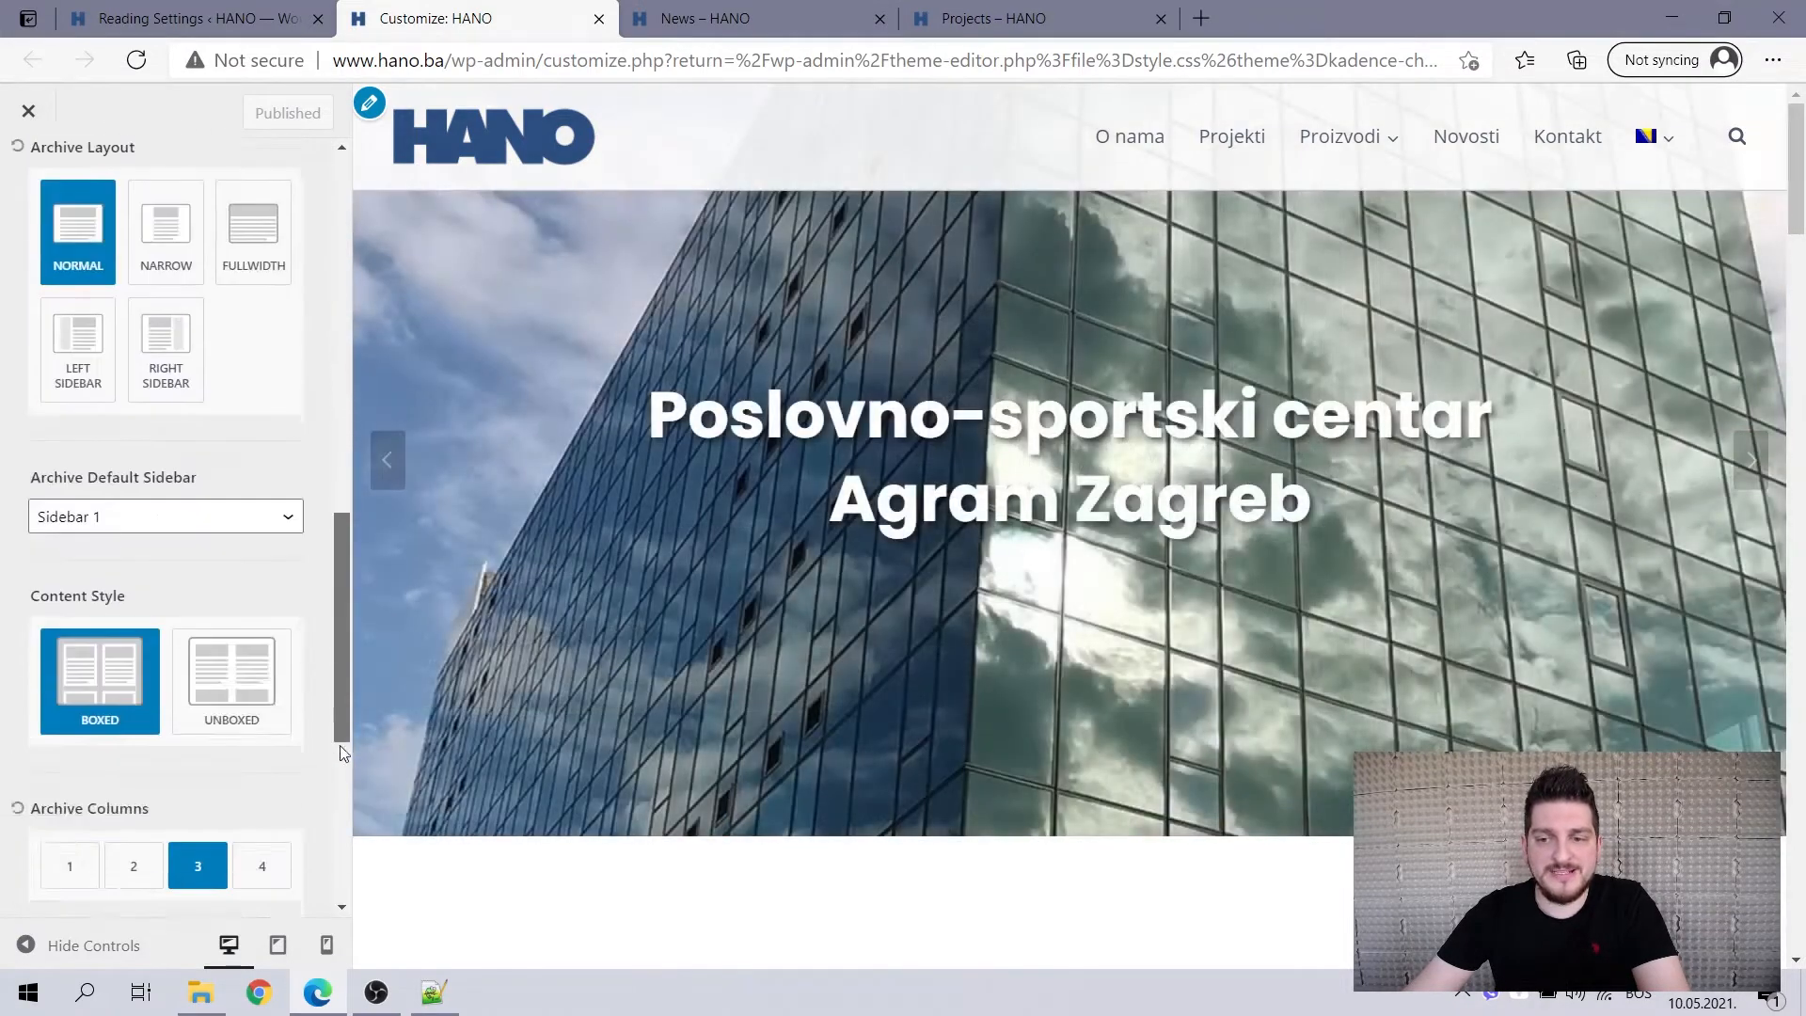
click(993, 19)
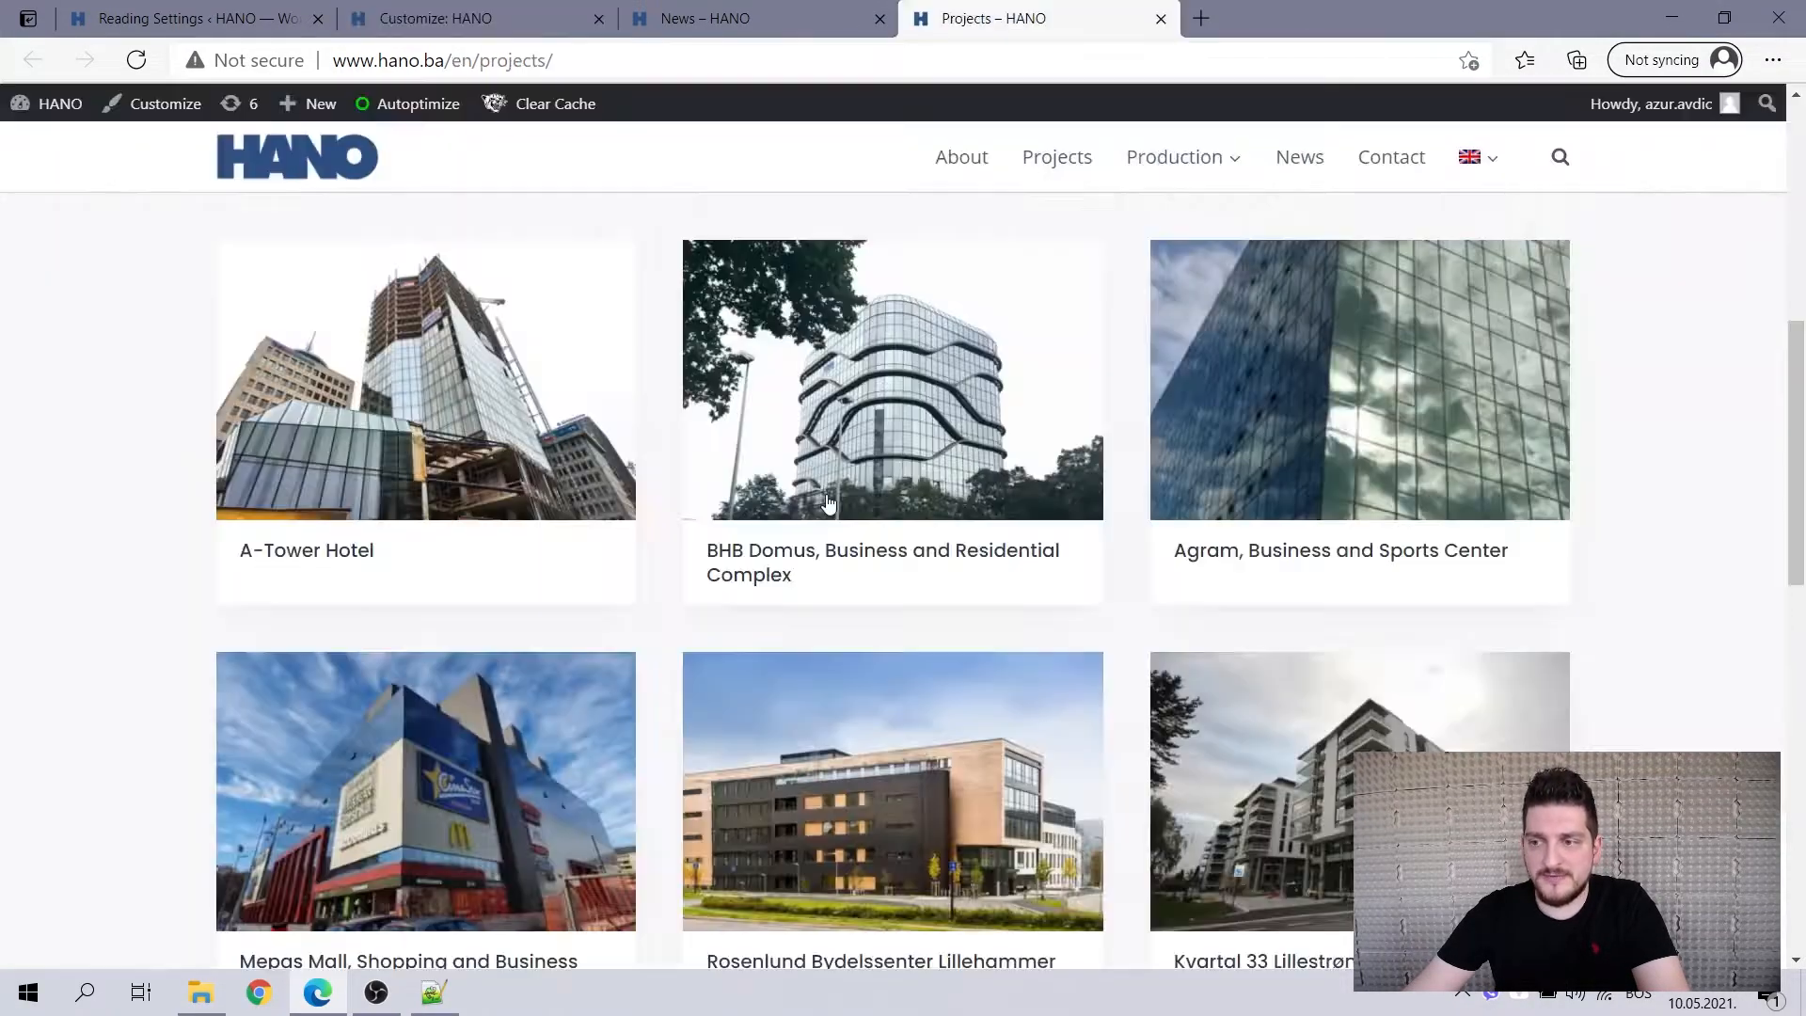
click(472, 19)
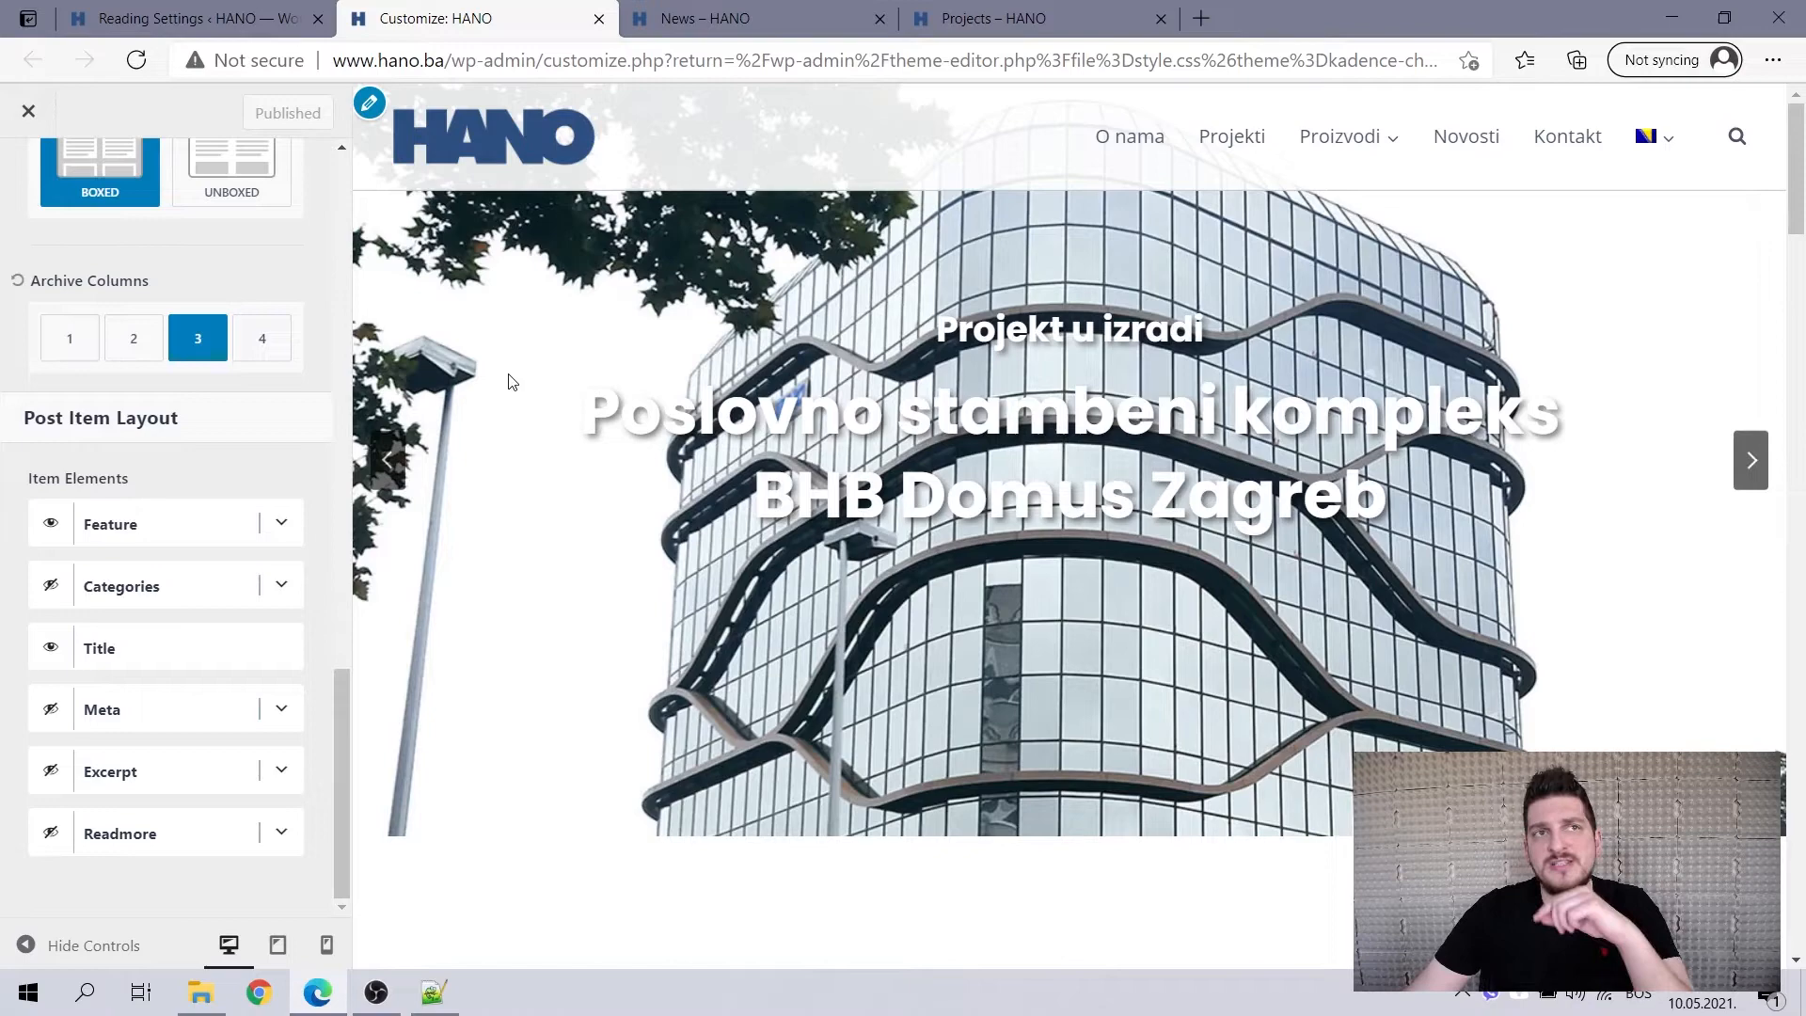
click(1749, 460)
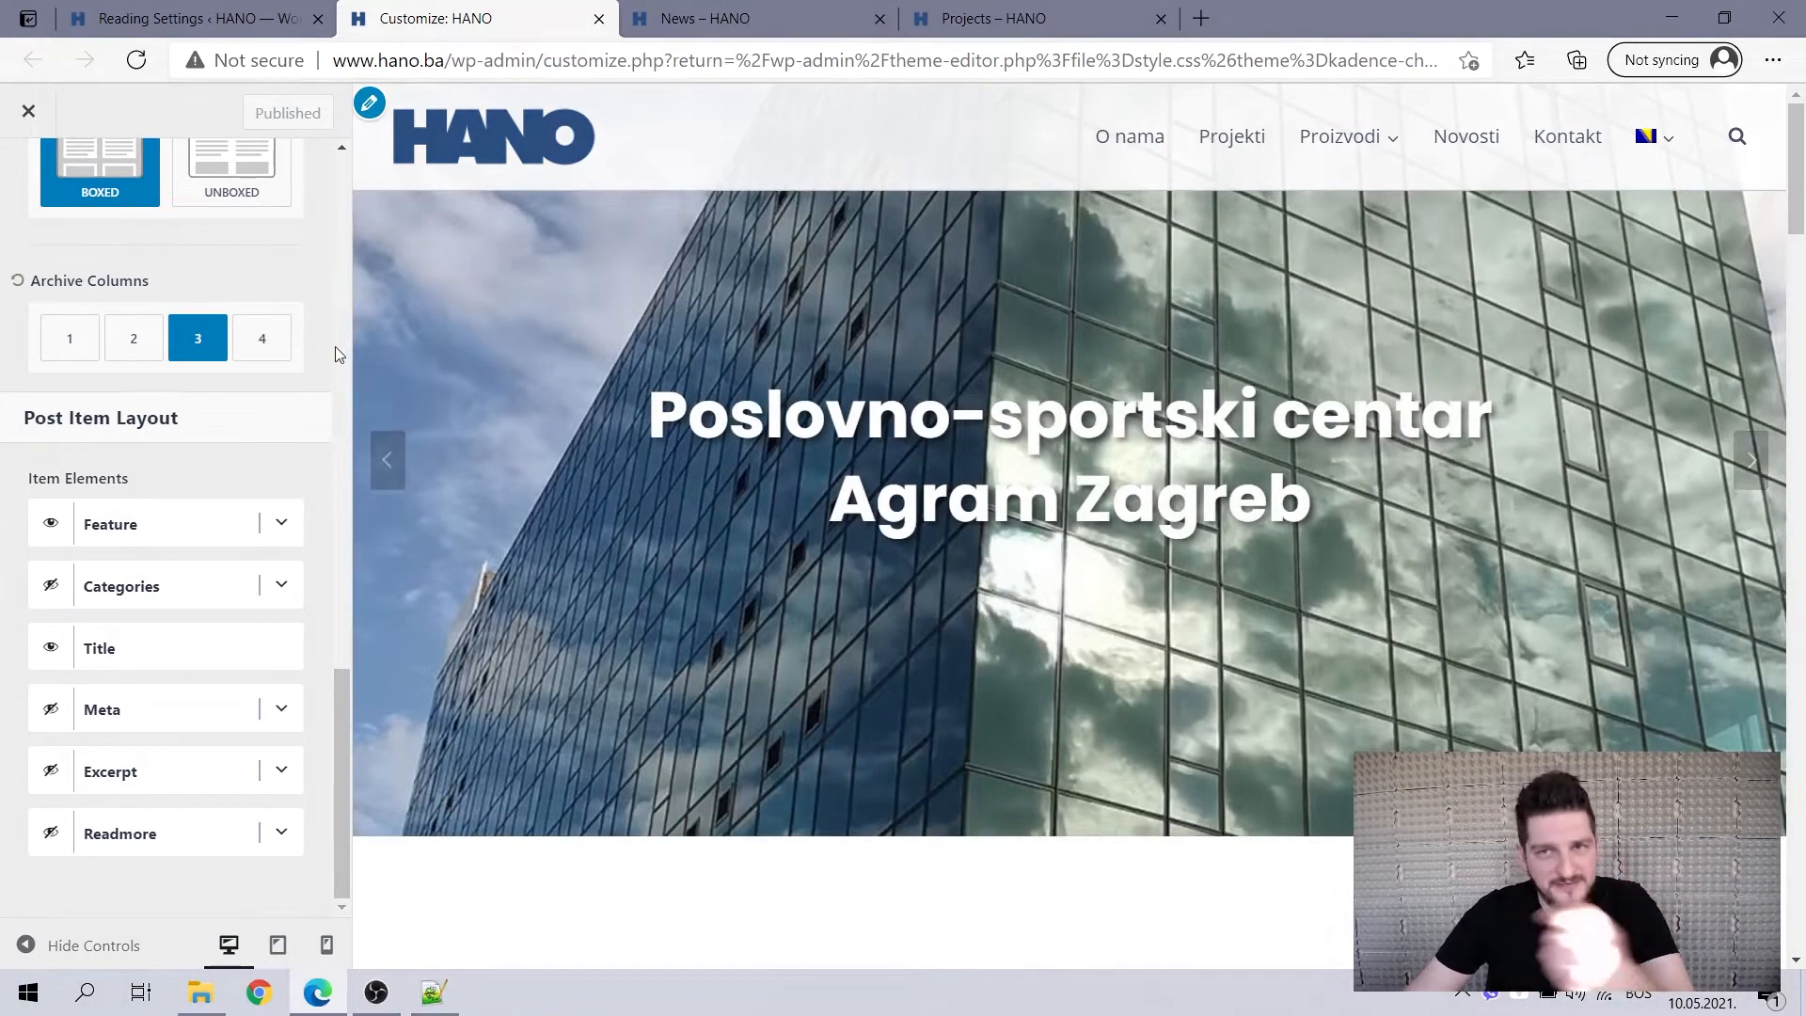
click(1023, 19)
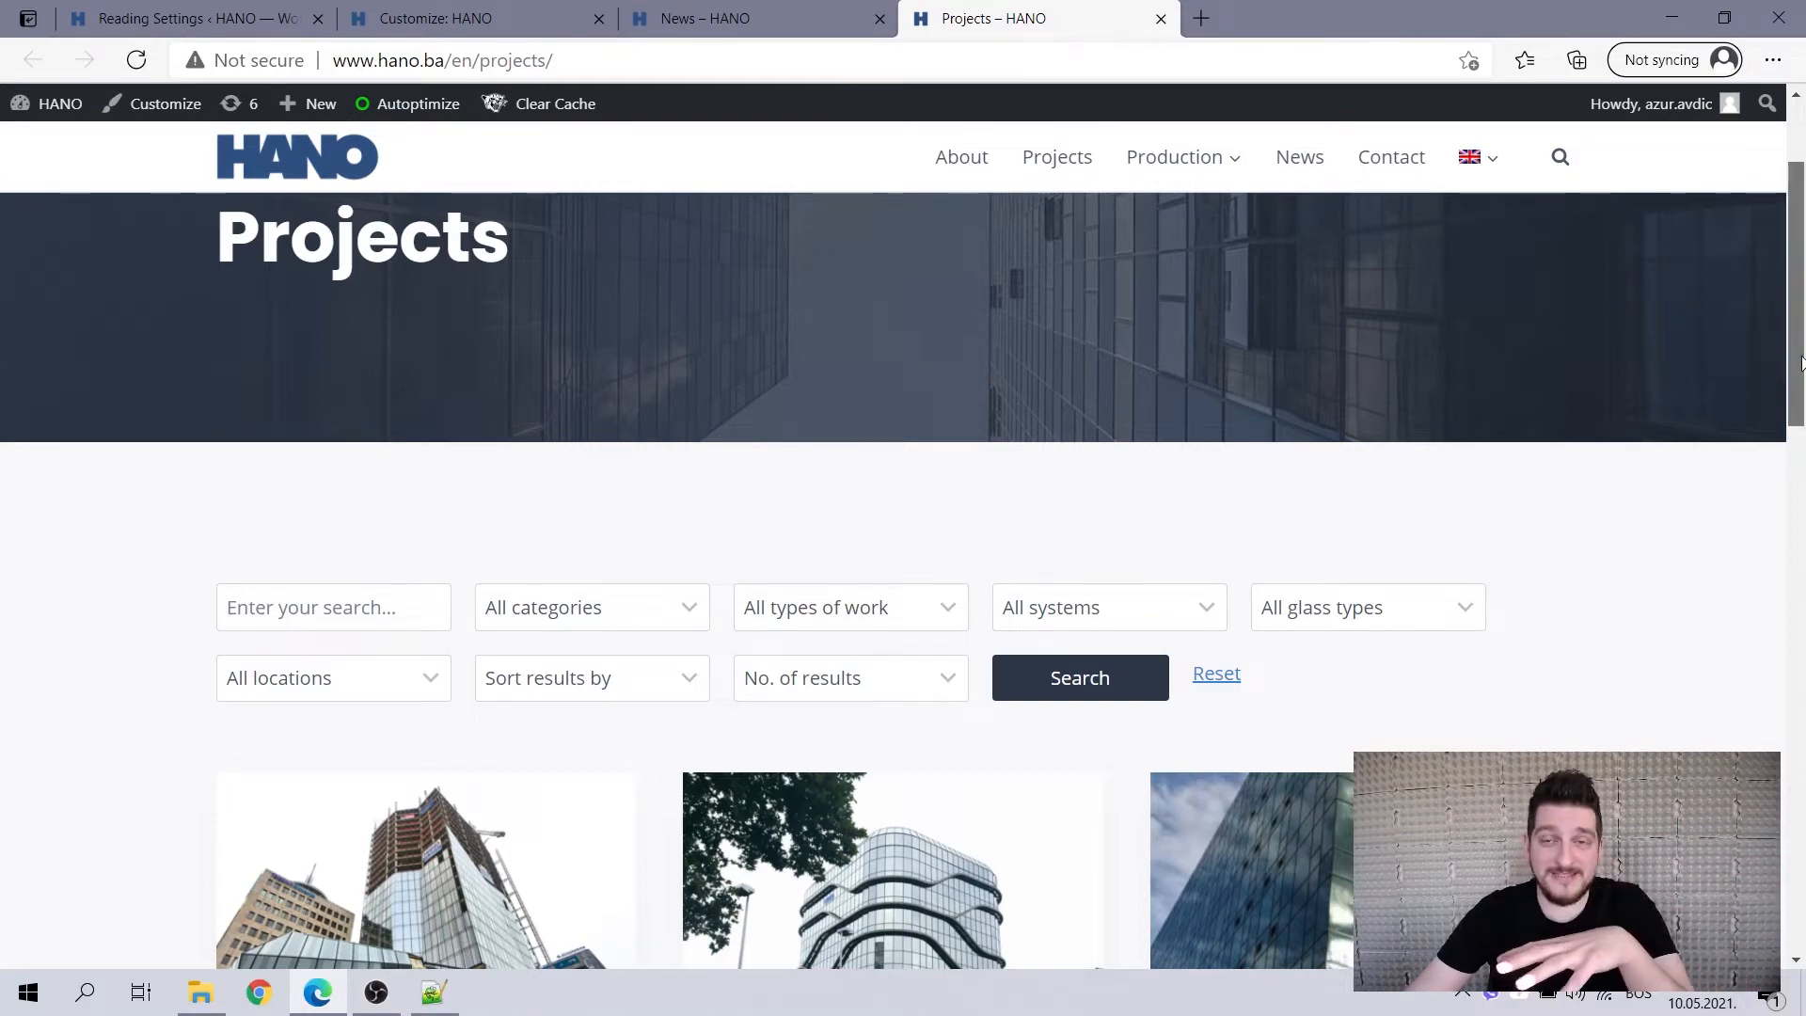
Scroll down through the Projects archive grid of project cards.
scroll(down, 3)
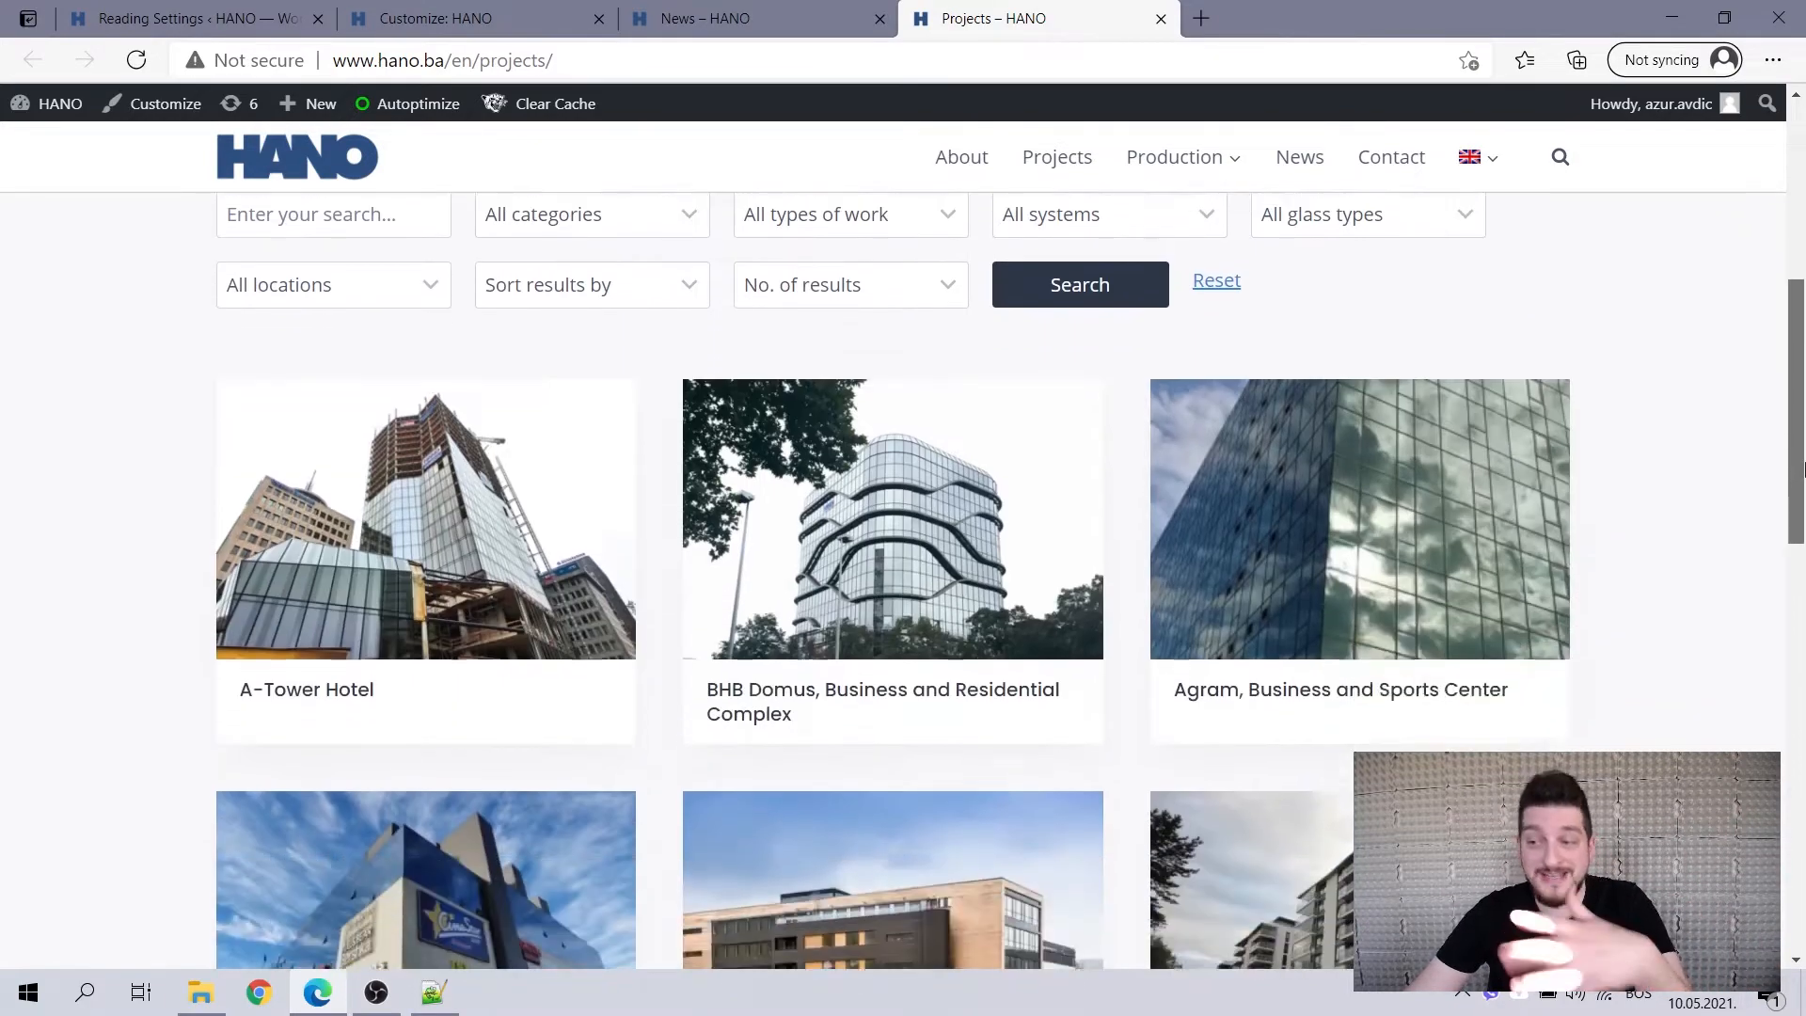
scroll(down, 3)
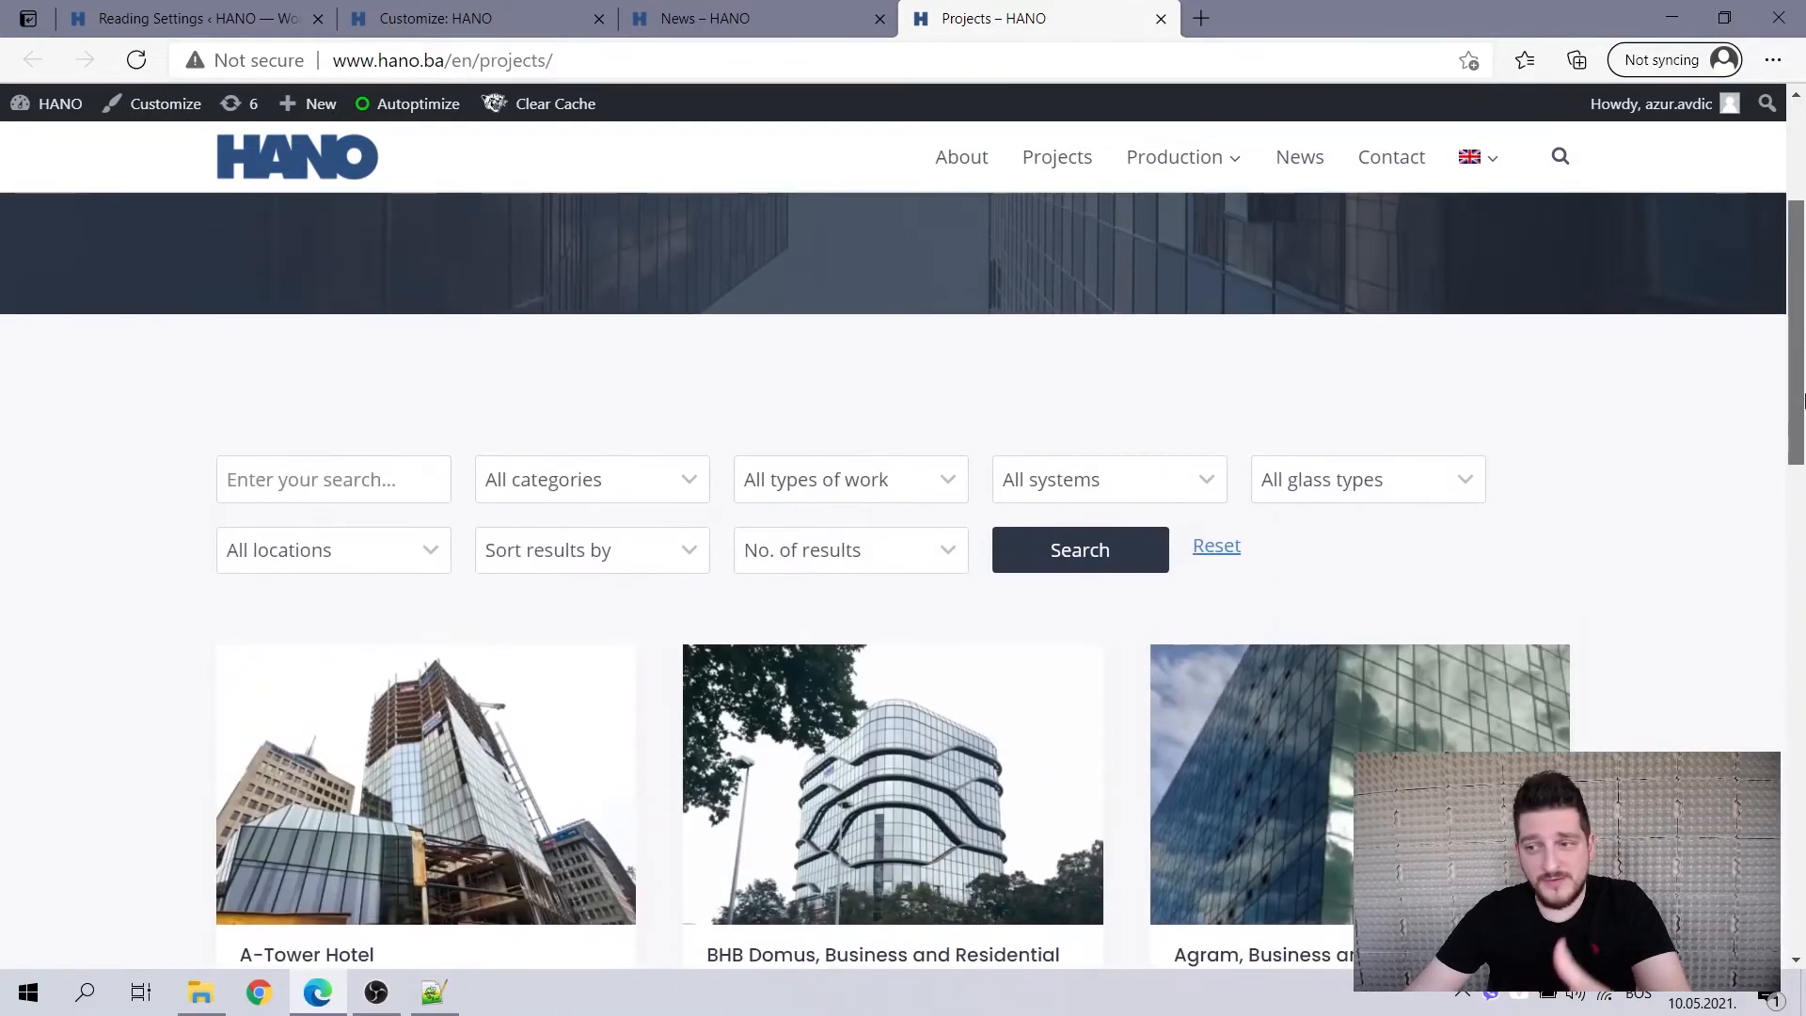
scroll(down, 3)
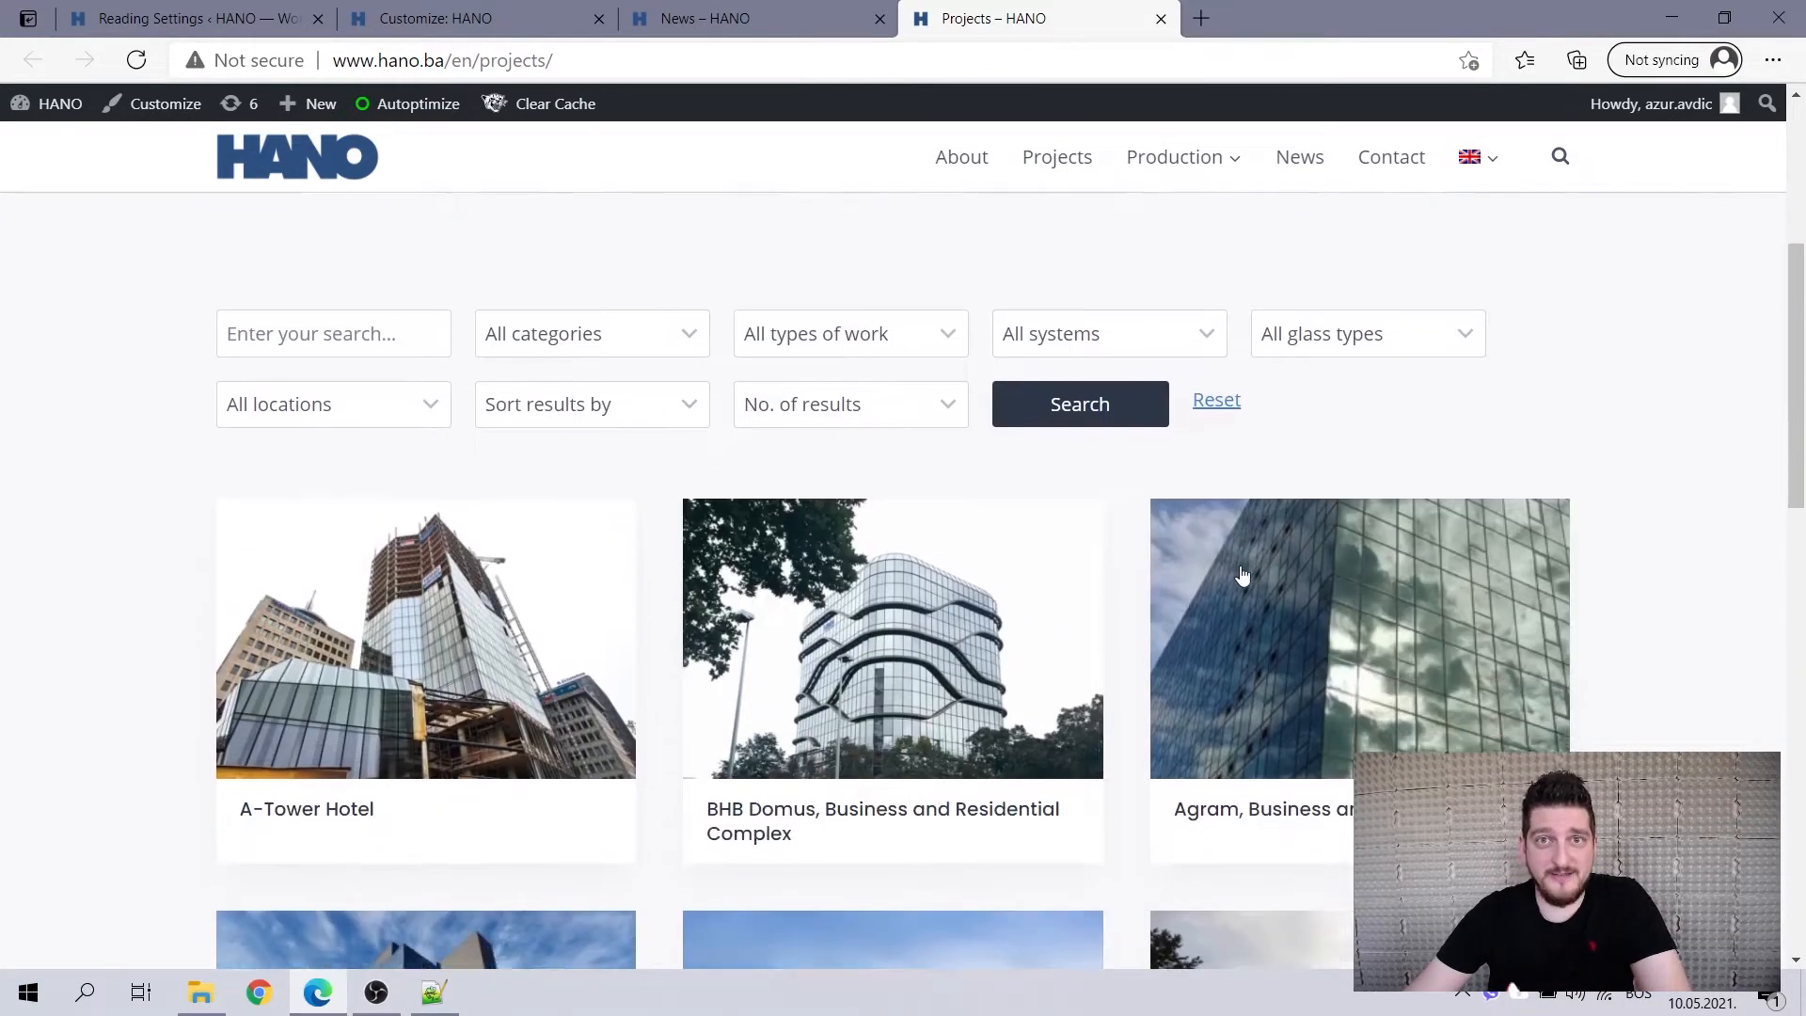
scroll(down, 3)
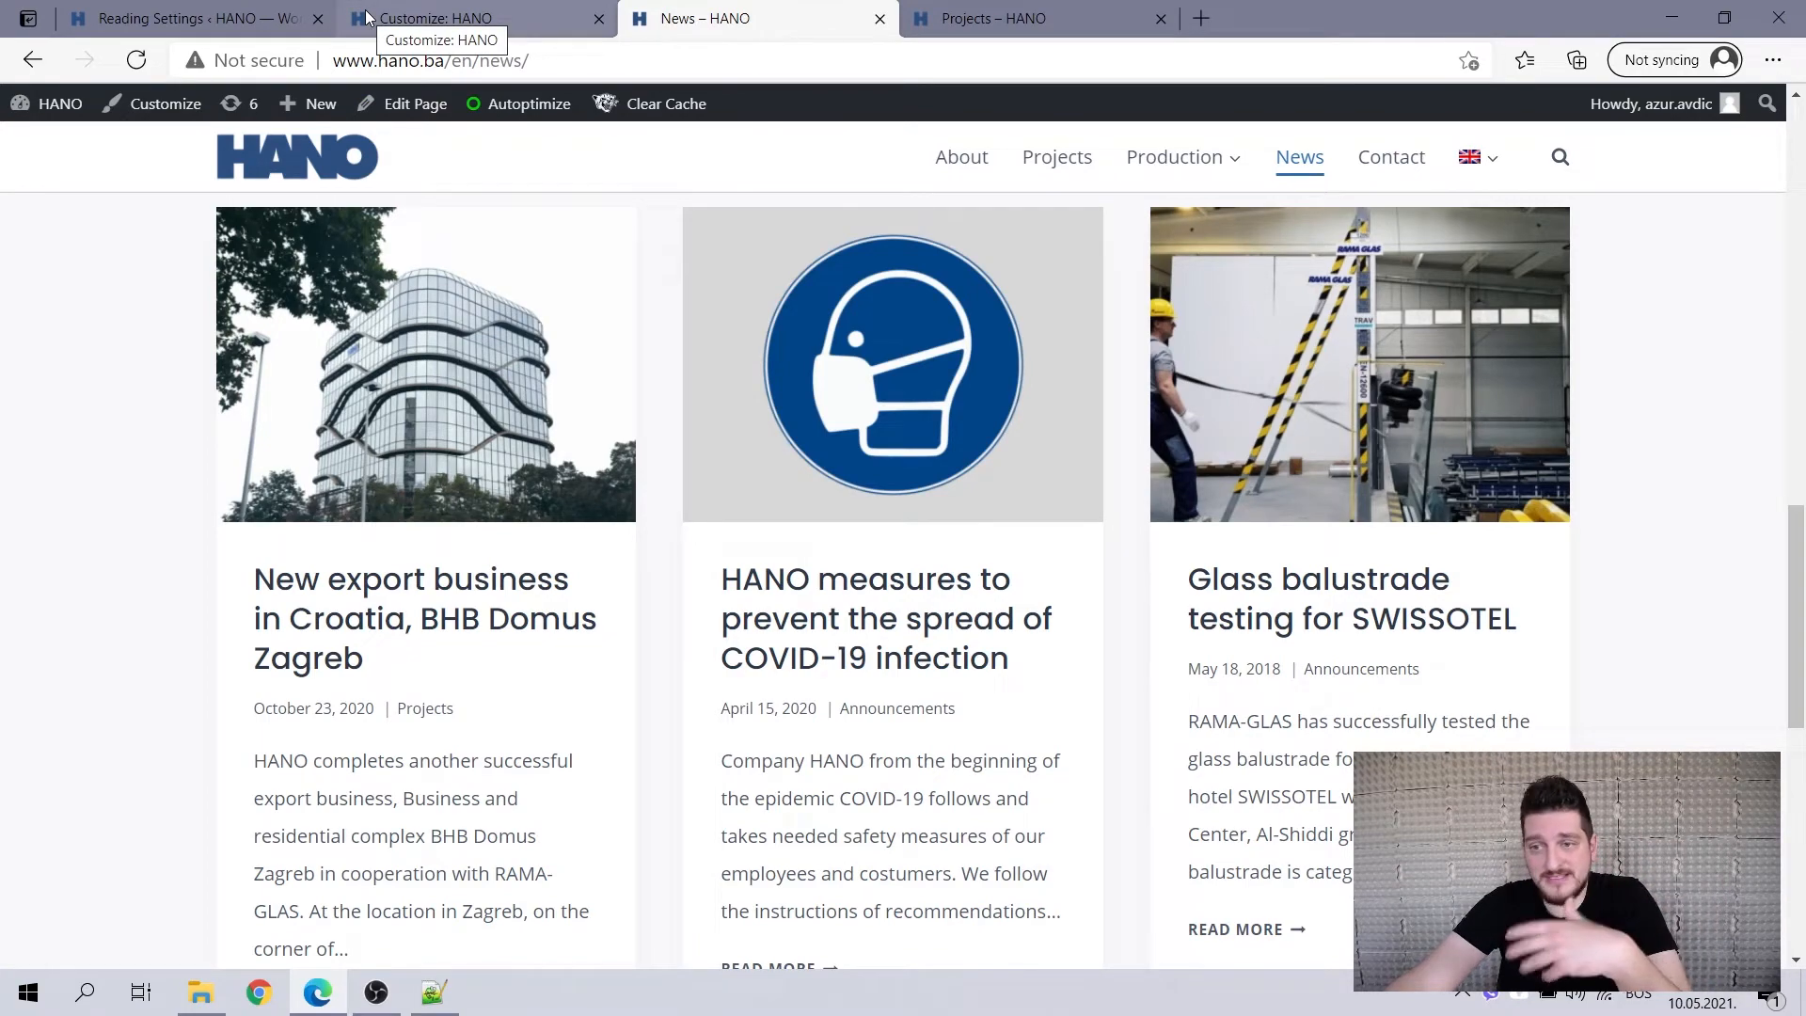
Review the Customizer's Projects Archive options, then return to Reading Settings.
click(472, 19)
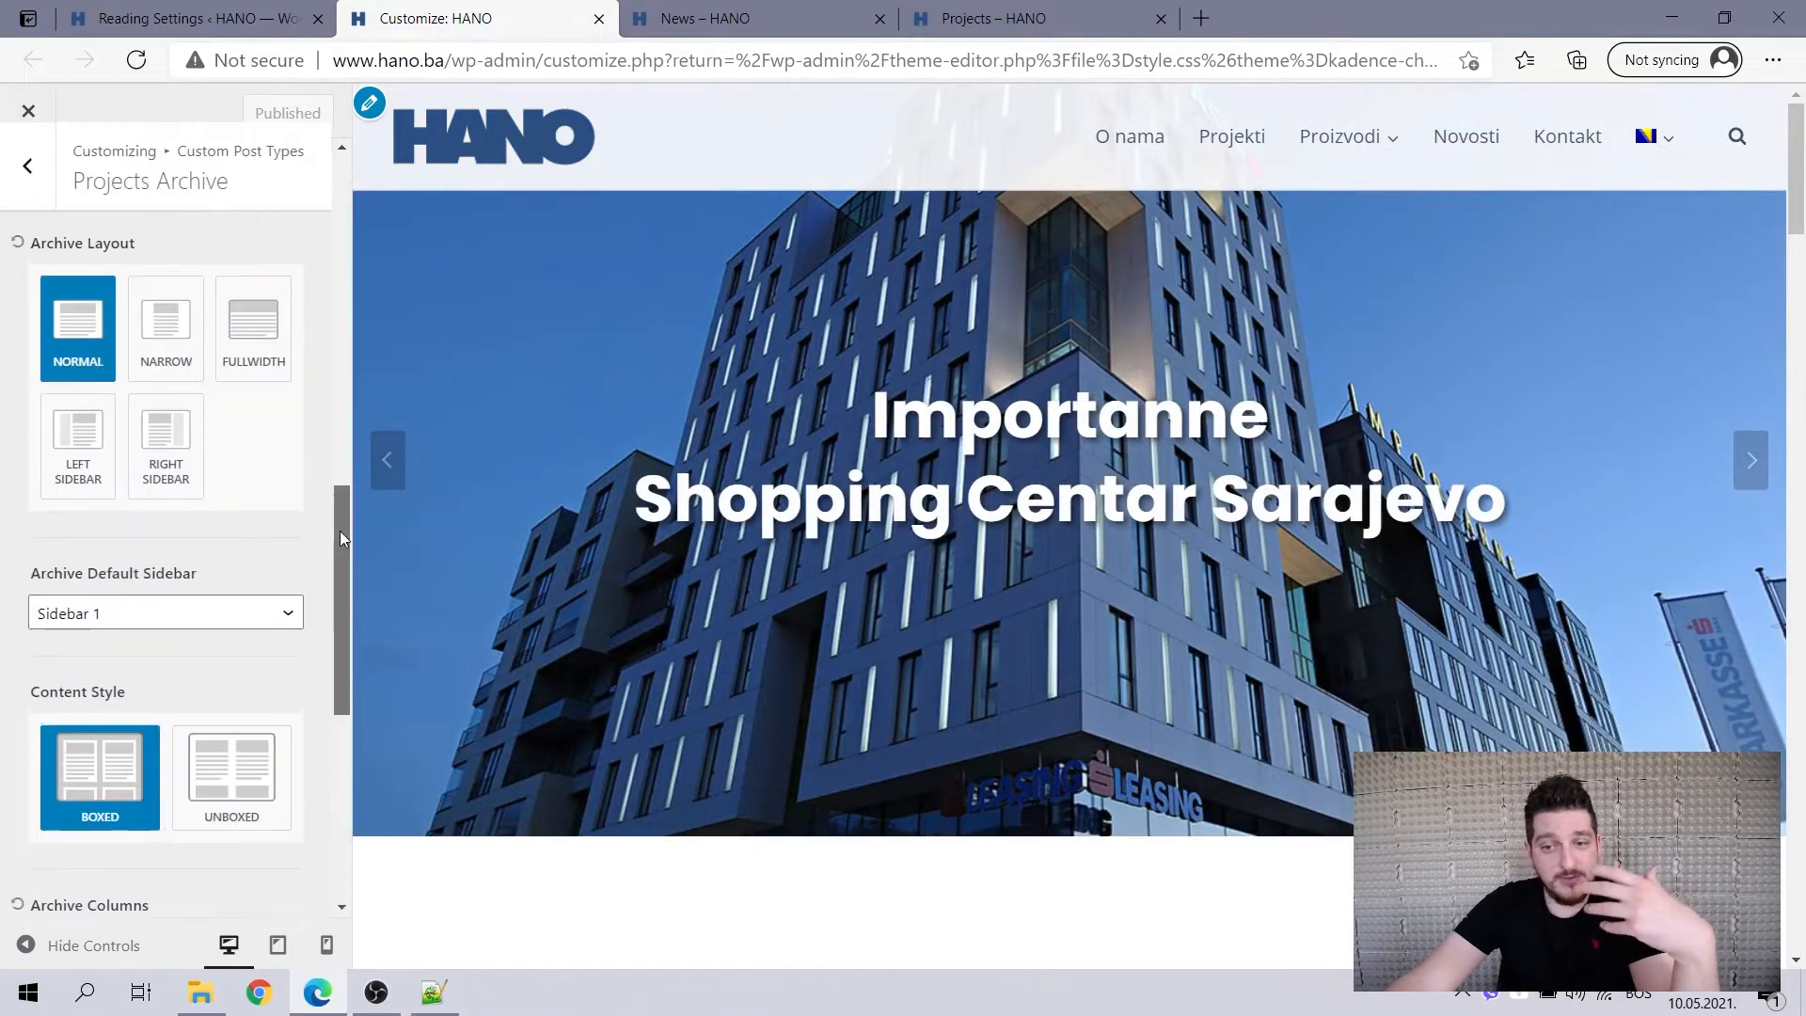
scroll(down, 3)
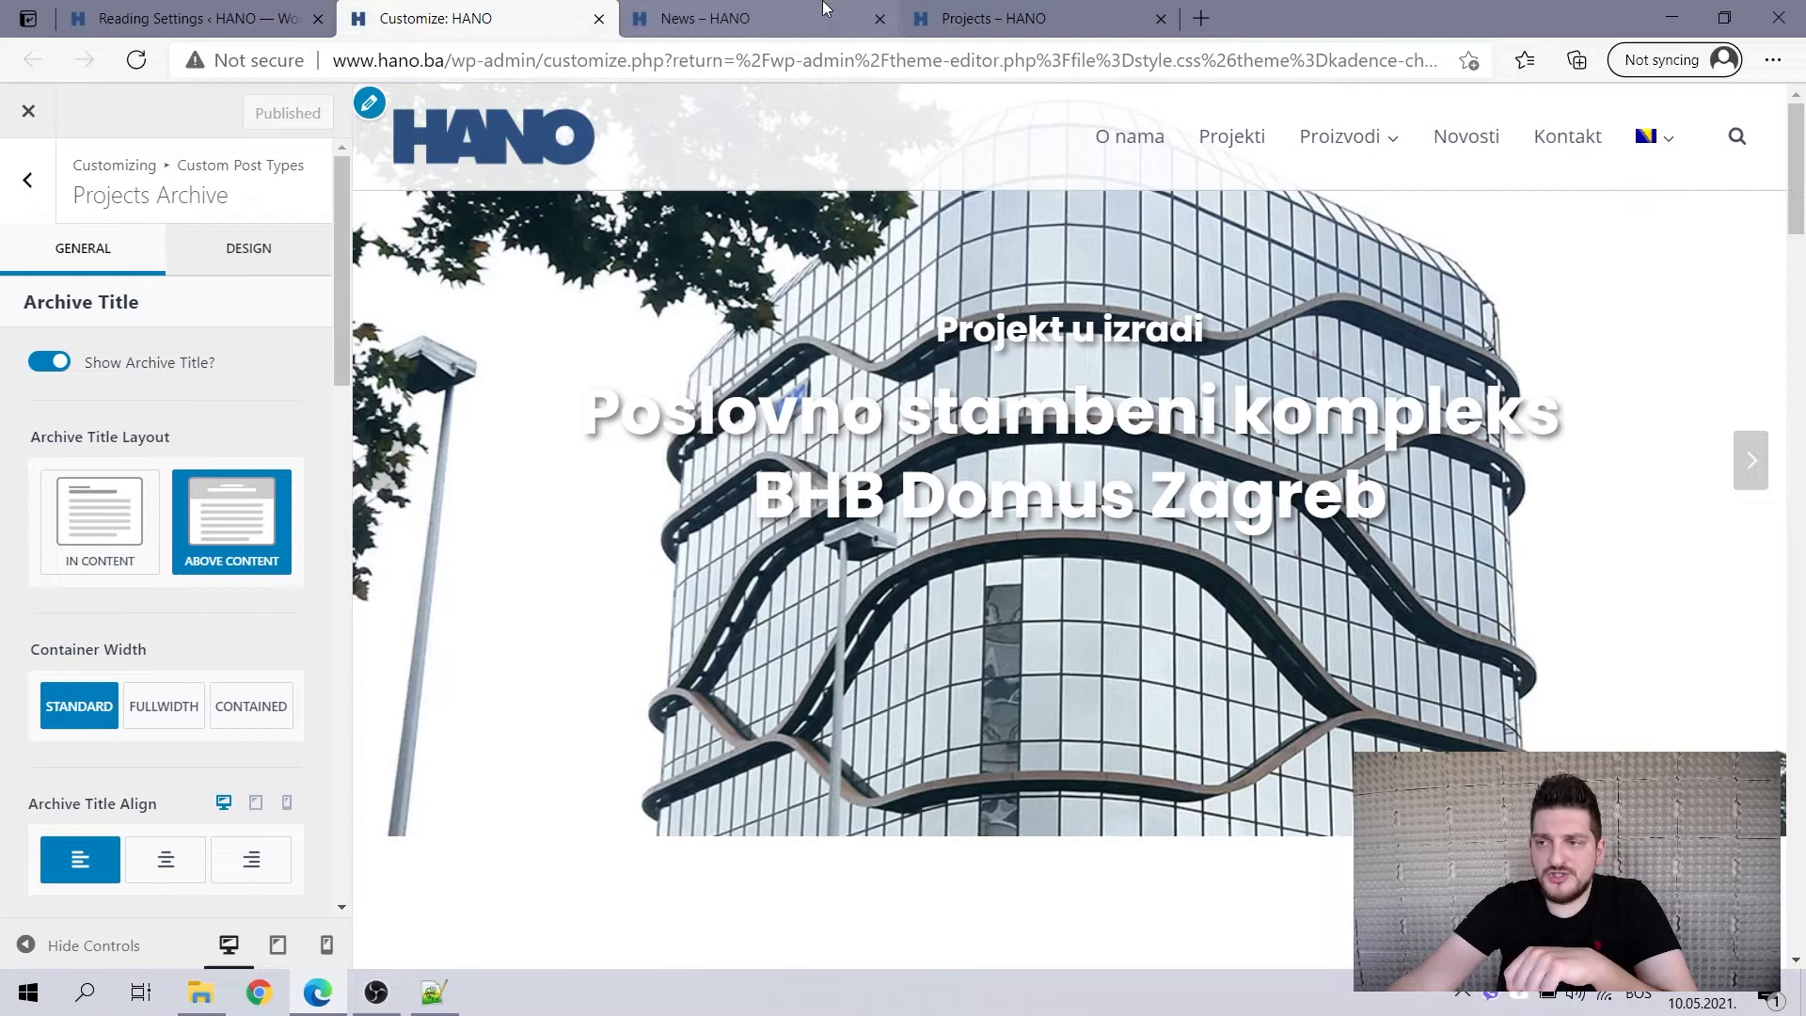
click(185, 18)
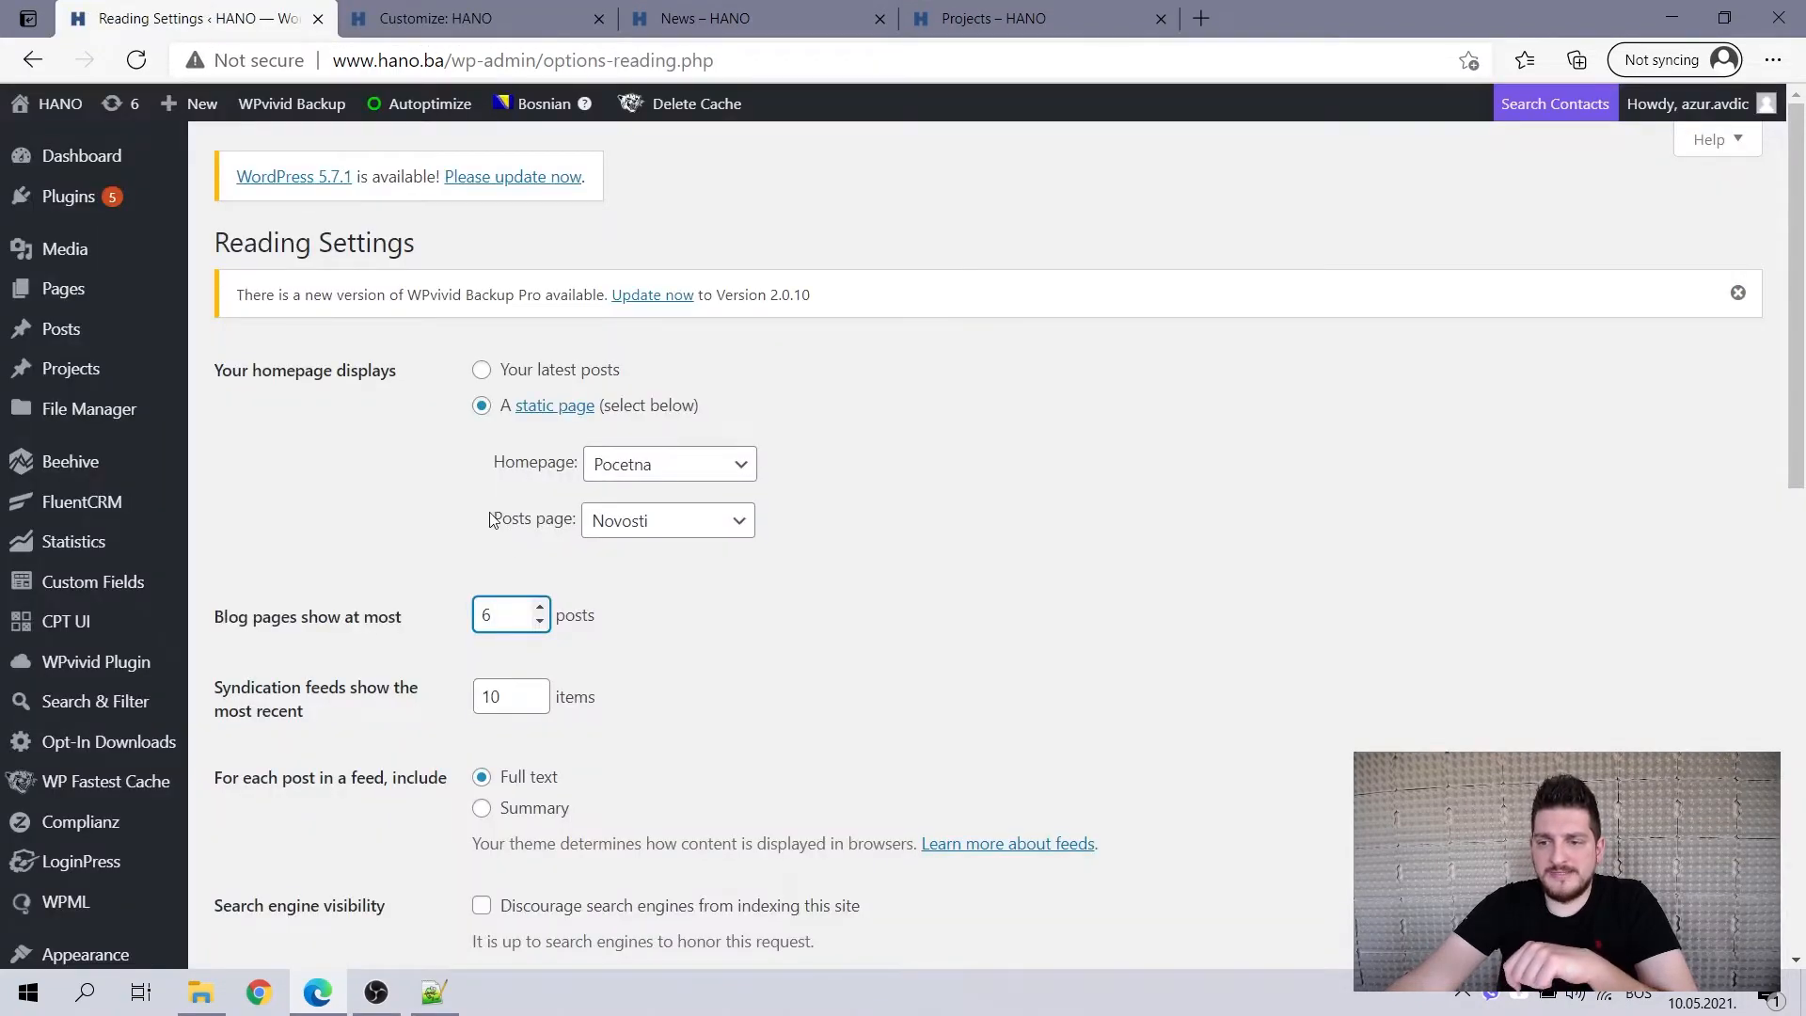
Leave Reading Settings for Appearance > Themes, where Kadence Child is active.
click(375, 563)
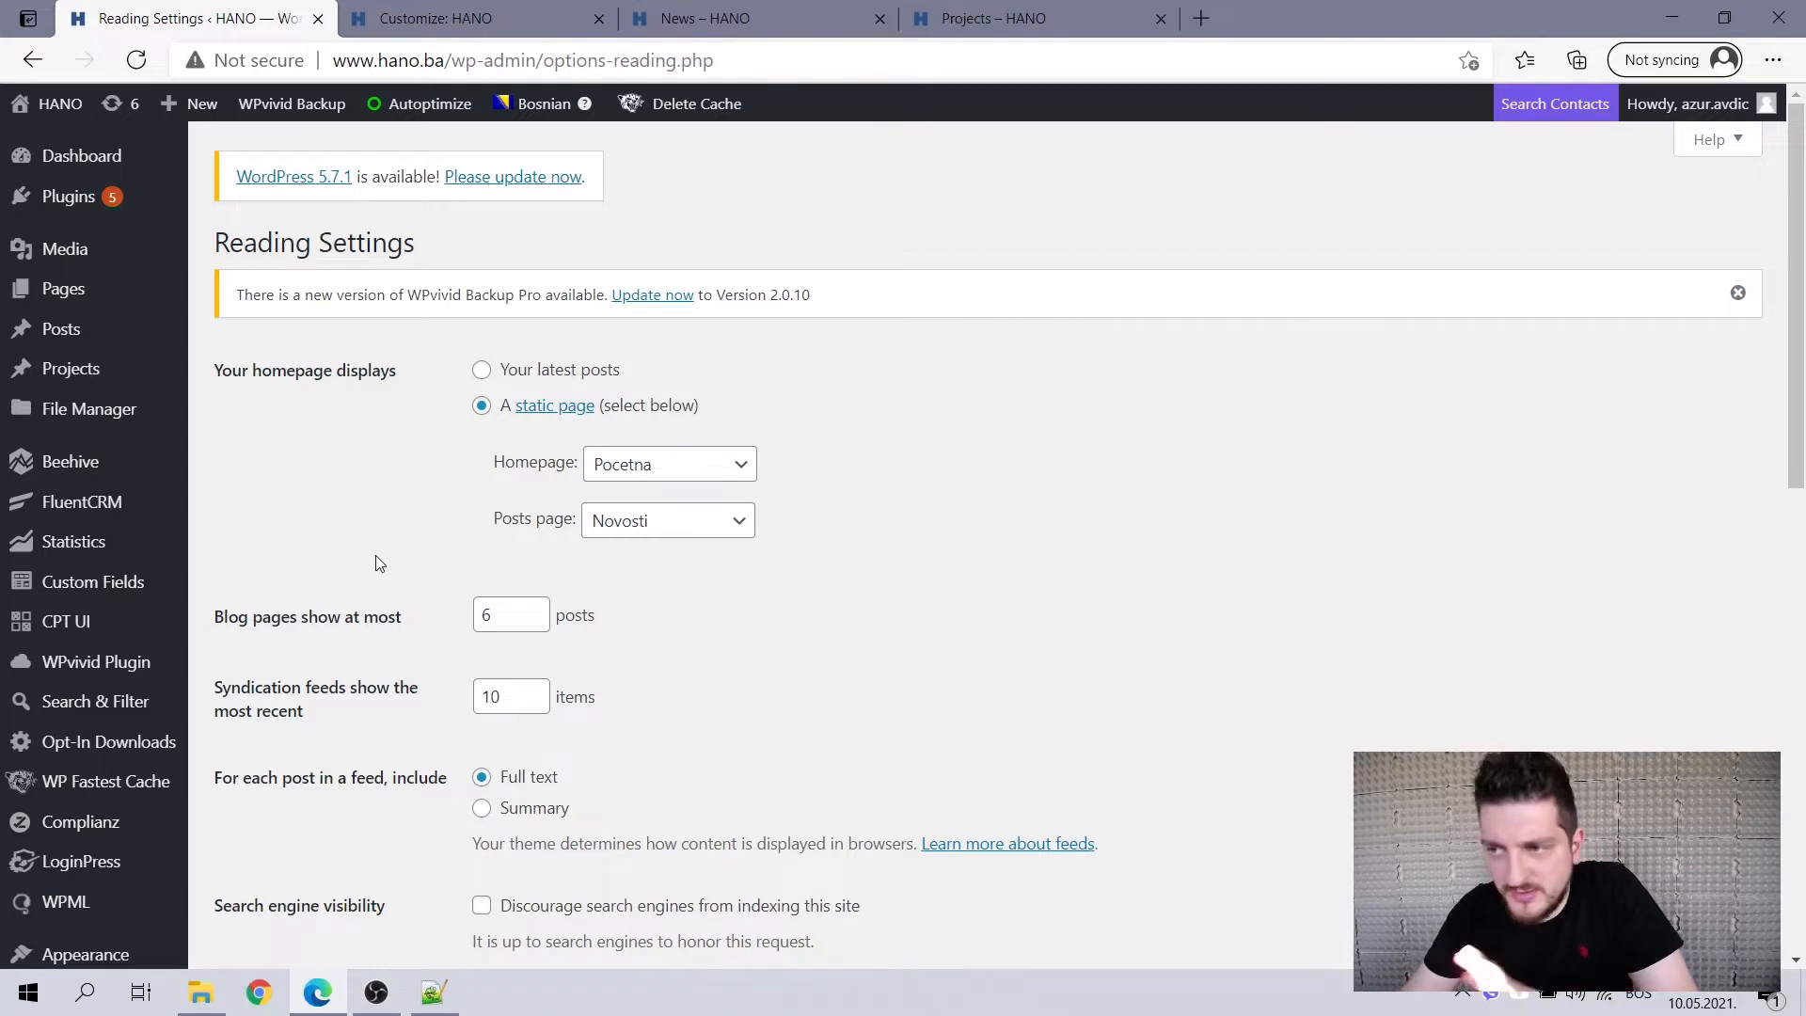
mouse_move(849, 288)
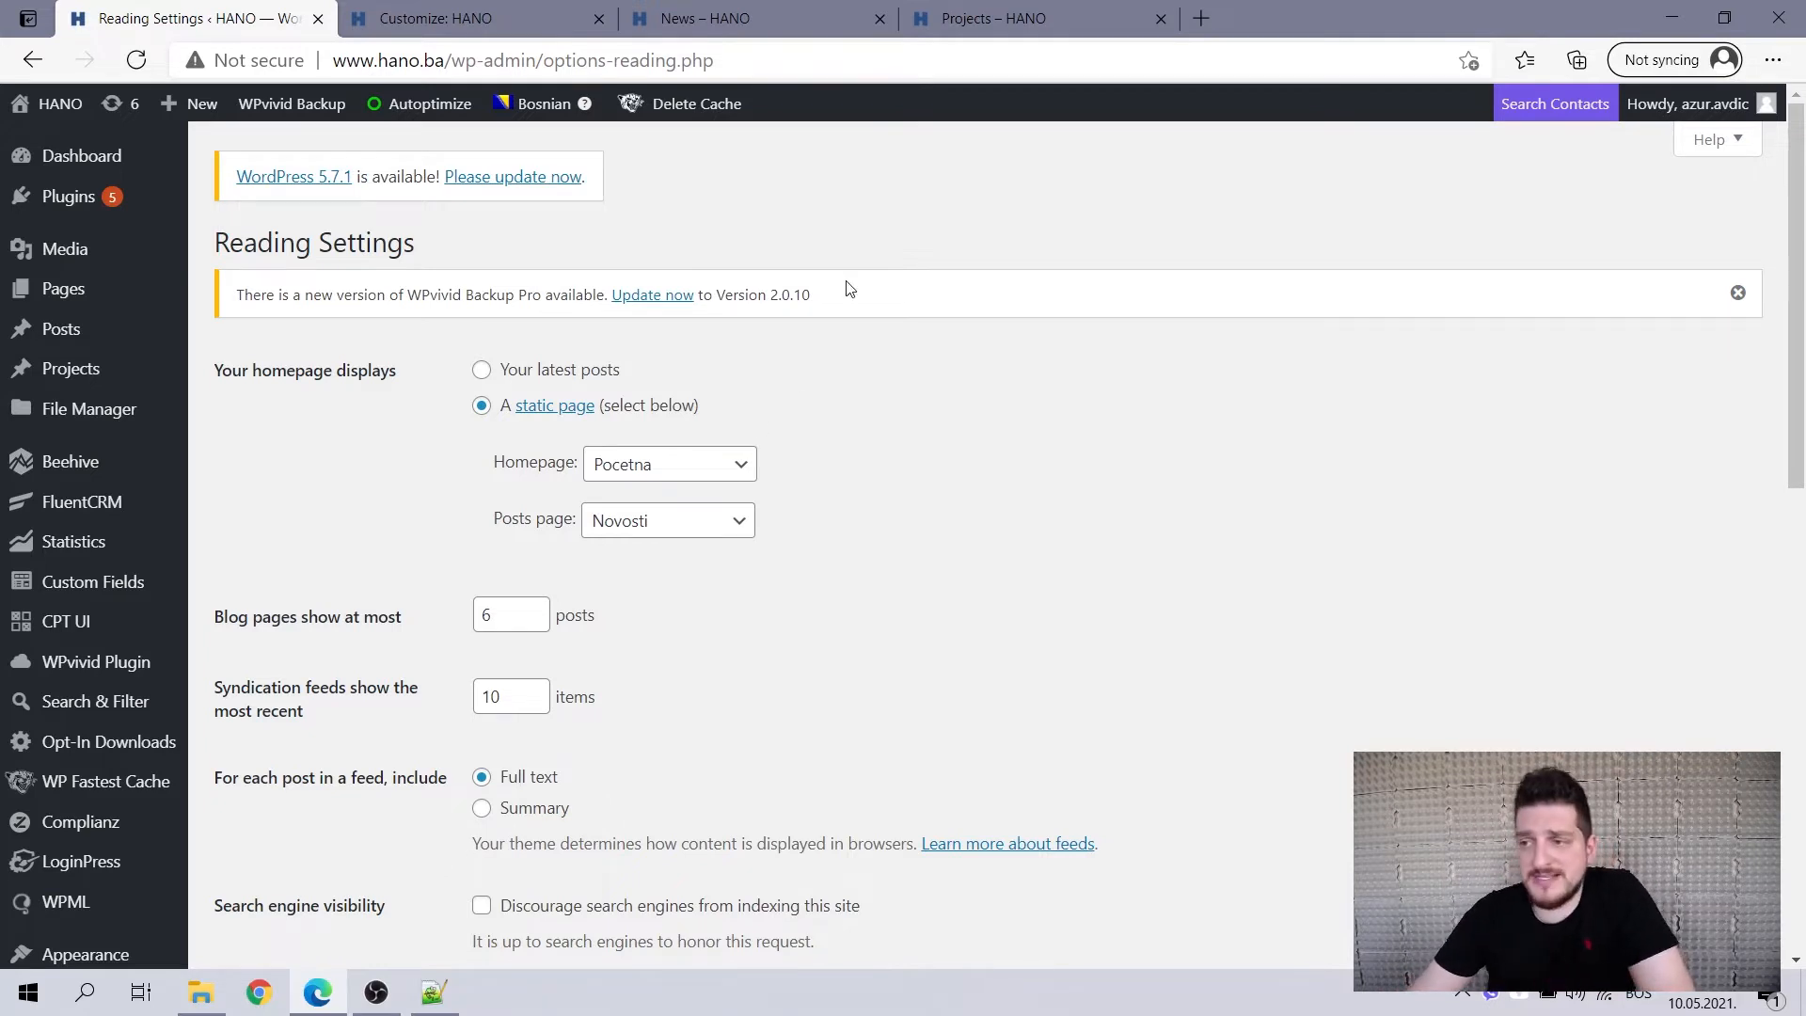
mouse_move(843, 272)
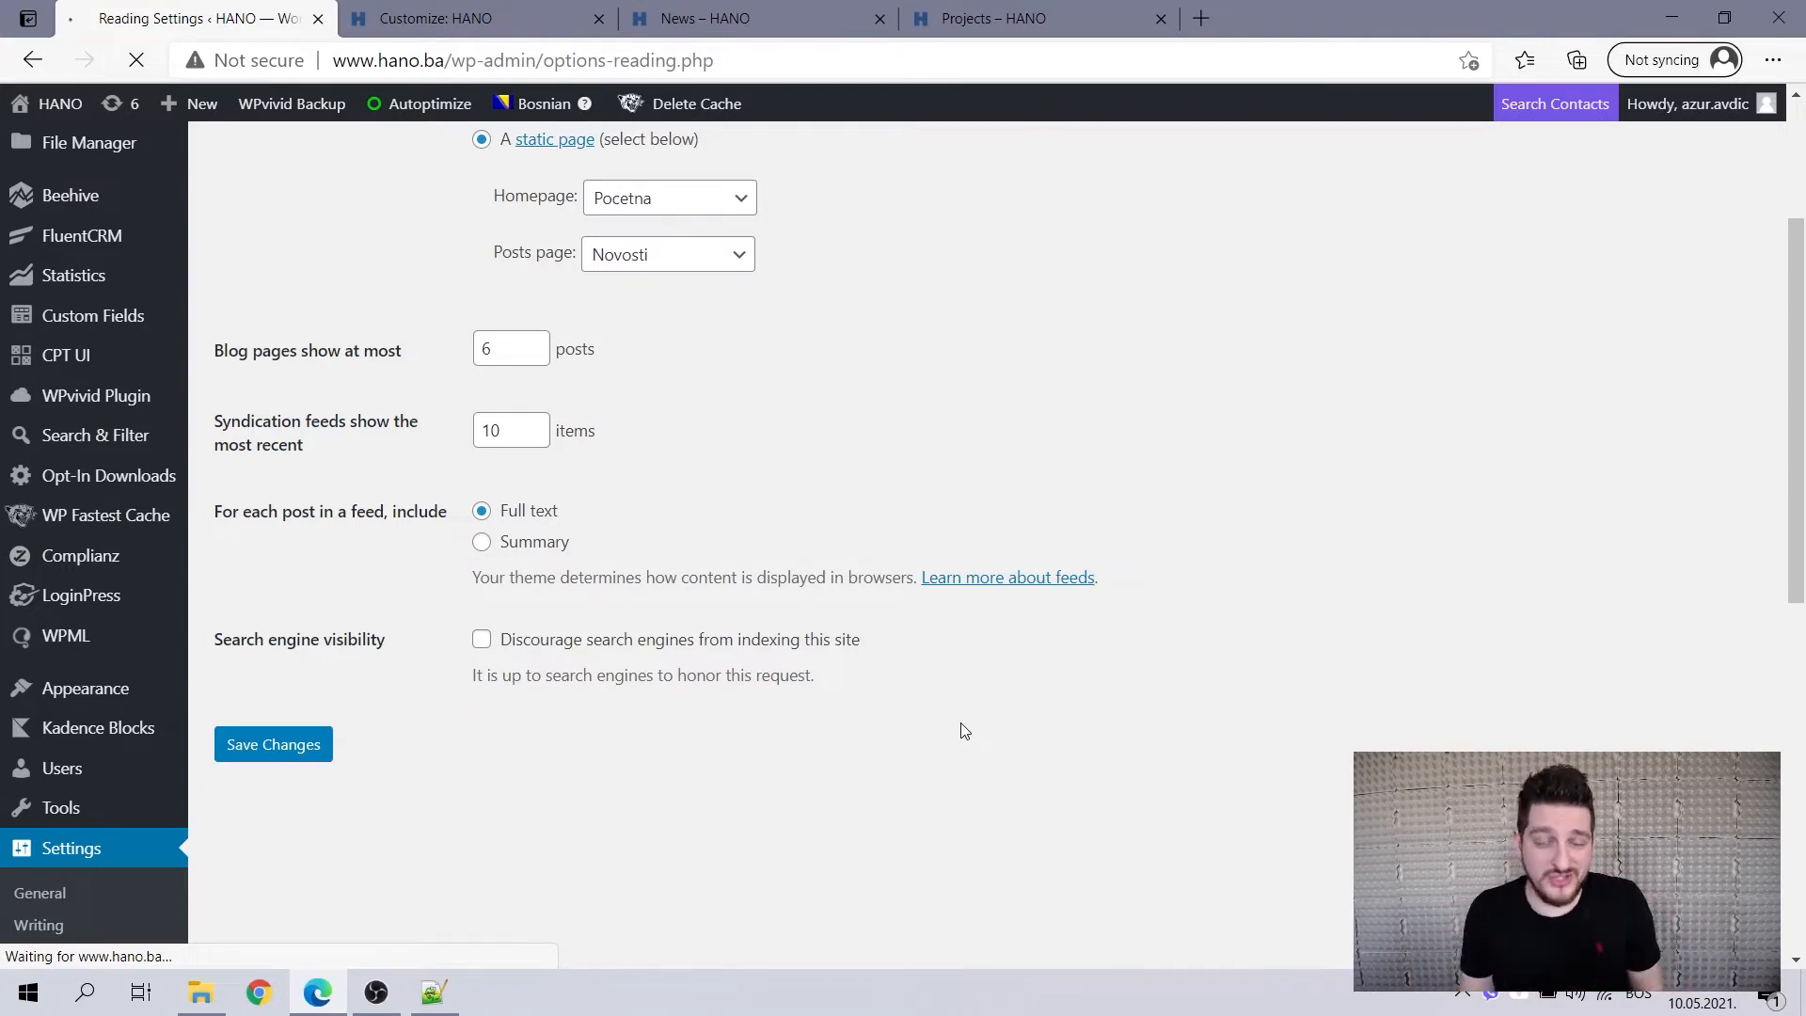
click(83, 688)
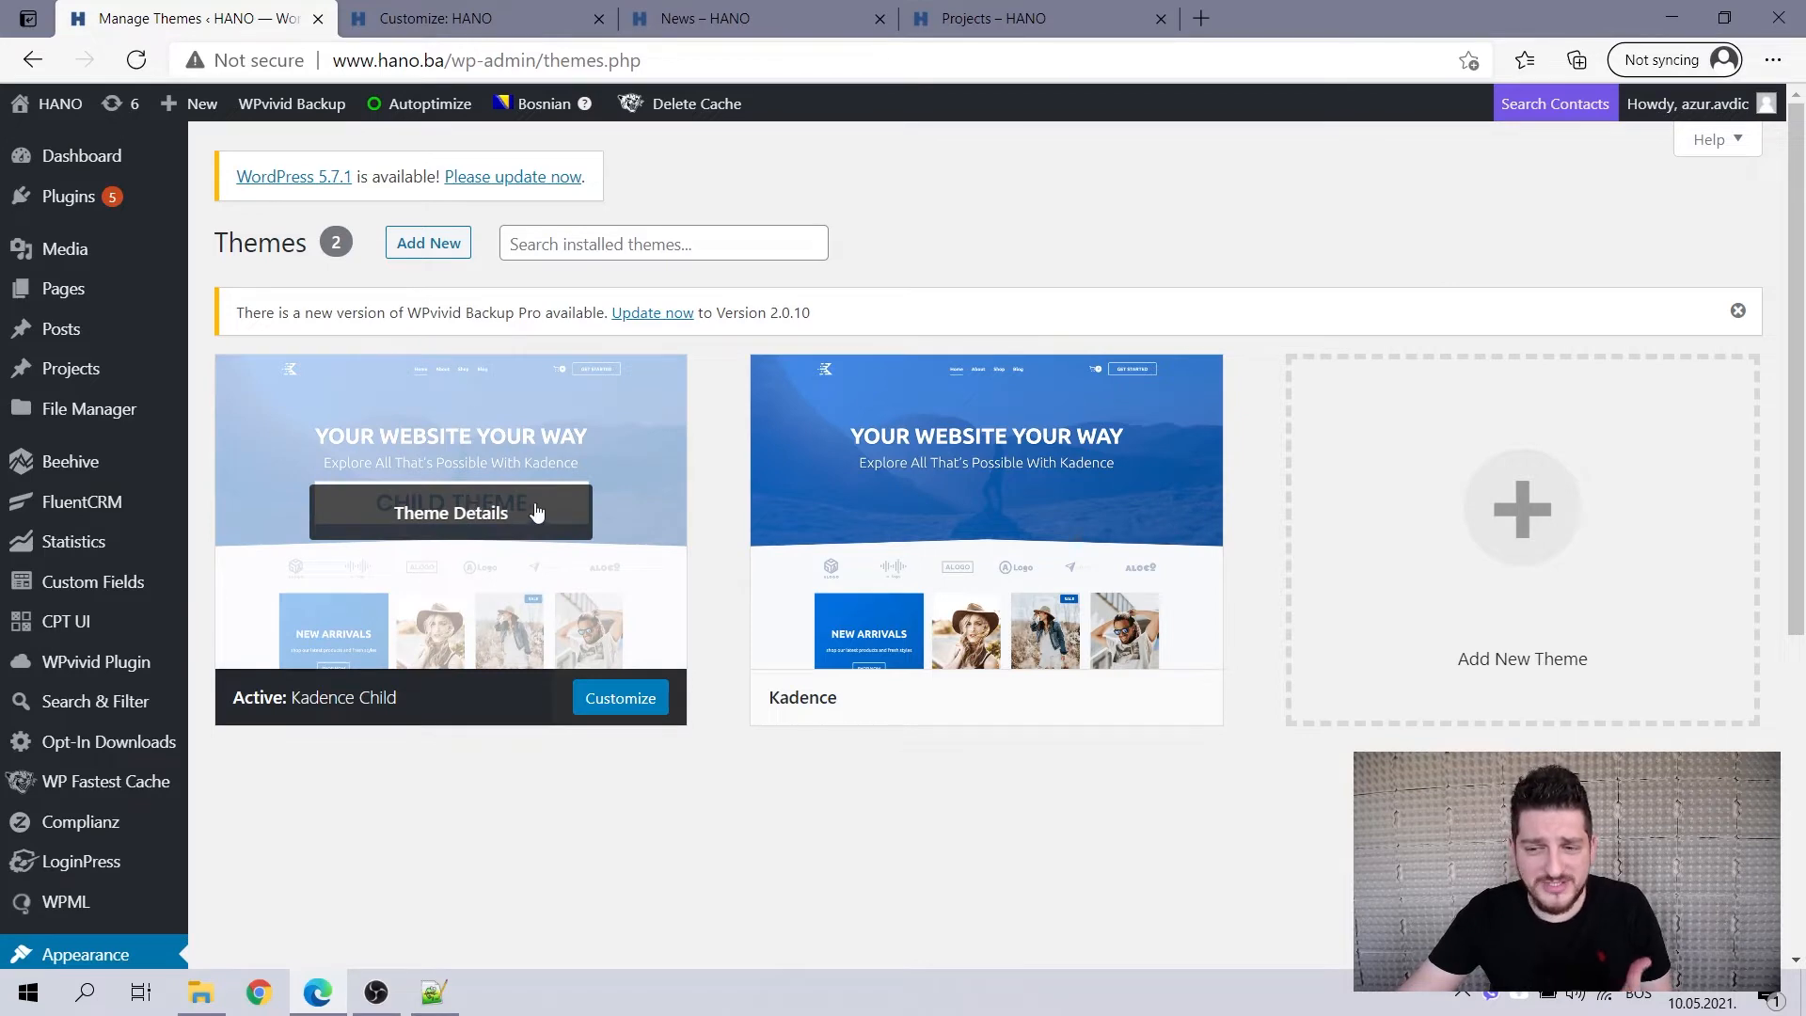
mouse_move(258, 743)
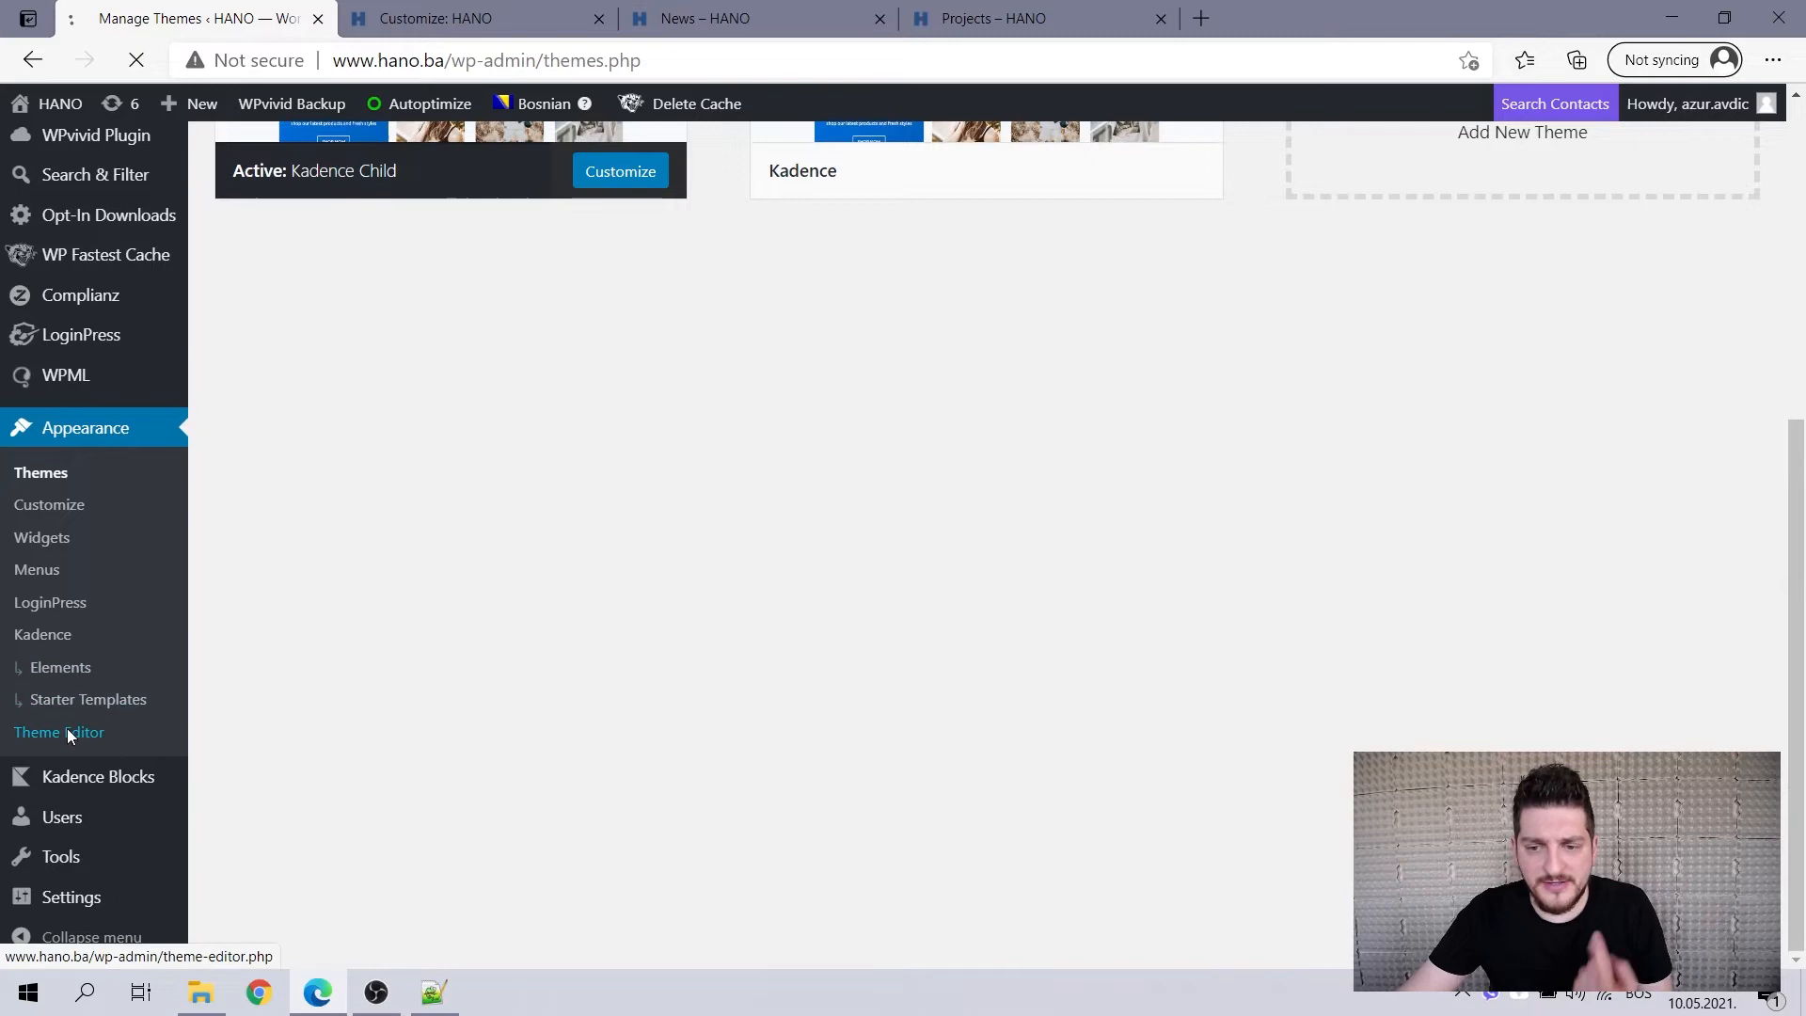
Load Kadence Child's functions.php, with its nine-projects-per-page function, in the Theme Editor.
click(57, 732)
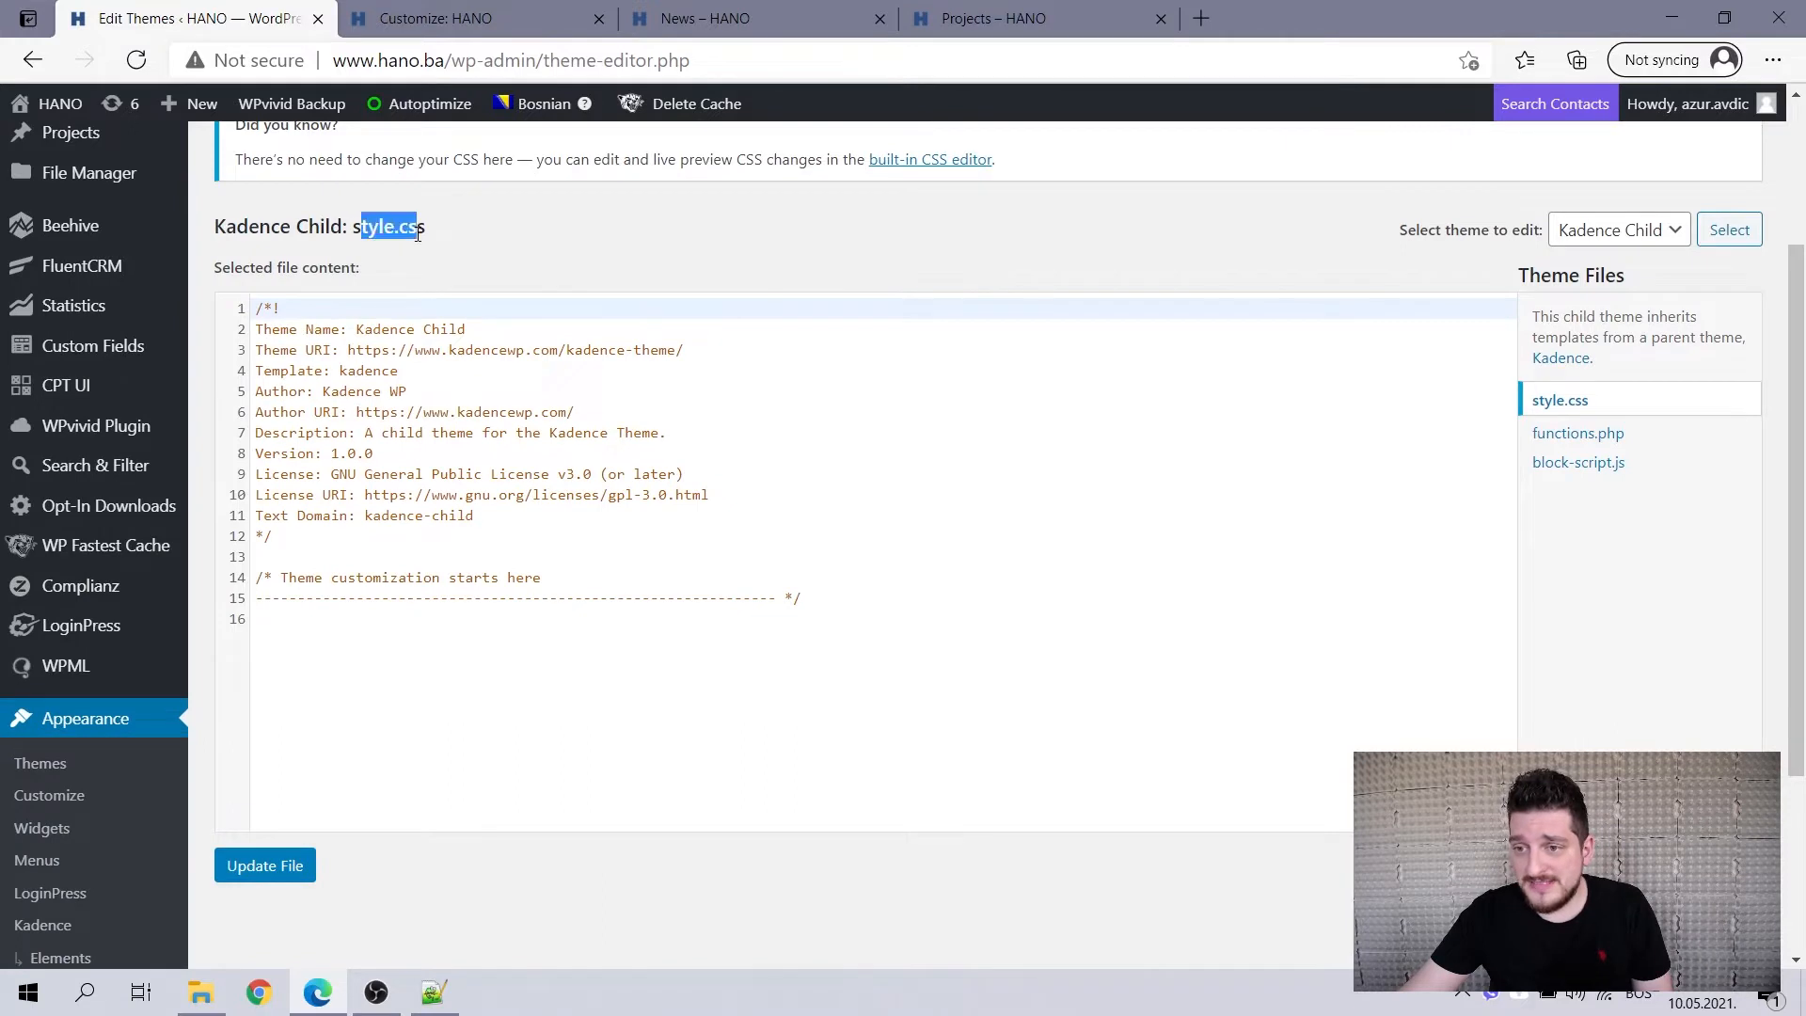
click(1617, 230)
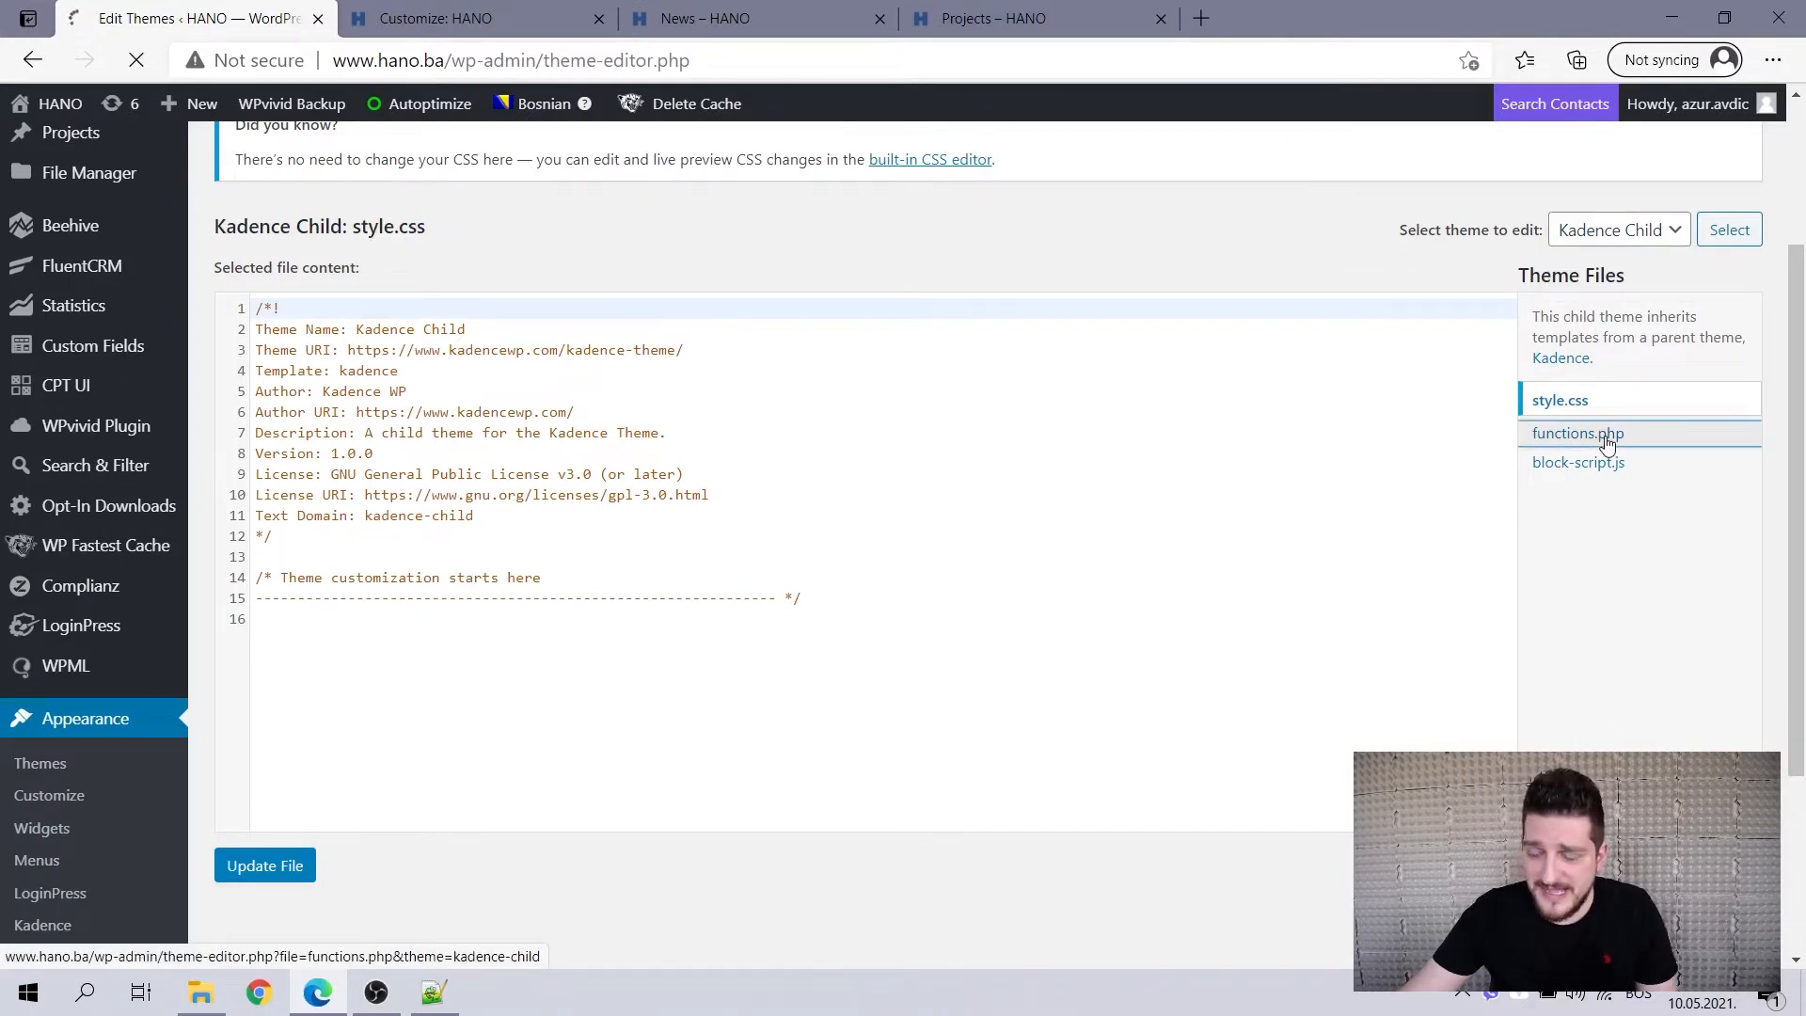
click(1577, 432)
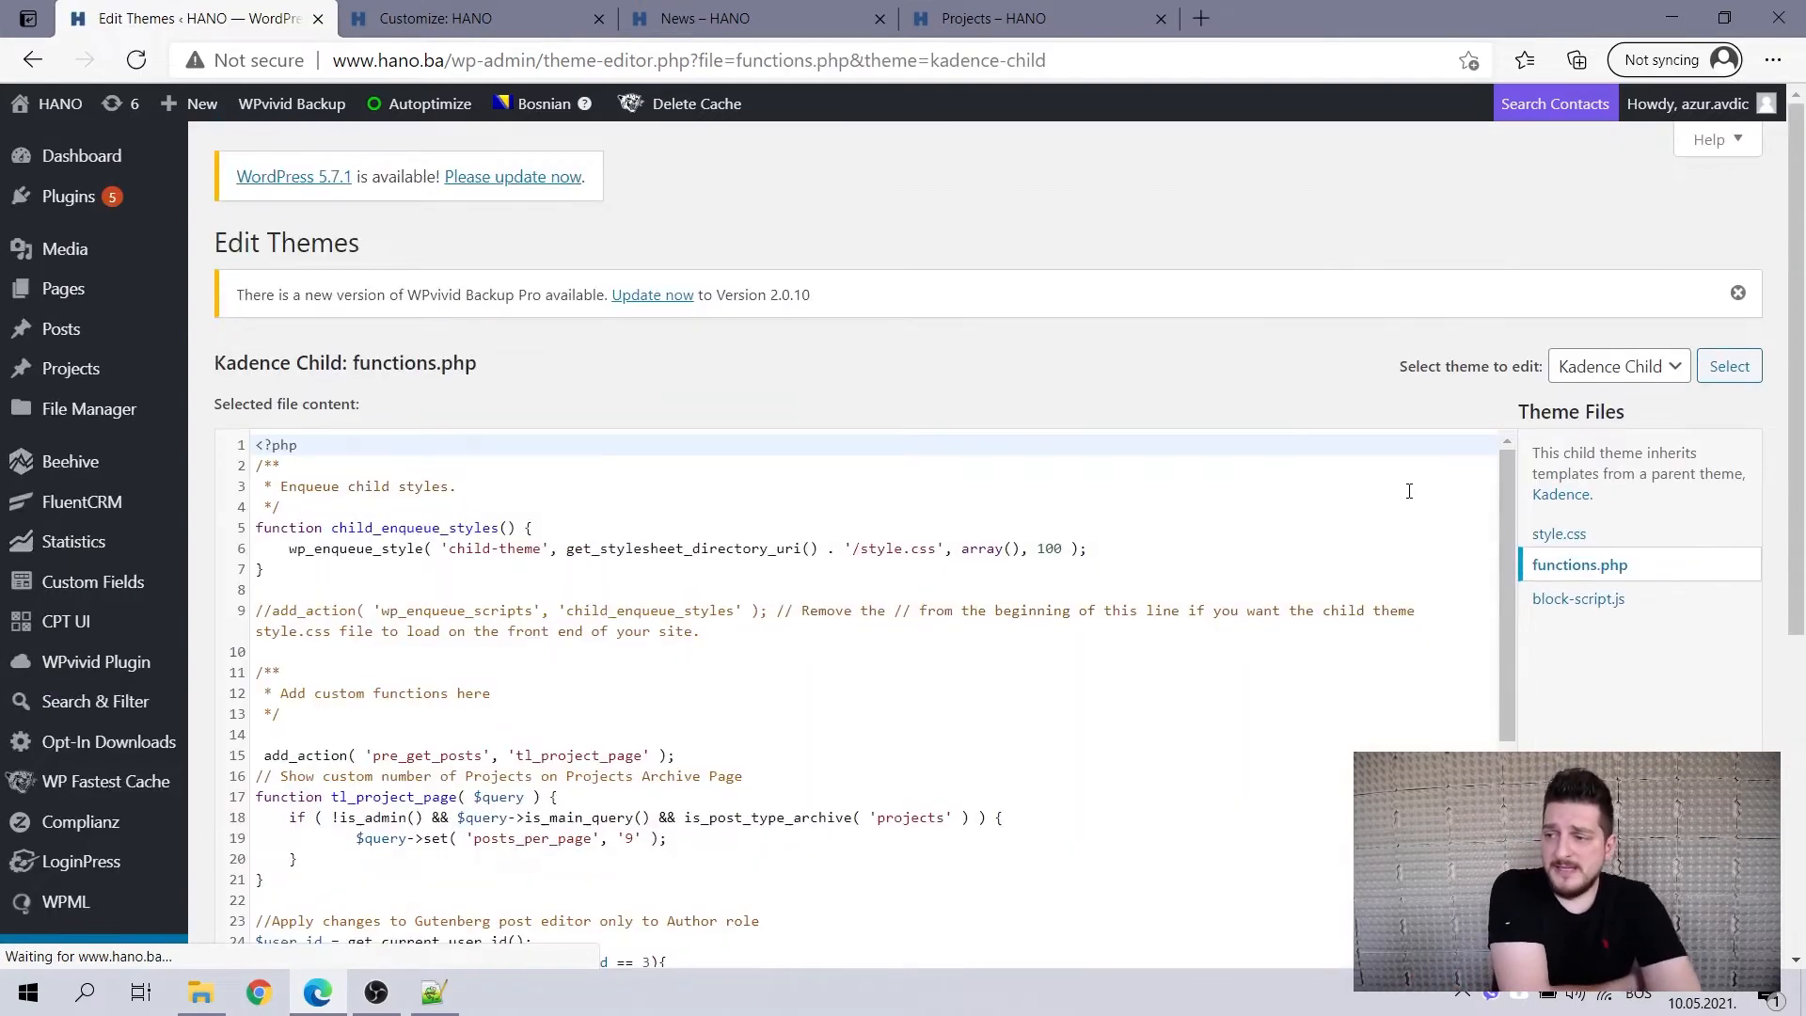
scroll(down, 3)
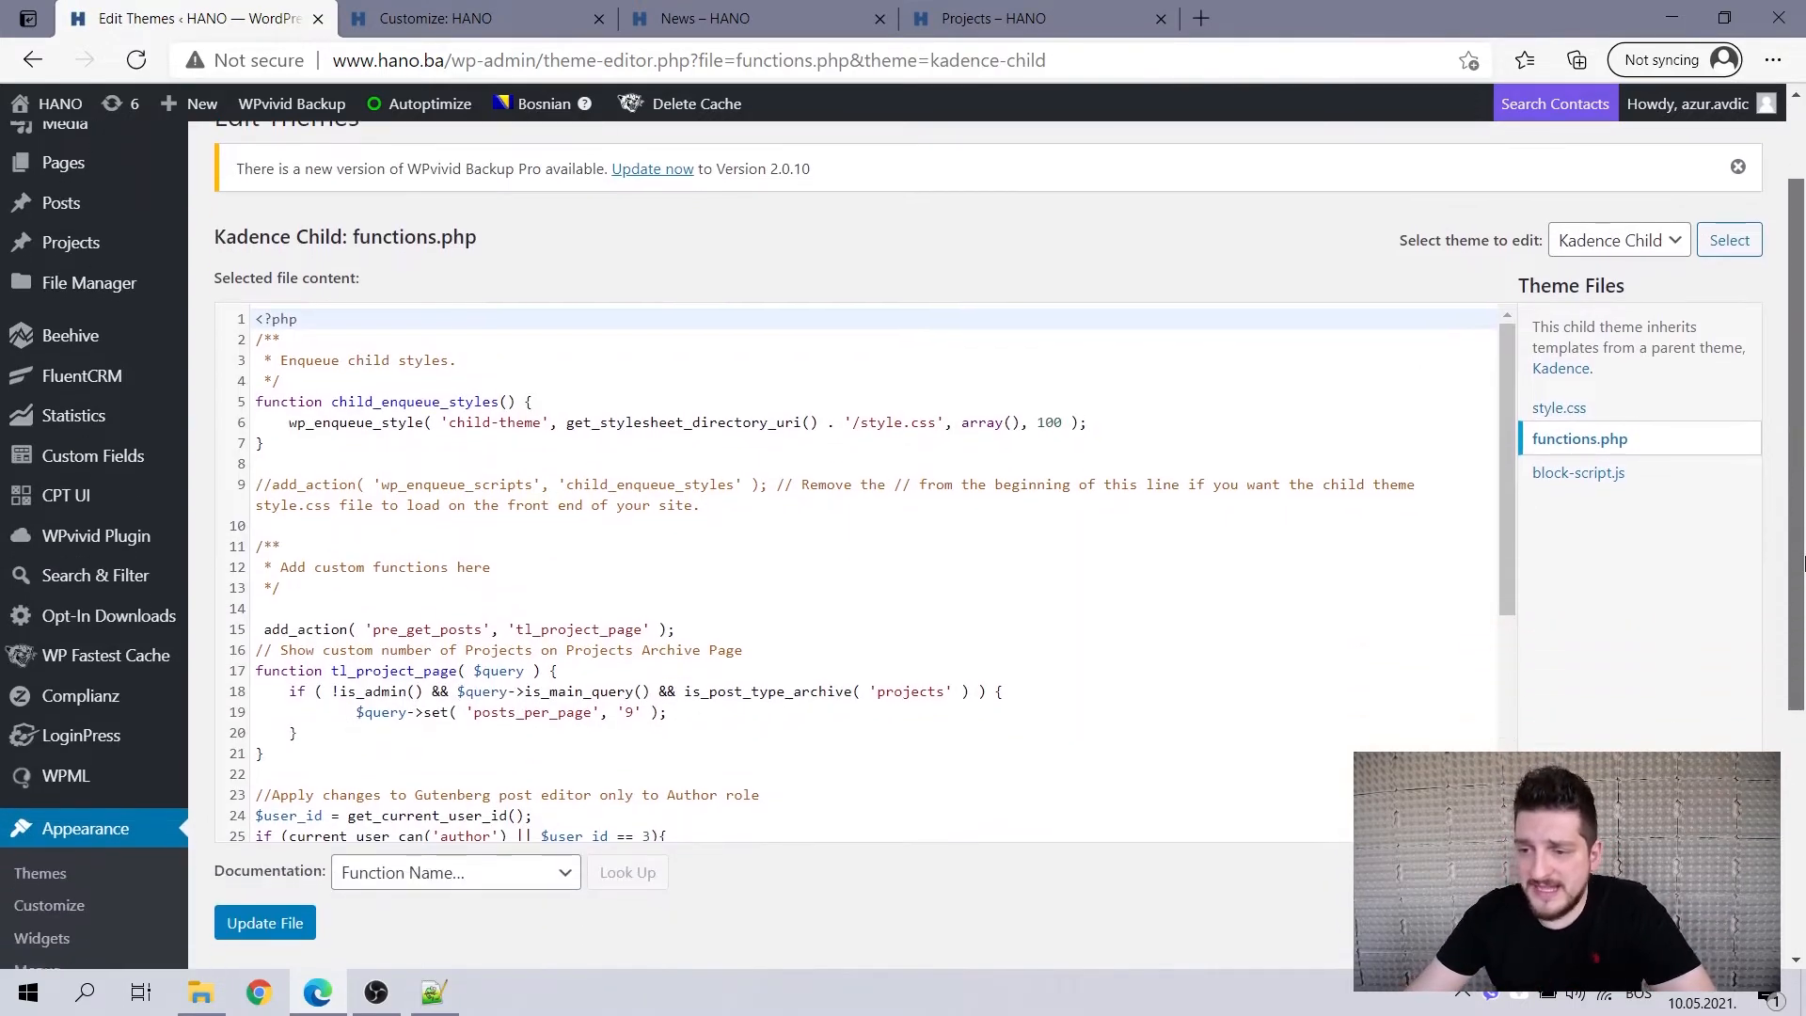
scroll(down, 3)
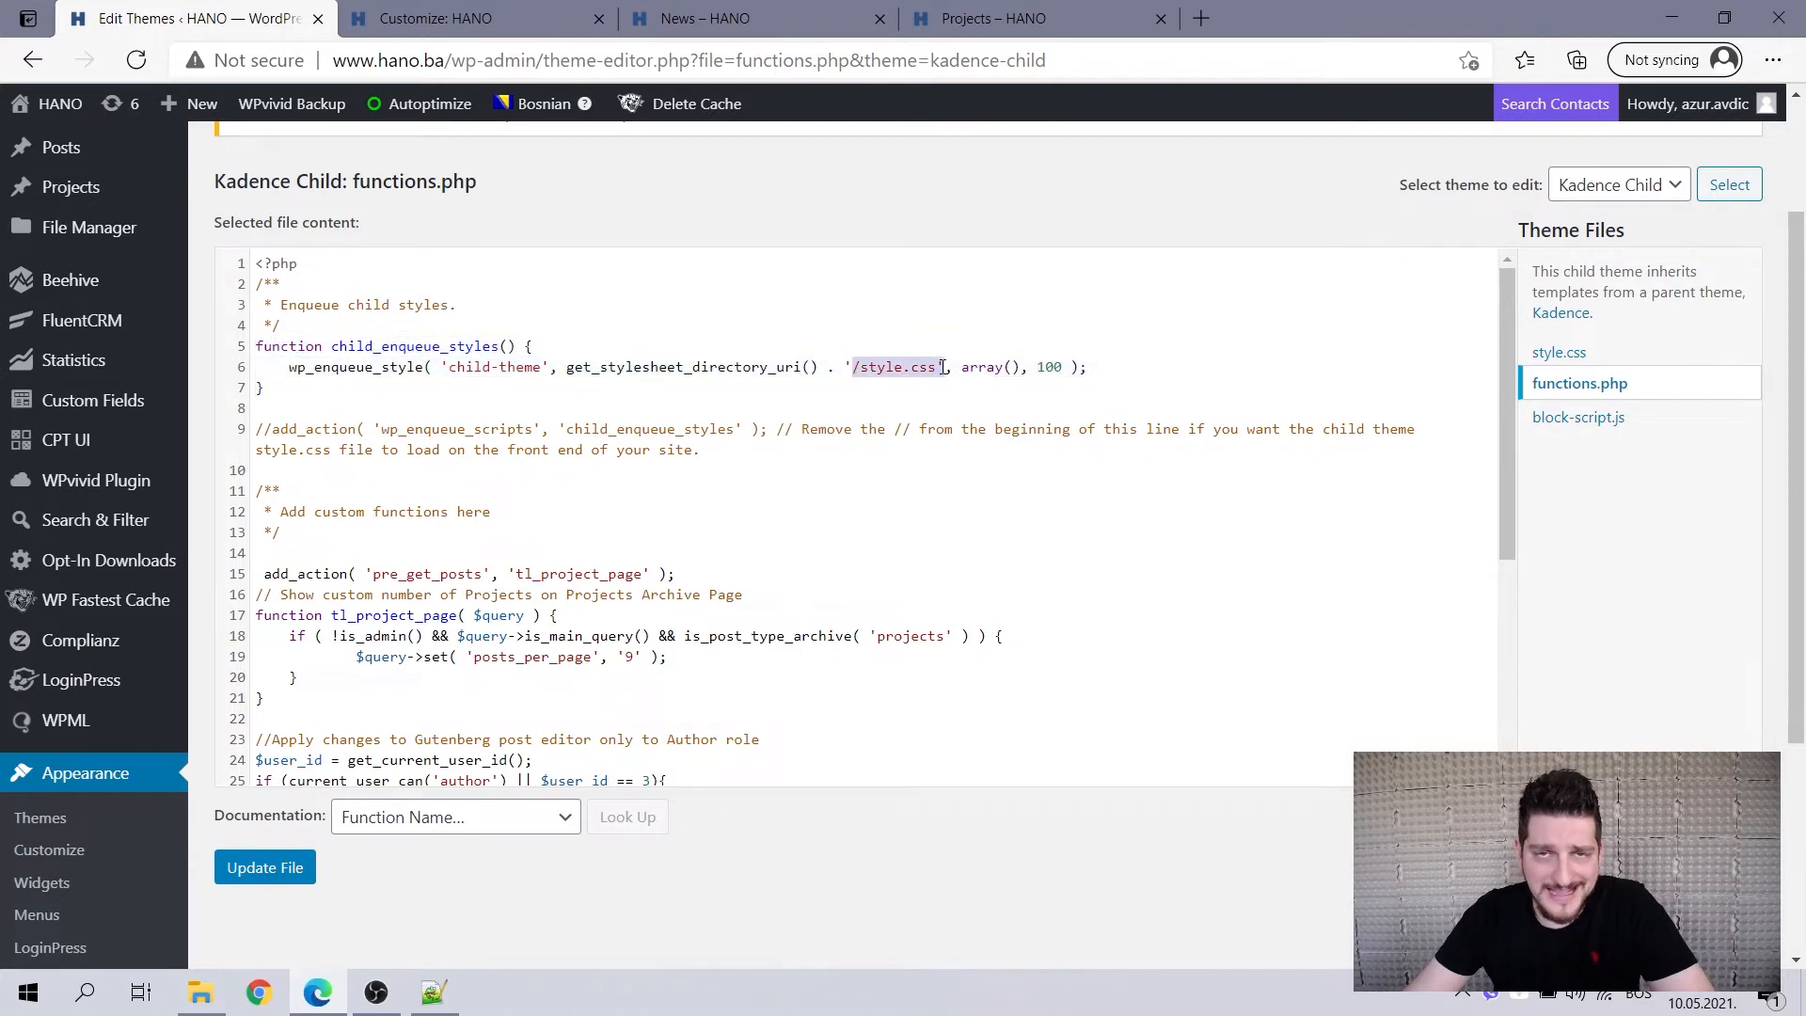
mouse_move(1559, 353)
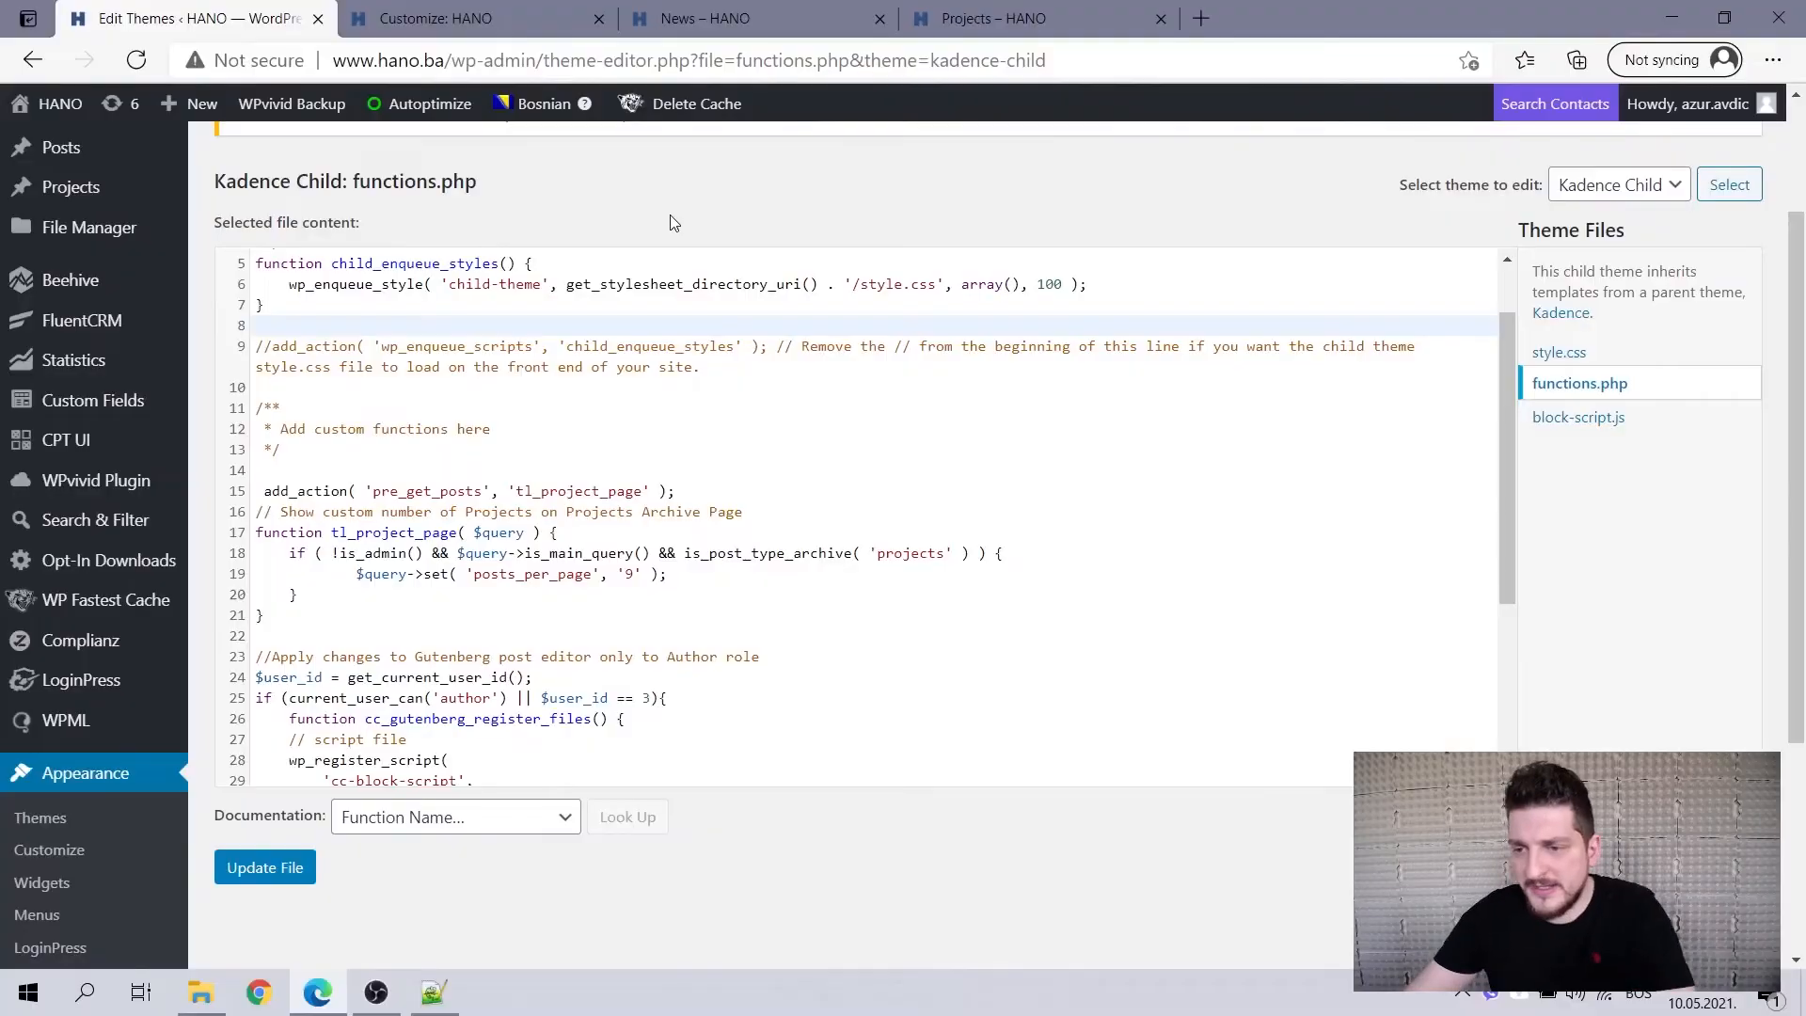
drag(255, 491, 262, 615)
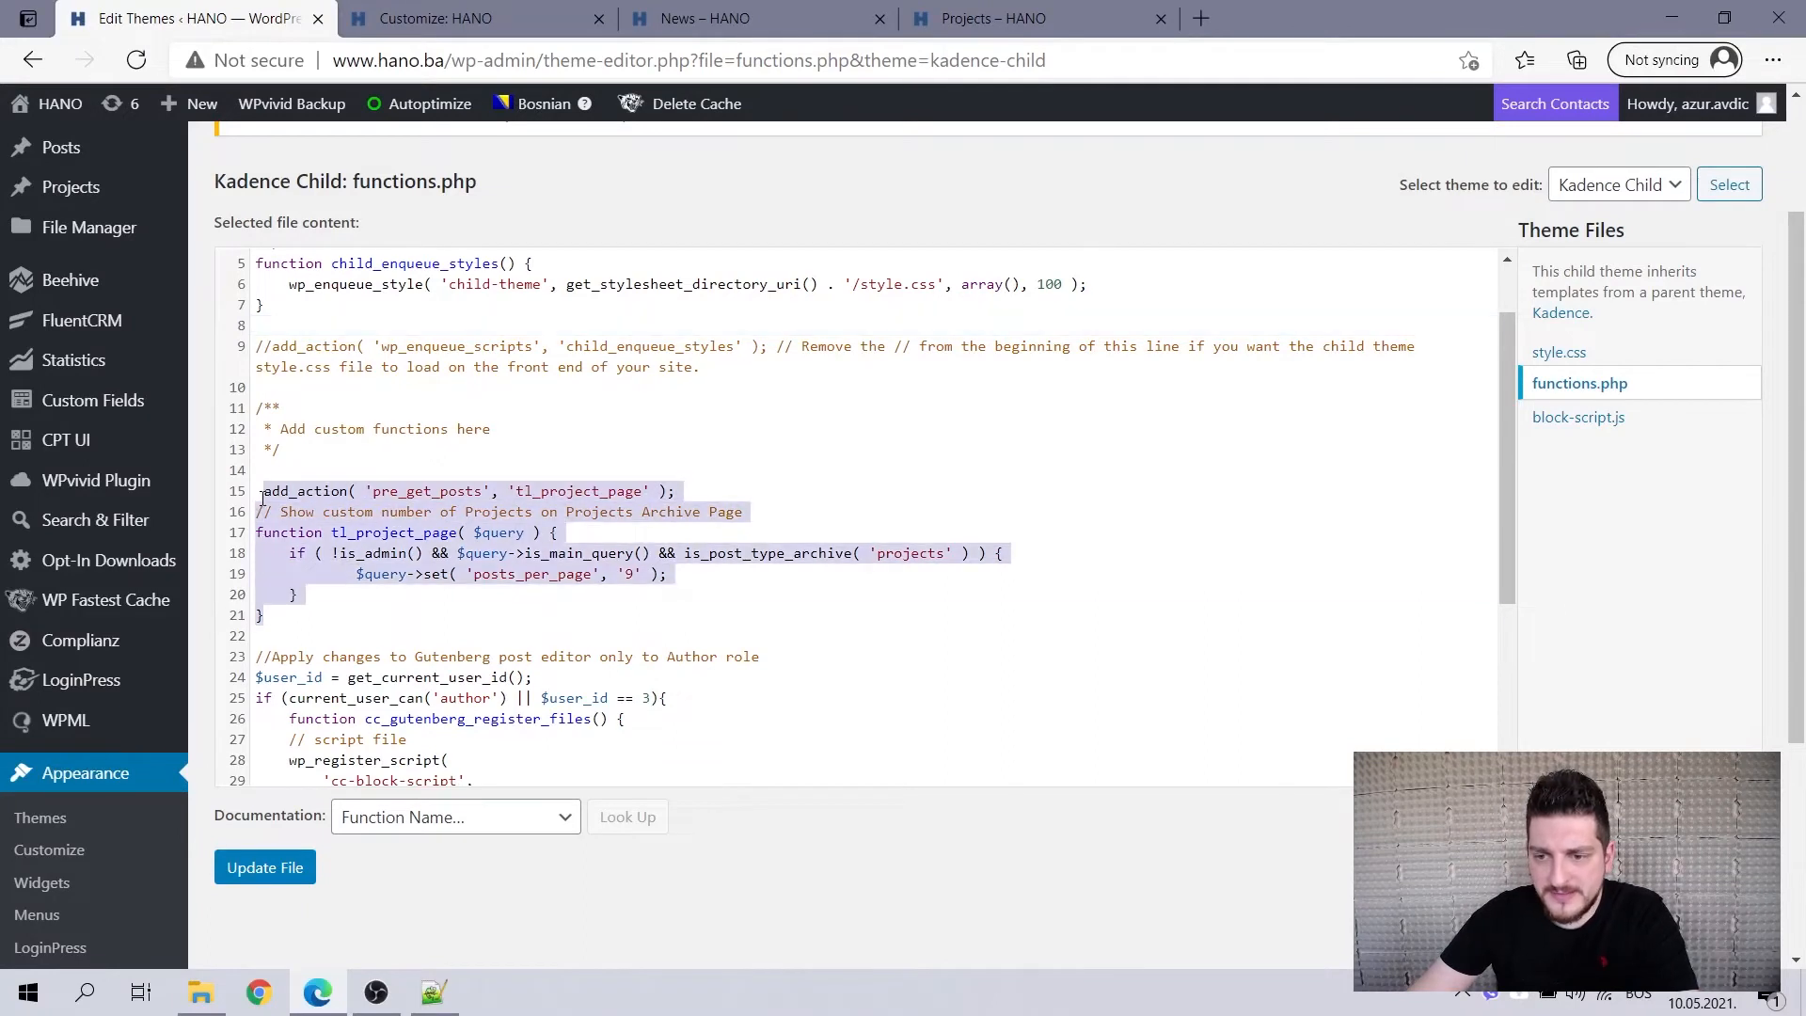
click(258, 491)
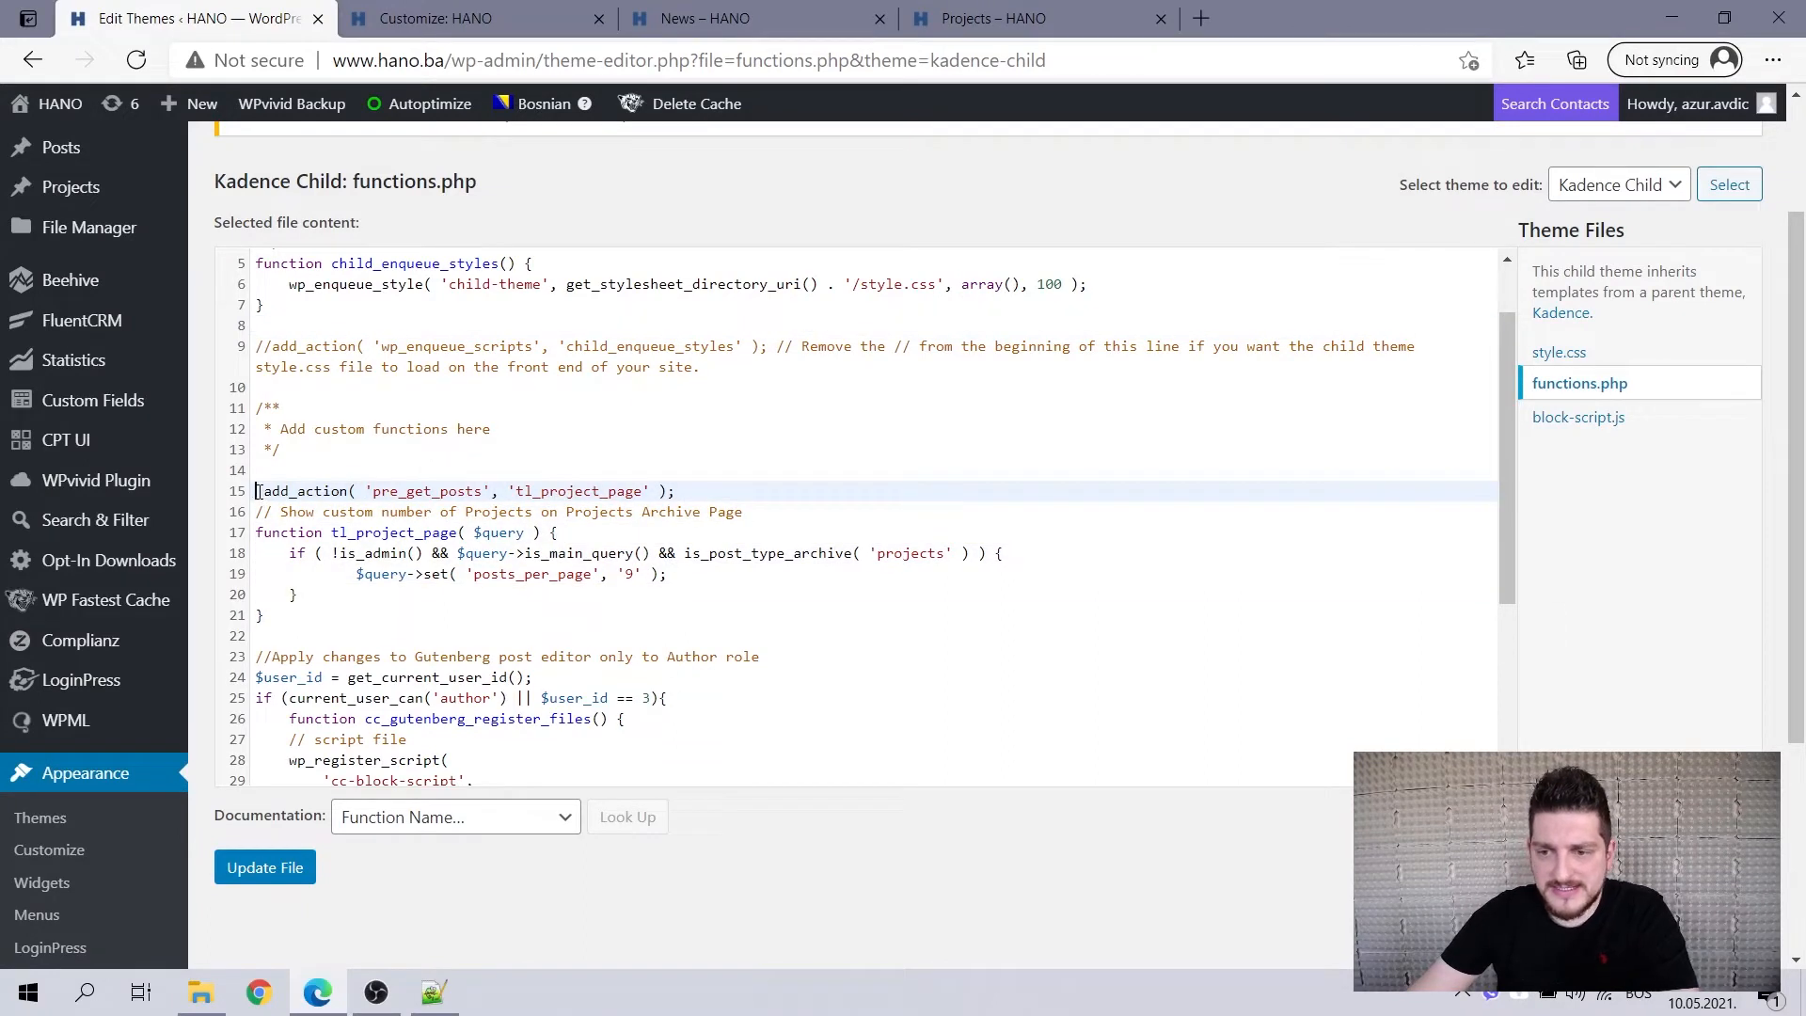
drag(255, 491, 263, 615)
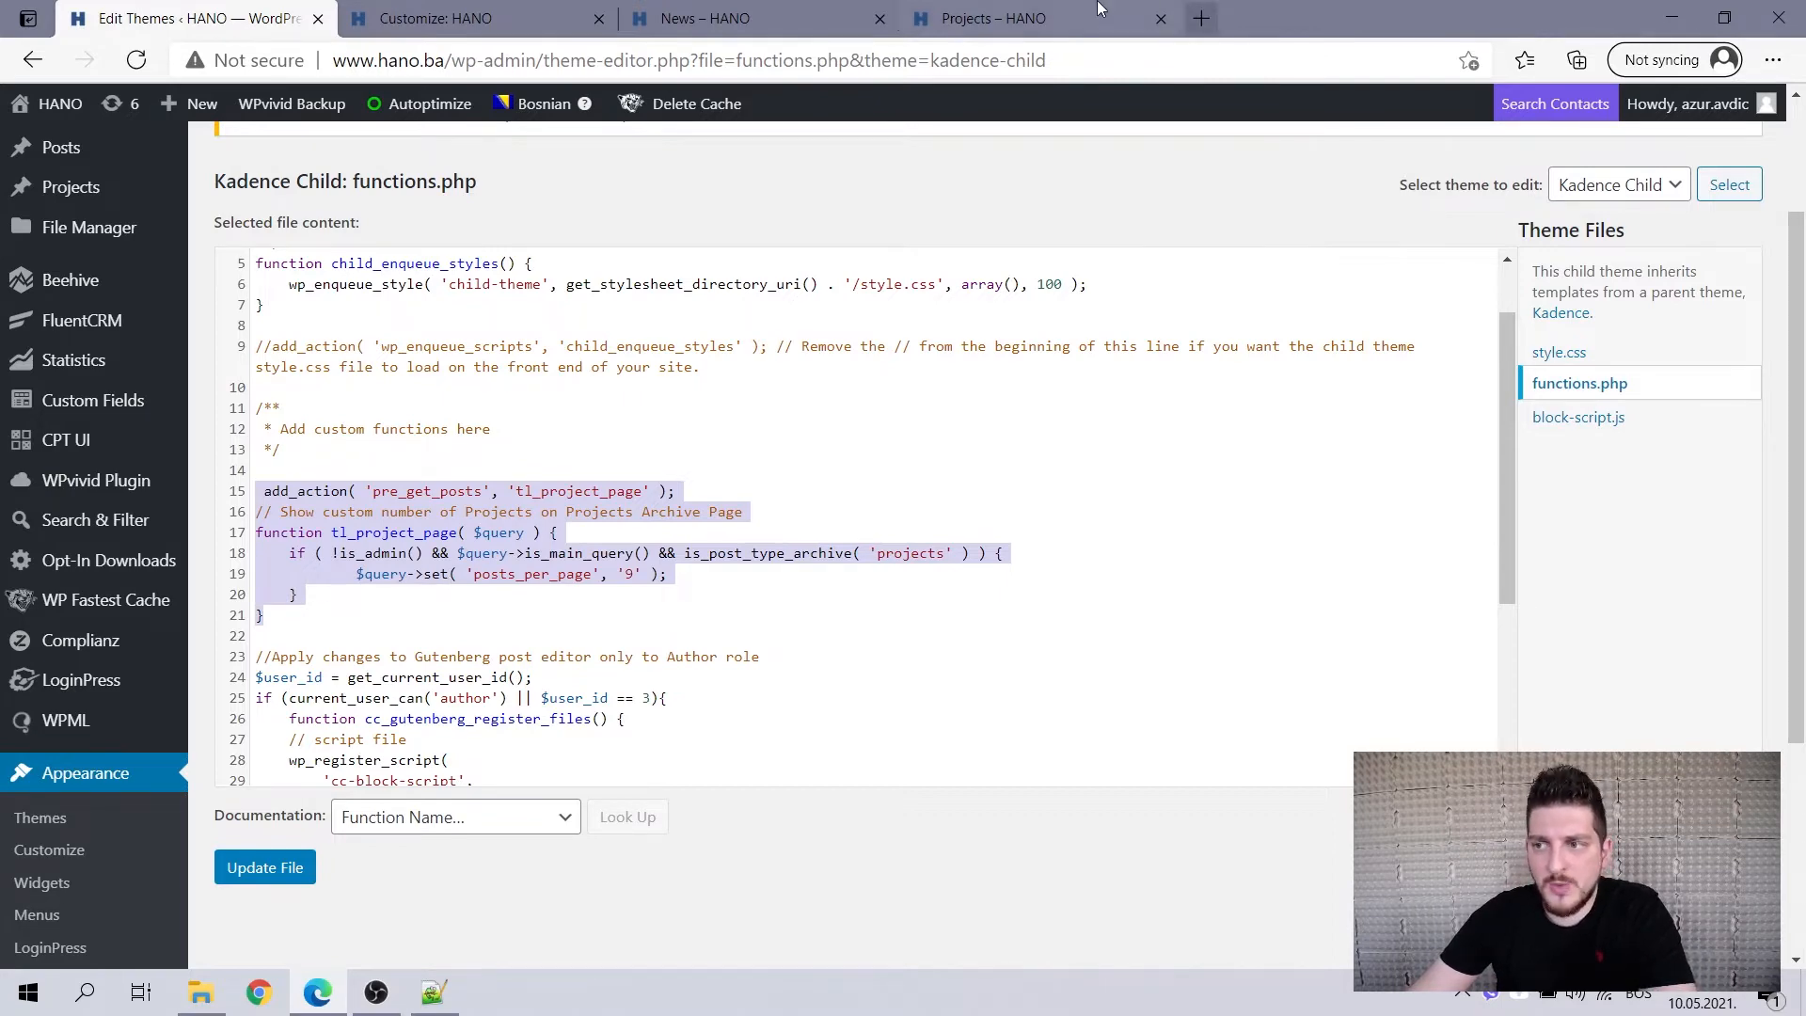
click(993, 19)
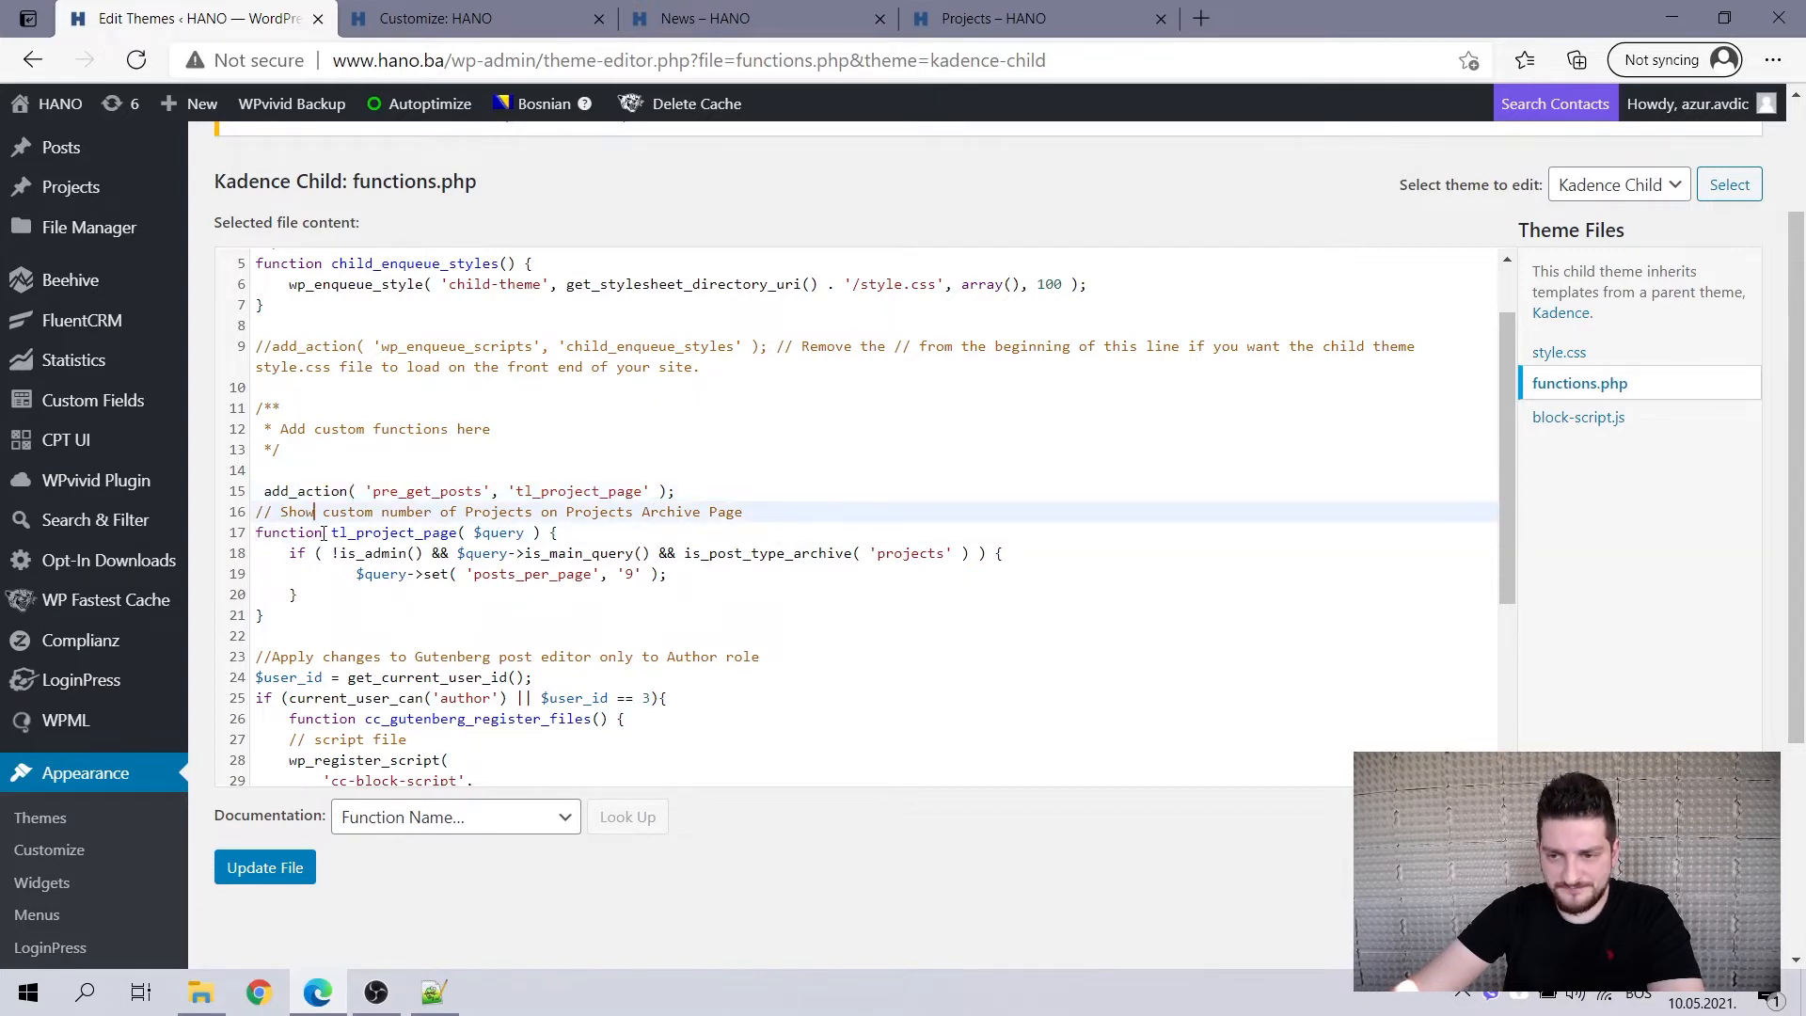
double_click(395, 533)
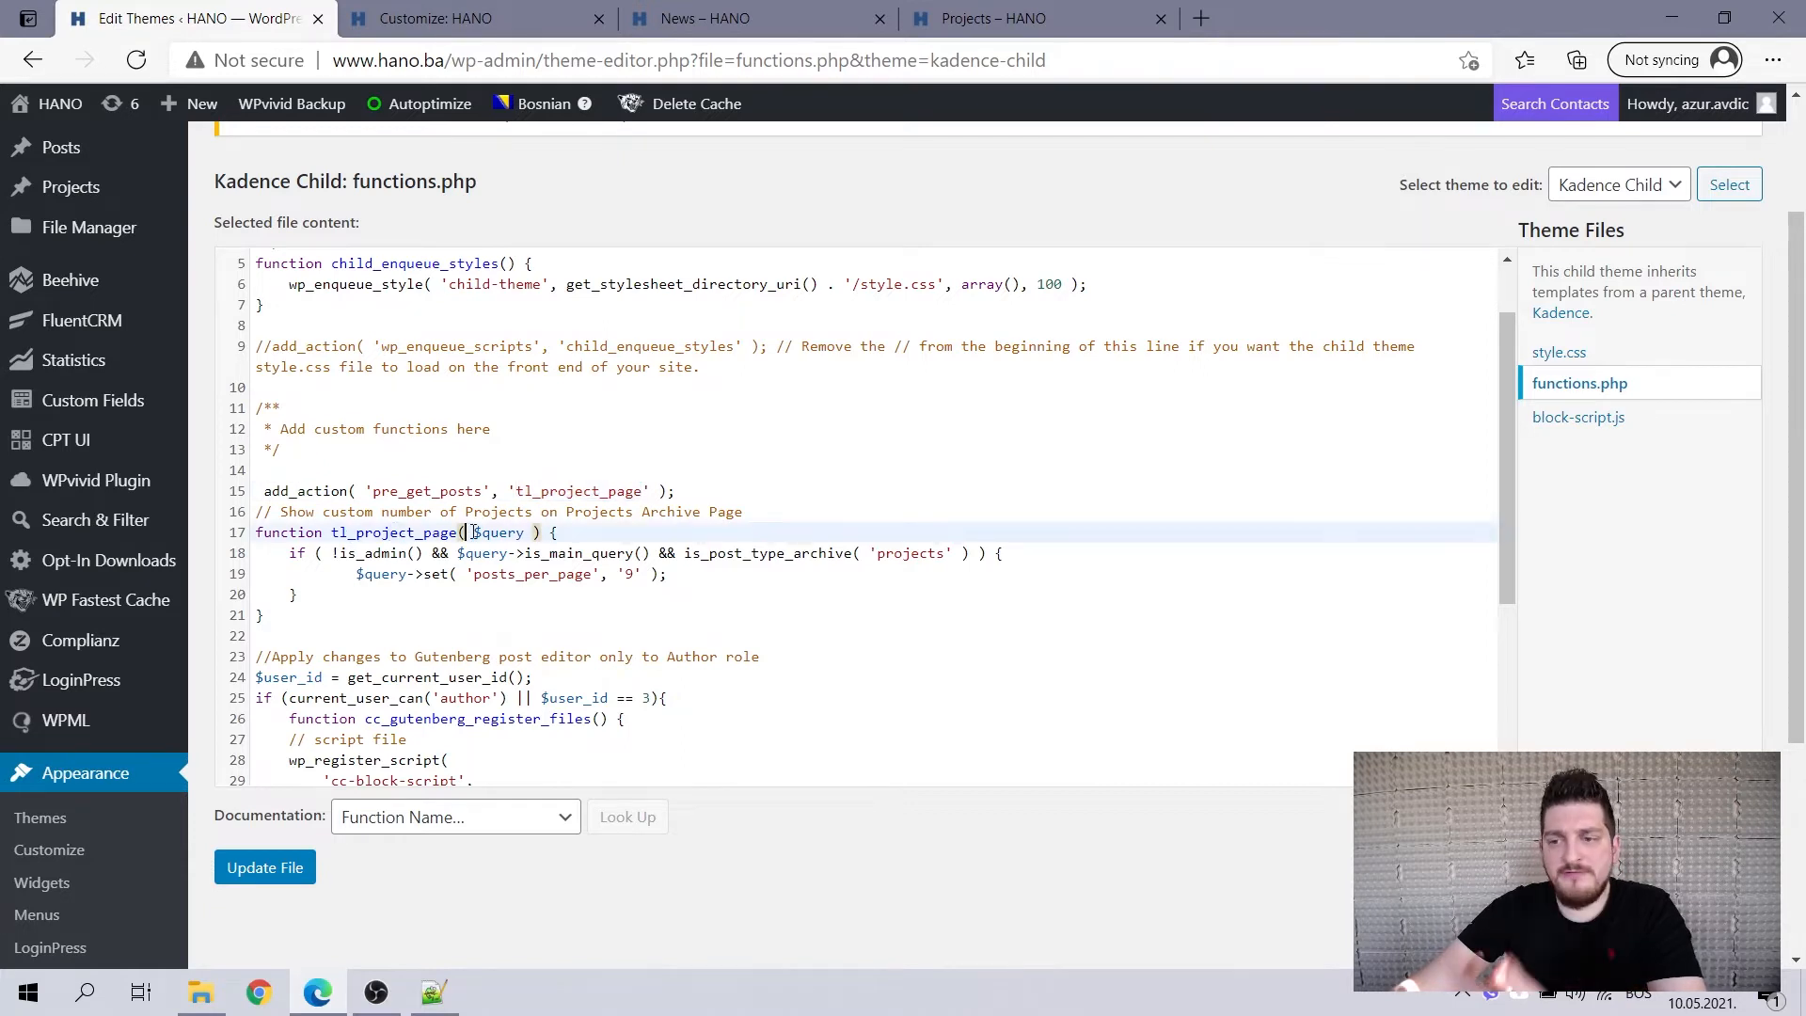
double_click(498, 532)
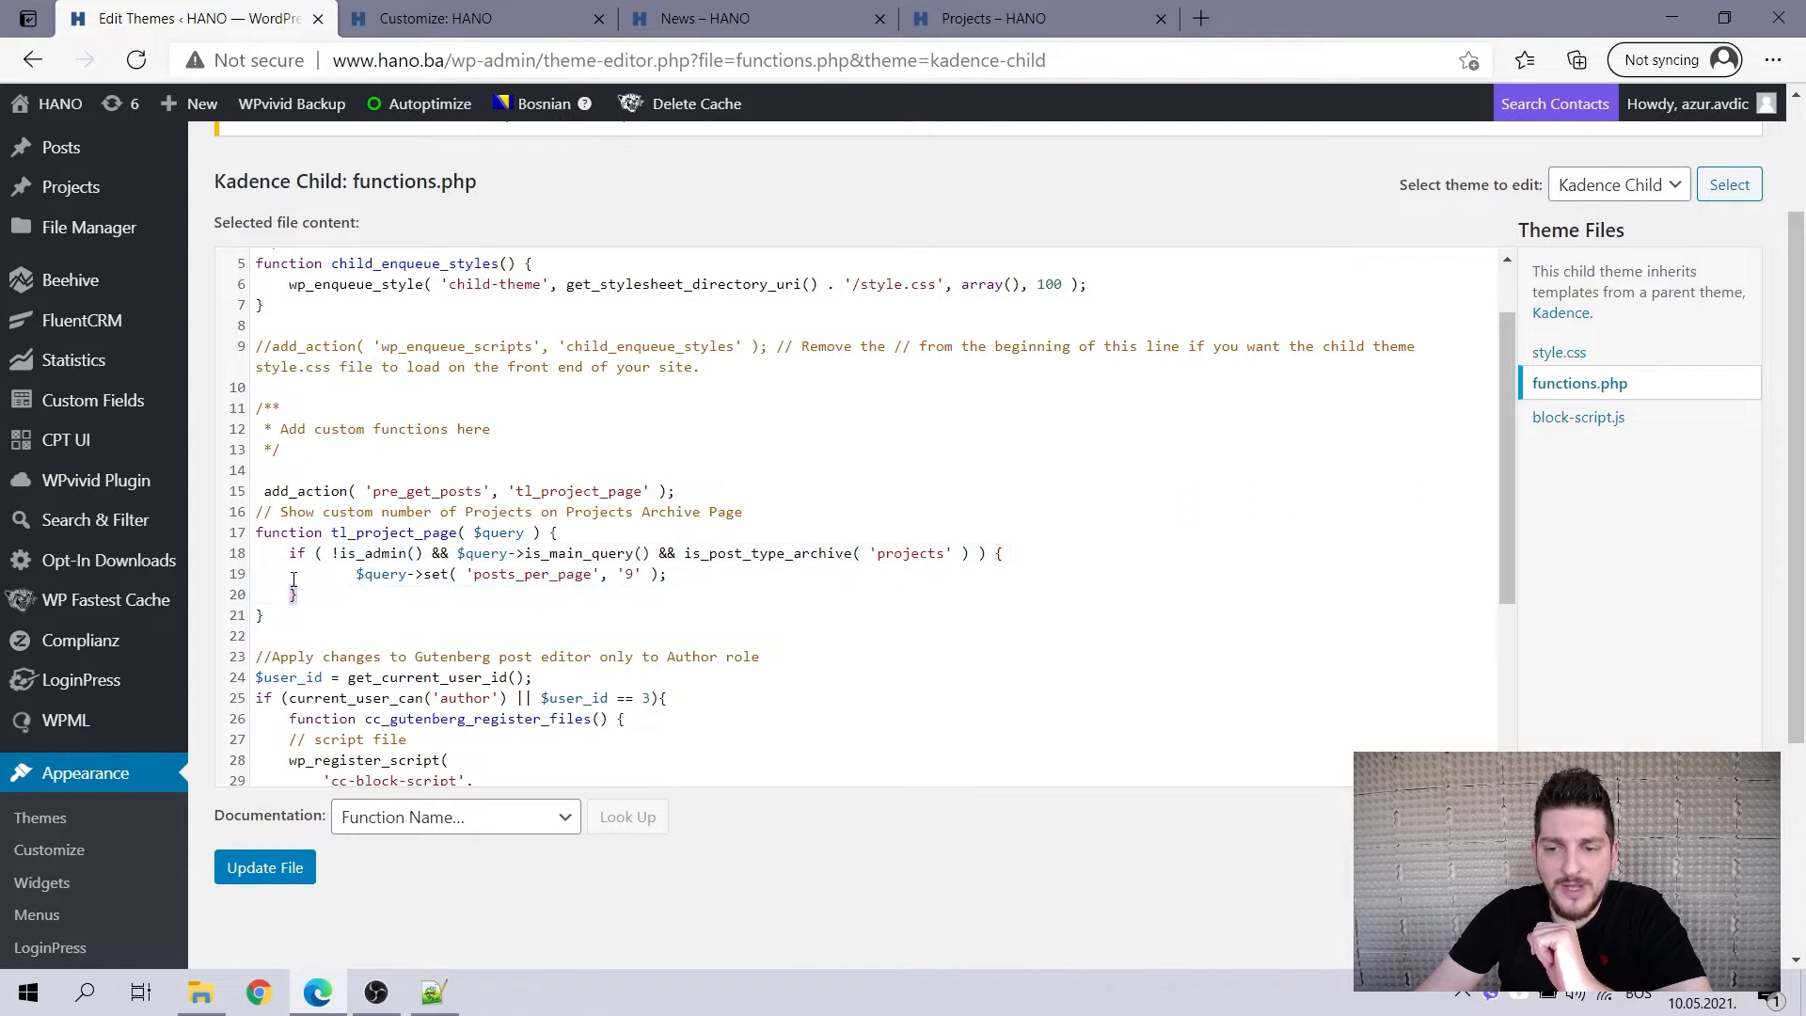
drag(289, 553, 297, 595)
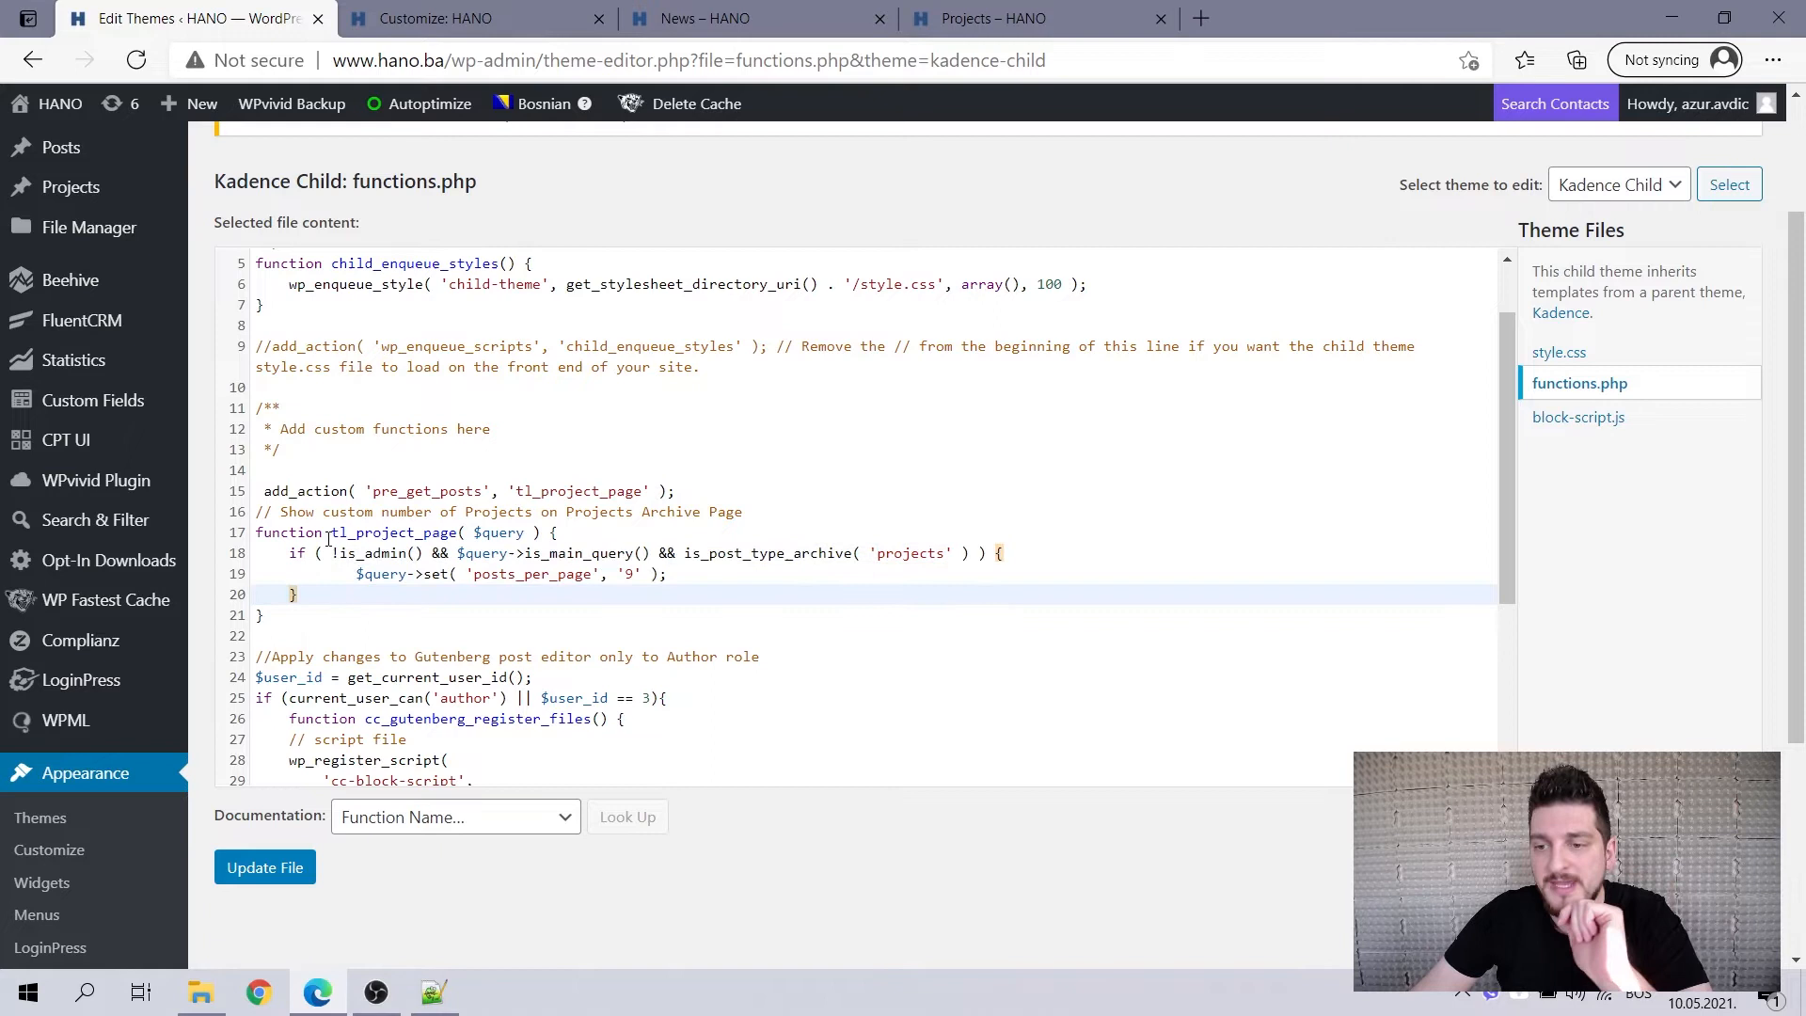
double_click(372, 553)
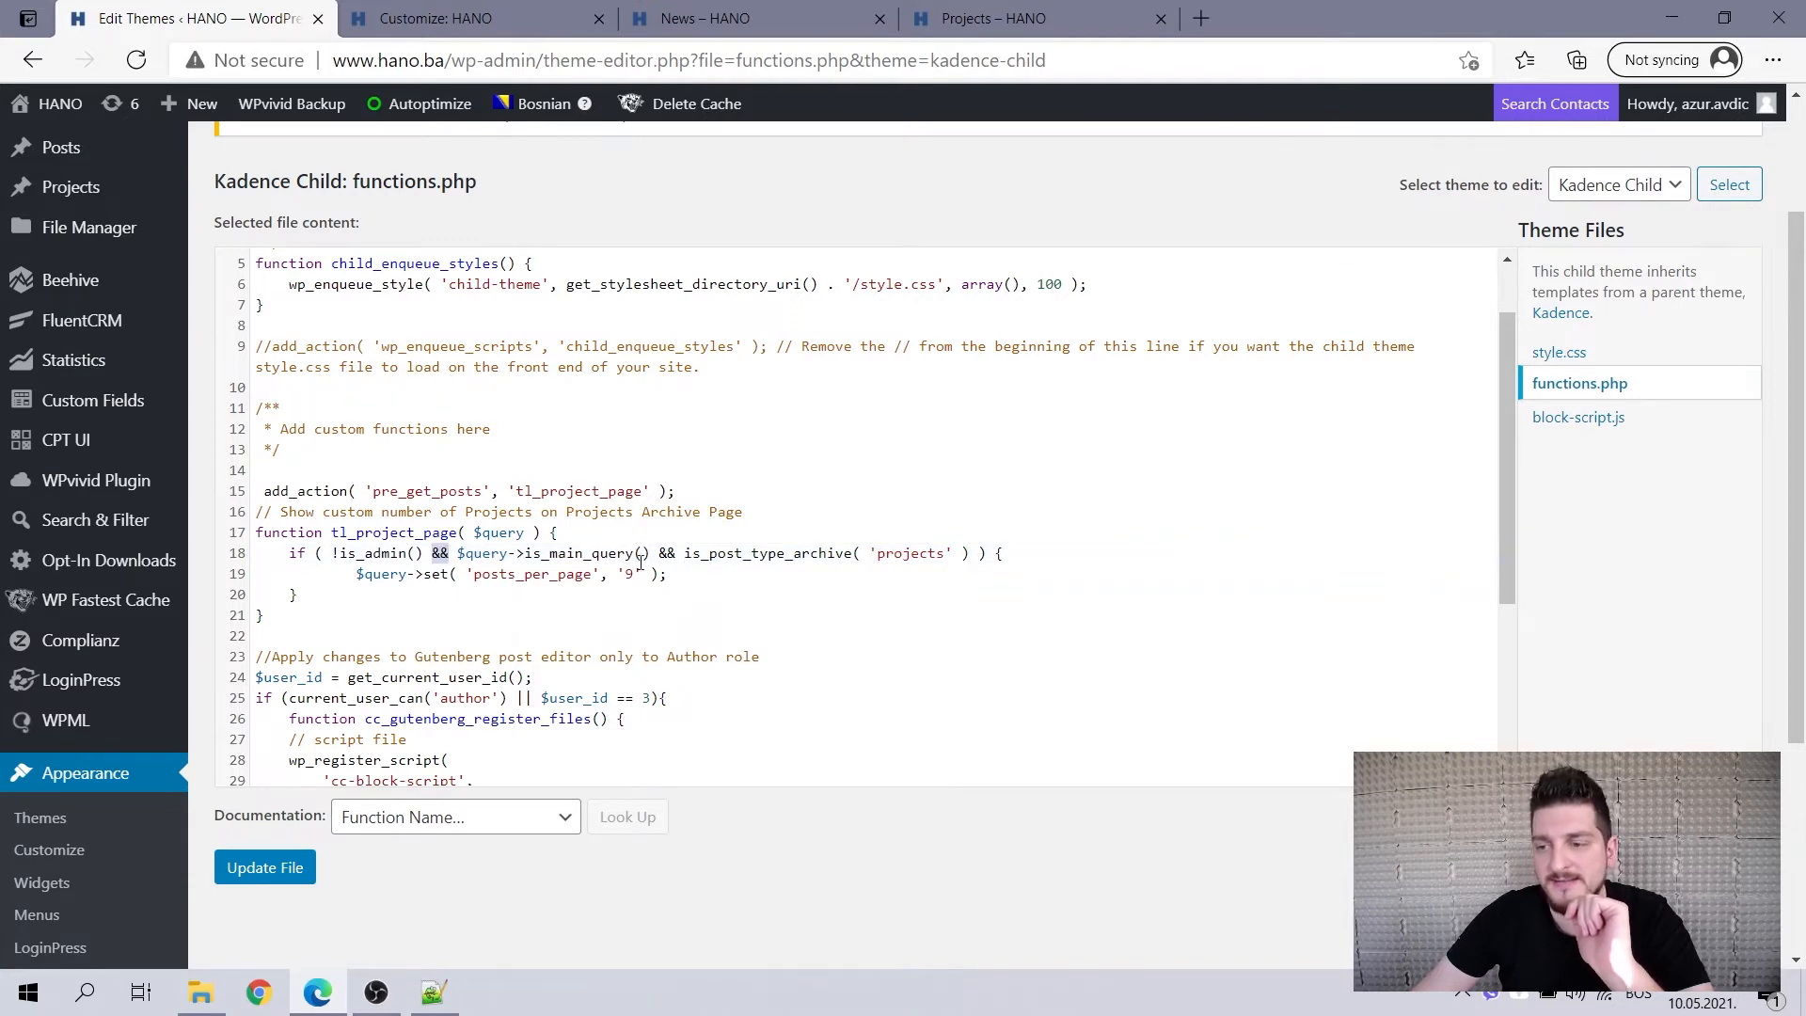
click(431, 553)
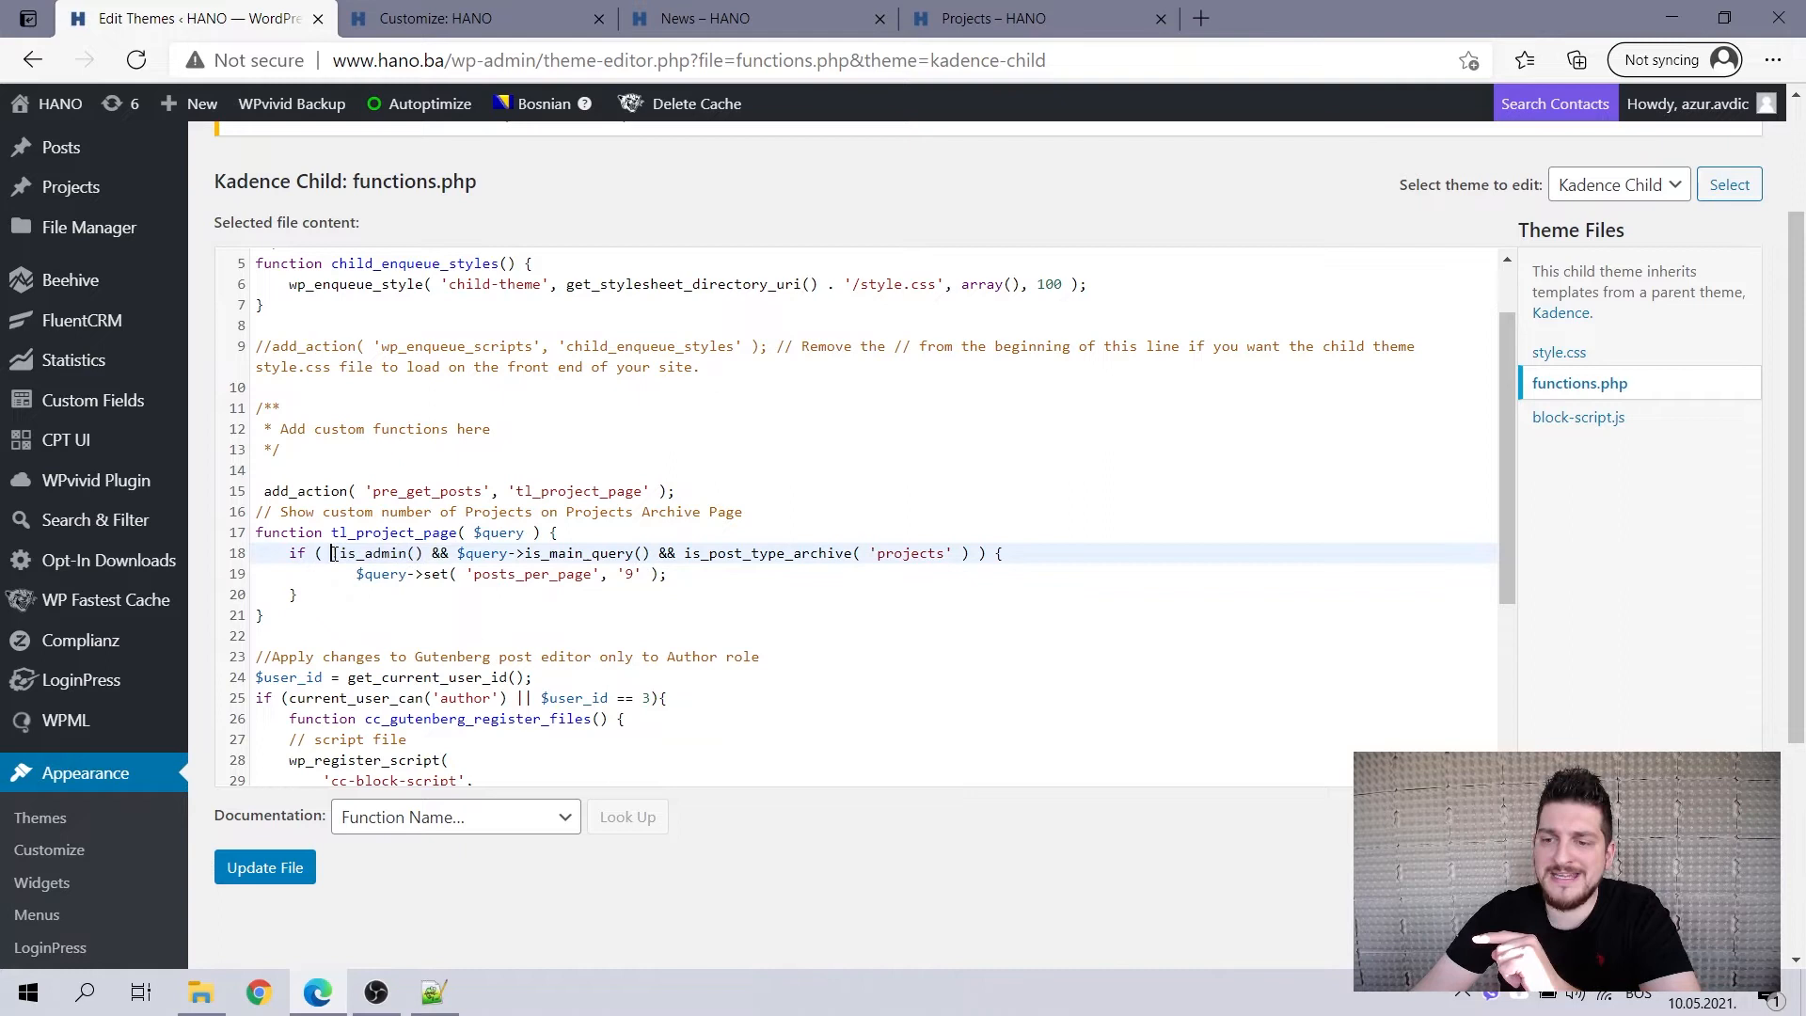
text(!)
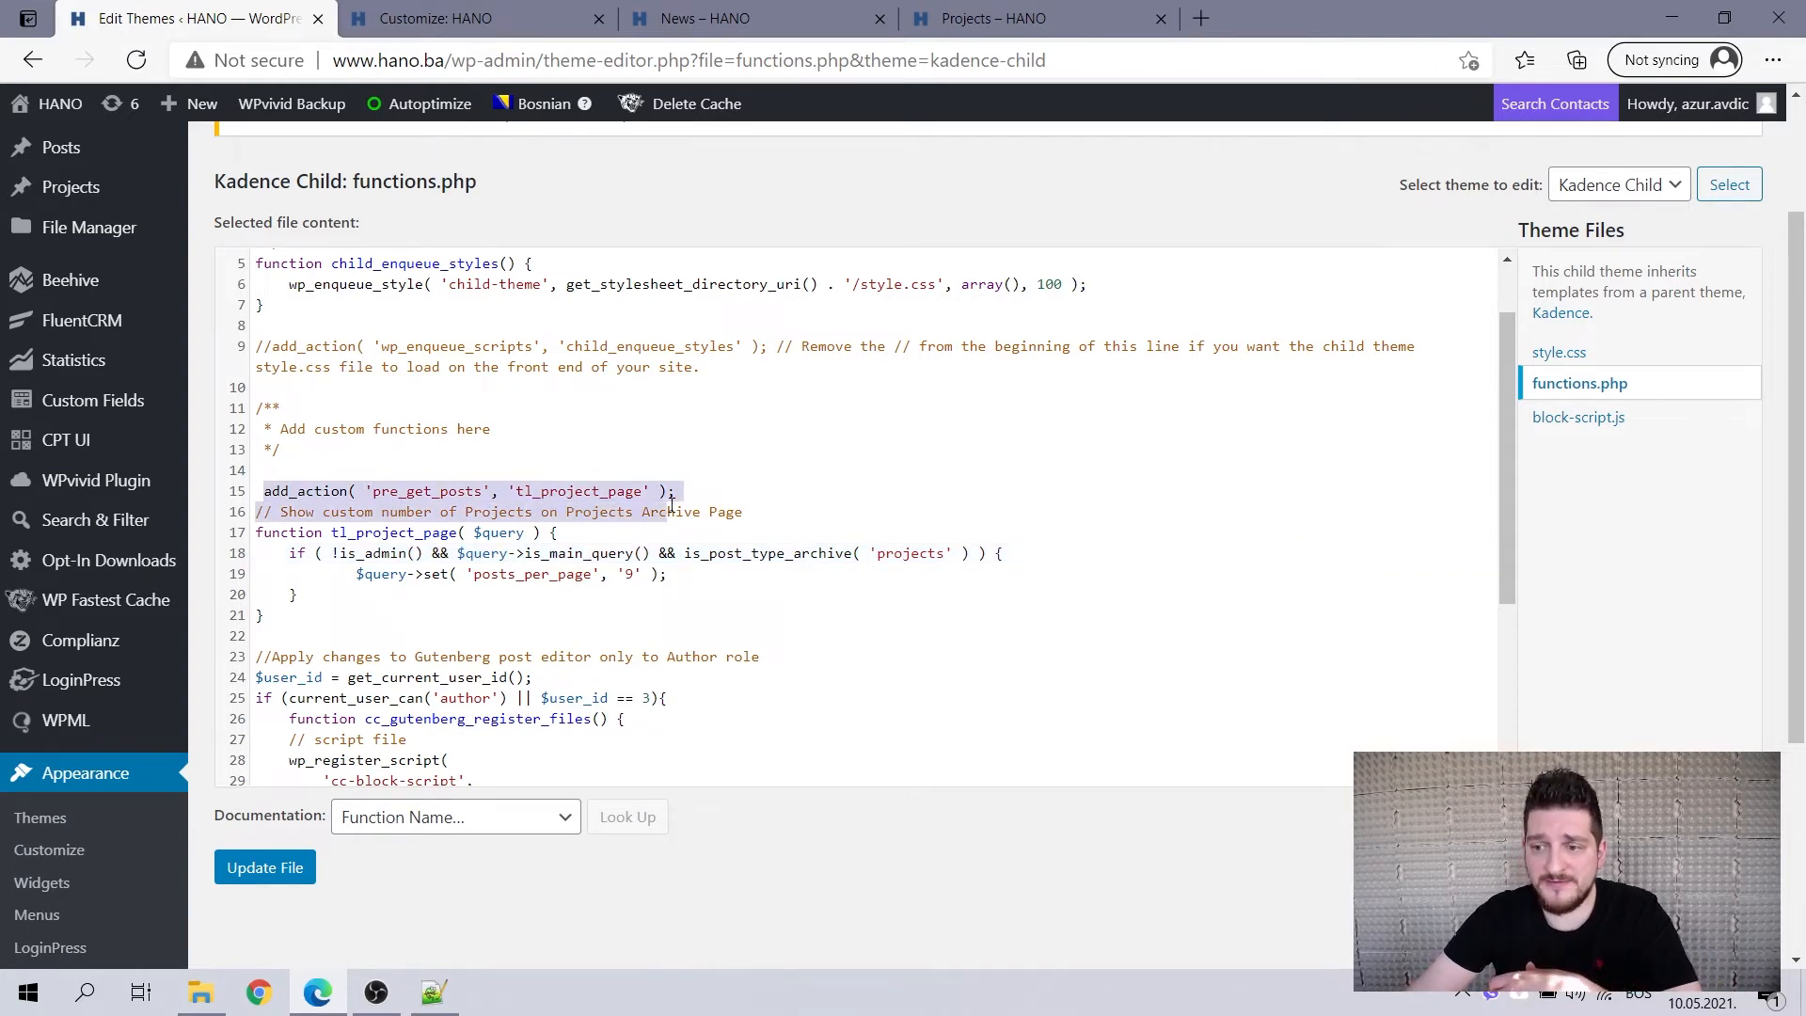
click(438, 491)
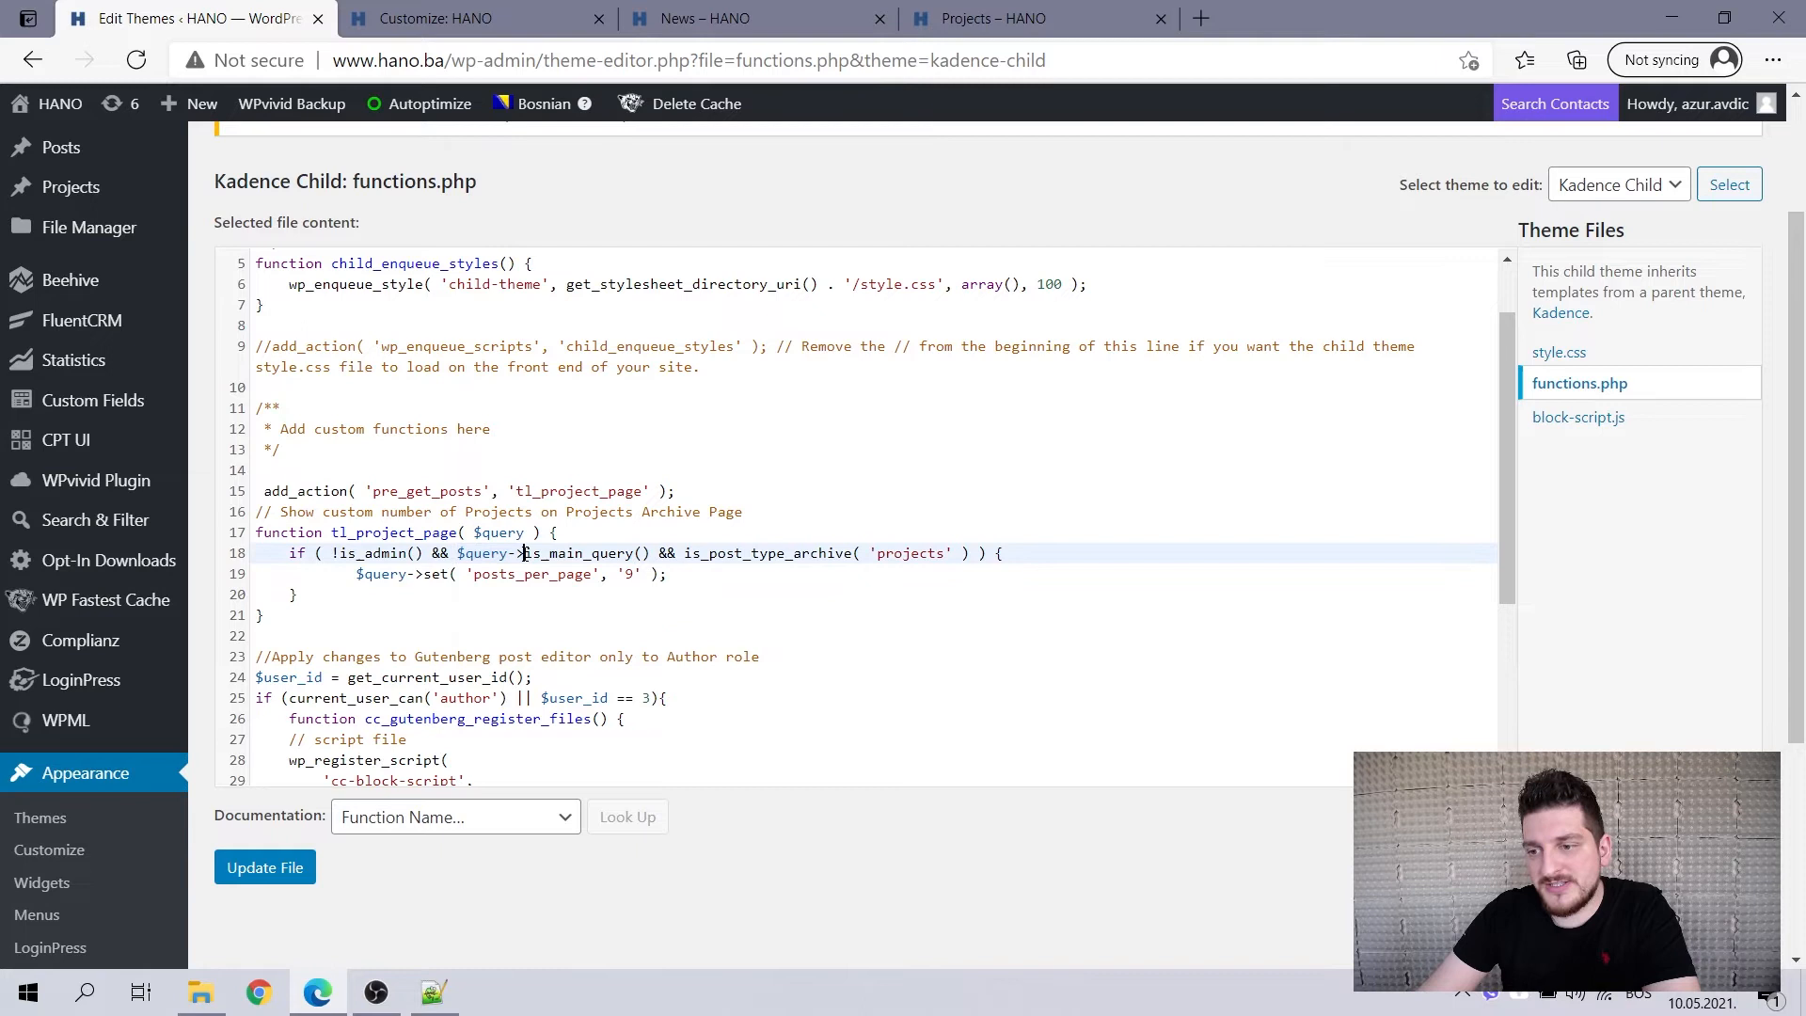
double_click(581, 553)
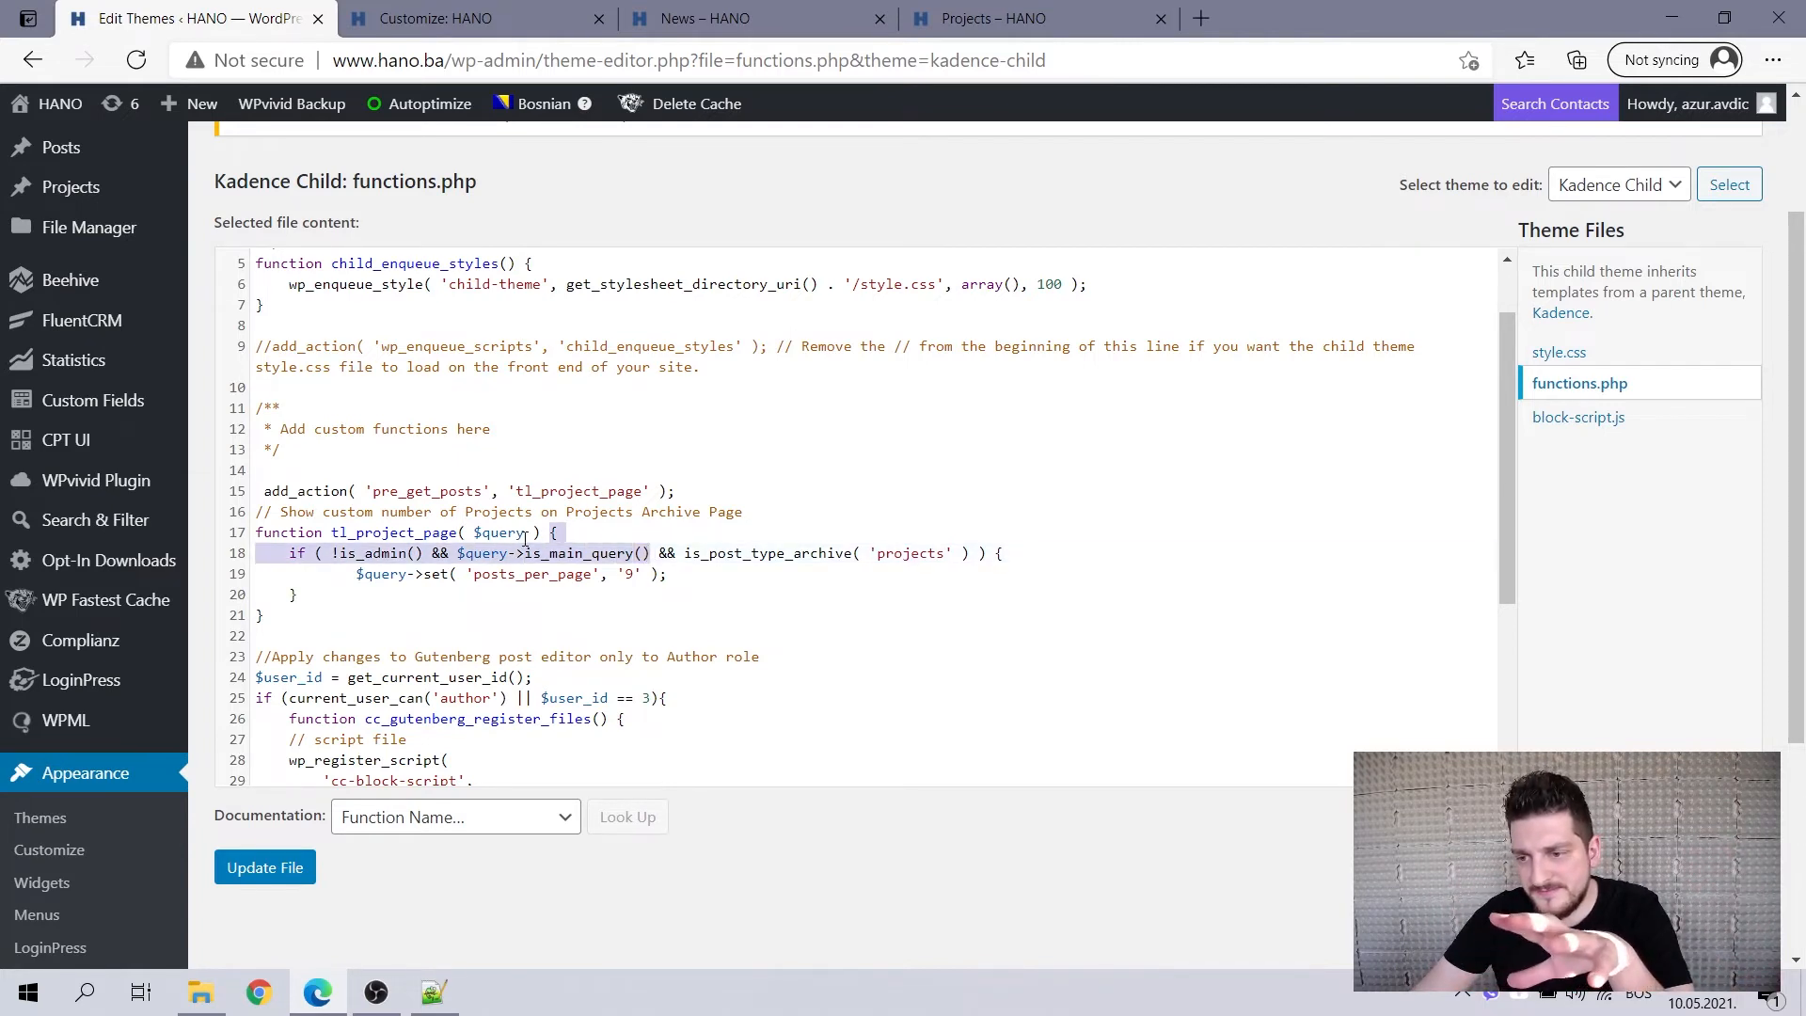
click(684, 553)
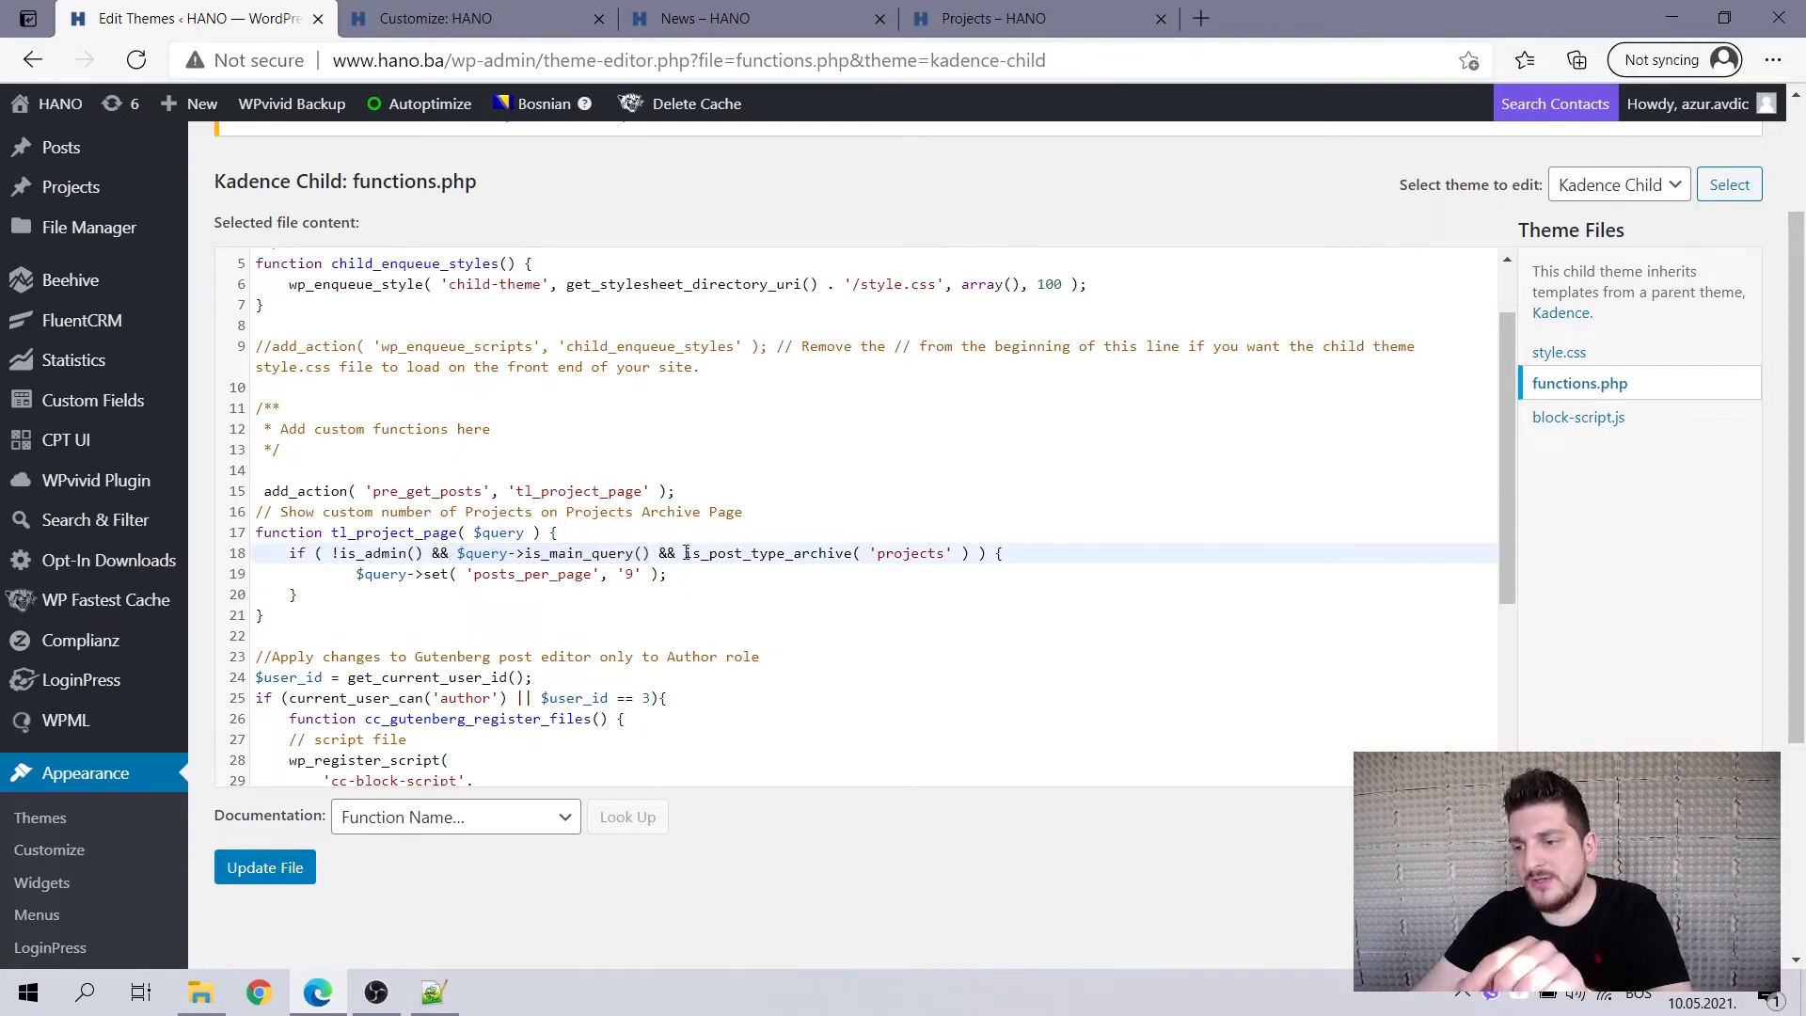
double_click(770, 553)
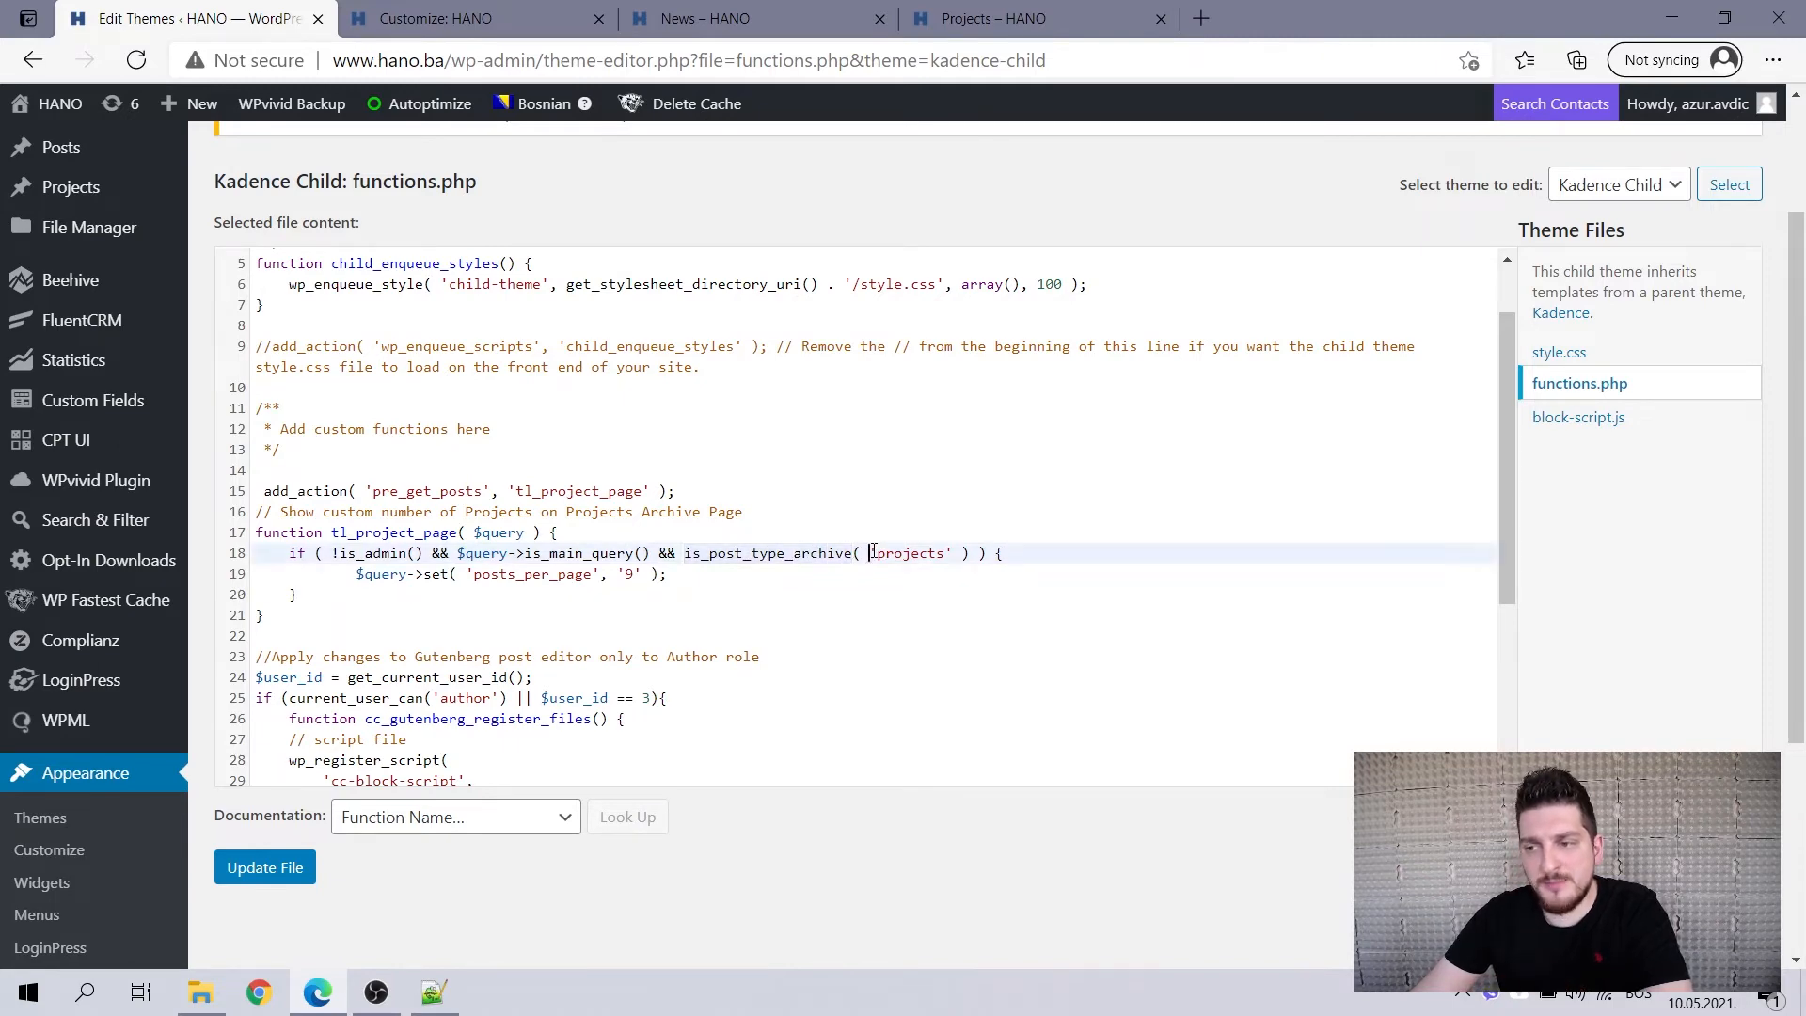
double_click(704, 553)
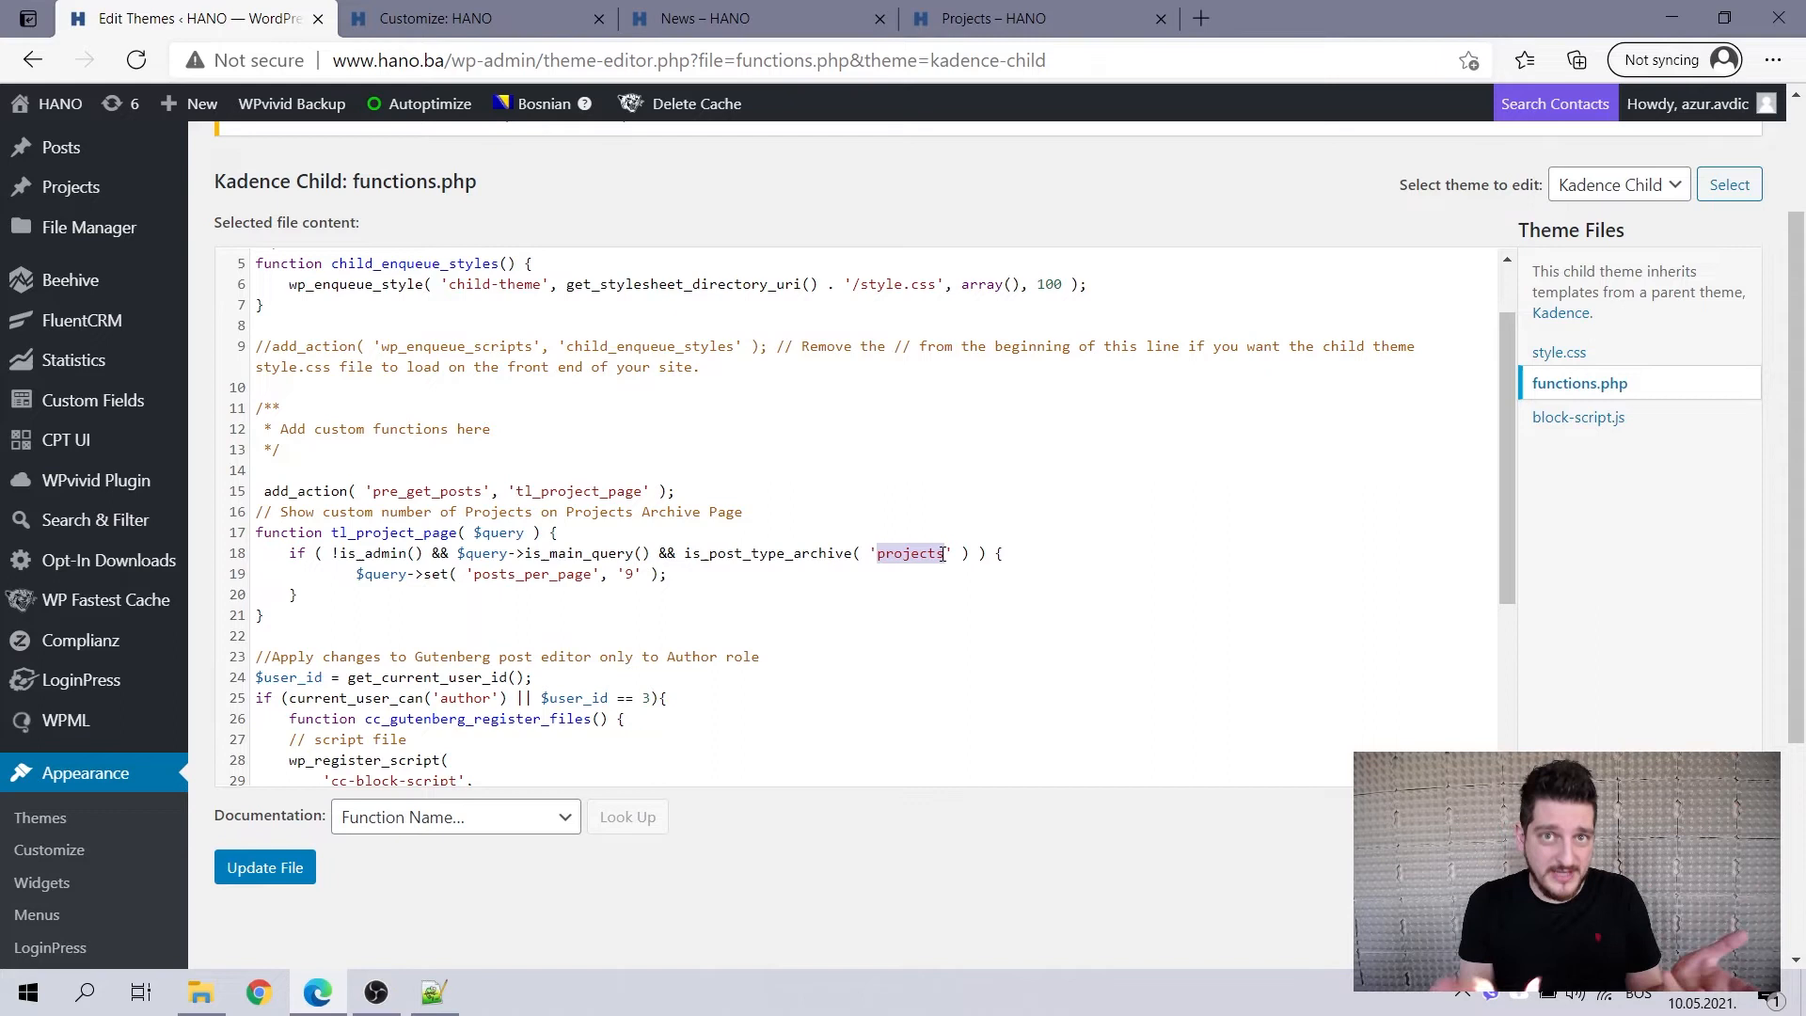
click(961, 553)
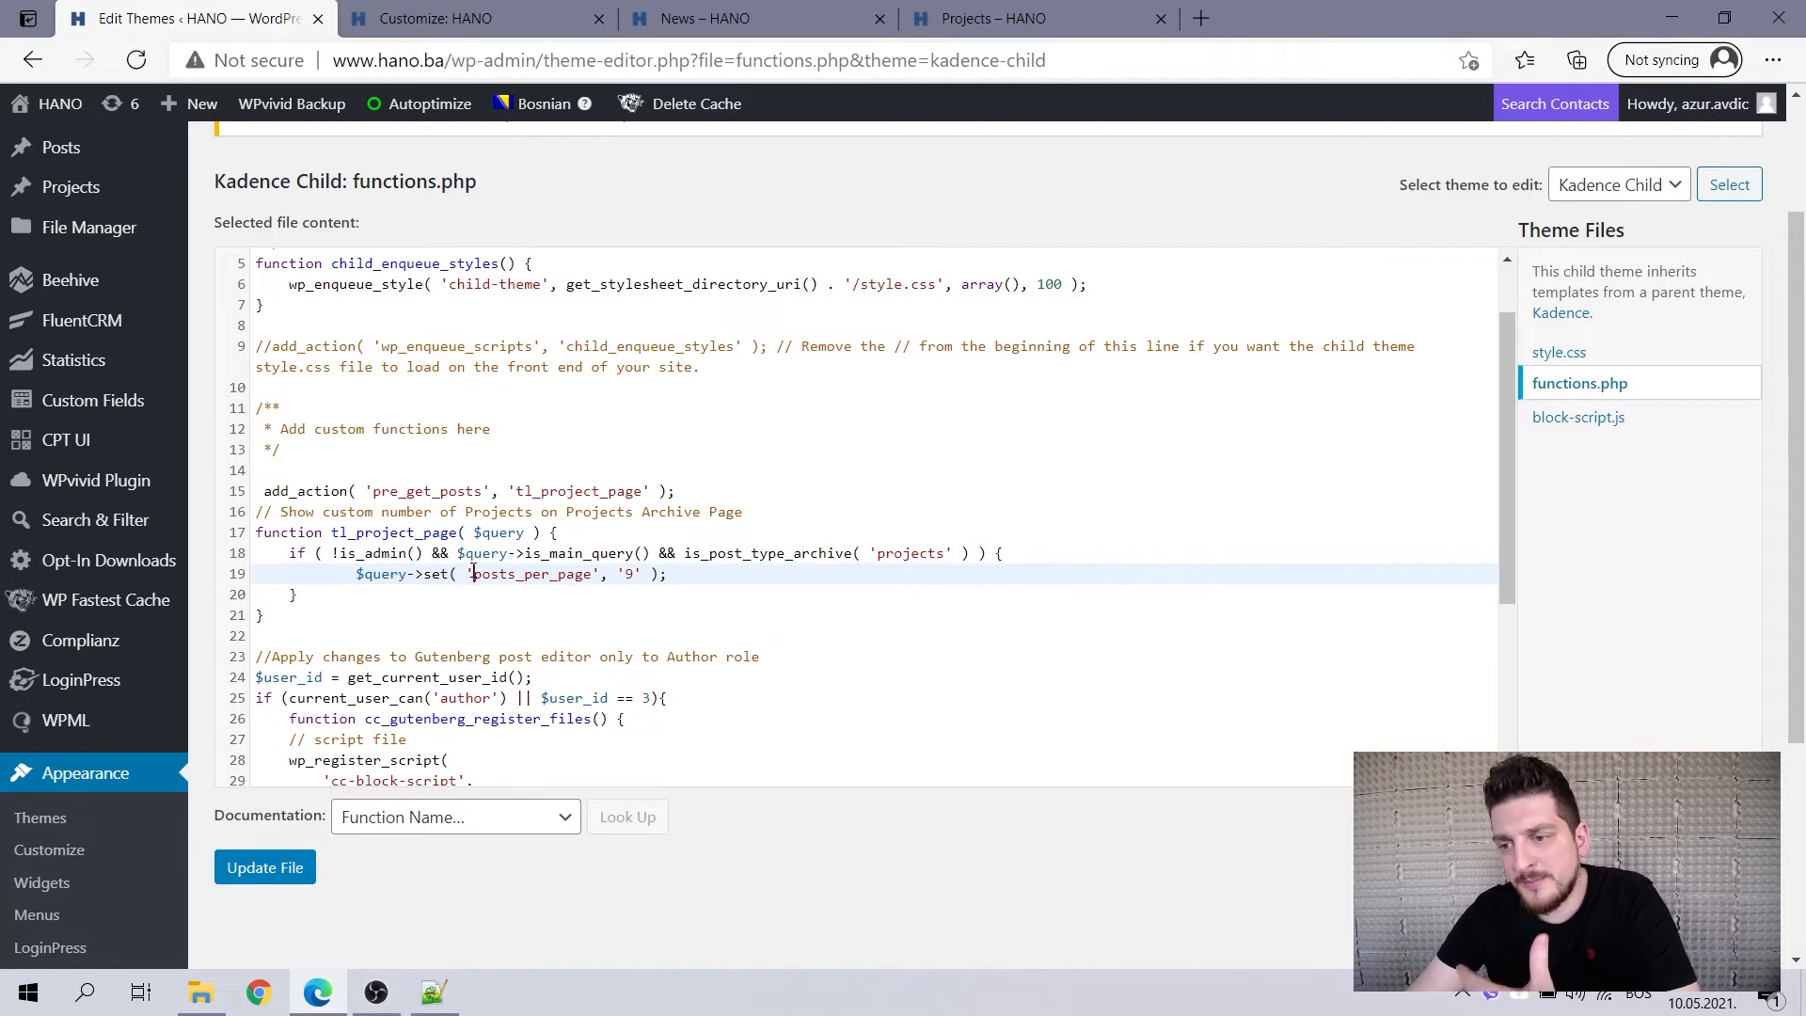
Duplicate the projects posts_per_page condition directly below the original in tl_project_page.
double_click(533, 573)
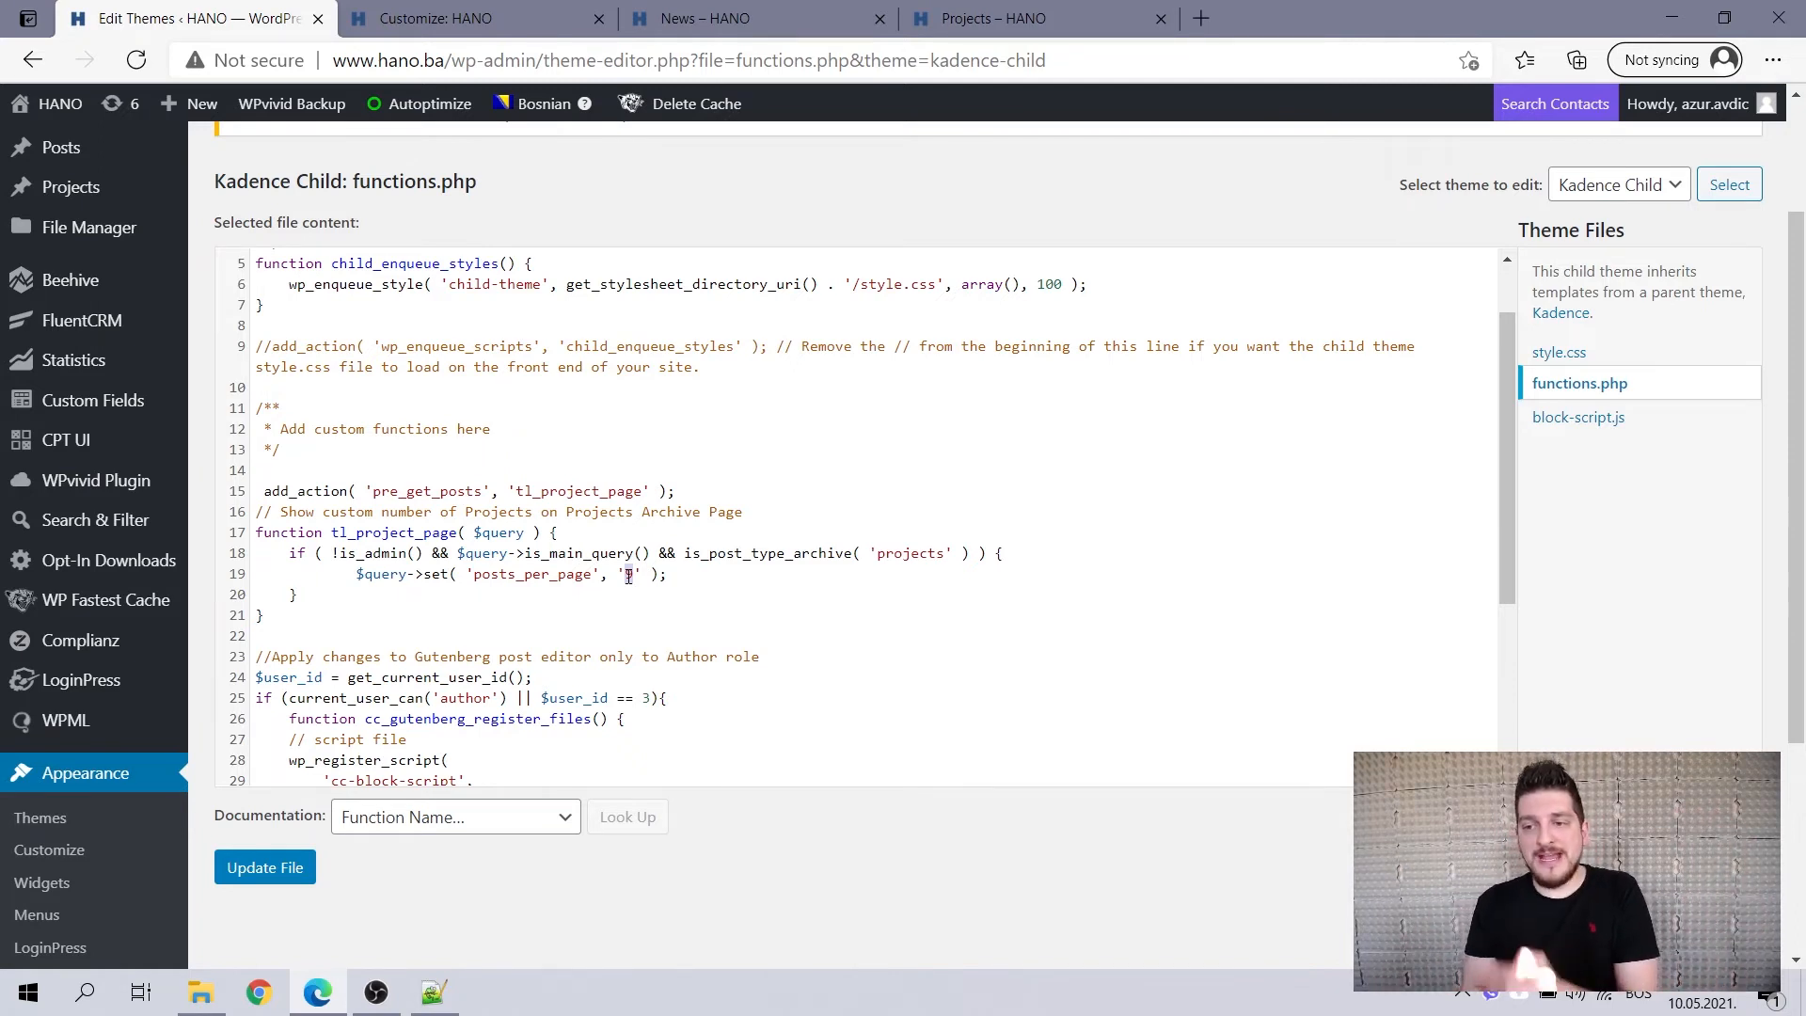
double_click(529, 574)
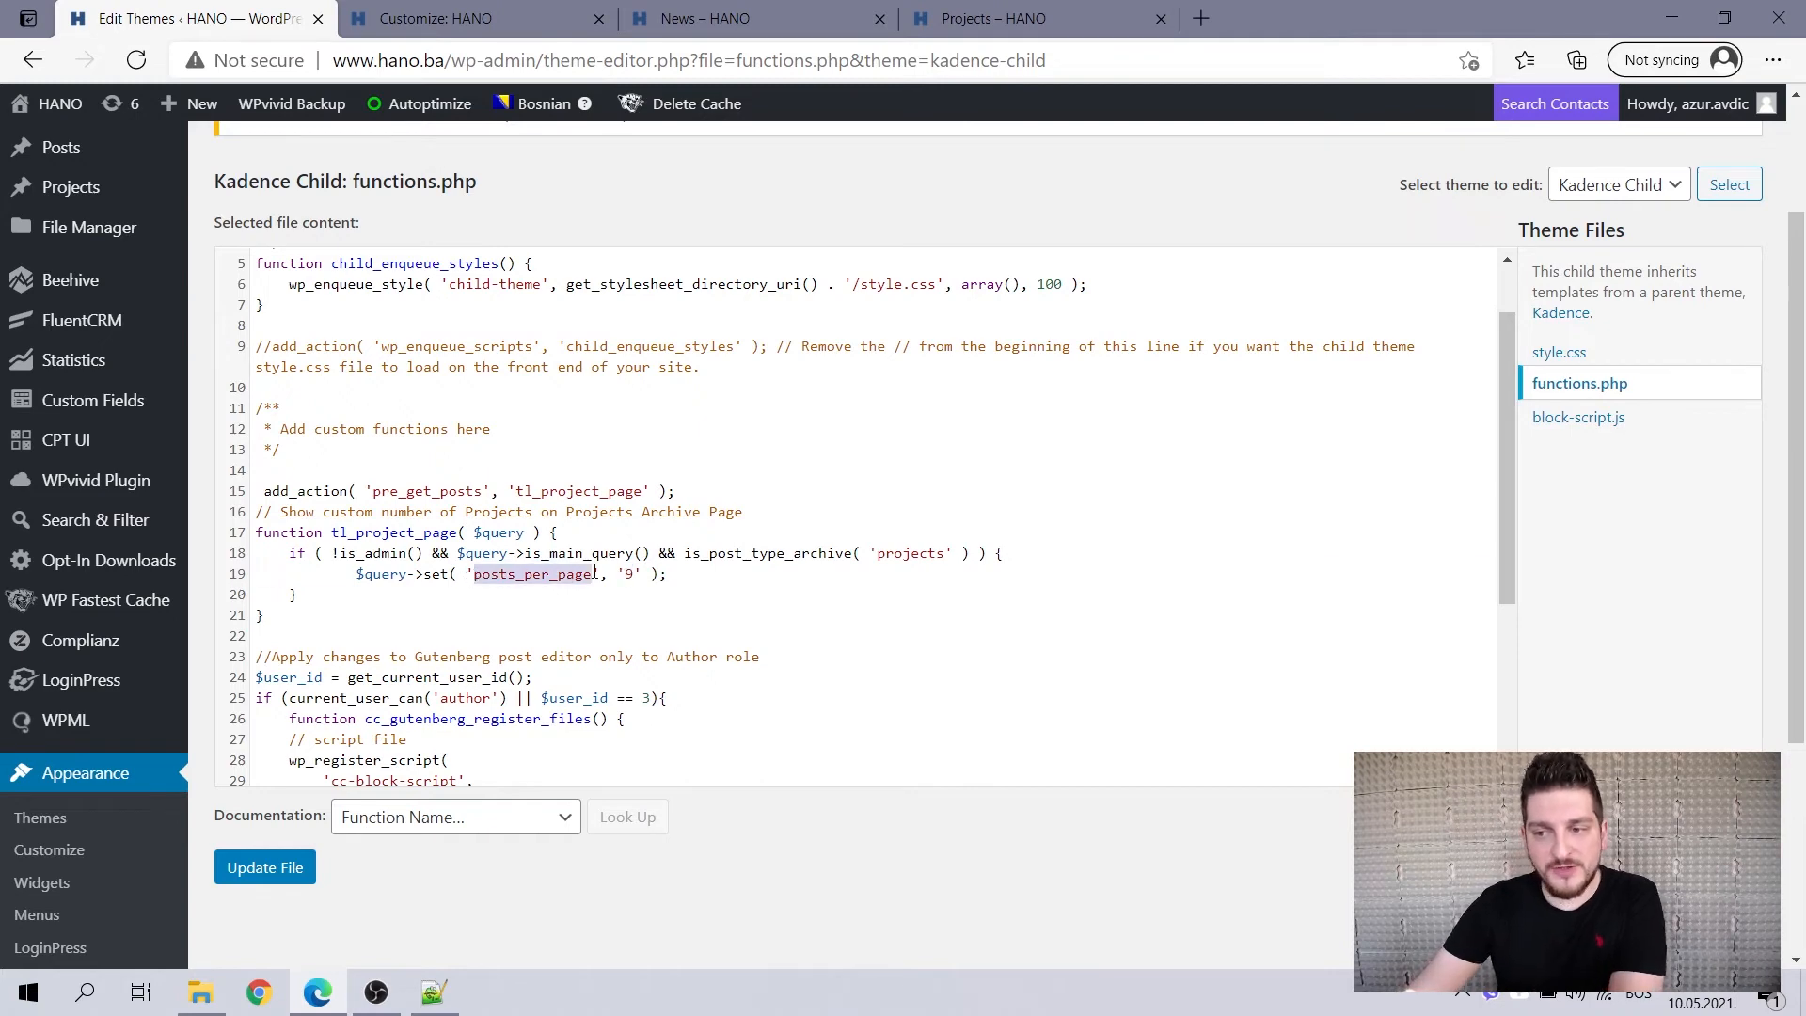
double_click(908, 554)
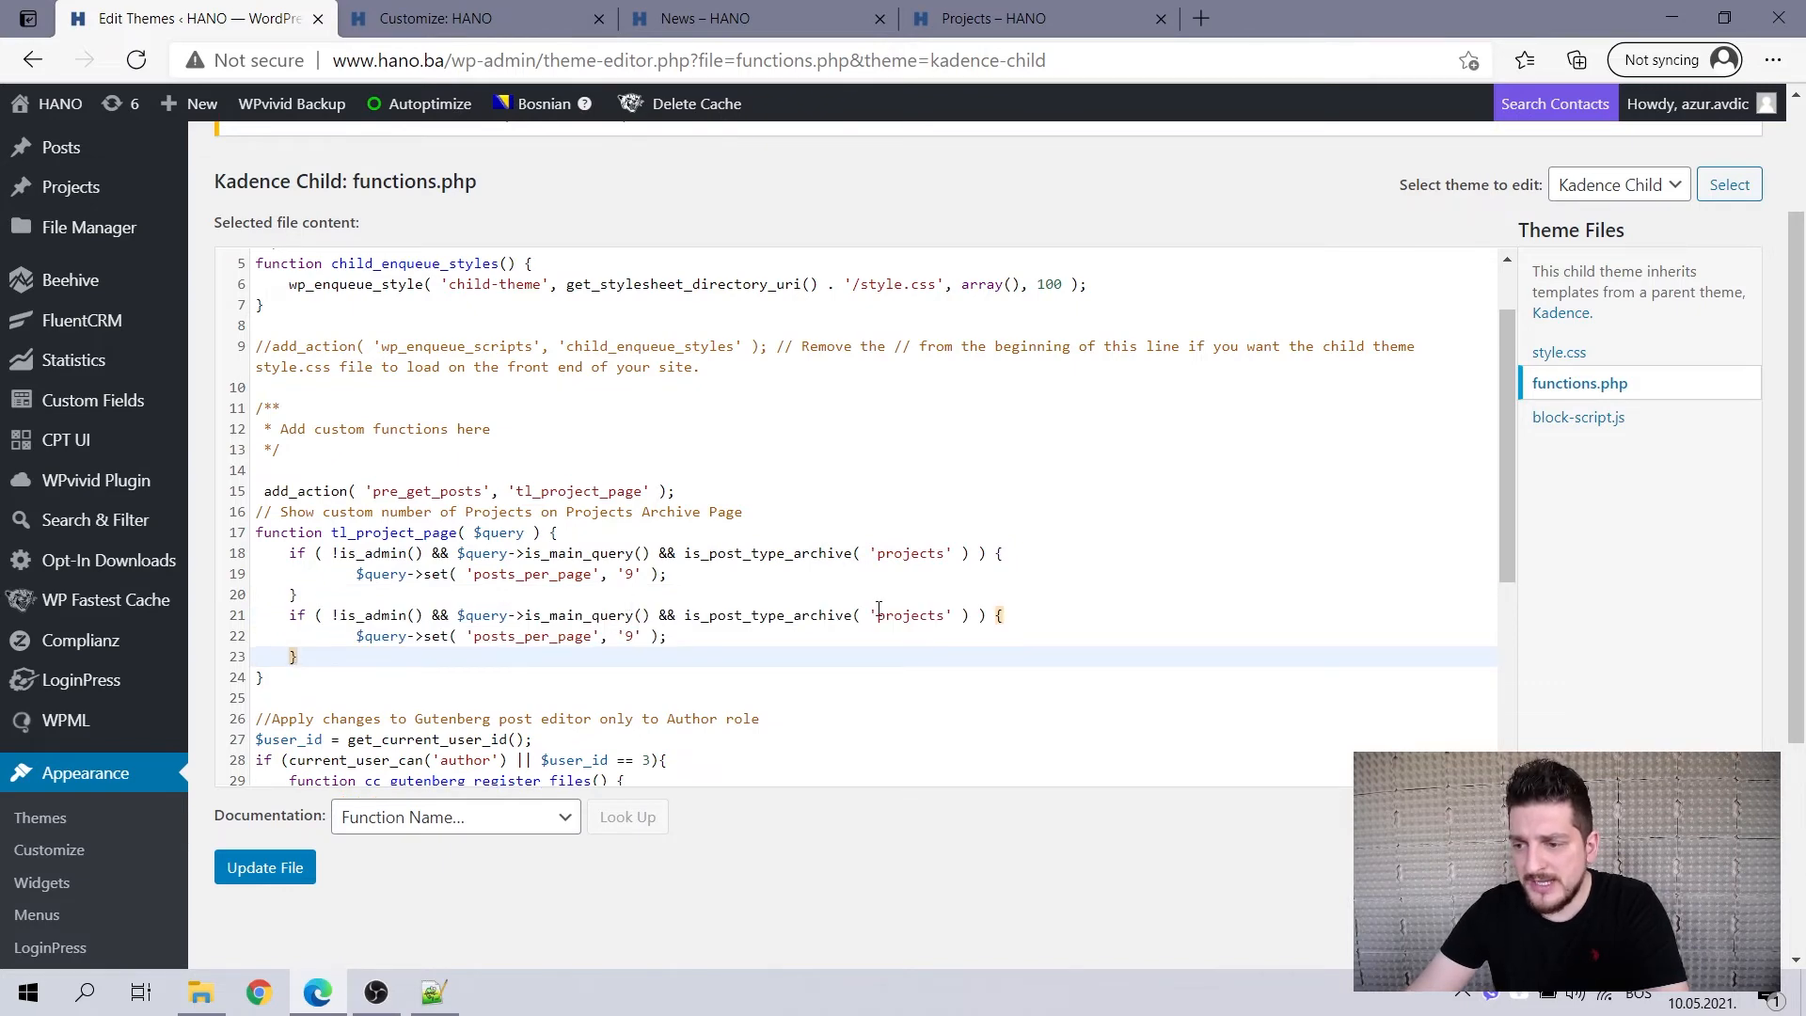
Rename the copied block's post type to 'employees', then remove it and clear the projects per-page value.
double_click(909, 614)
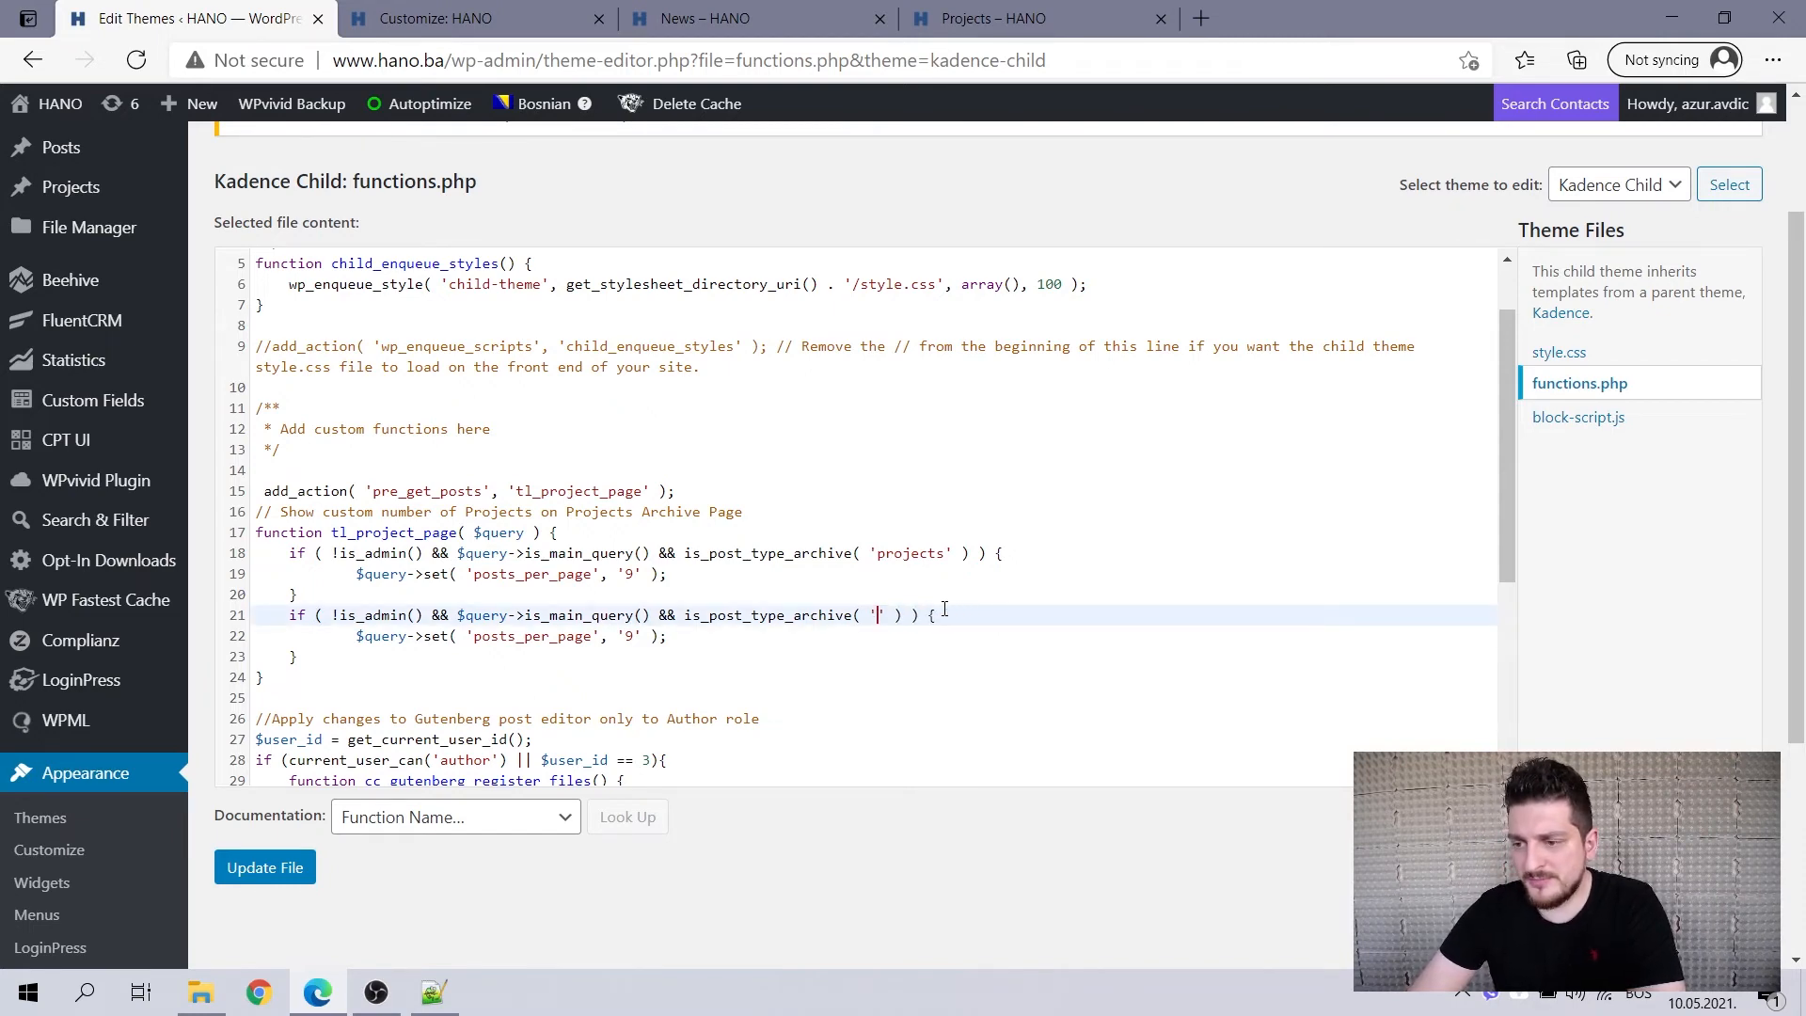
text(employees)
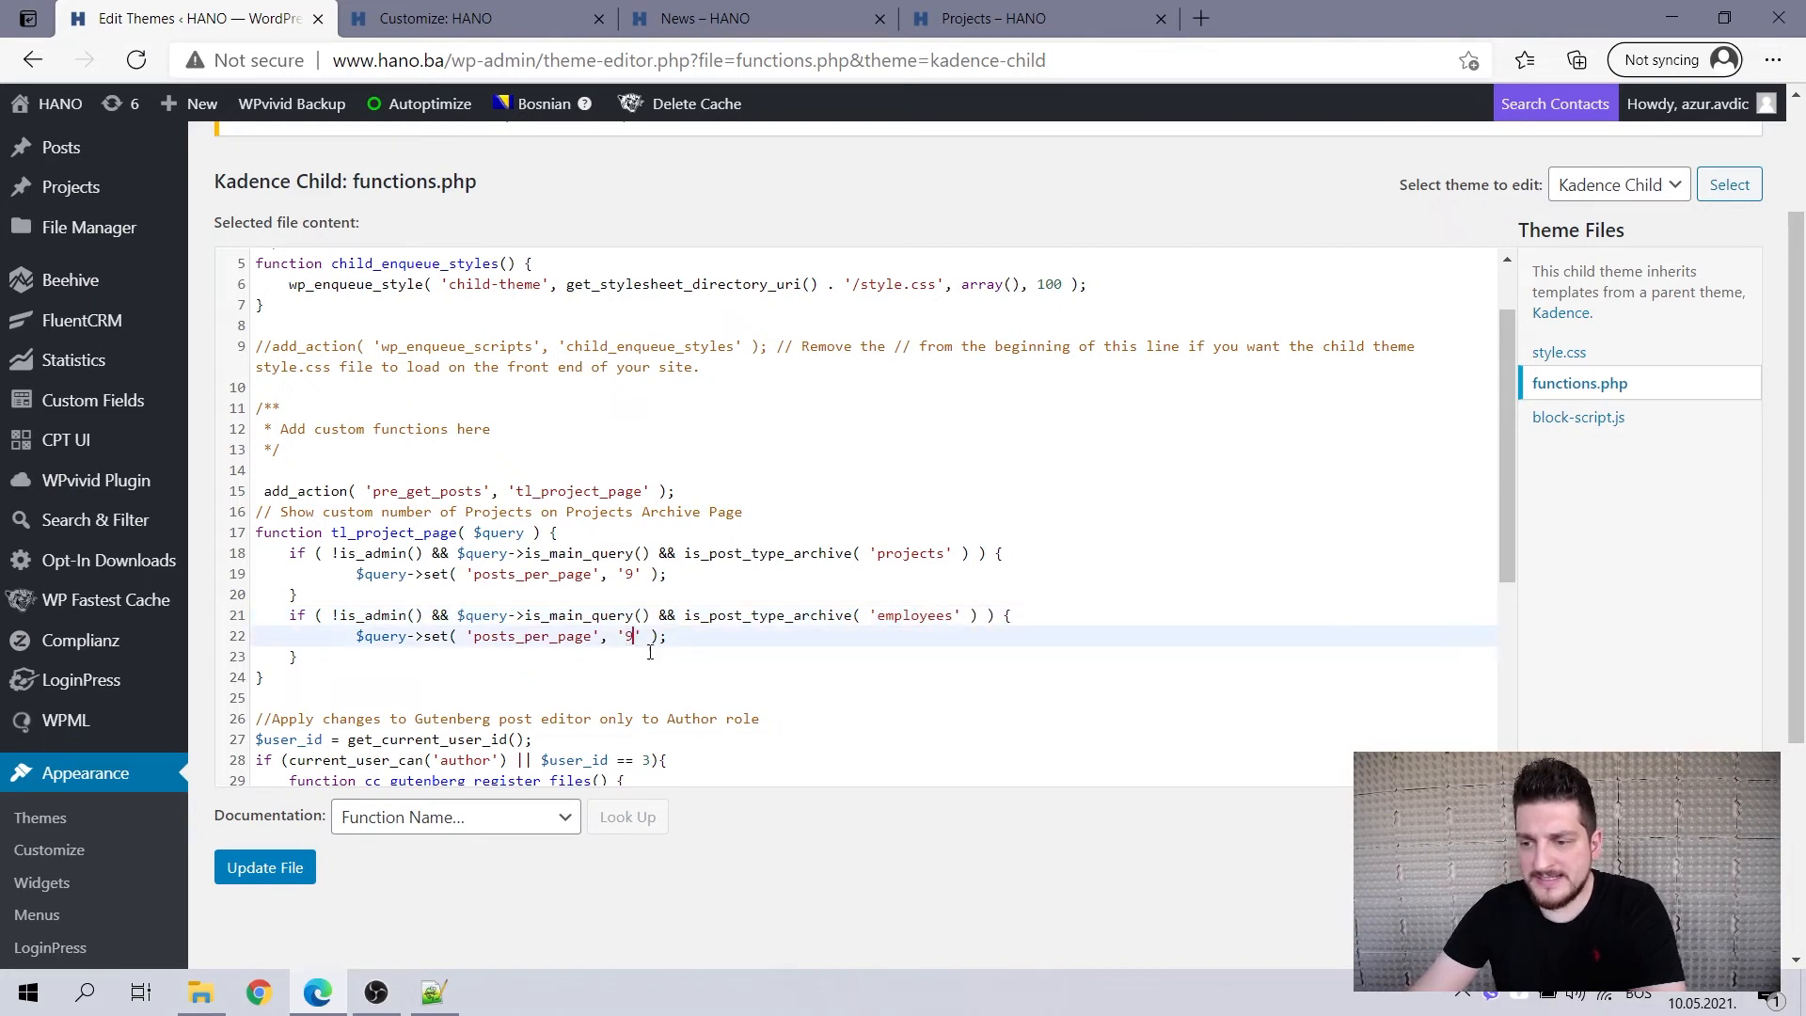
key(Backspace)
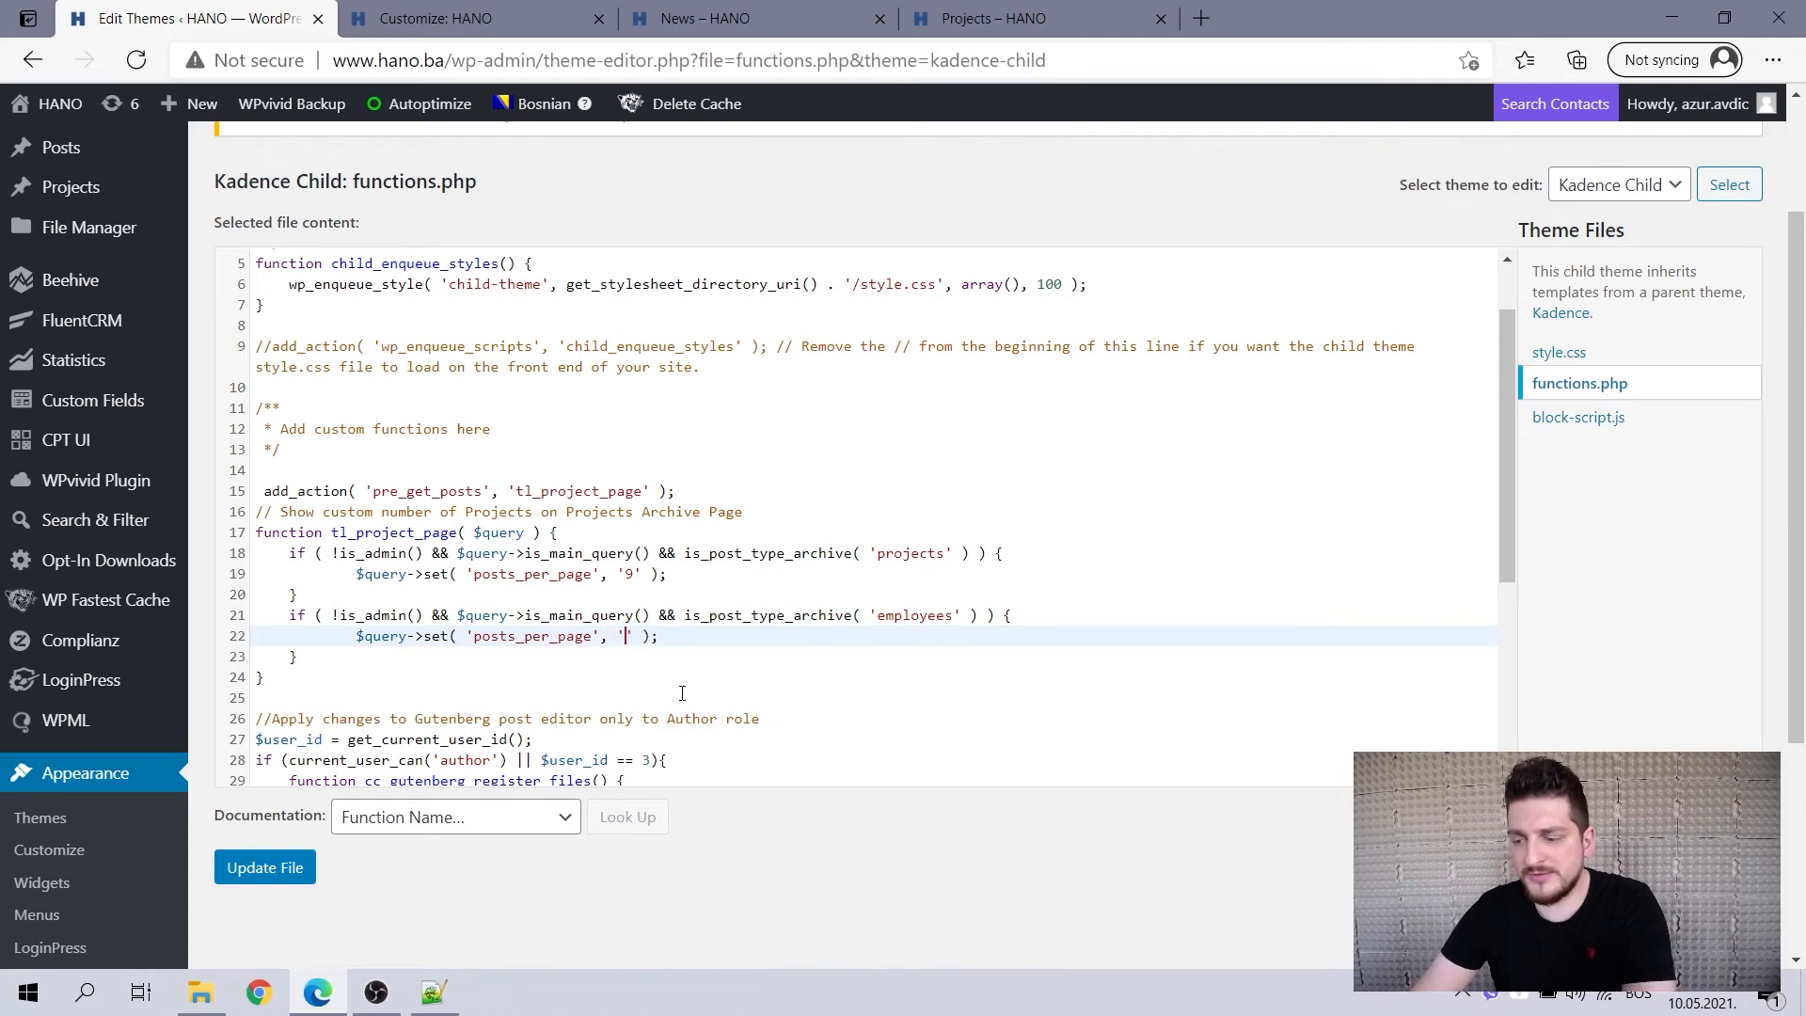
text(12)
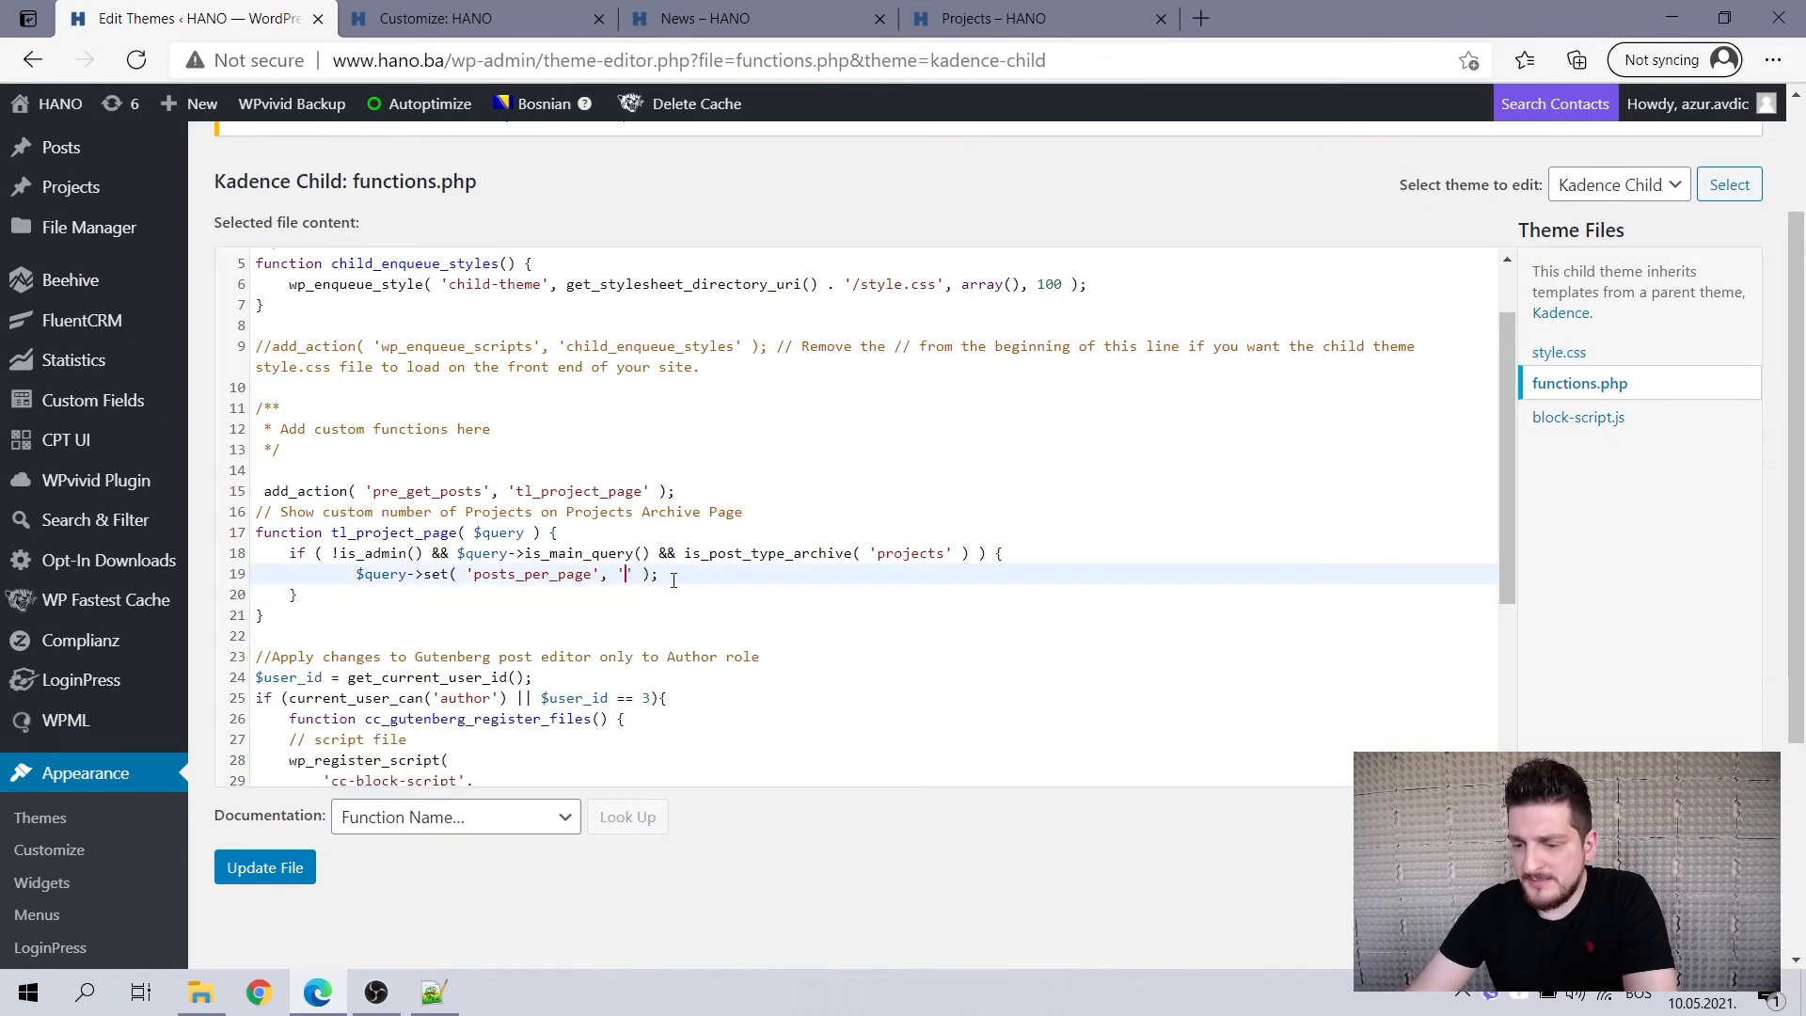
Enter 12 as the Projects posts_per_page value and save functions.php with Update File.
text(12)
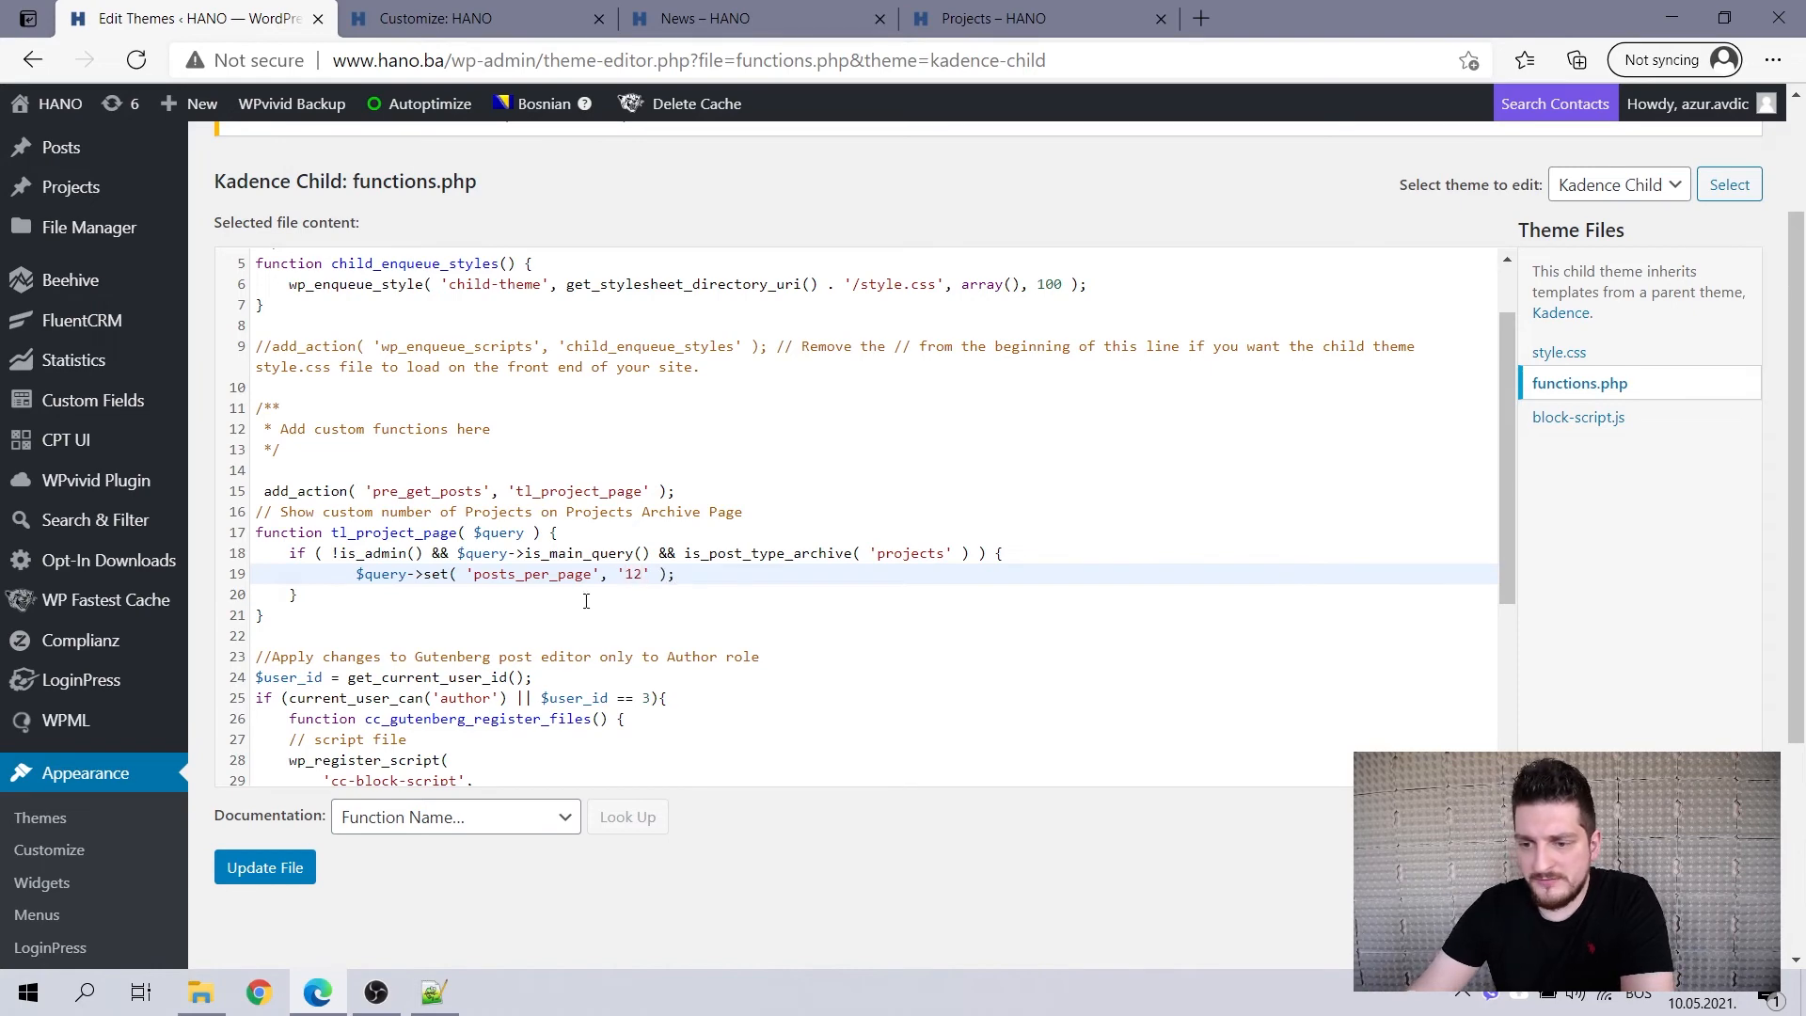
click(263, 868)
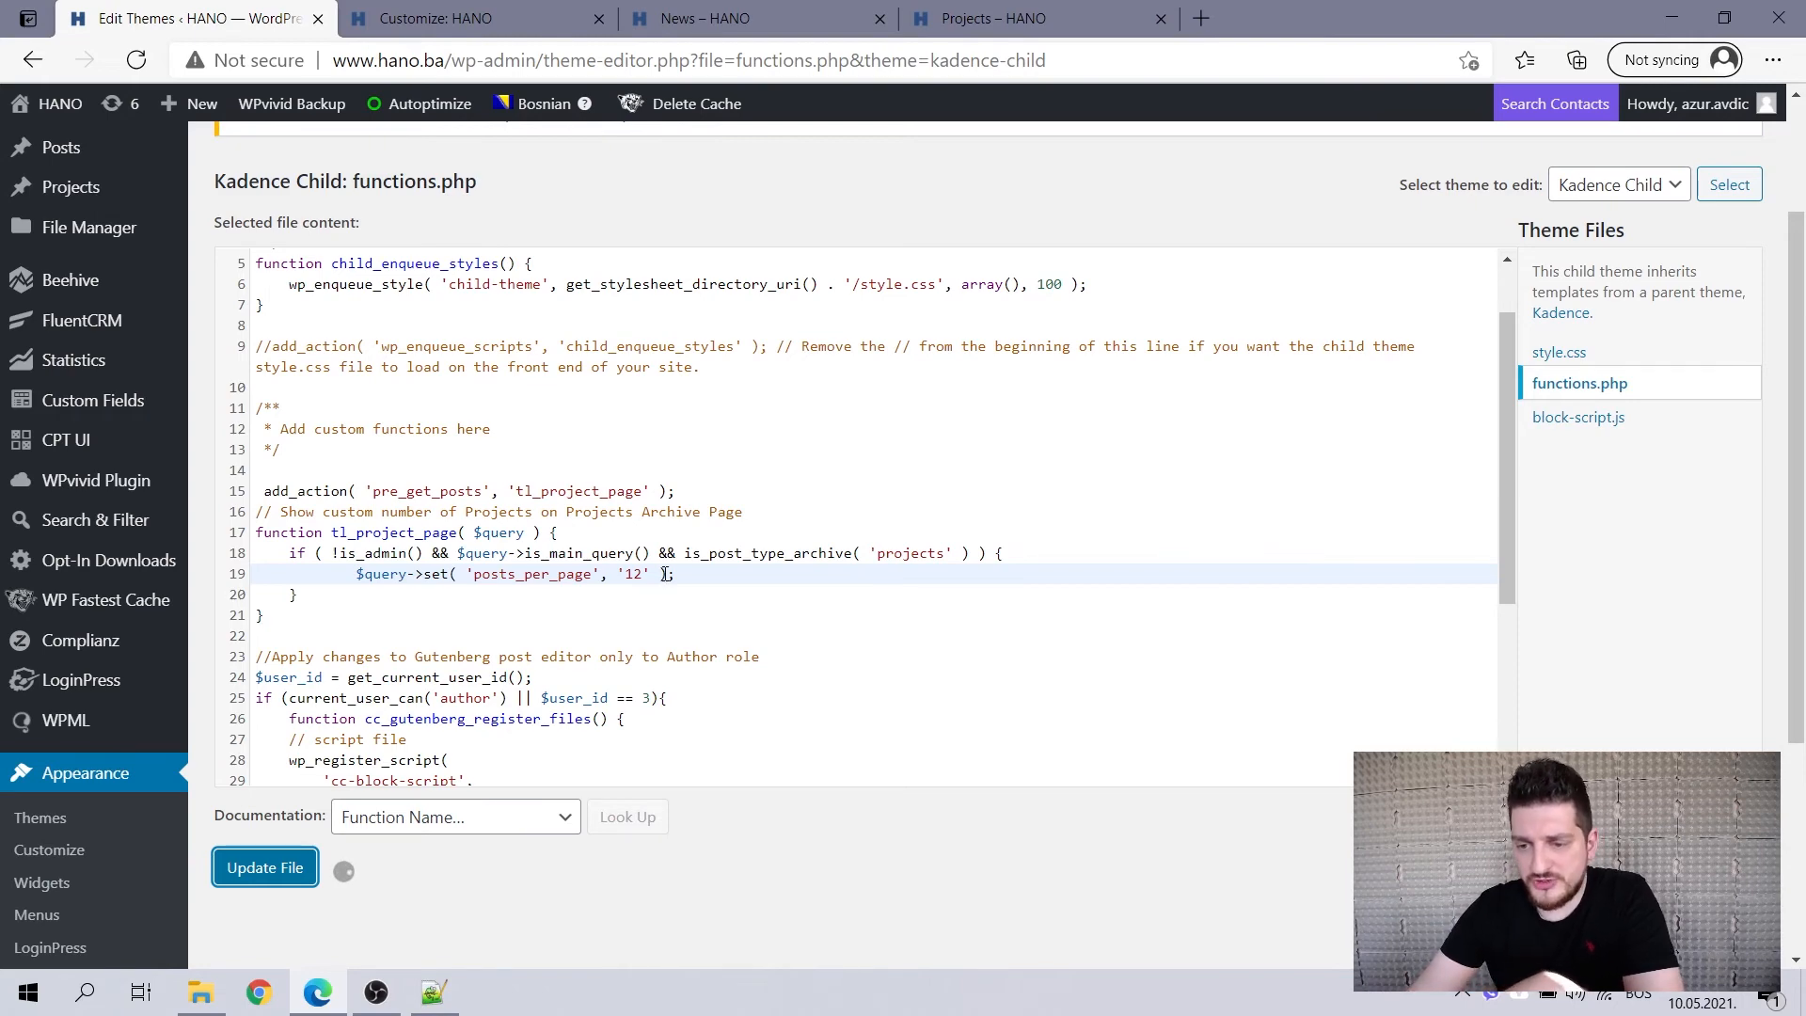
click(266, 867)
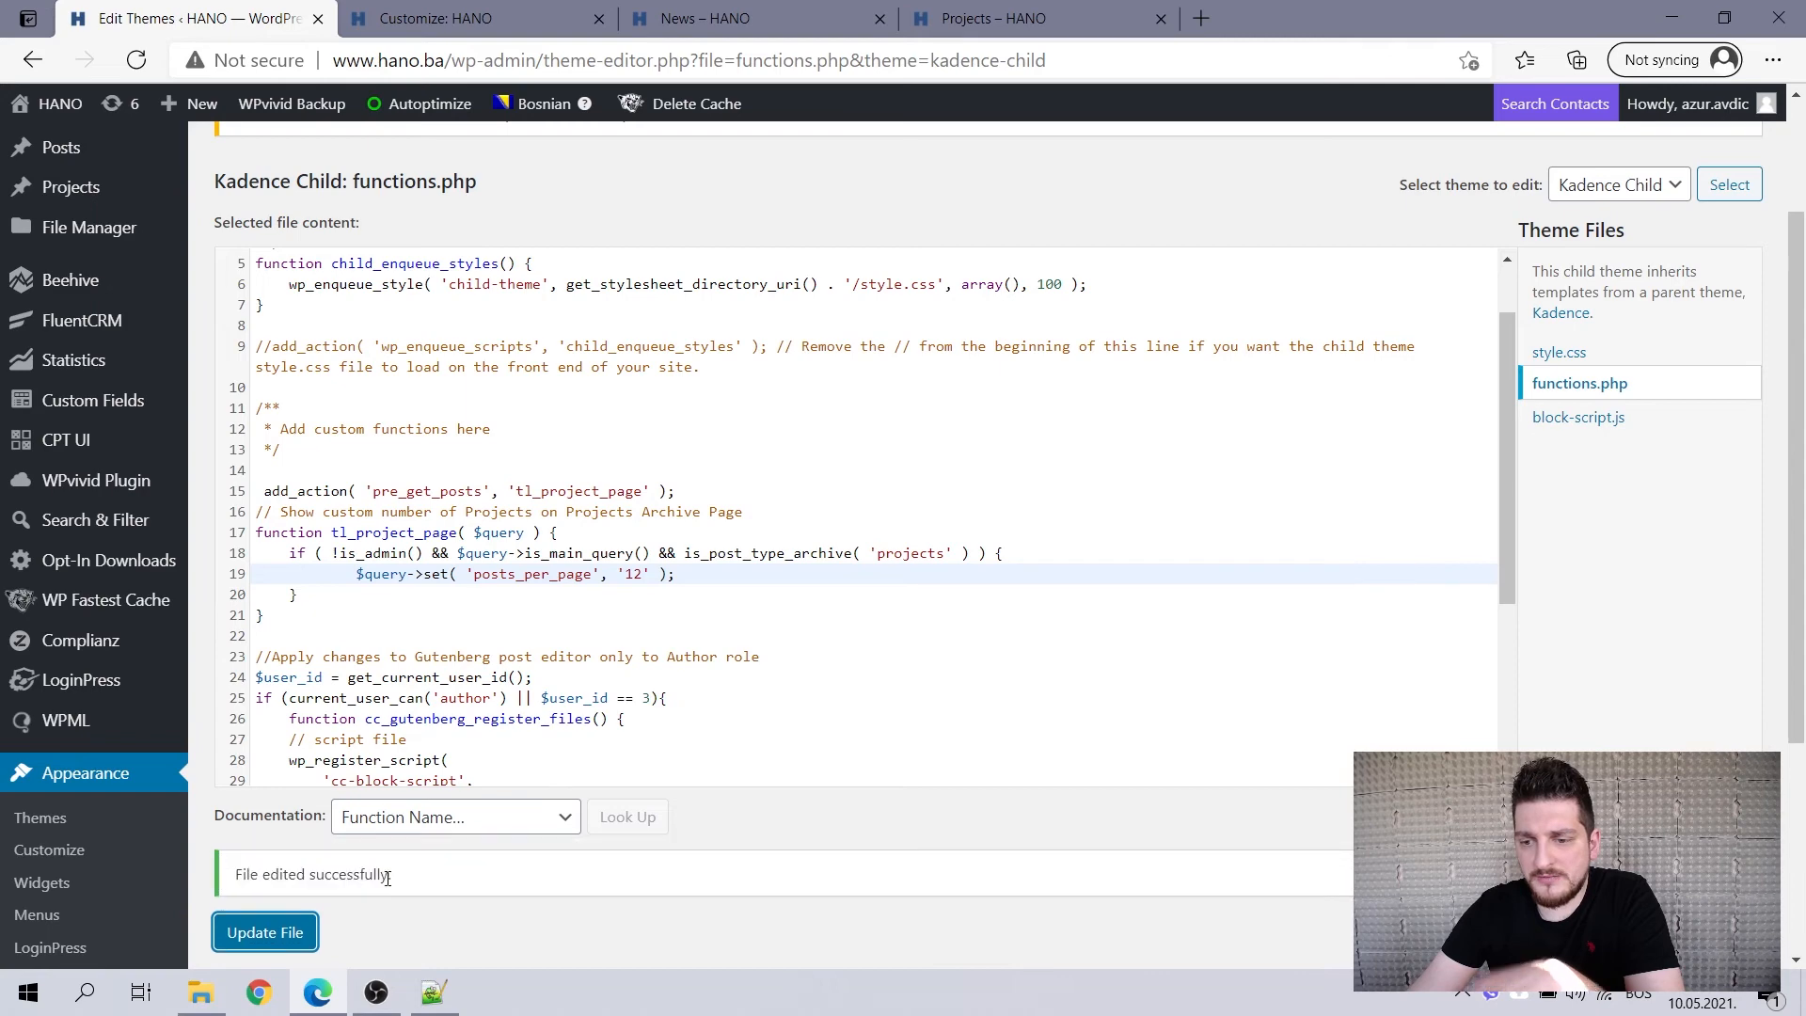
mouse_move(722, 19)
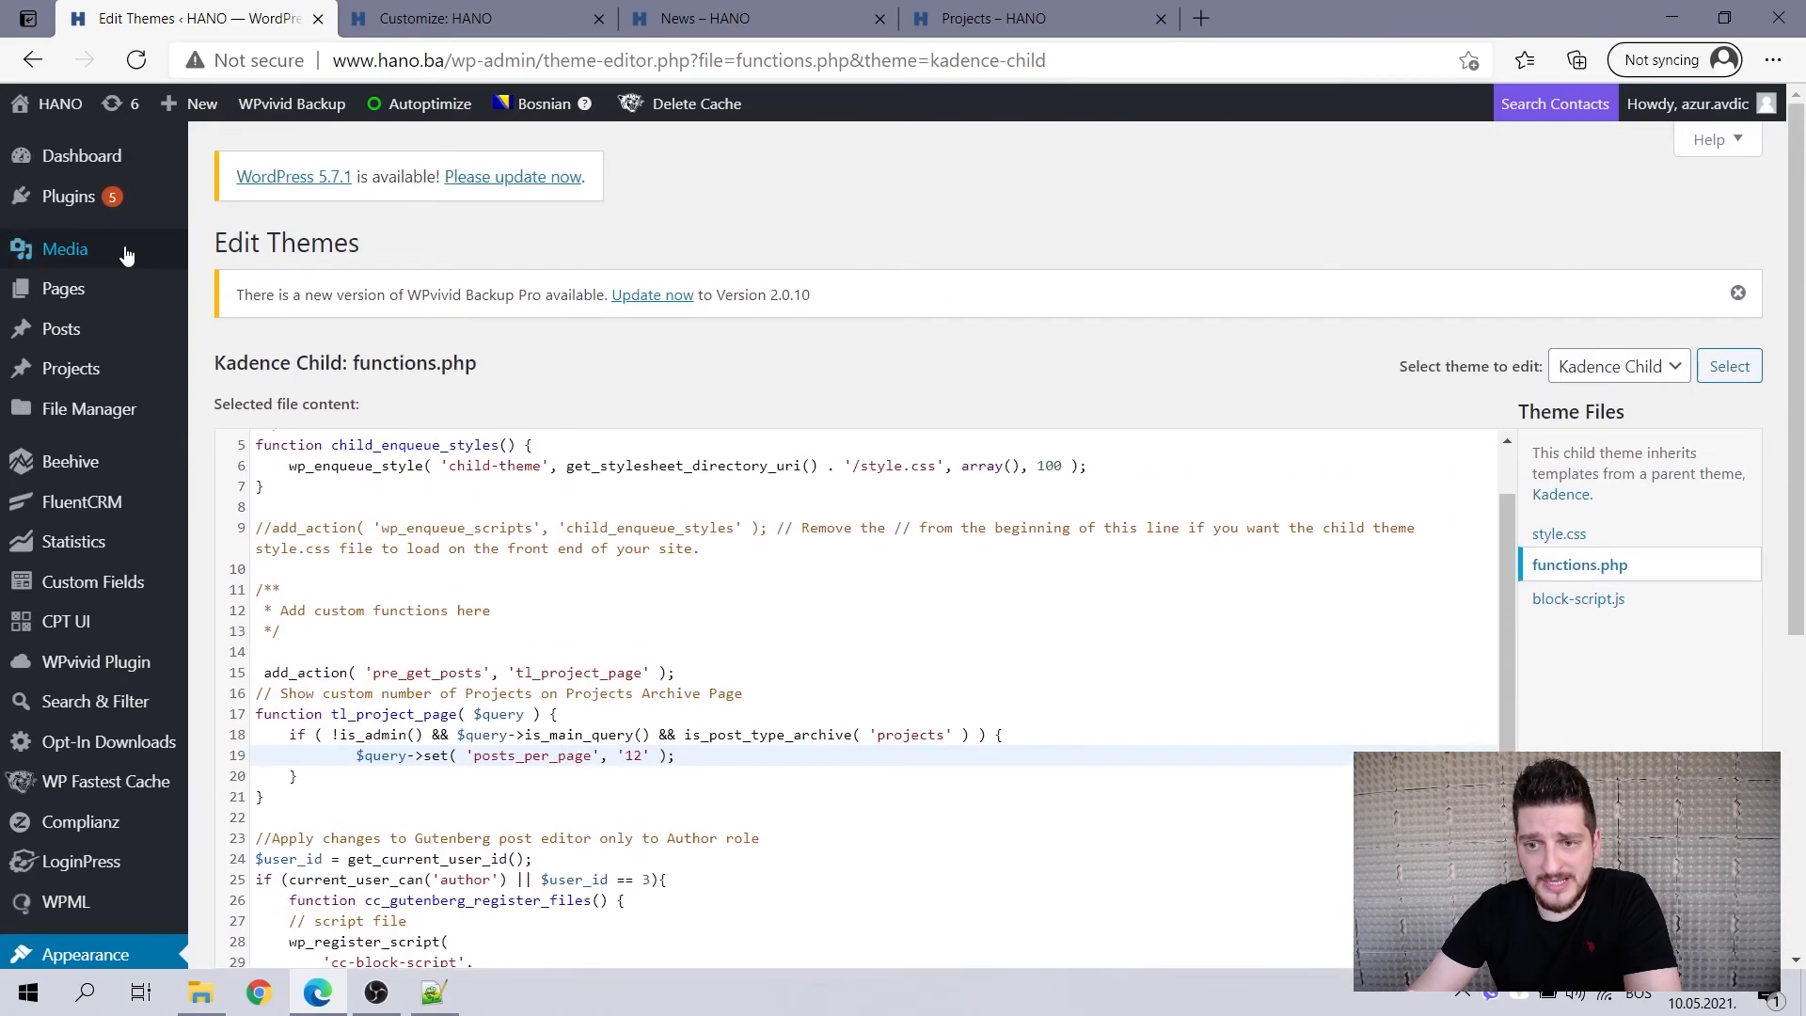
mouse_move(1164, 658)
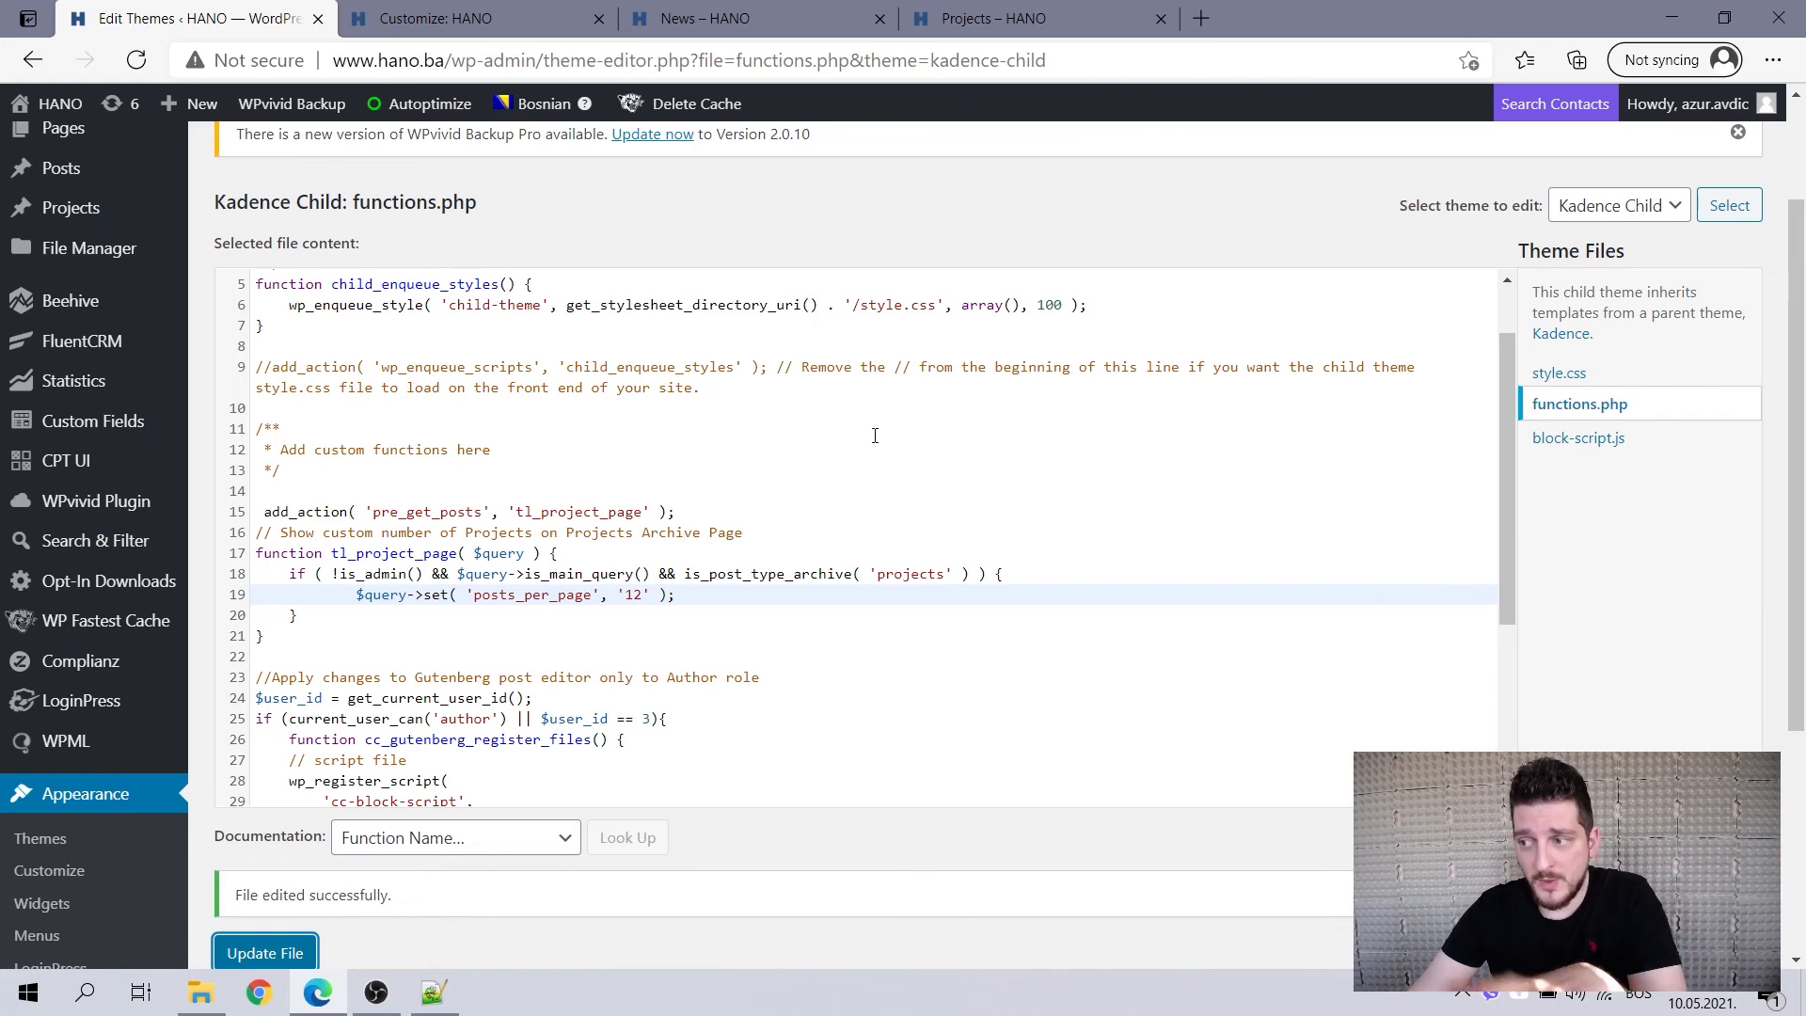
mouse_move(817, 390)
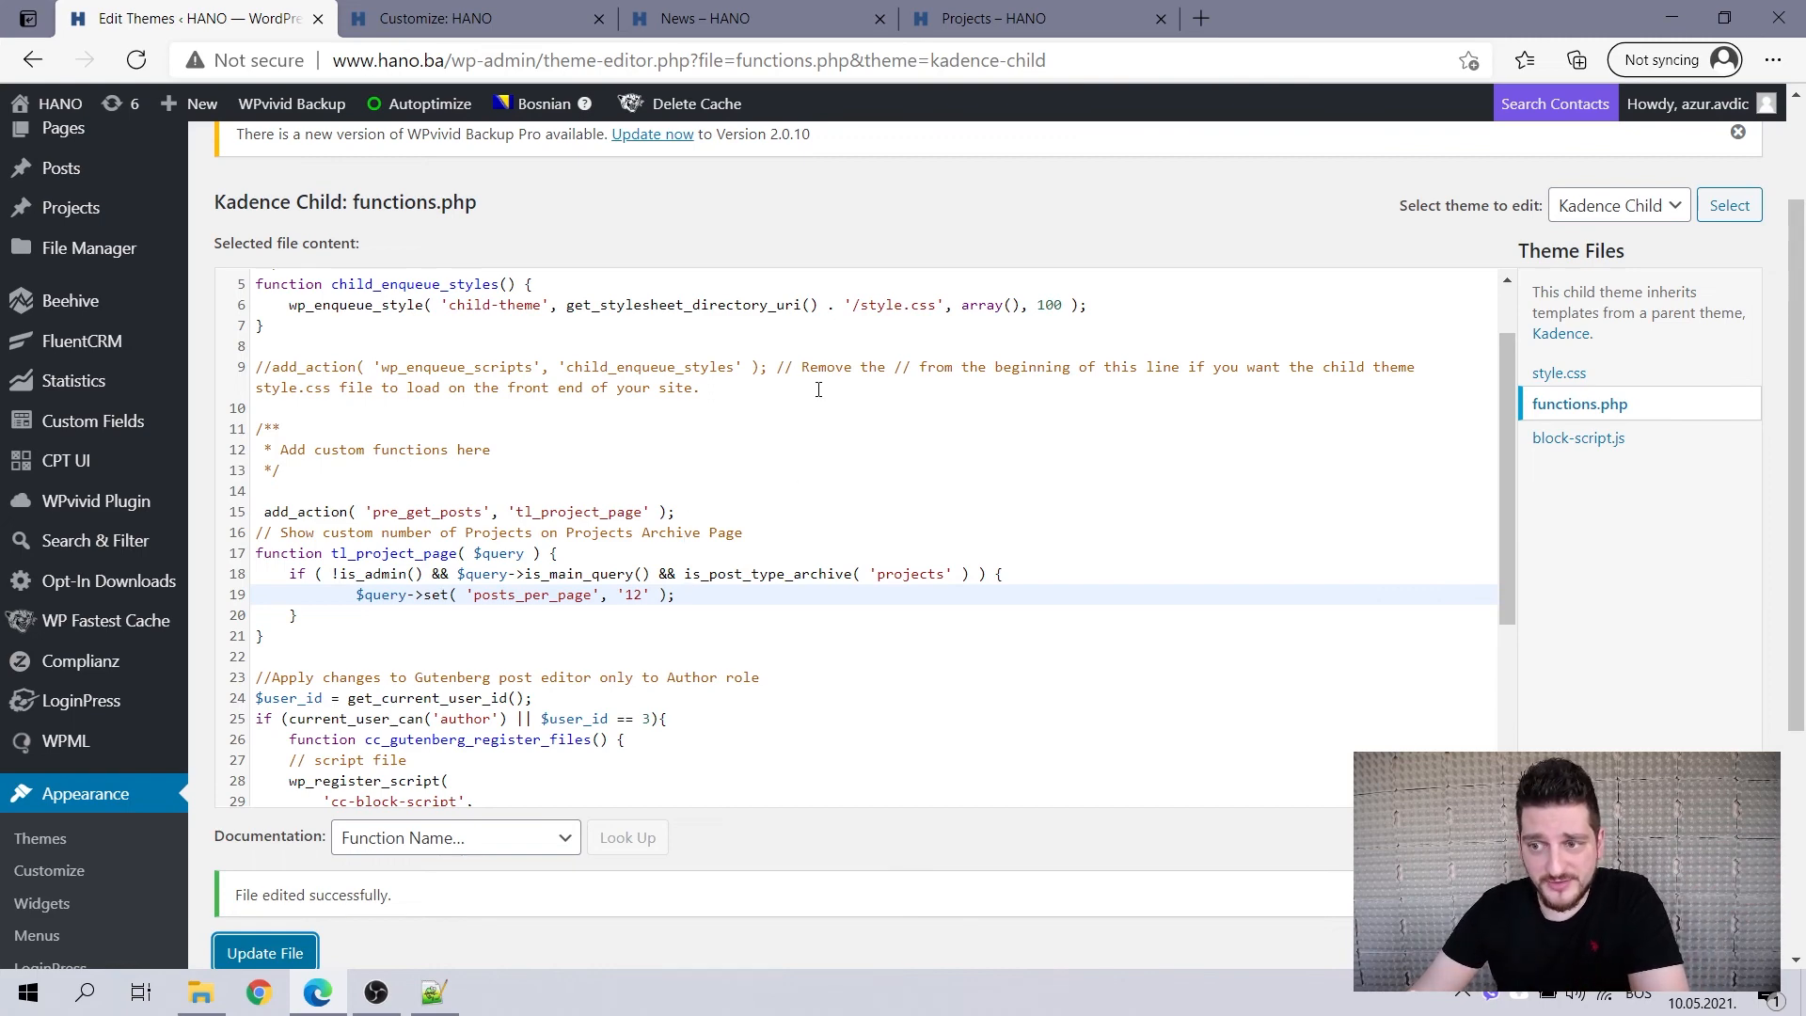
mouse_move(755, 19)
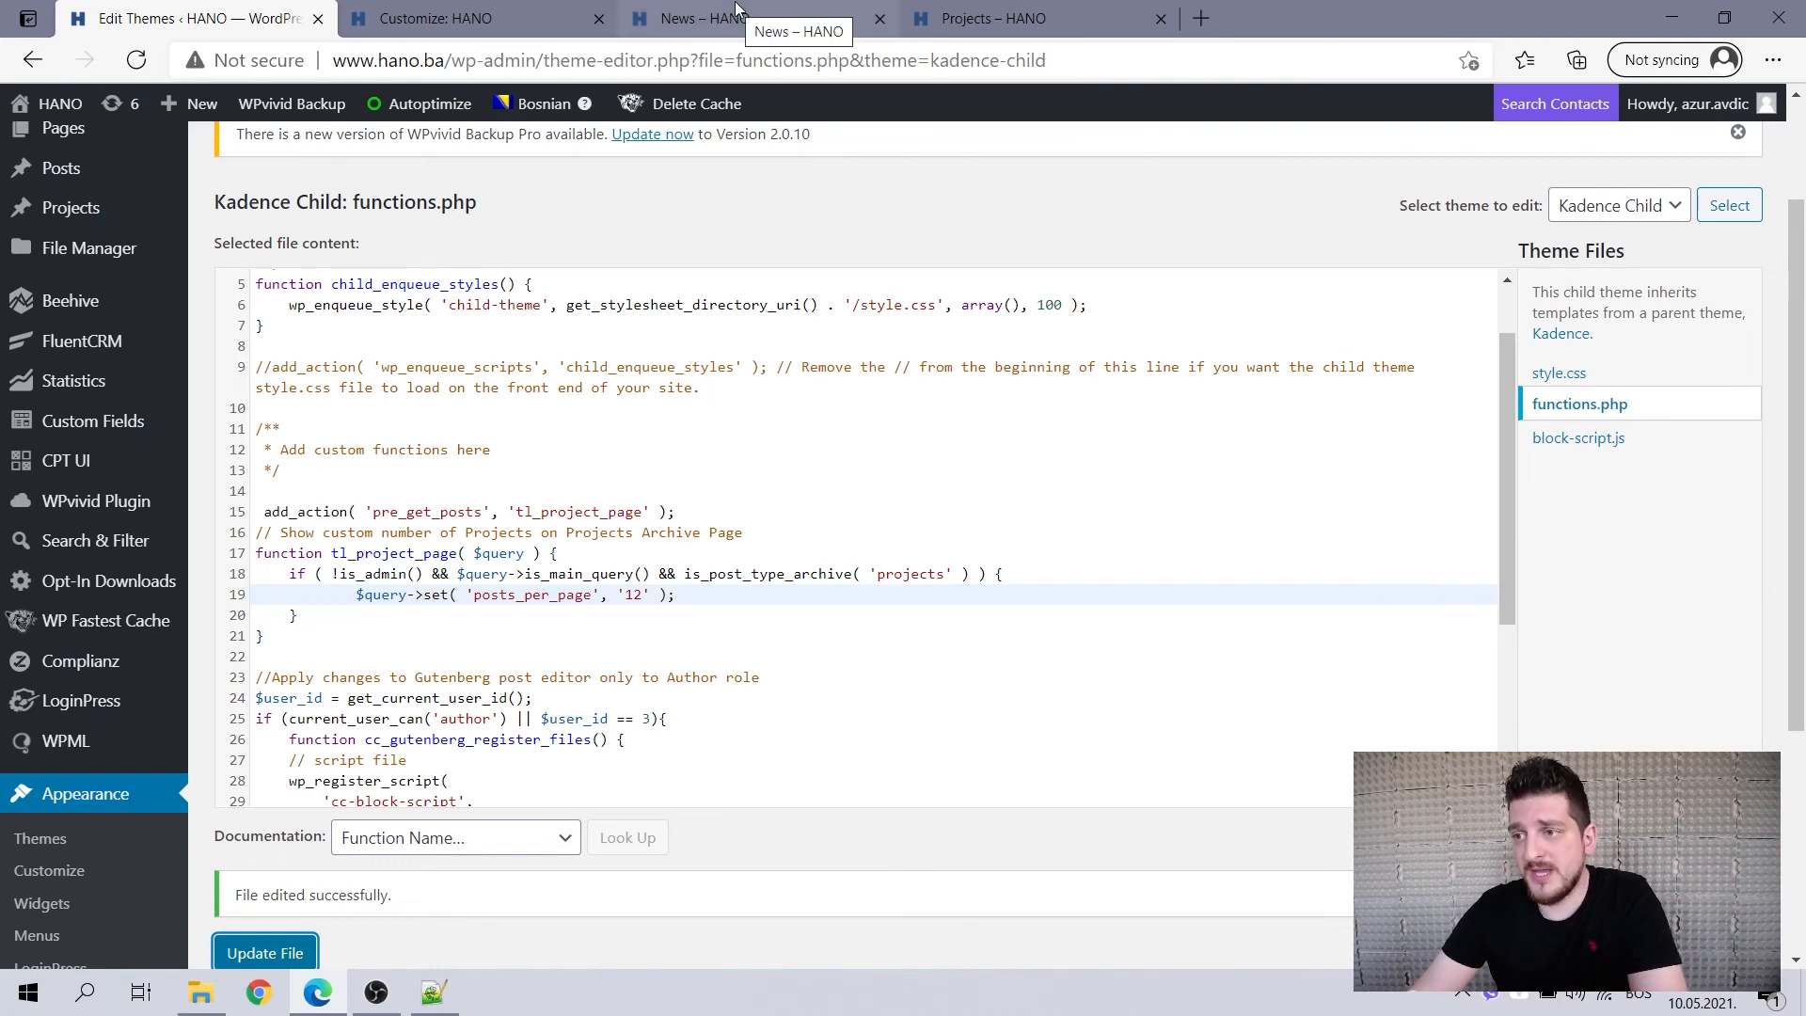
Reload the live News and Projects pages and scroll through the project cards.
click(749, 17)
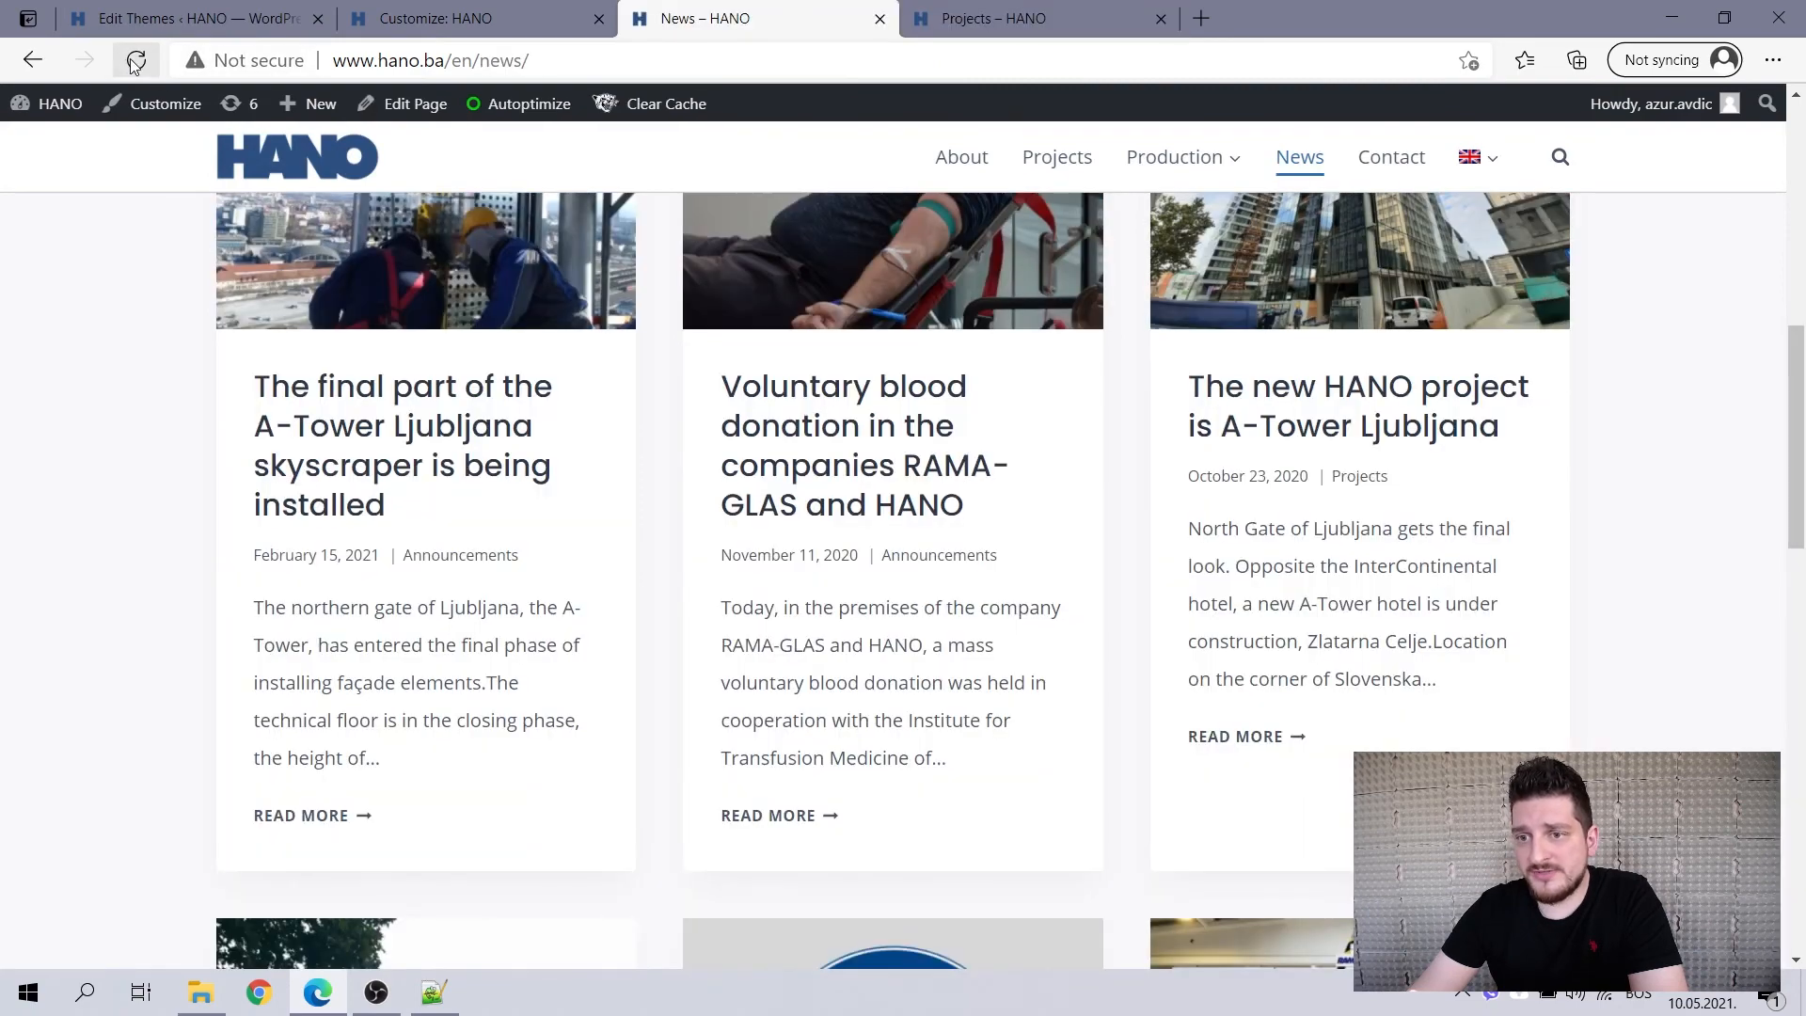
click(134, 60)
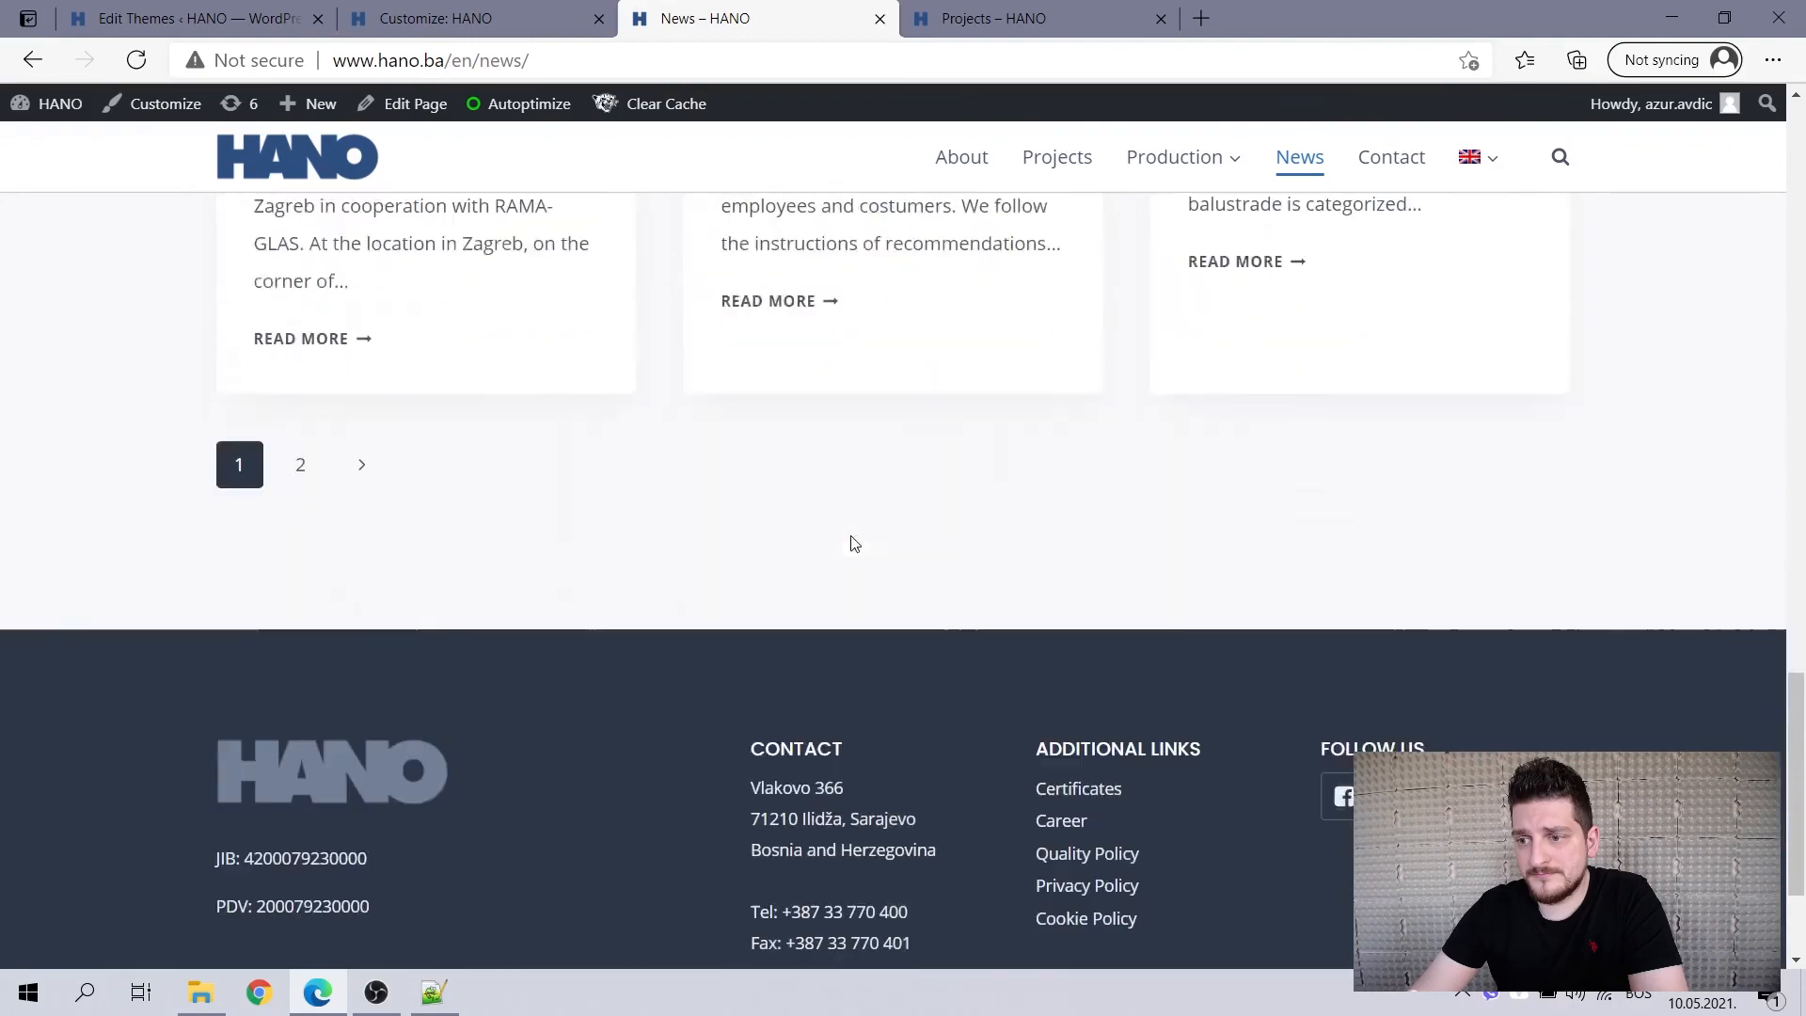
click(1037, 19)
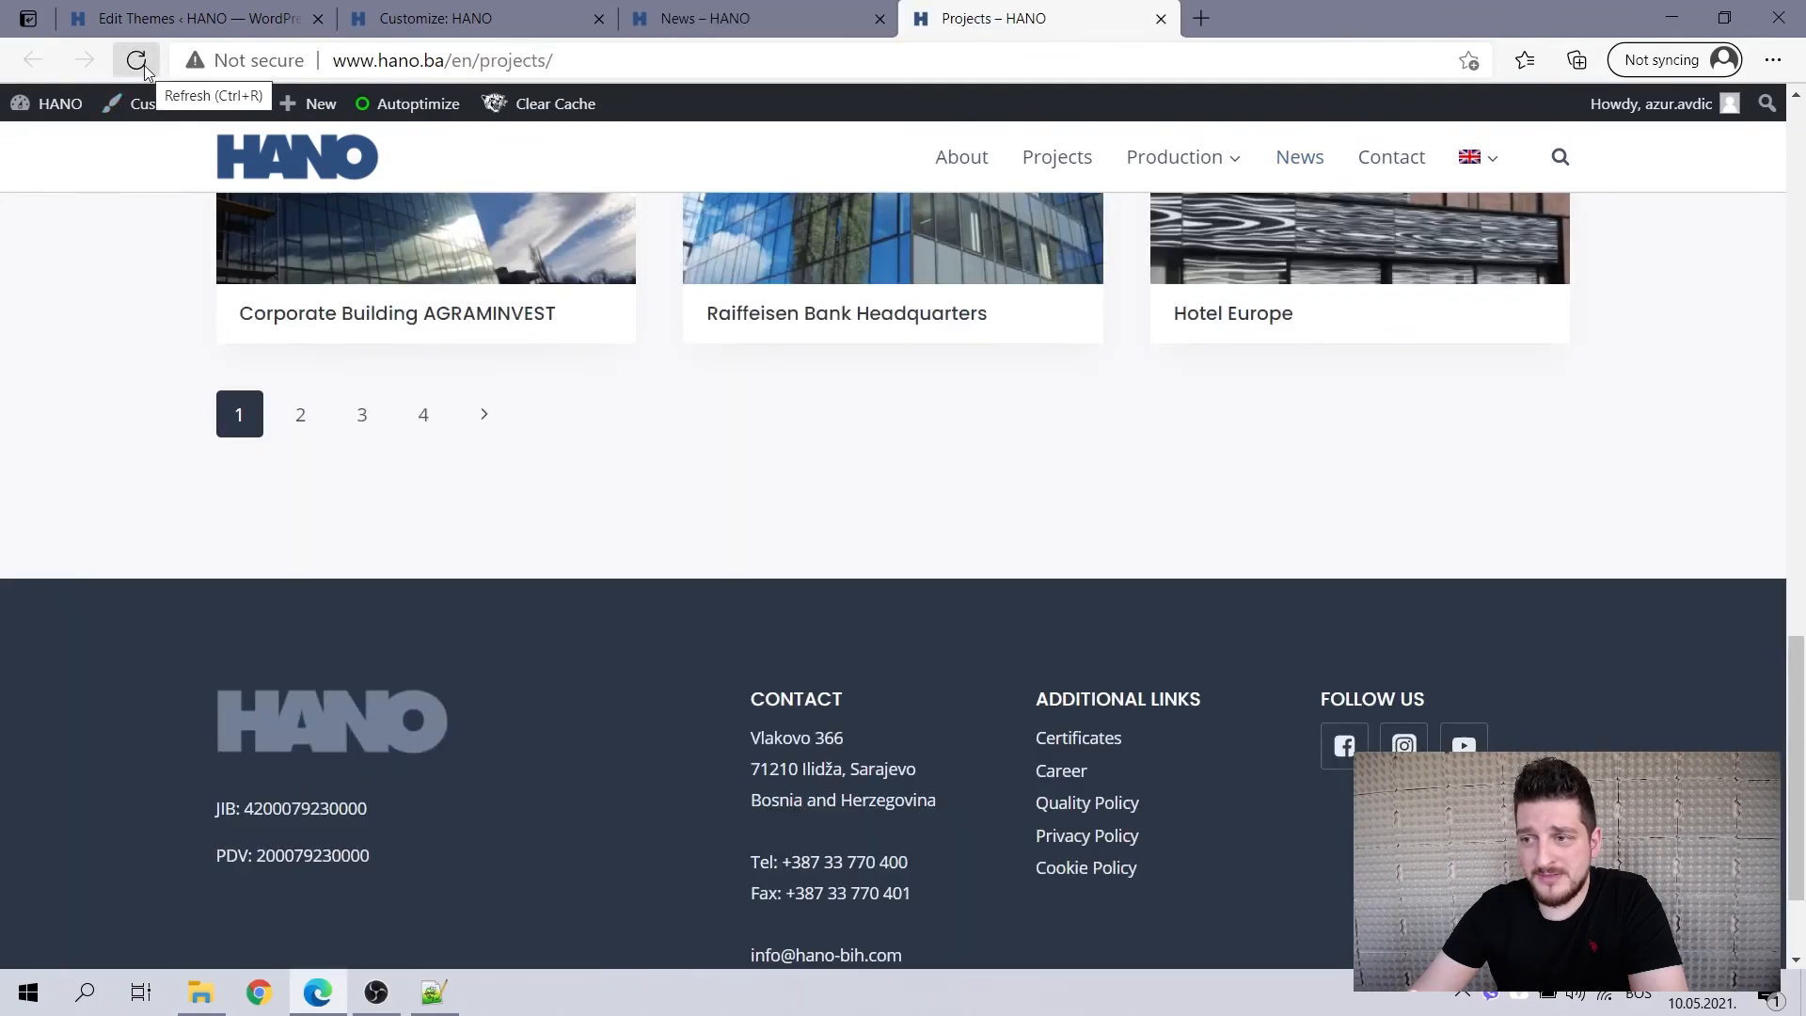
click(137, 60)
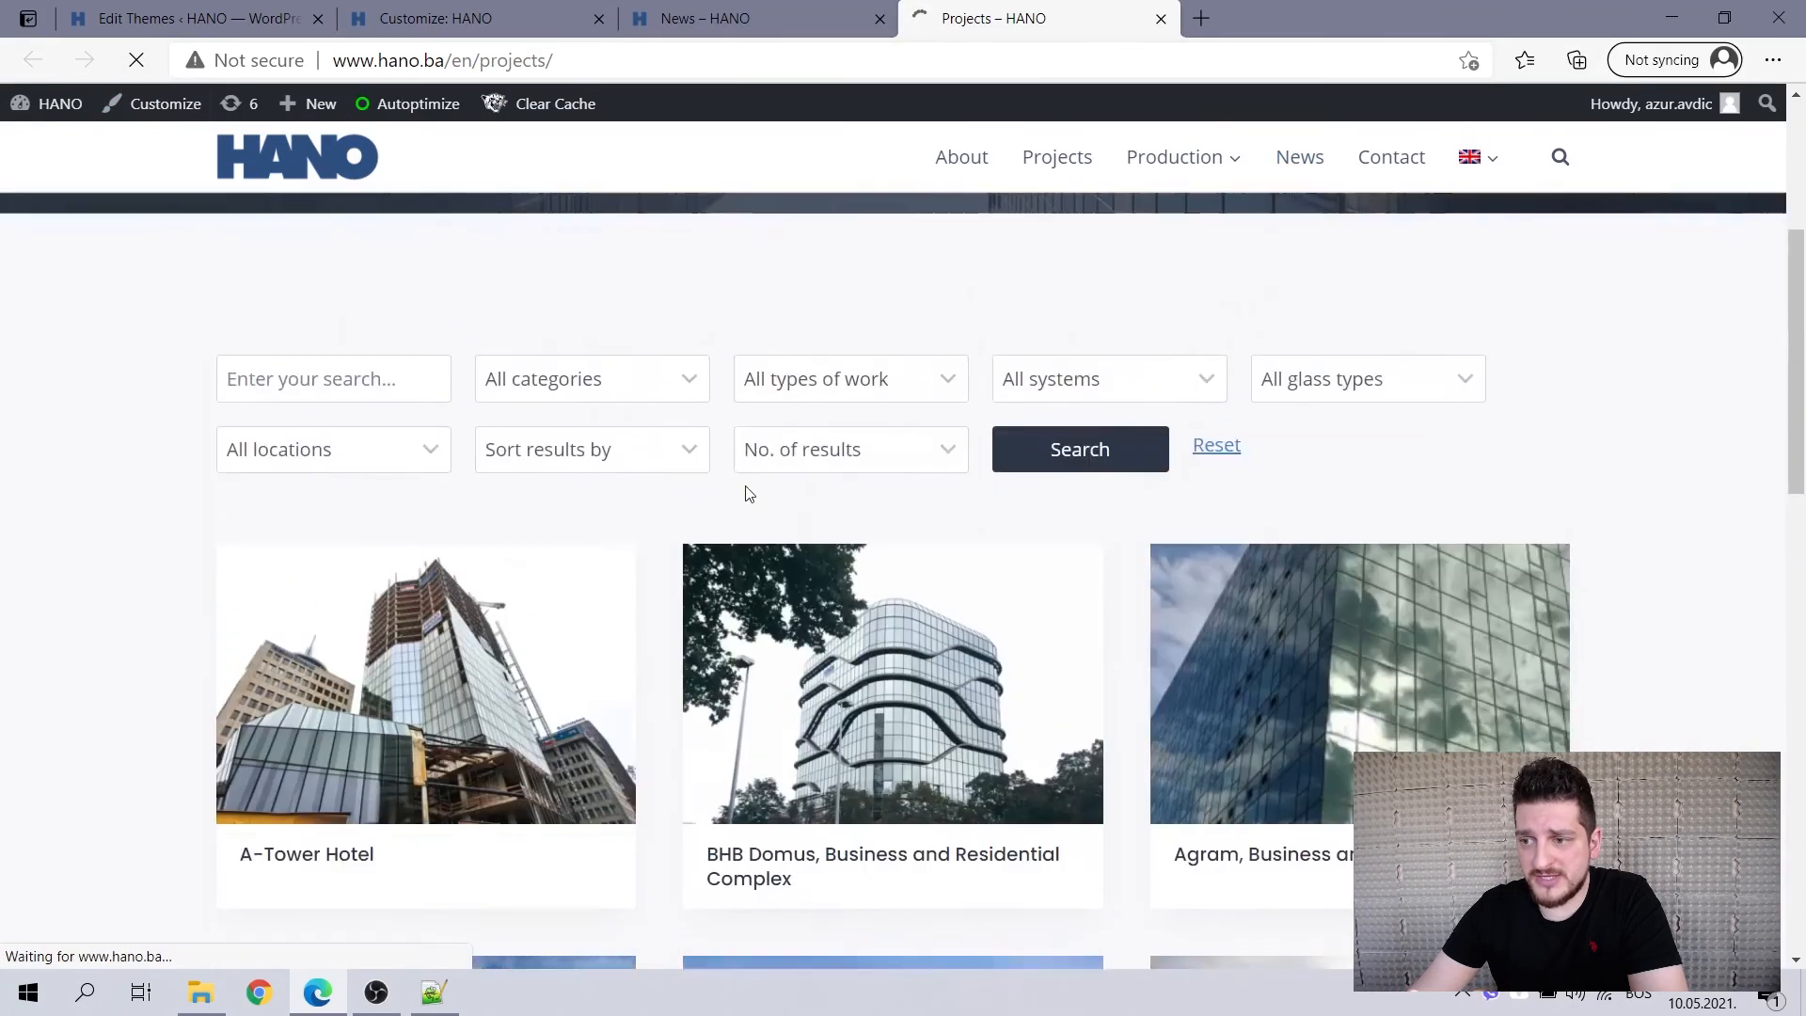
scroll(down, 3)
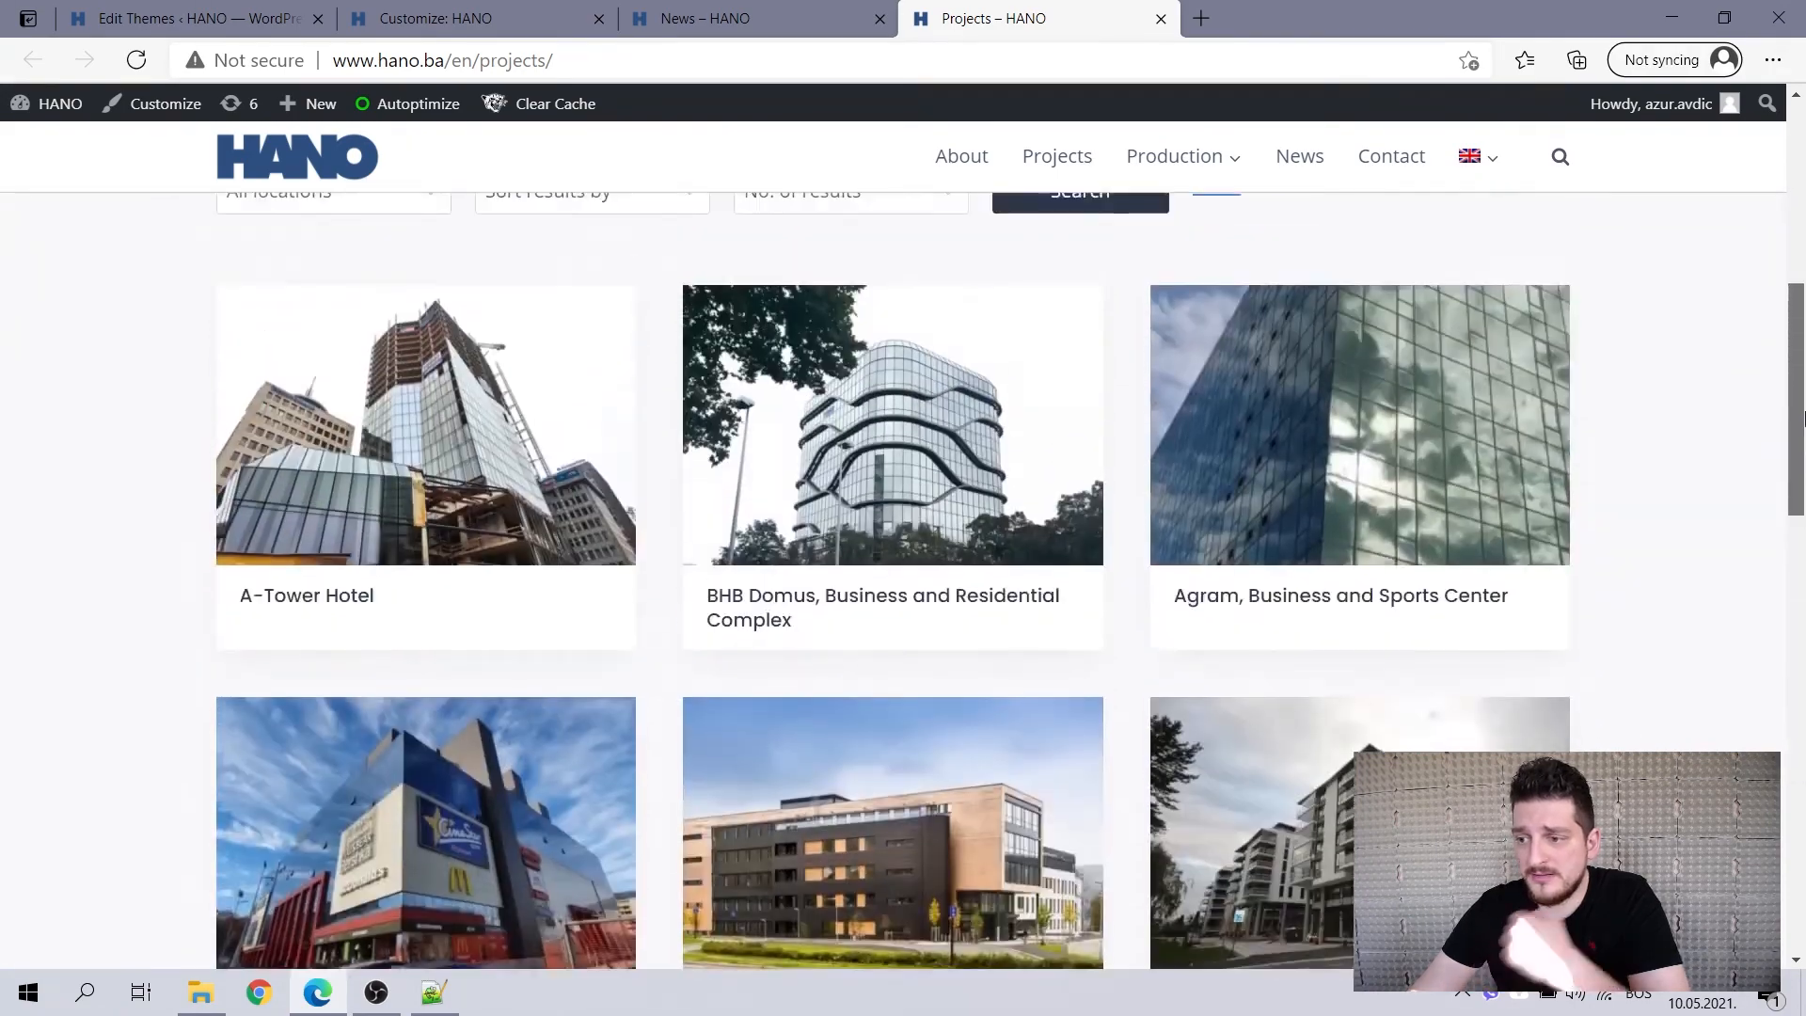
scroll(down, 3)
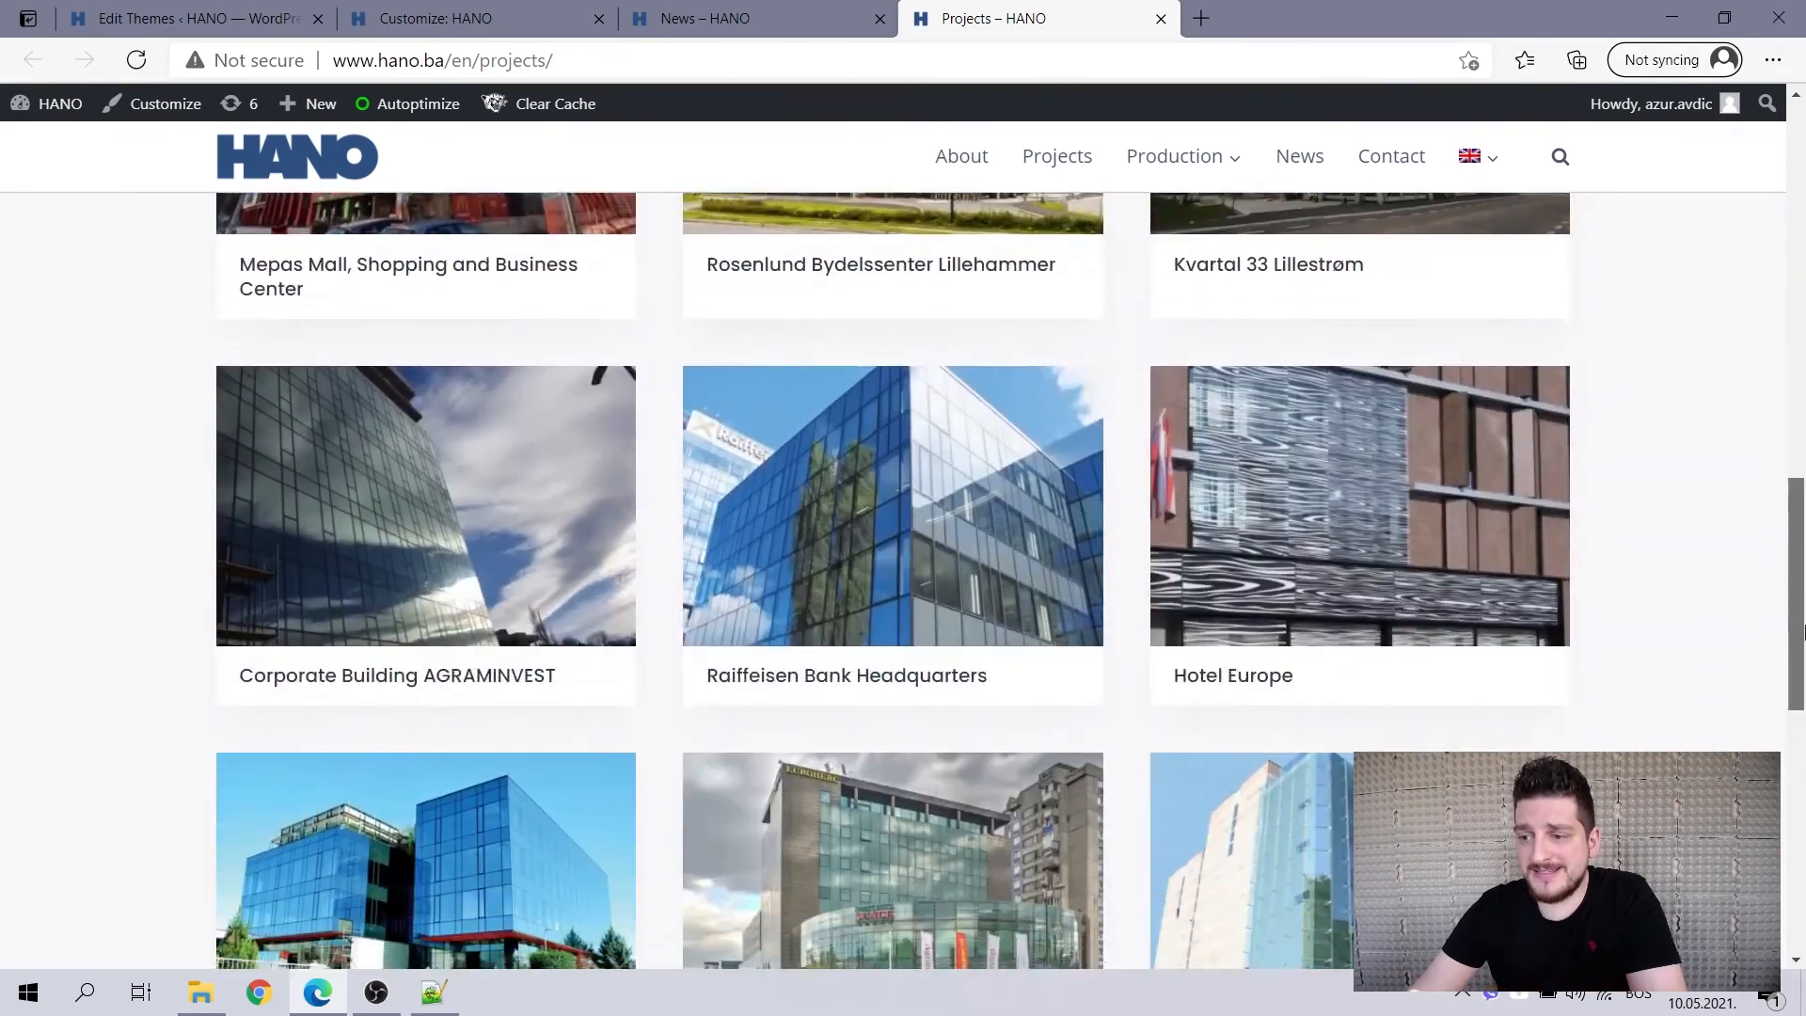
scroll(down, 3)
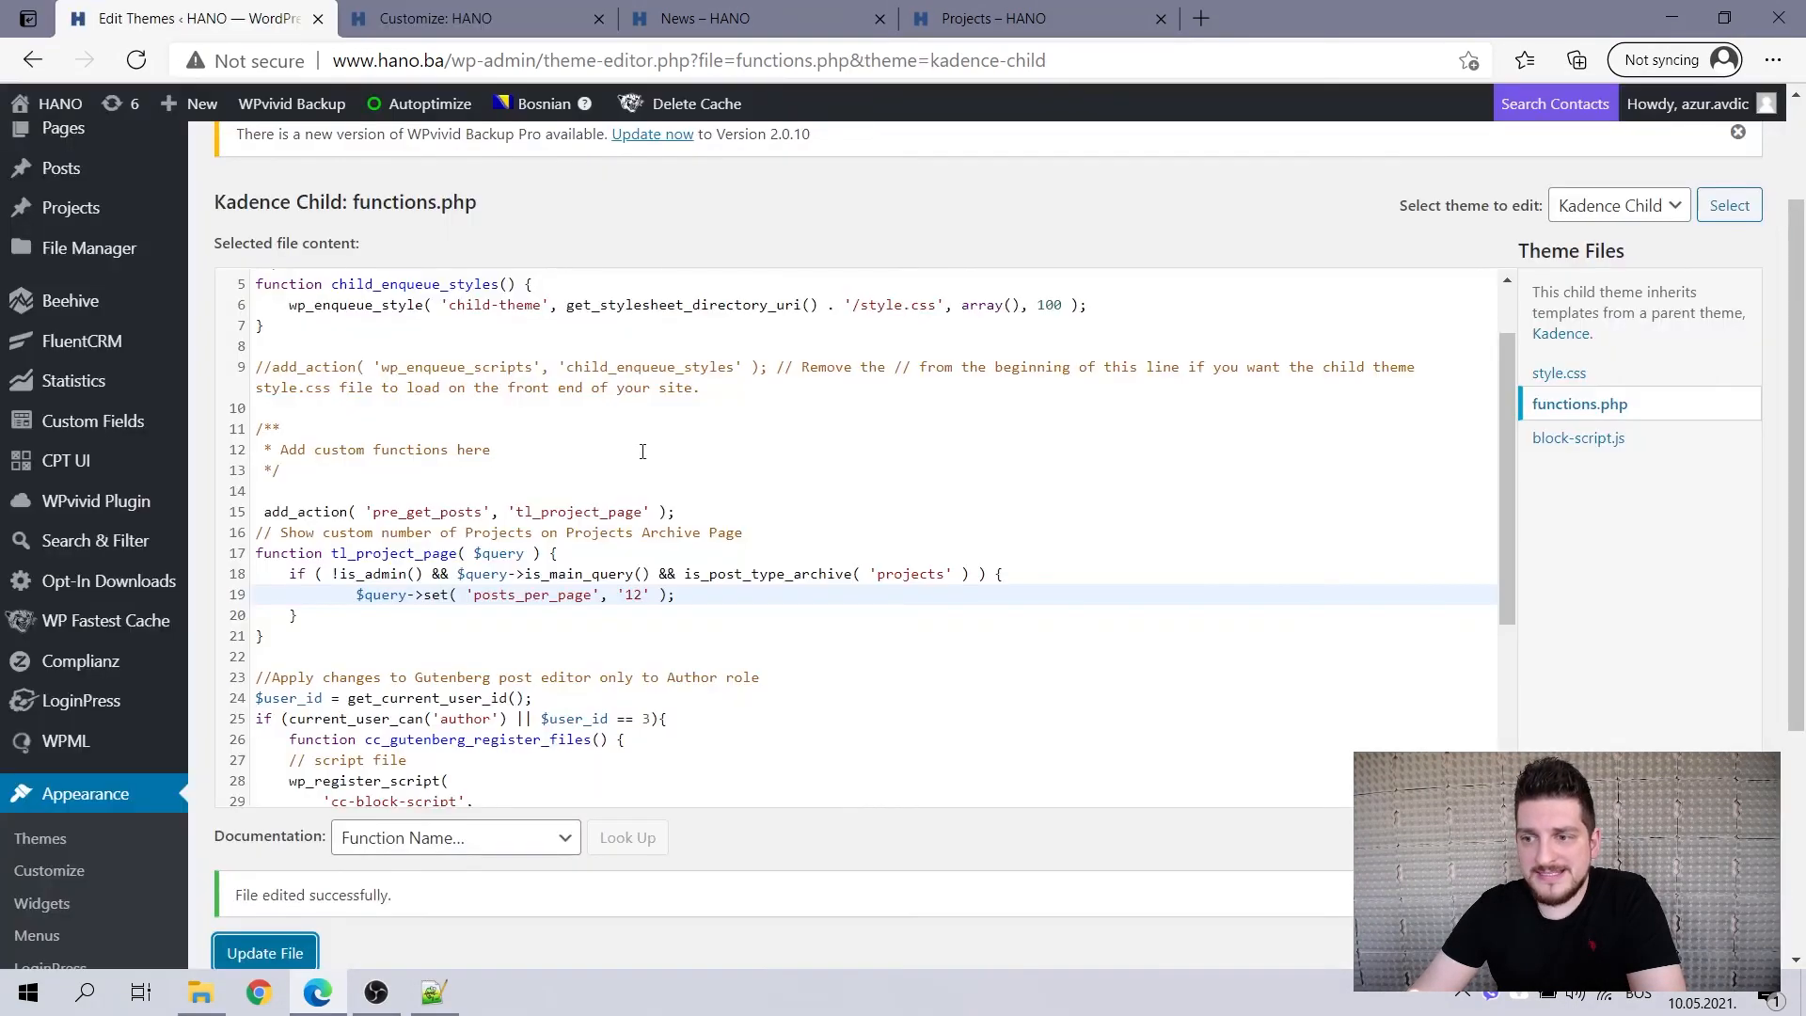
Set Projects posts_per_page back to 9 and save functions.php.
text(9)
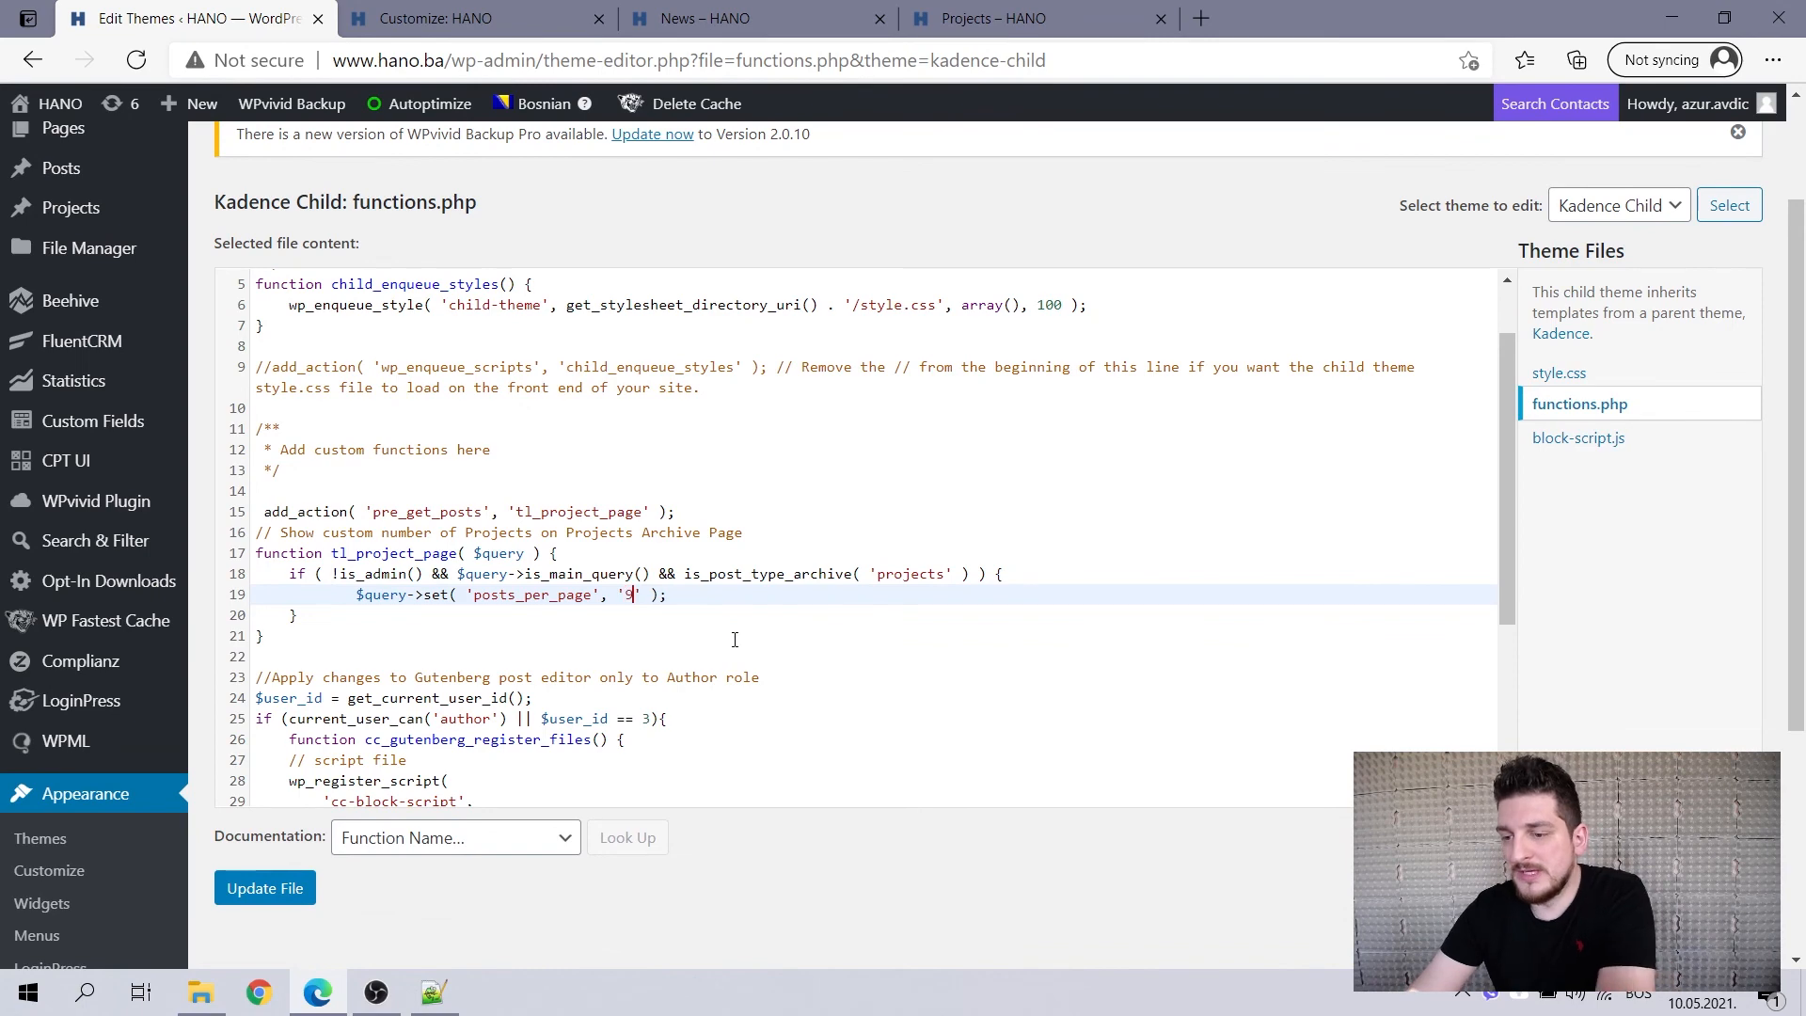
click(263, 888)
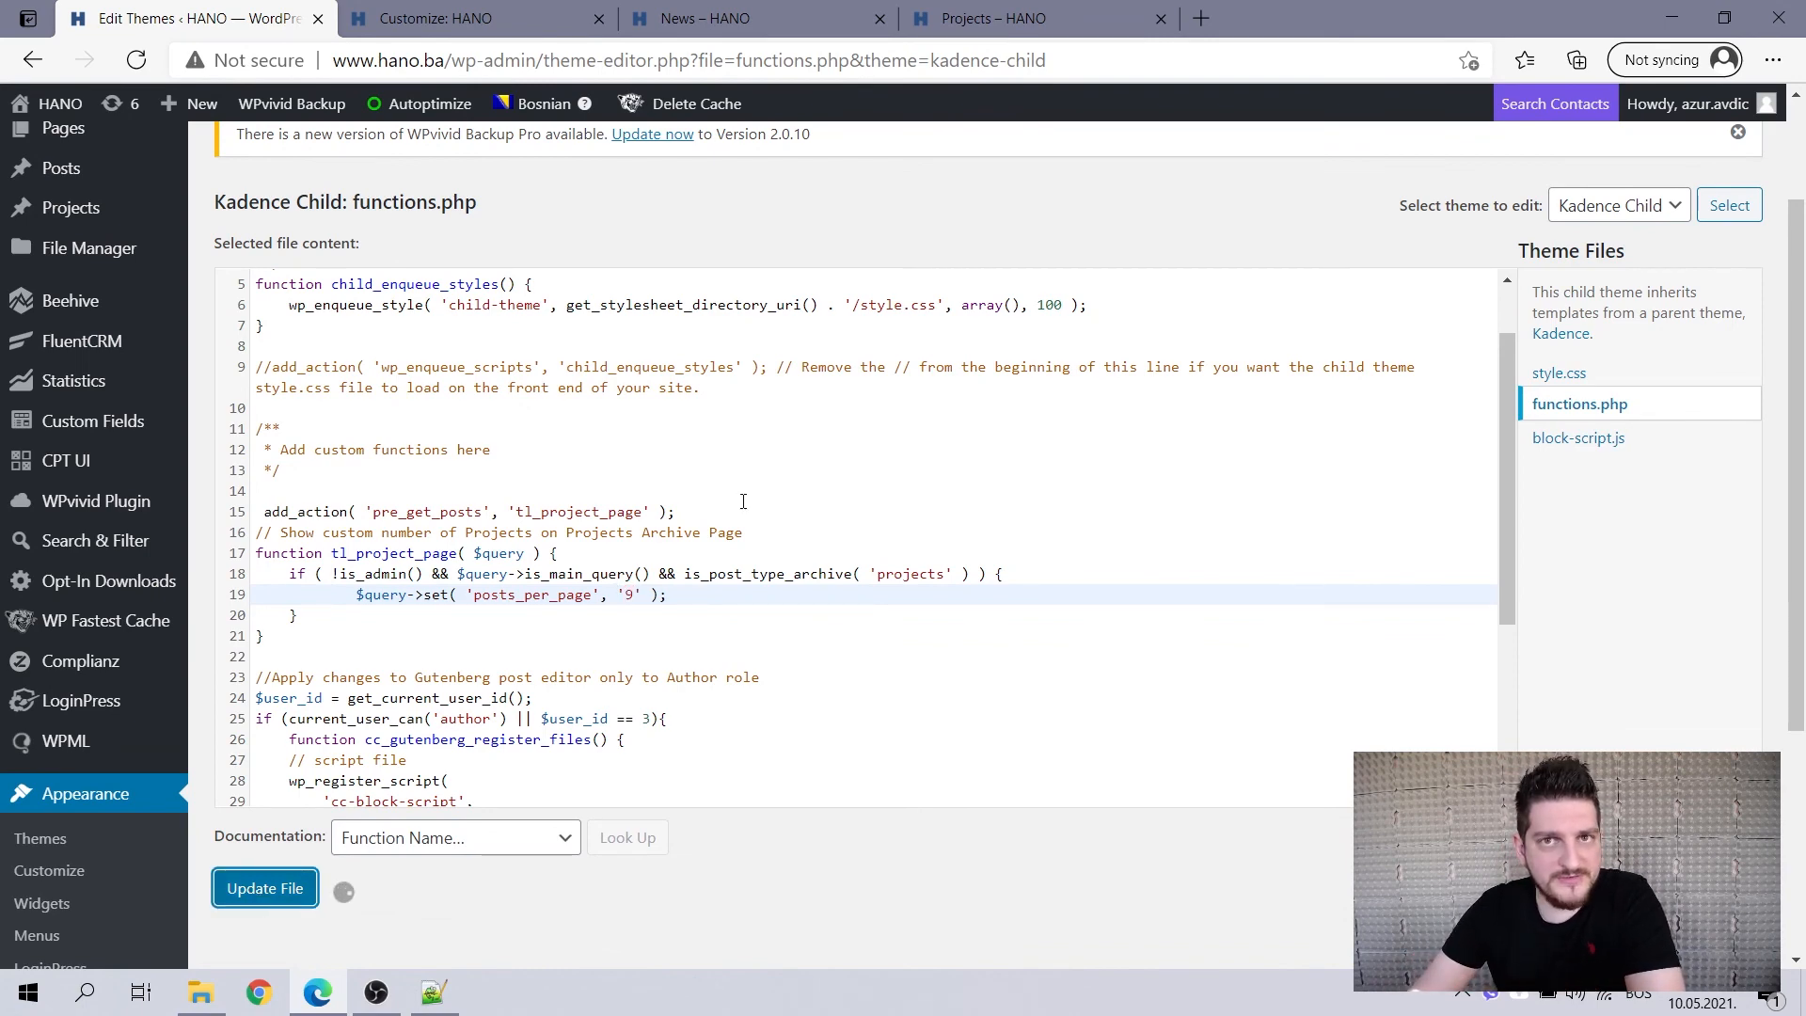
click(263, 888)
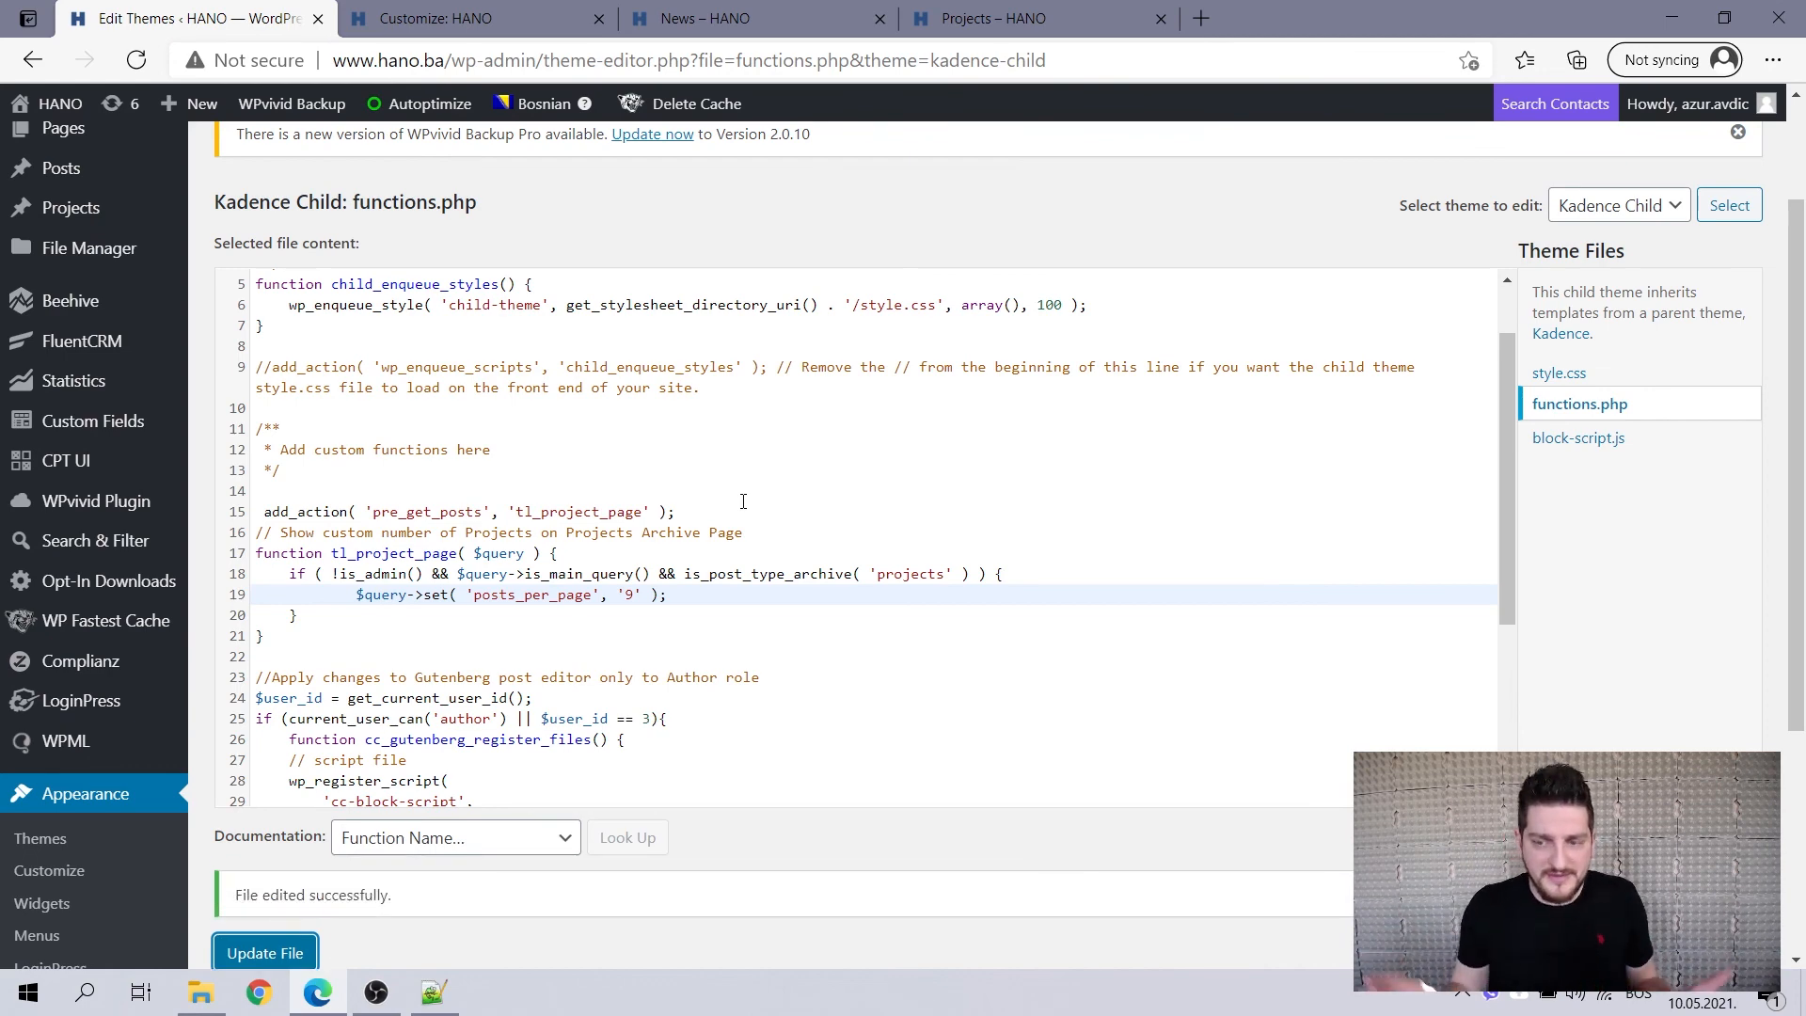